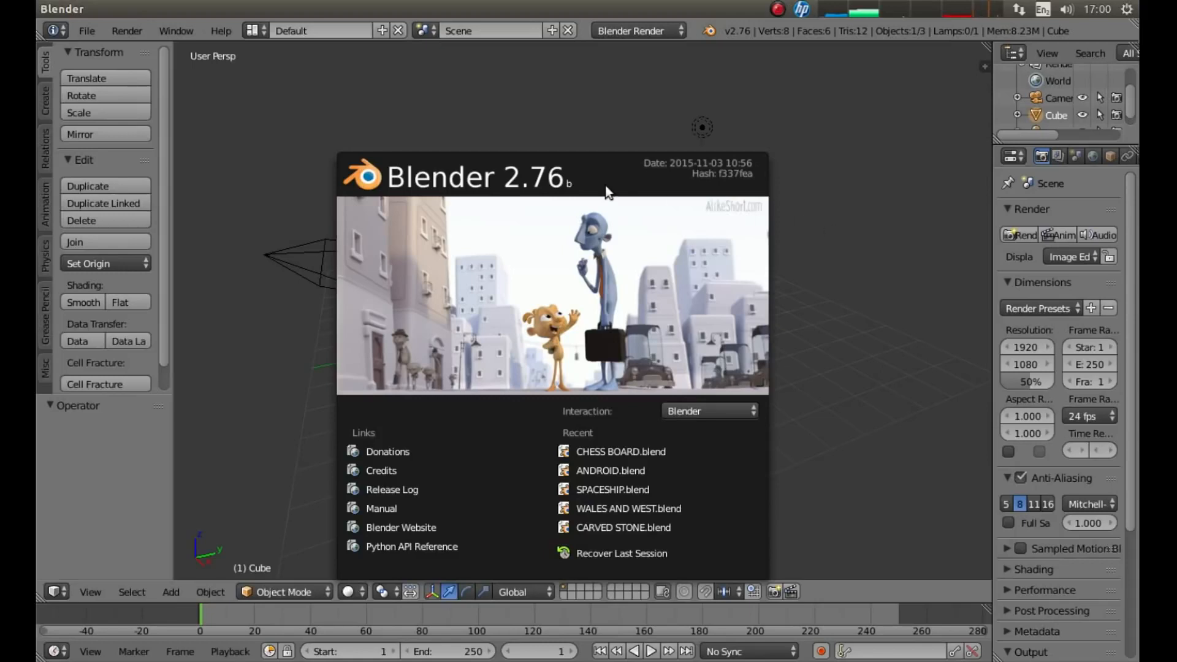
Dismiss the welcome splash and switch to the Video Editing workspace layout
left_click(606, 190)
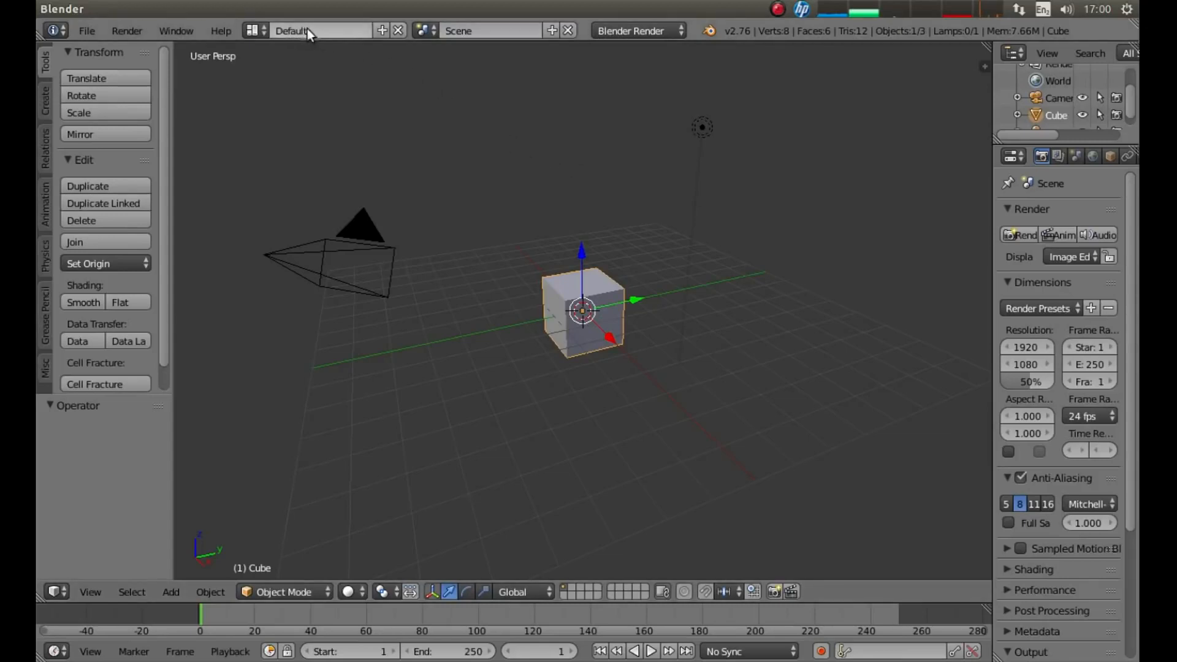
mouse_move(252, 30)
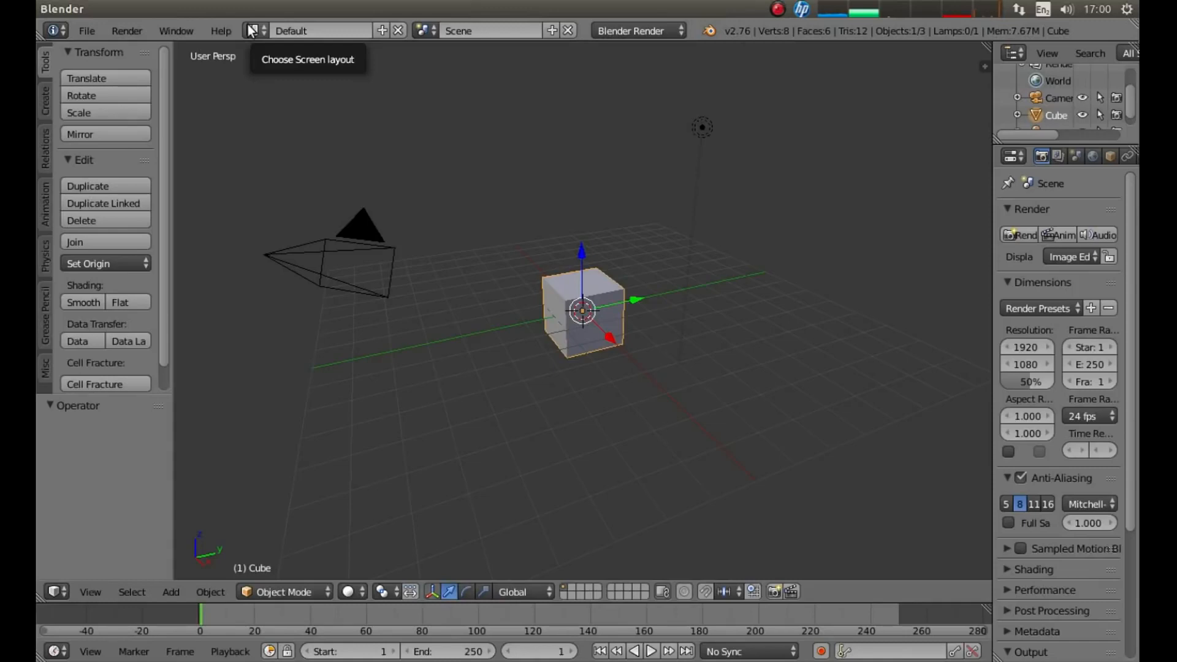
left_click(248, 31)
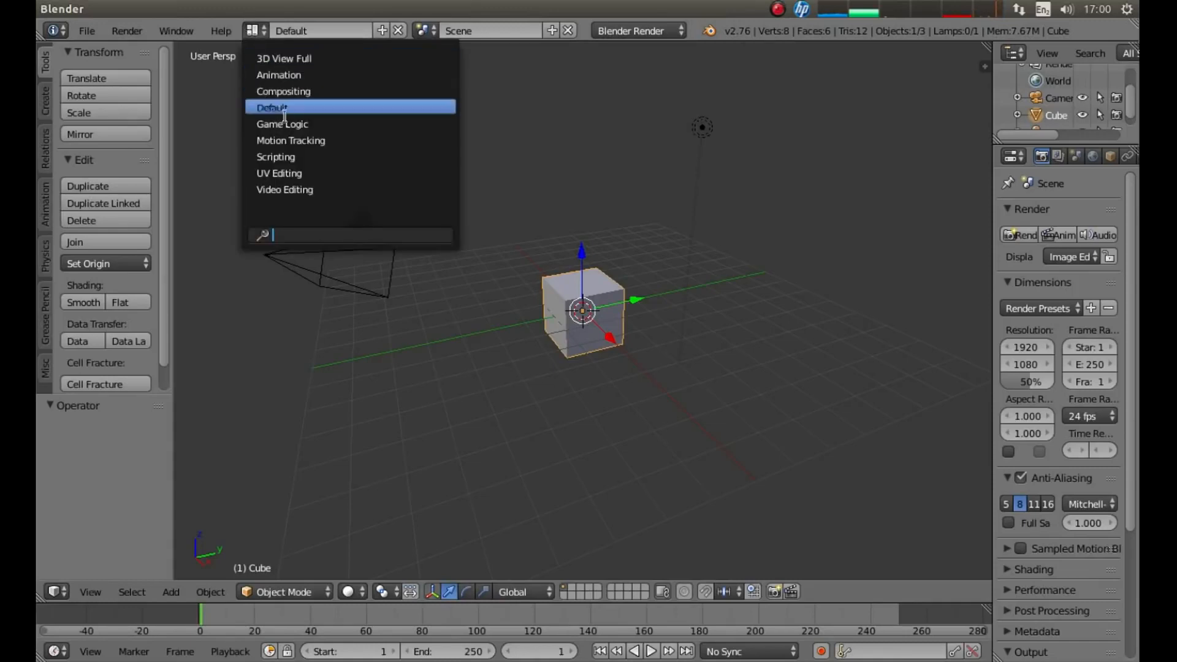
mouse_move(297, 189)
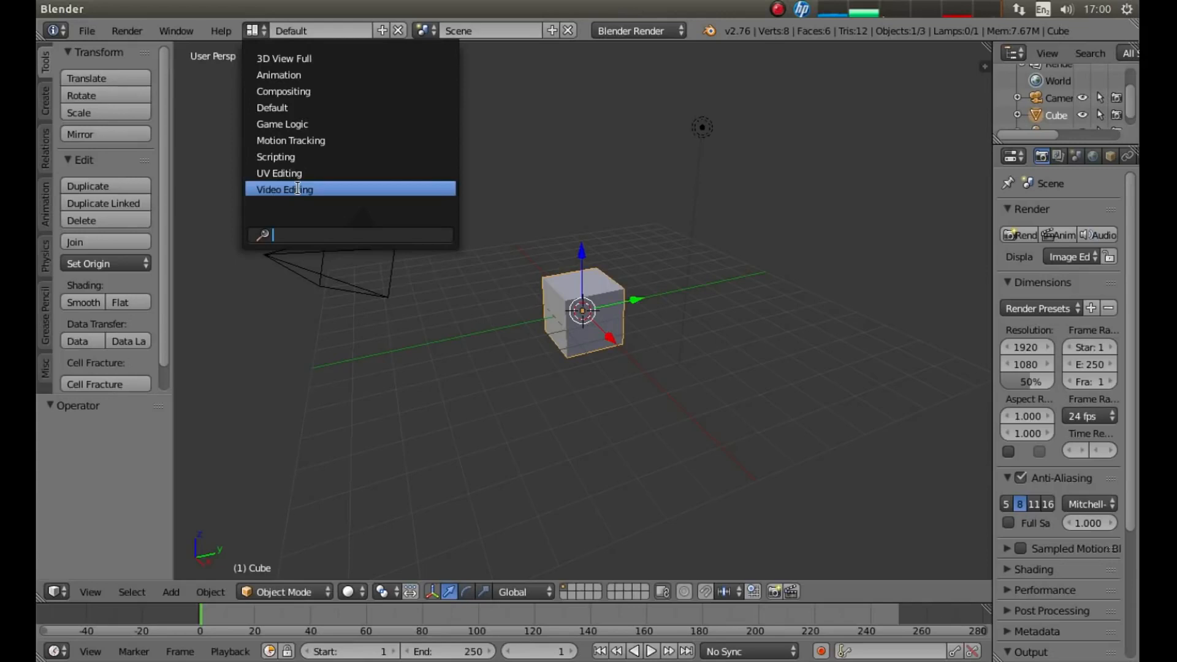
left_click(283, 188)
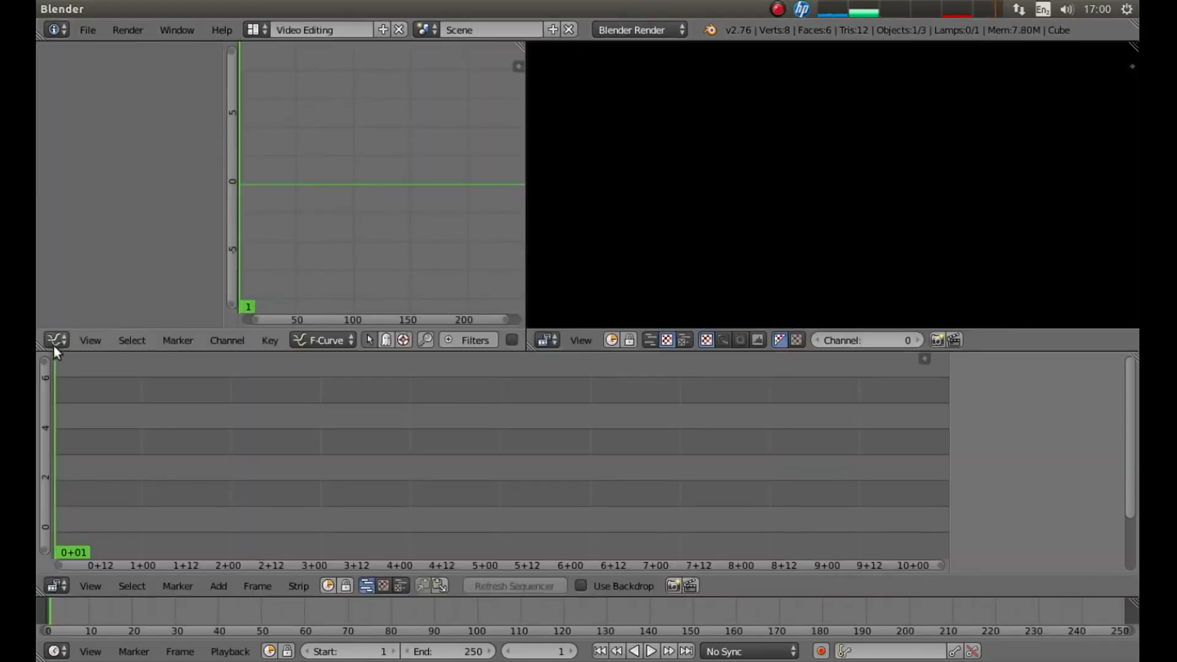
mouse_move(57, 340)
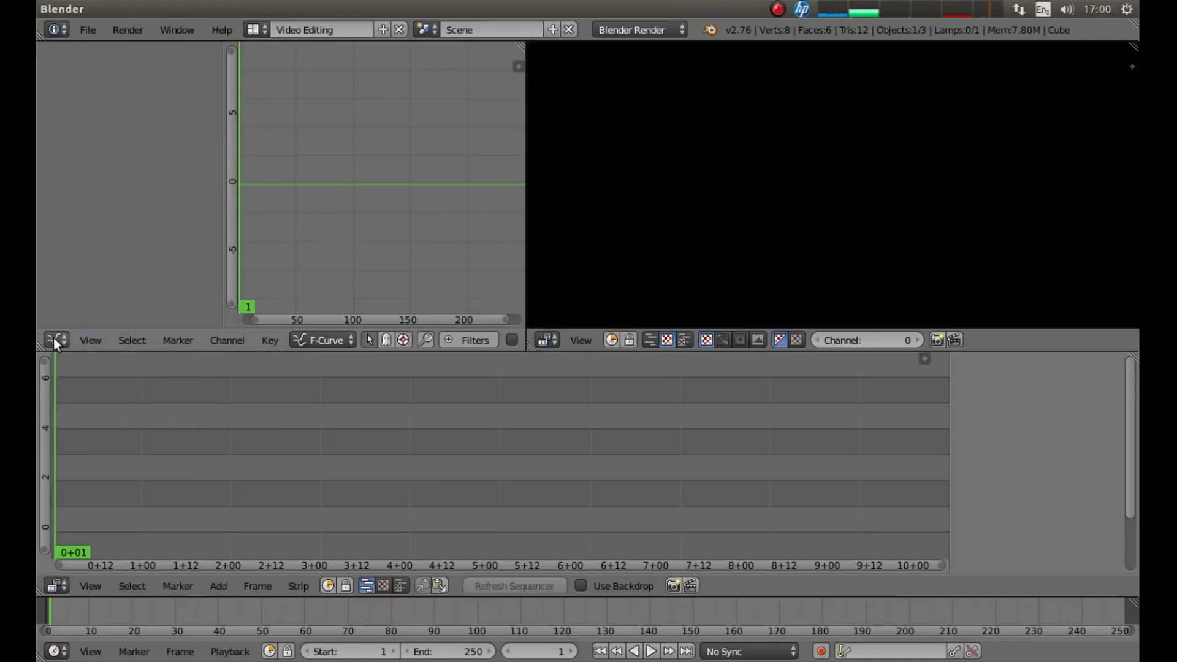
mouse_move(55, 340)
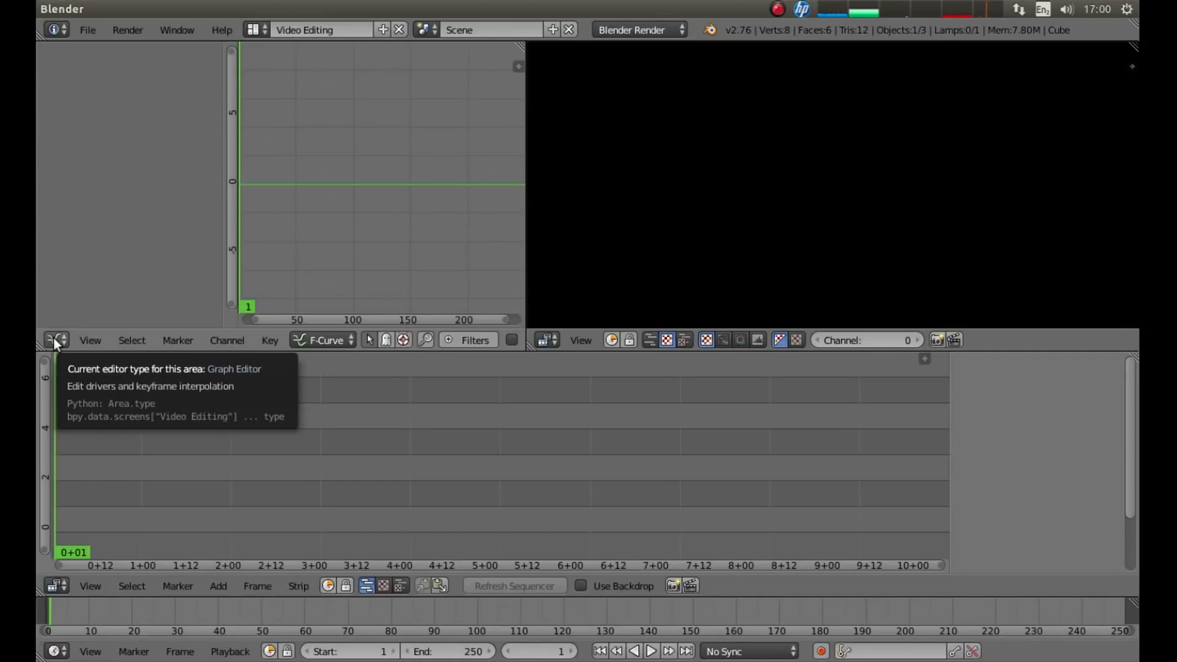
Change the top-left graph area's editor type to Properties, showing 1920×1080 render settings
left_click(55, 339)
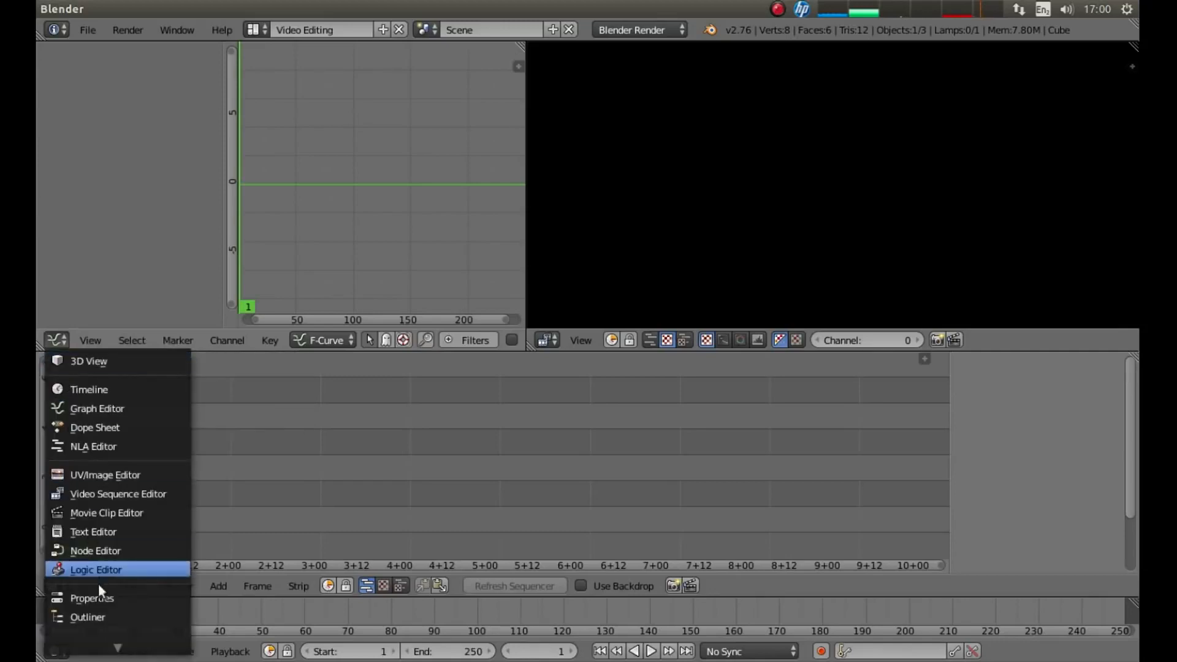
mouse_move(92, 599)
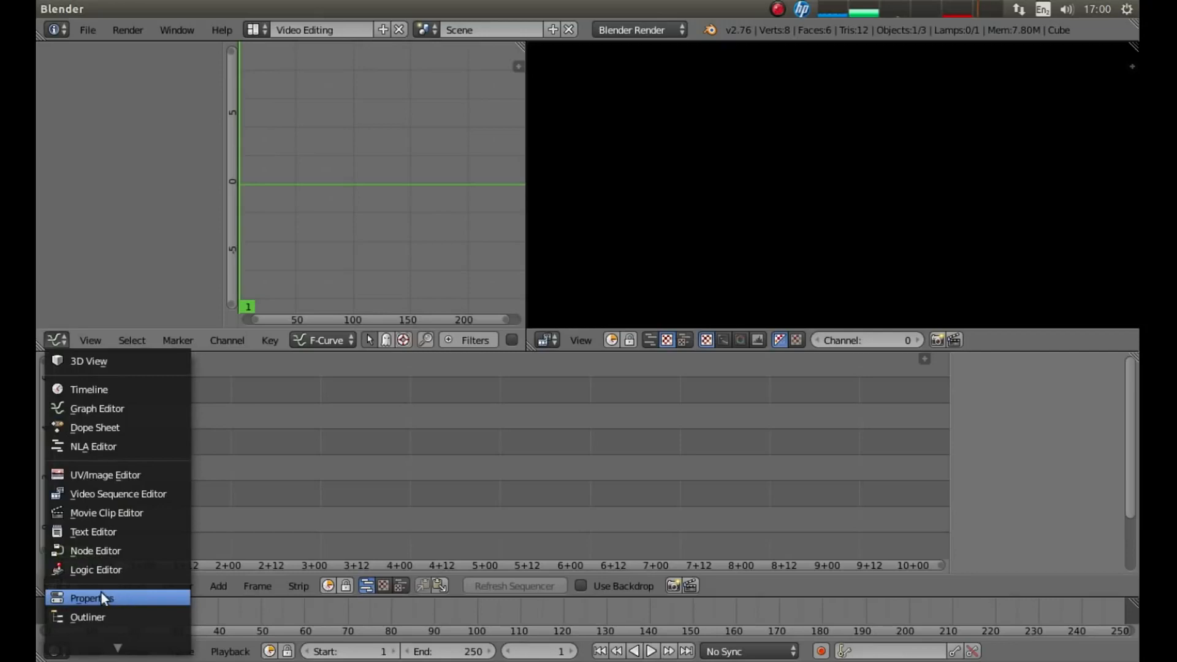
left_click(92, 598)
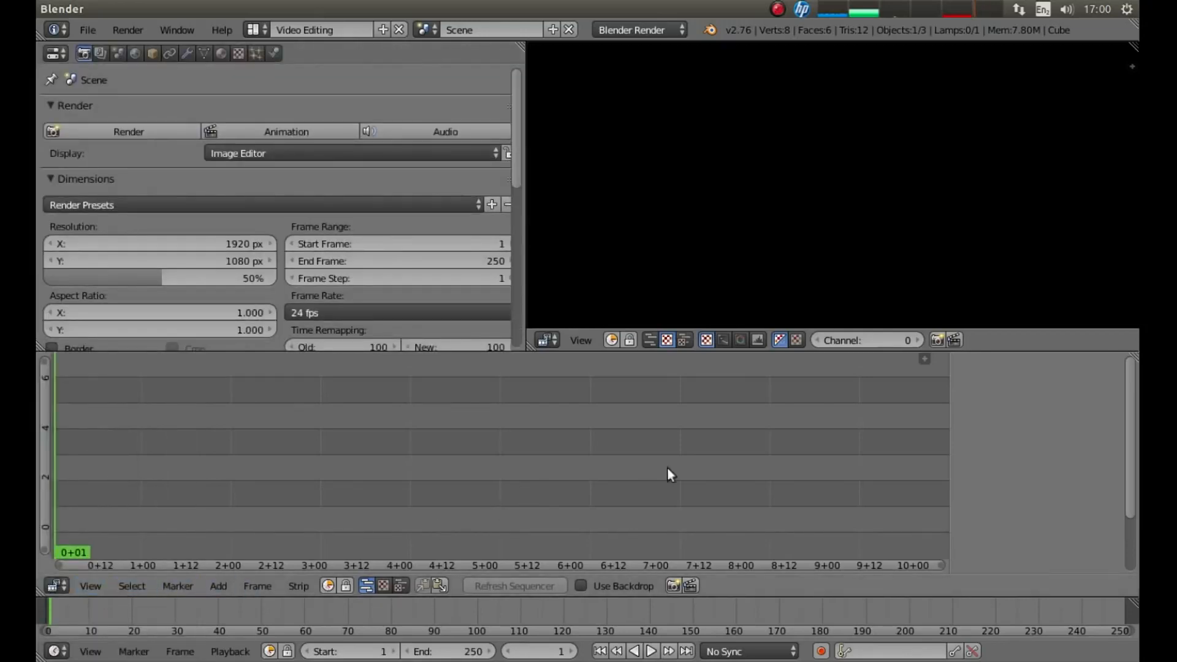
mouse_move(690, 448)
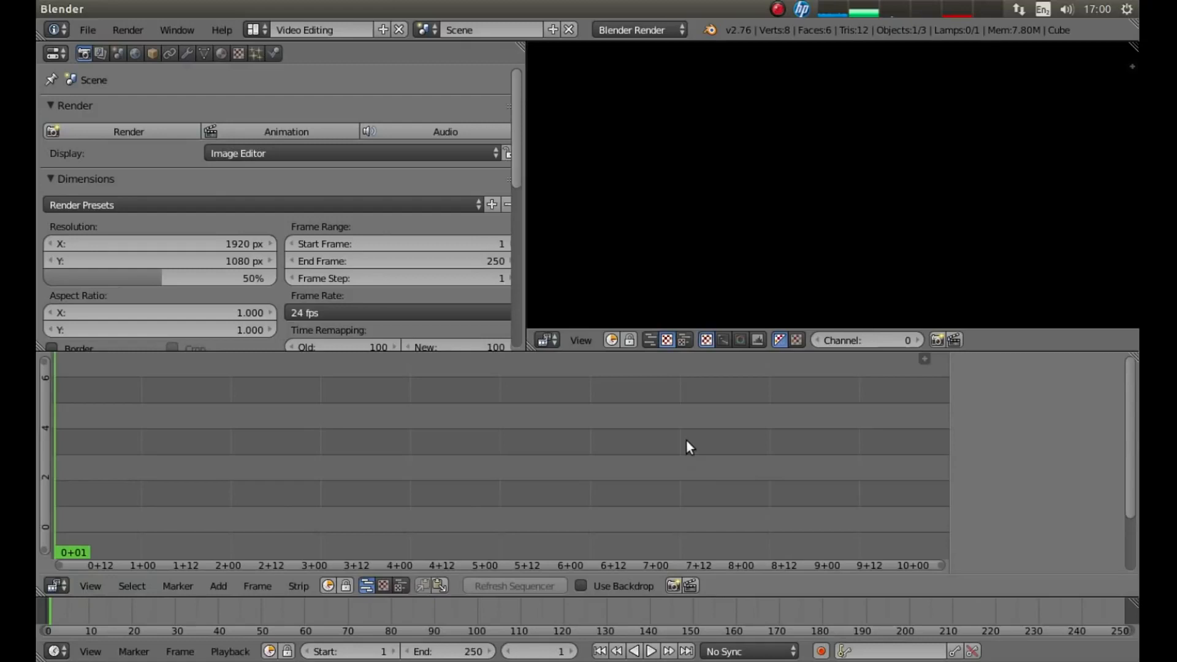
mouse_move(479, 481)
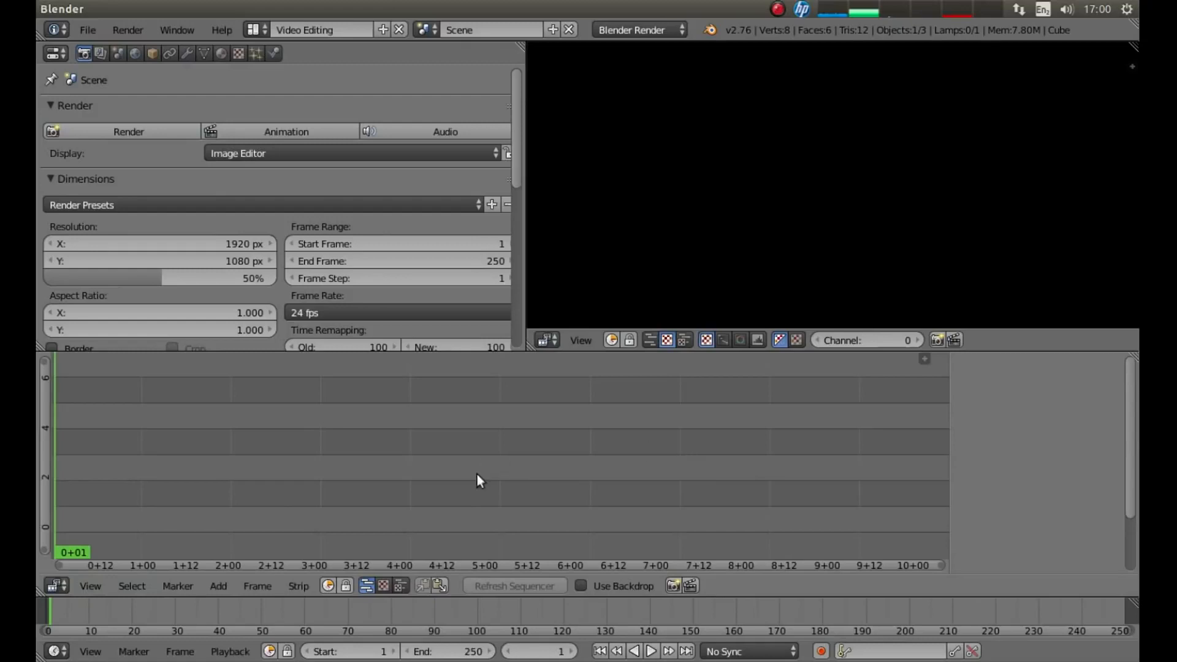
mouse_move(501, 471)
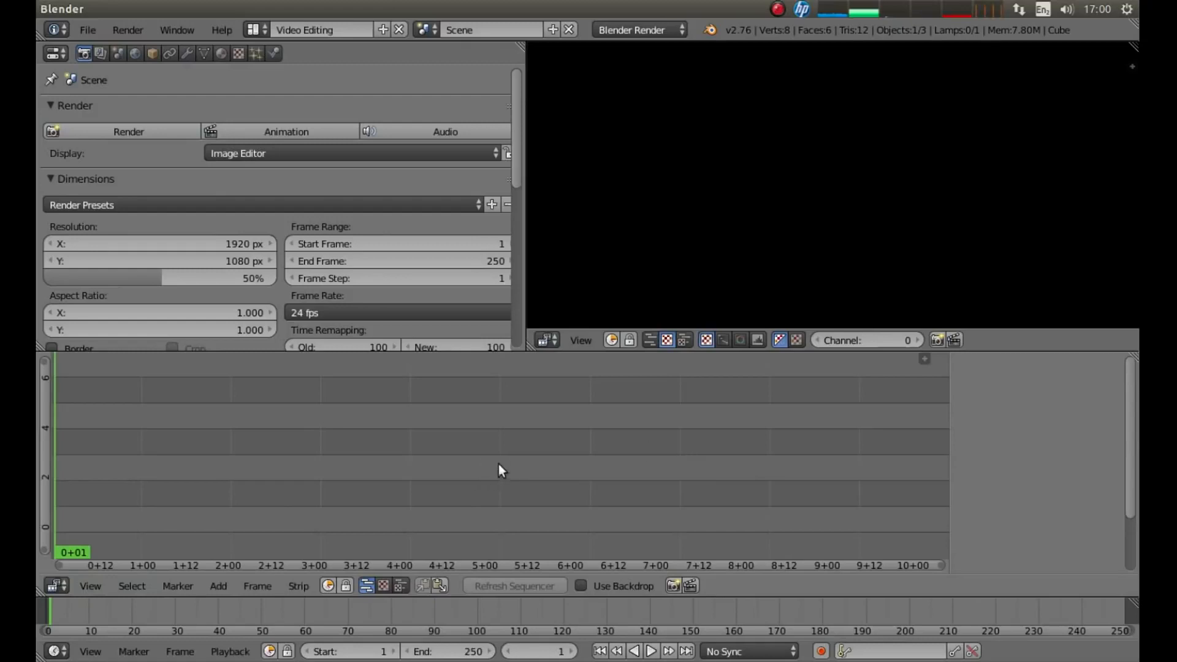
mouse_move(375, 430)
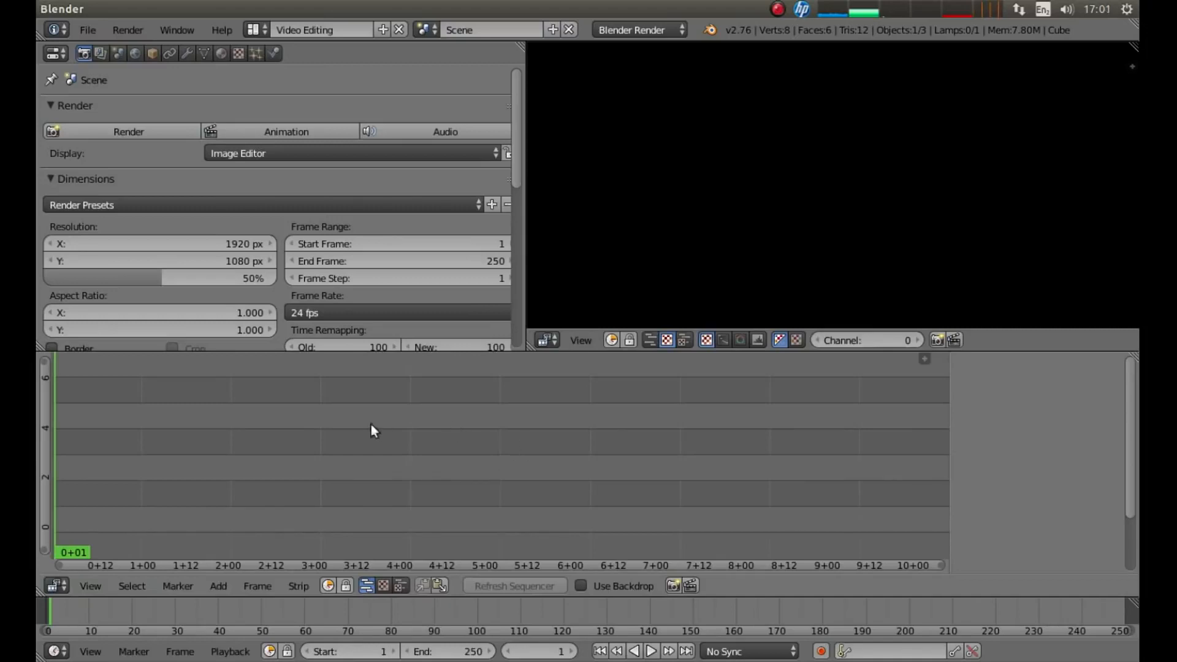
mouse_move(629, 418)
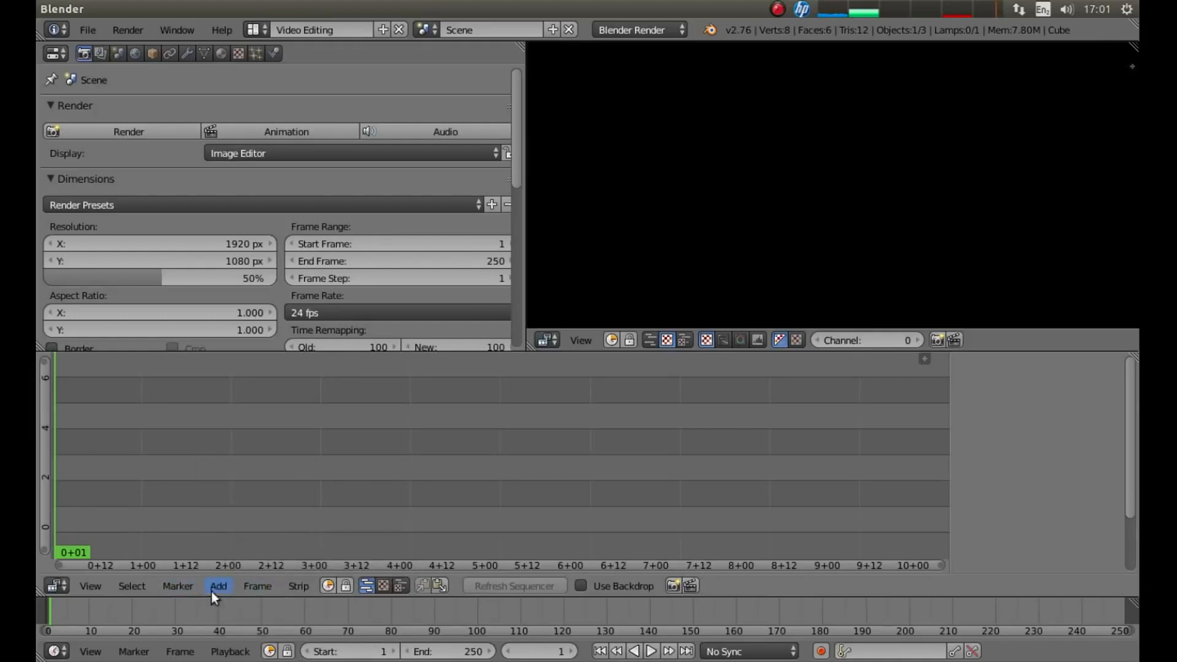
Choose Add > Movie in the sequencer to open the movie strip file browser
left_click(218, 586)
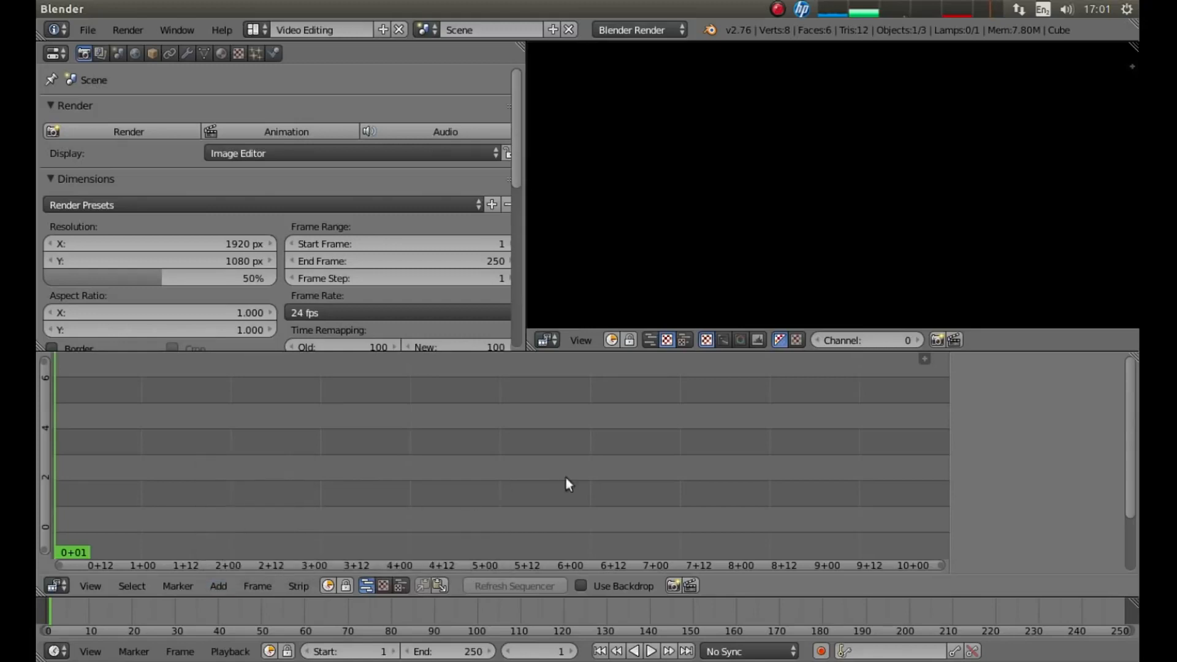
mouse_move(599, 447)
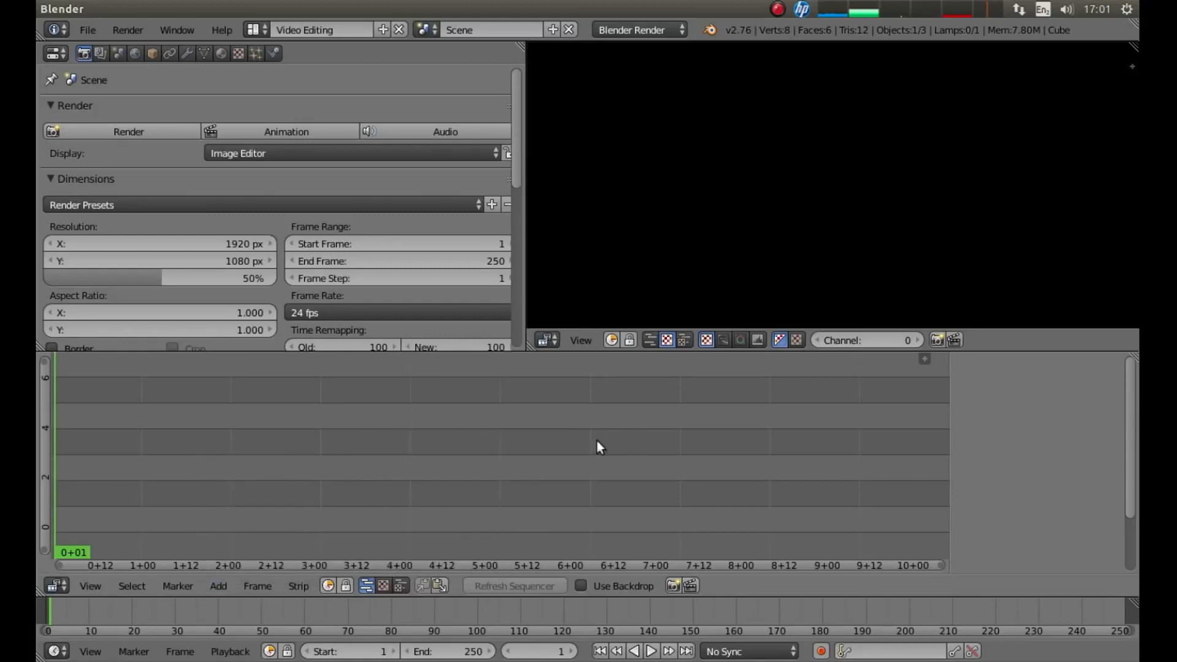
mouse_move(562, 421)
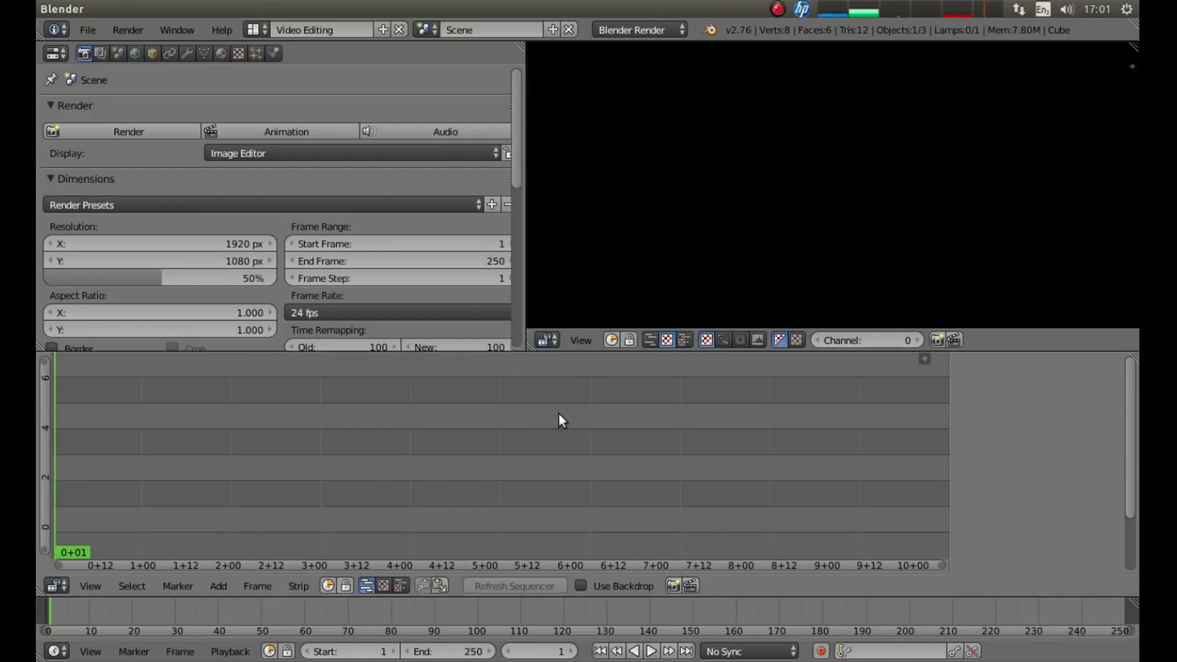
left_click(218, 586)
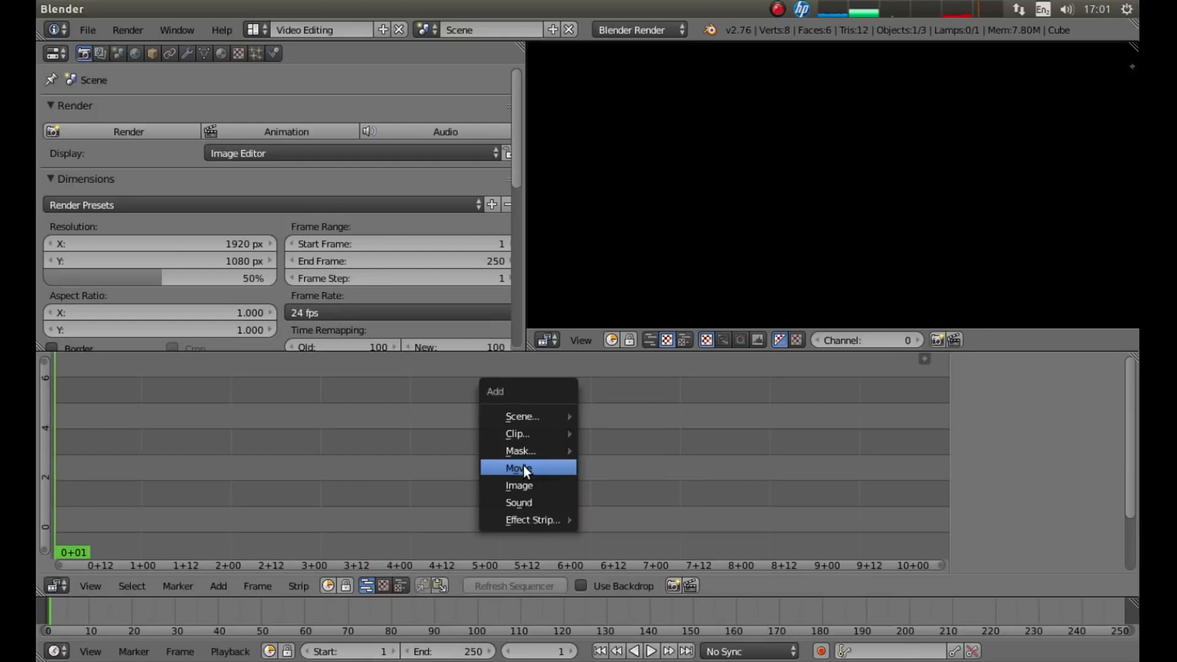
left_click(518, 468)
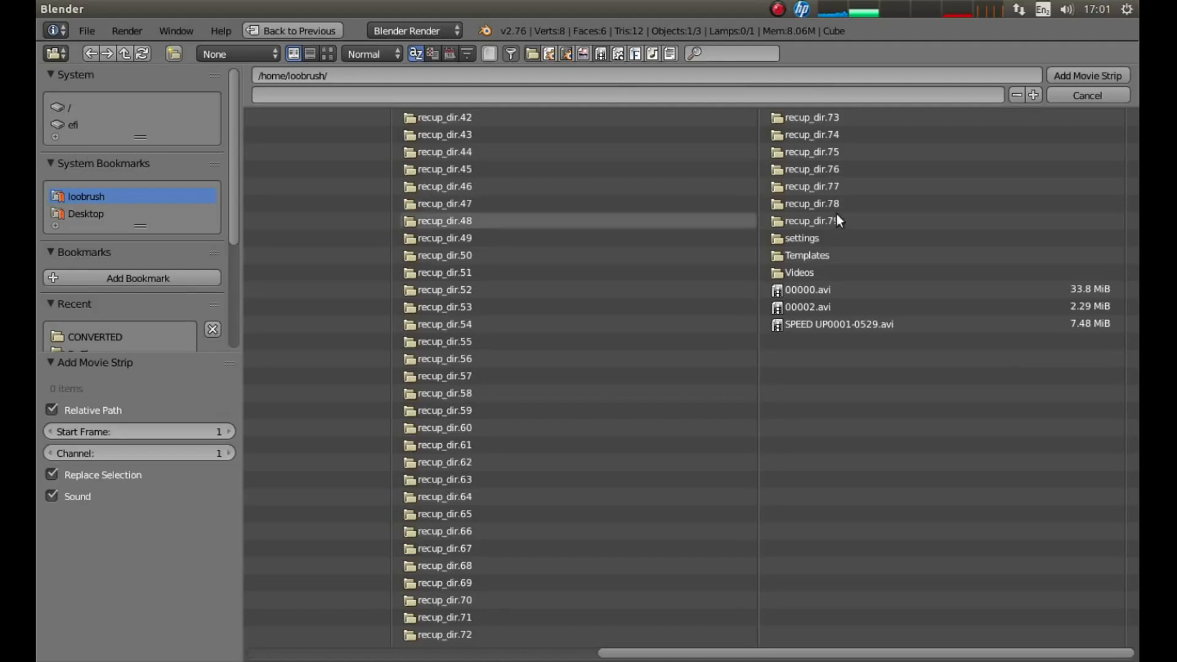
mouse_move(798, 272)
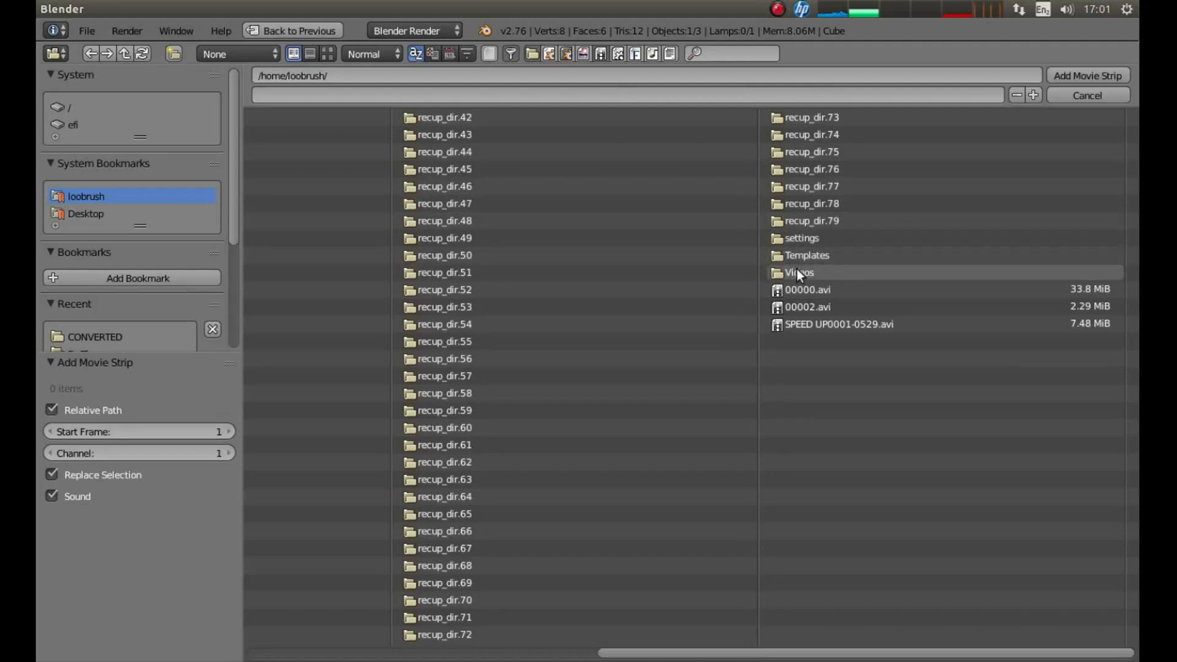
Browse to Videos/Dr Thorne/CONVERTED in thumbnail view and add 00009.mkv as a movie strip
double_click(799, 272)
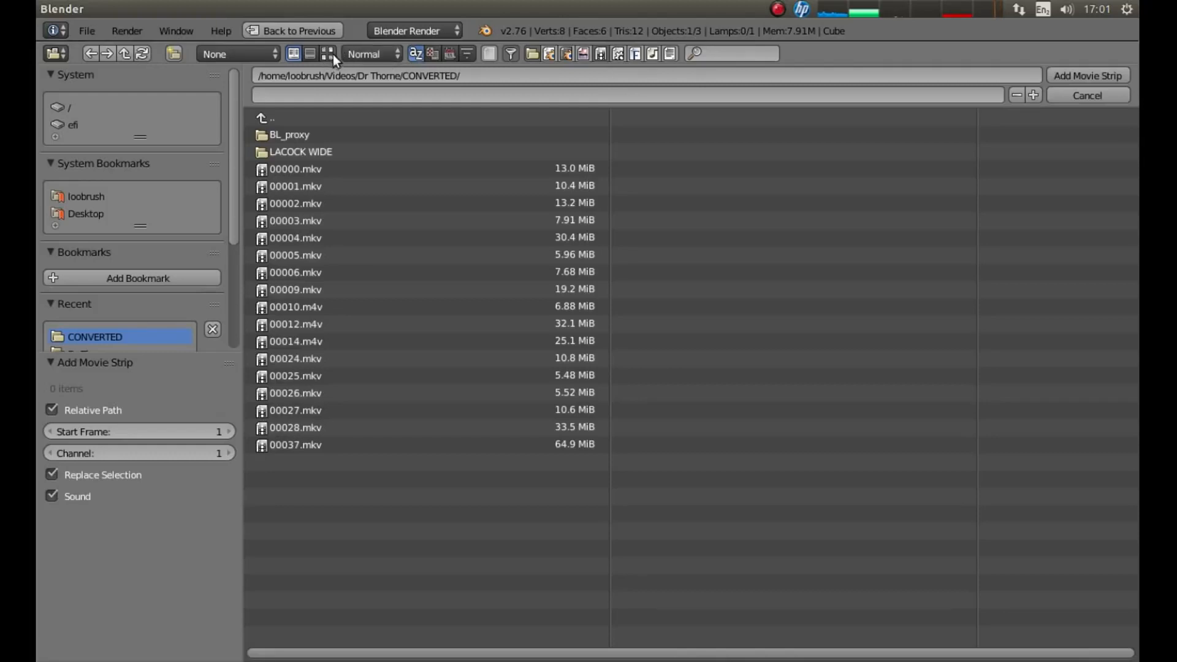
left_click(327, 53)
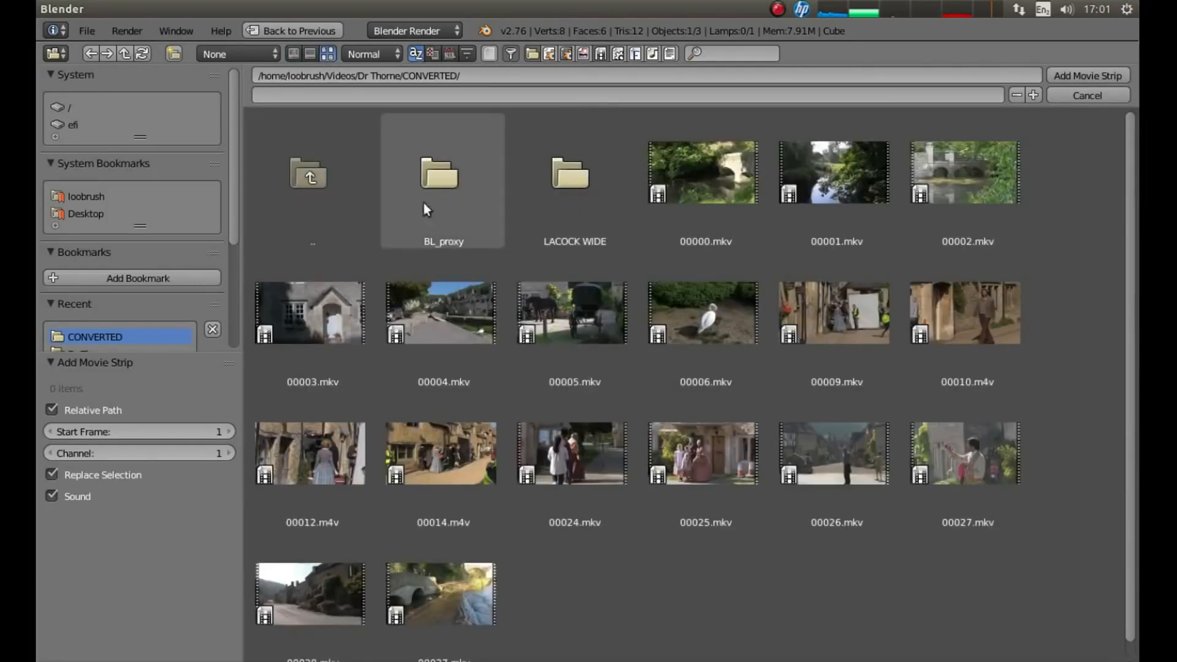
left_click(966, 313)
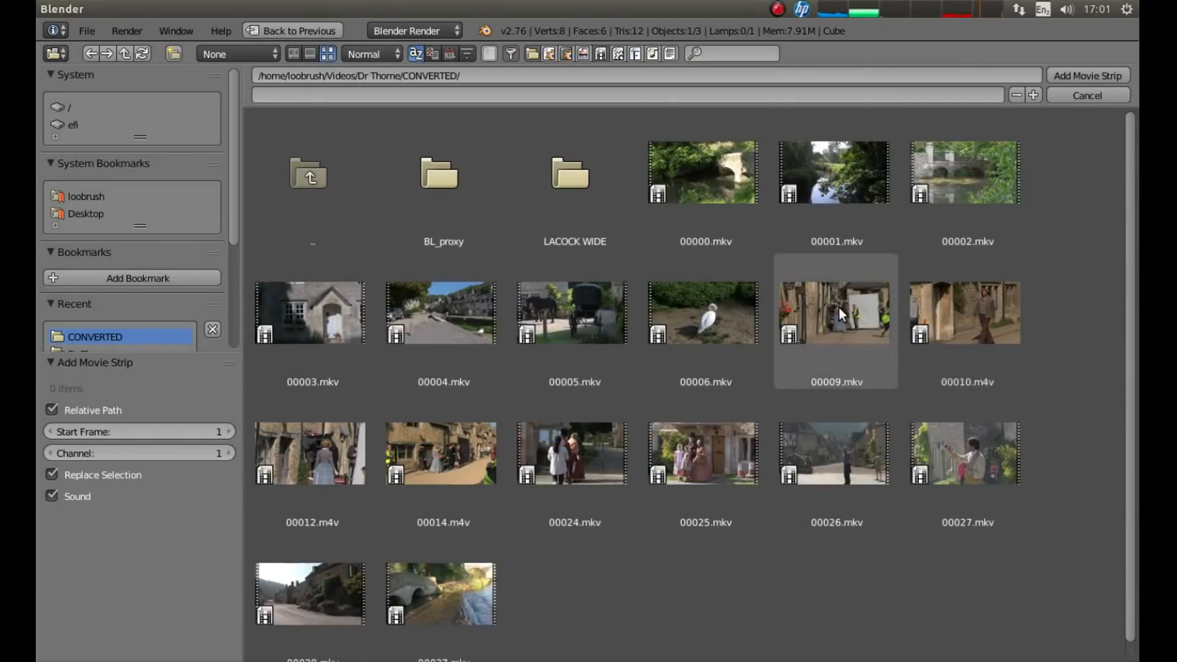
left_click(836, 313)
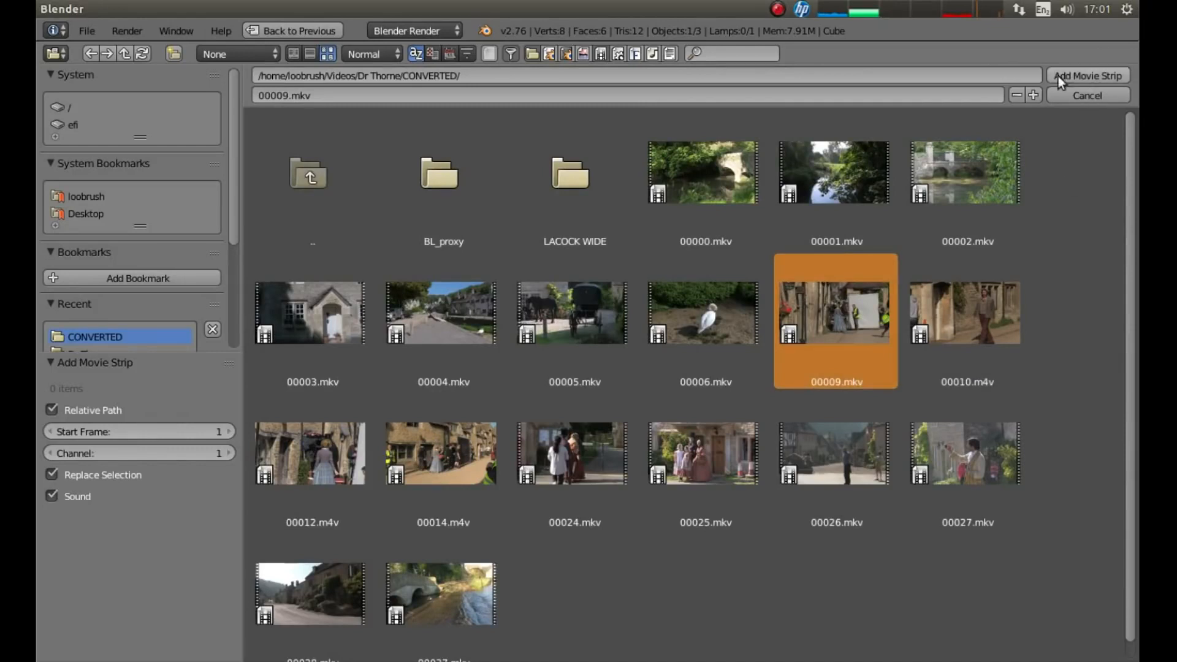
left_click(1086, 75)
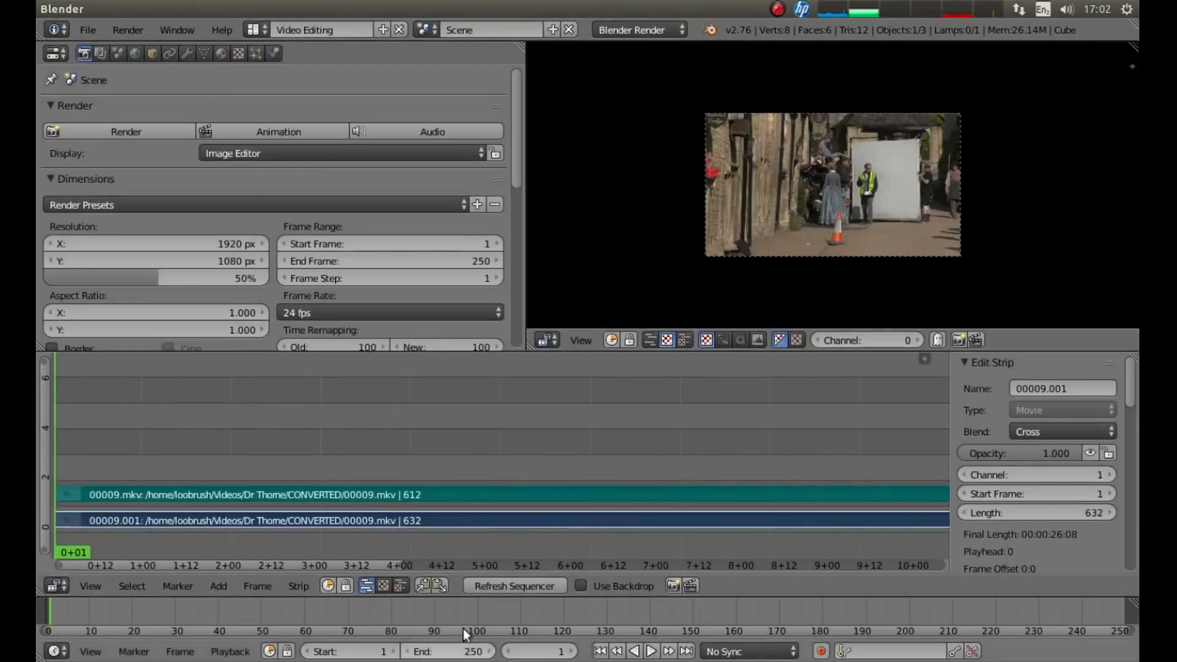
mouse_move(571, 498)
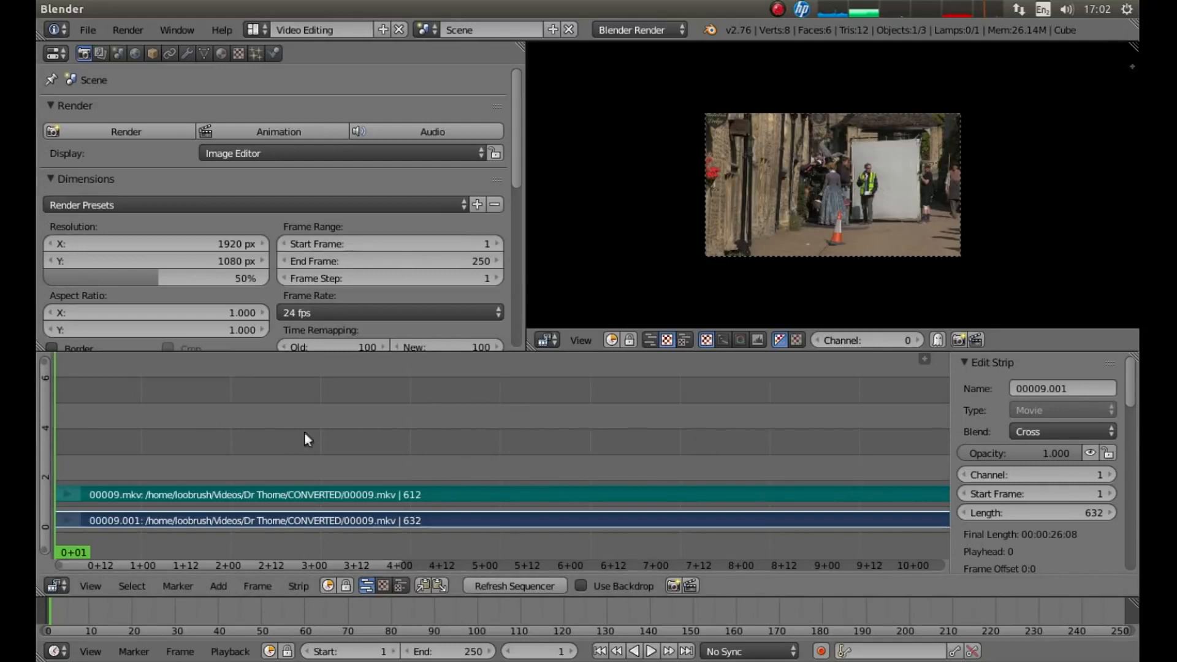
mouse_move(375, 414)
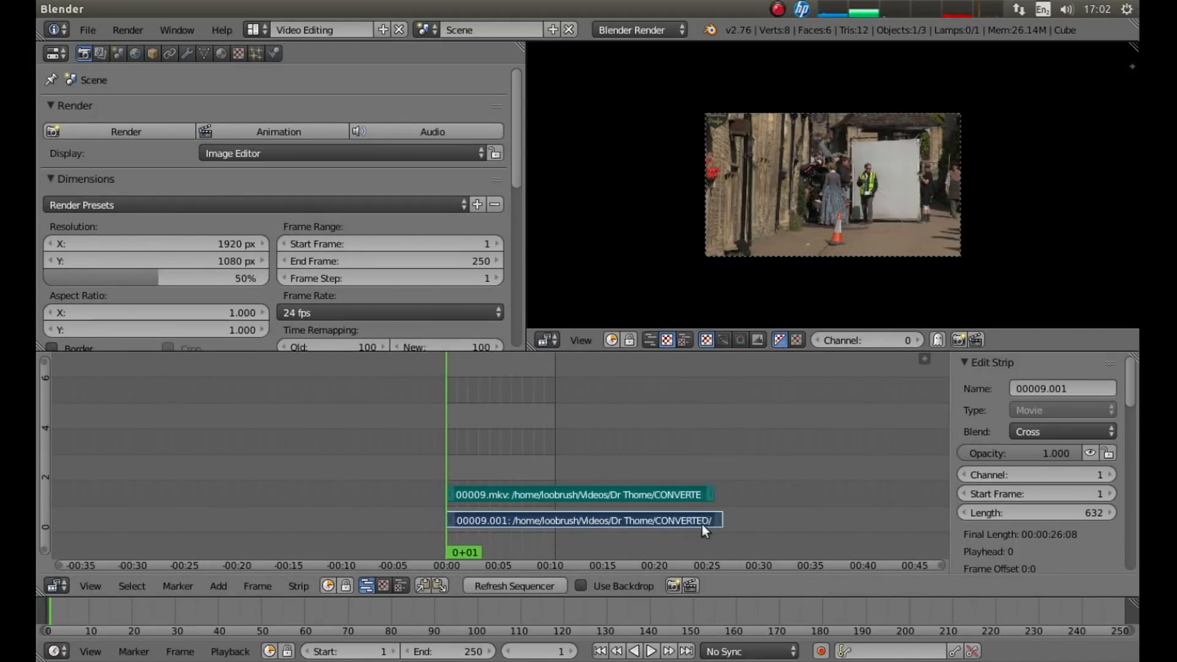
mouse_move(607, 532)
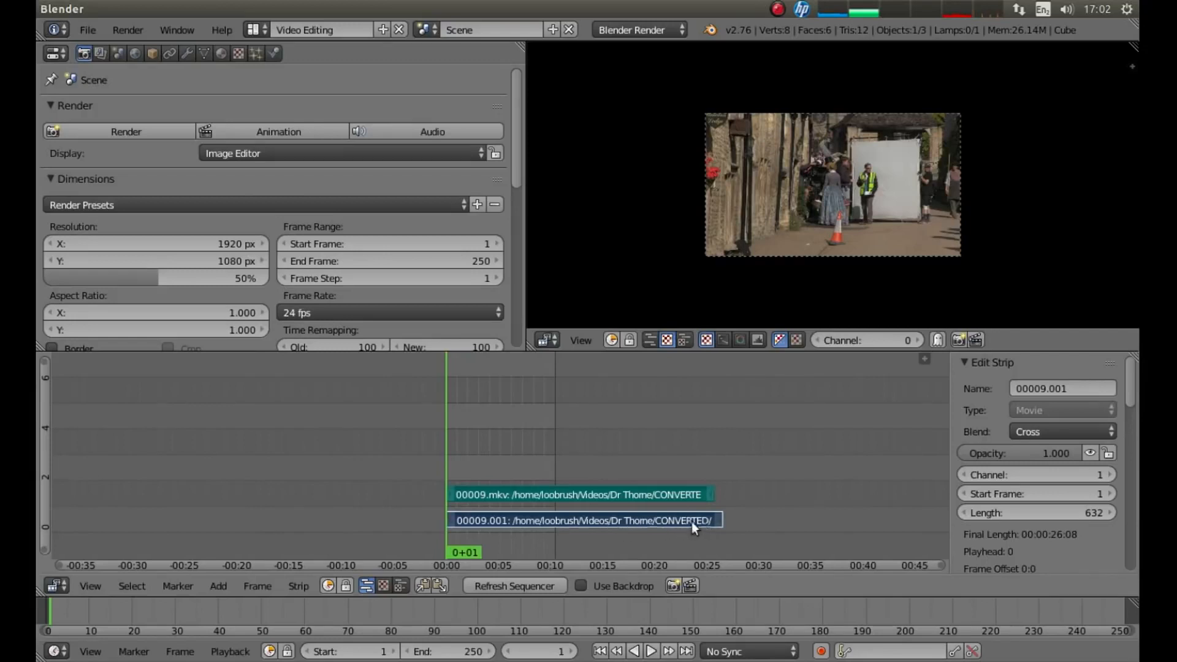
mouse_move(635, 507)
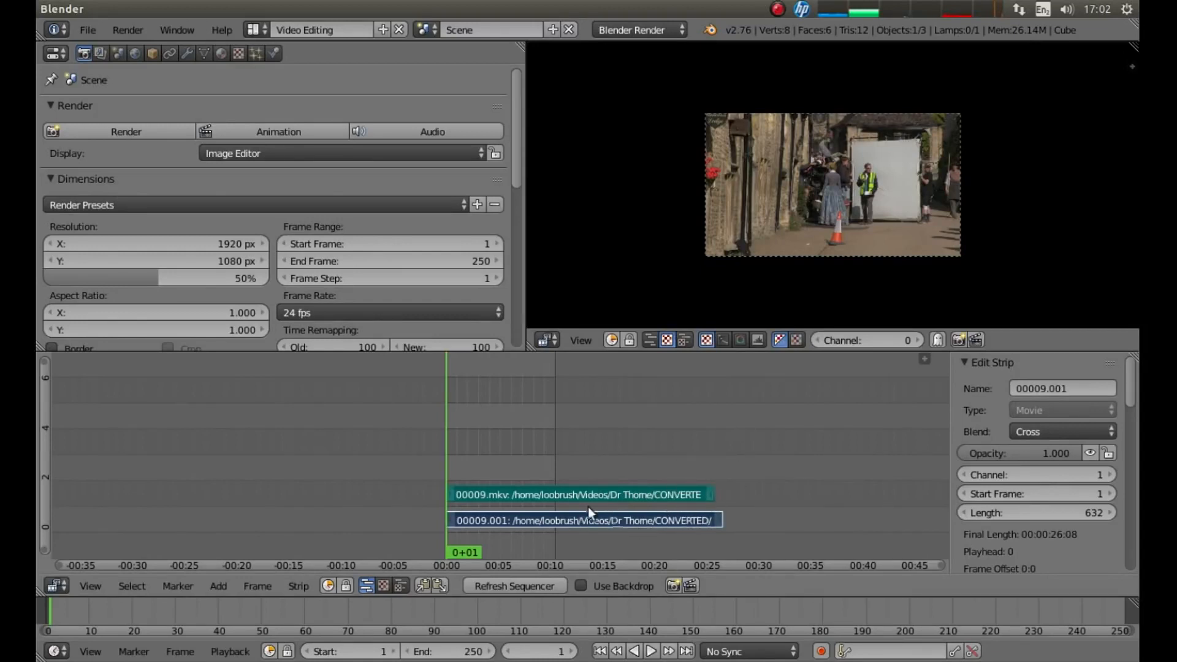
mouse_move(515, 501)
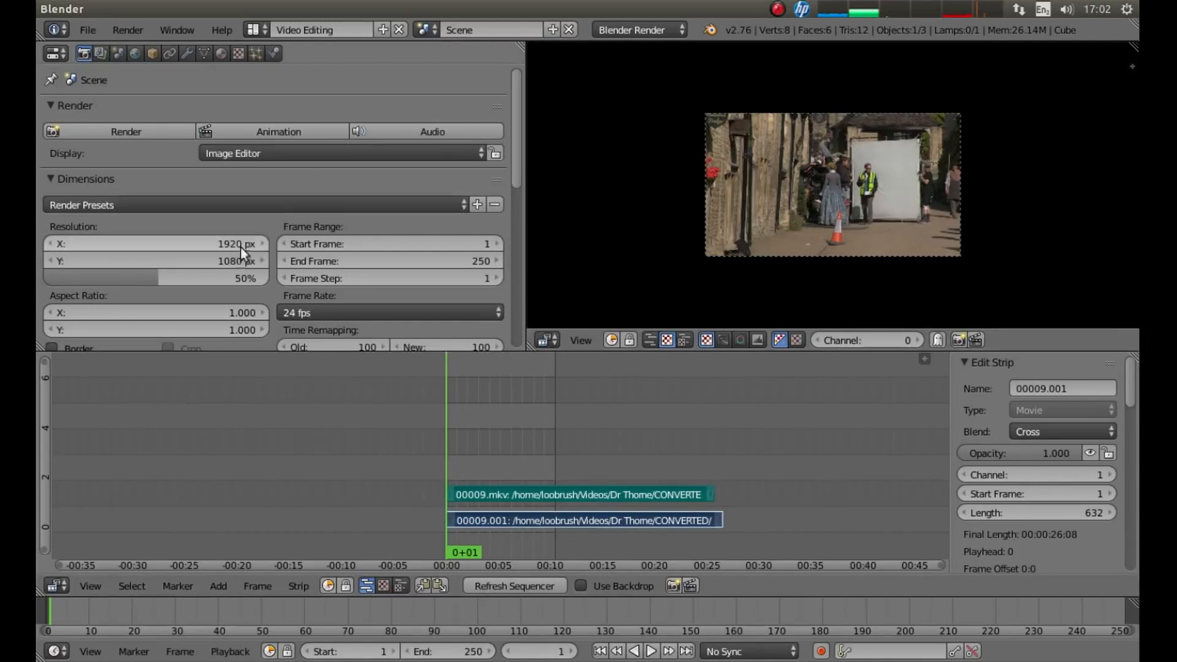
mouse_move(311, 314)
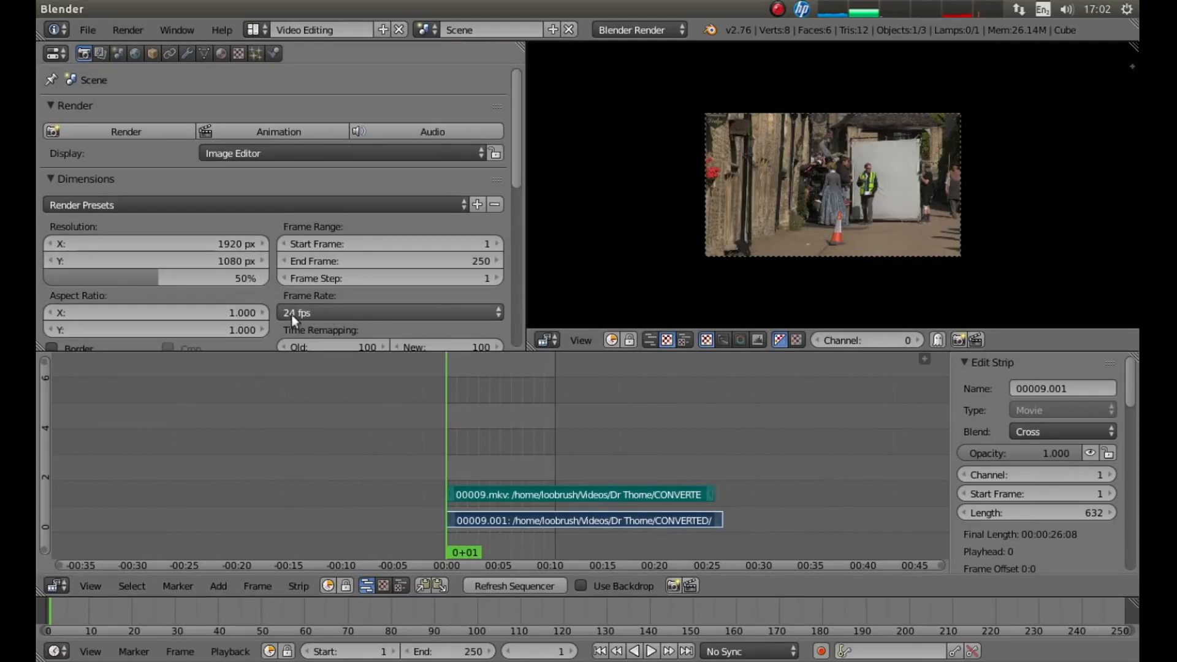
mouse_move(342, 319)
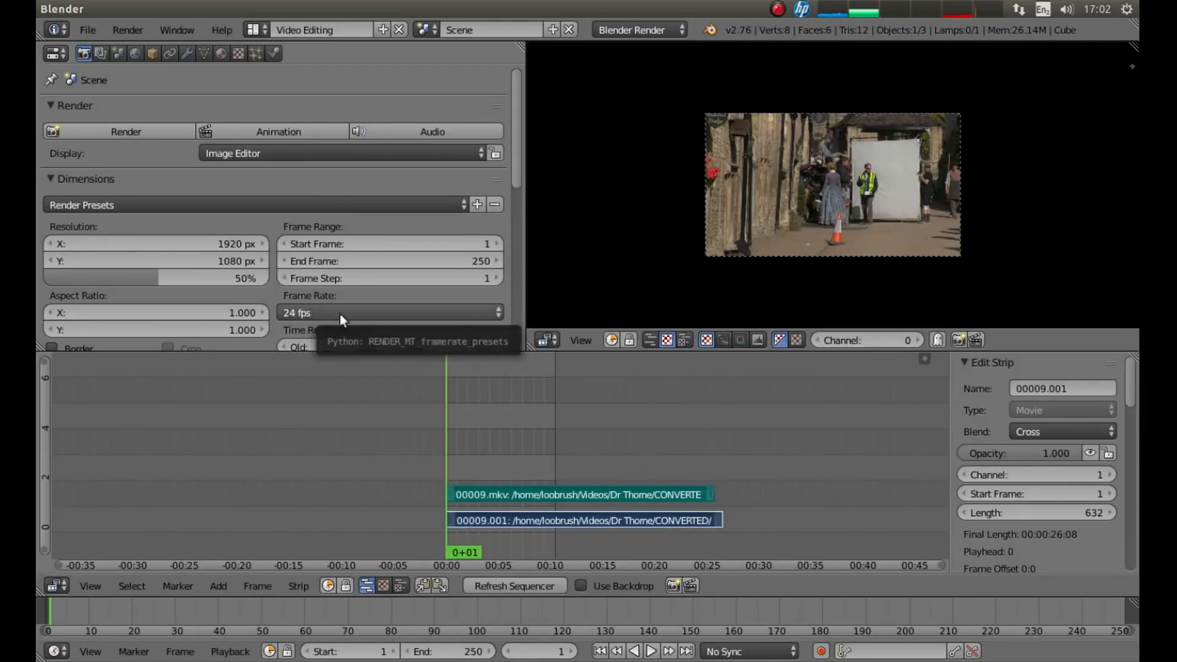
mouse_move(317, 314)
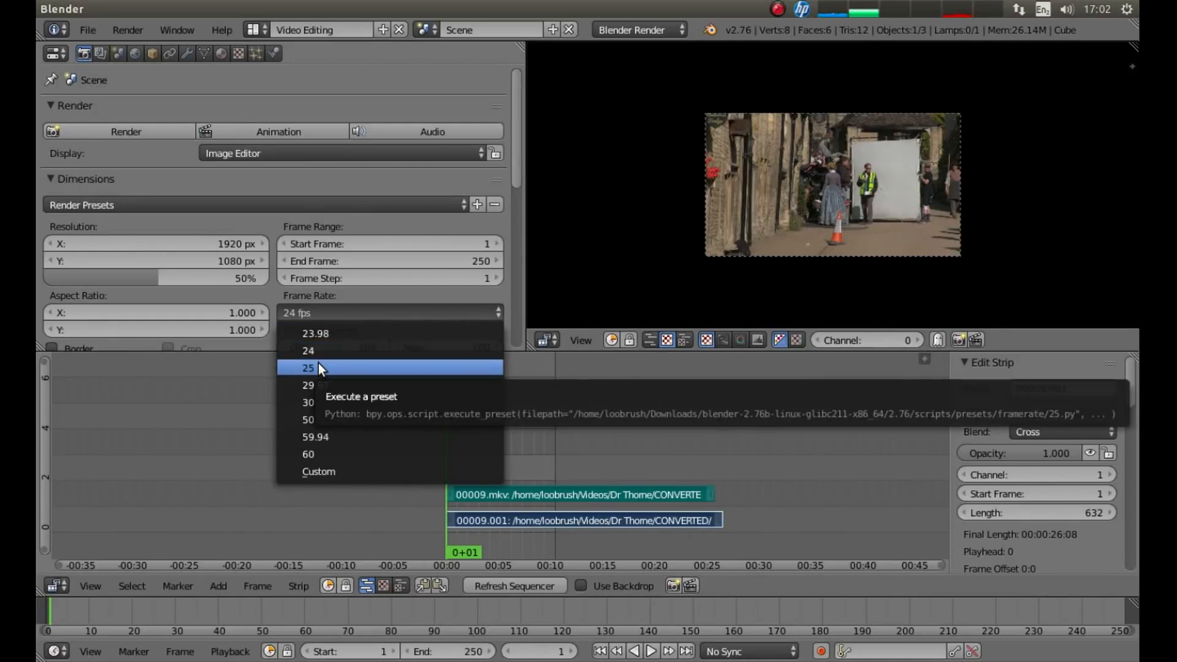
Choose 25 fps from the Frame Rate dropdown in Render Dimensions
left_click(308, 367)
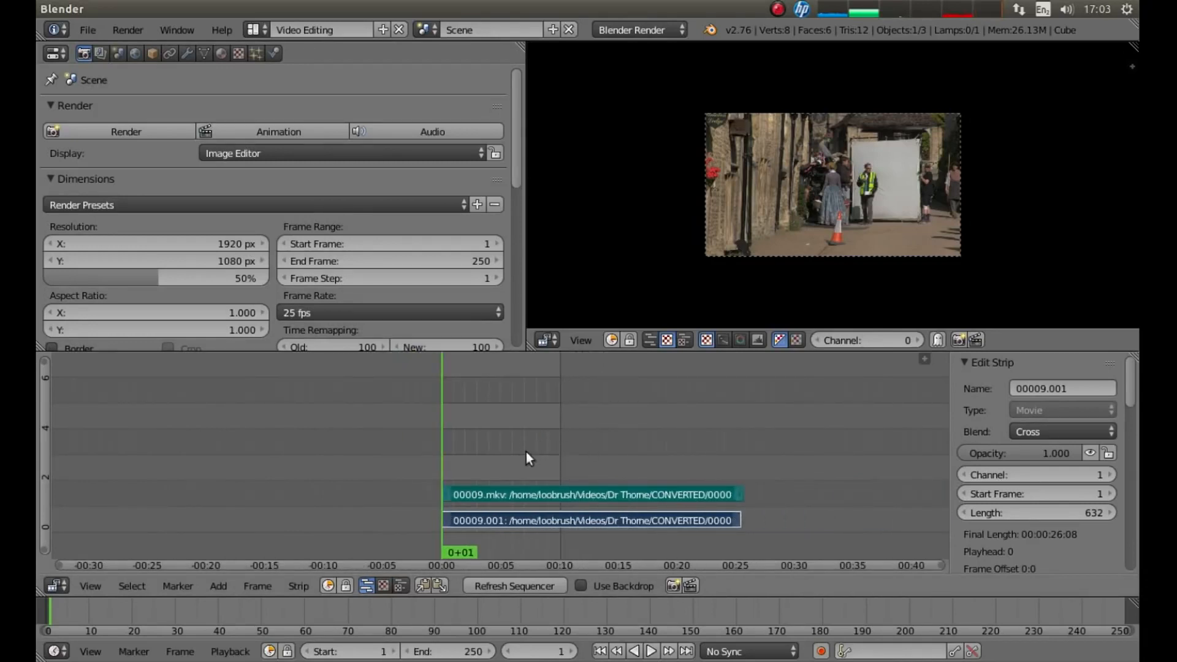
mouse_move(446, 452)
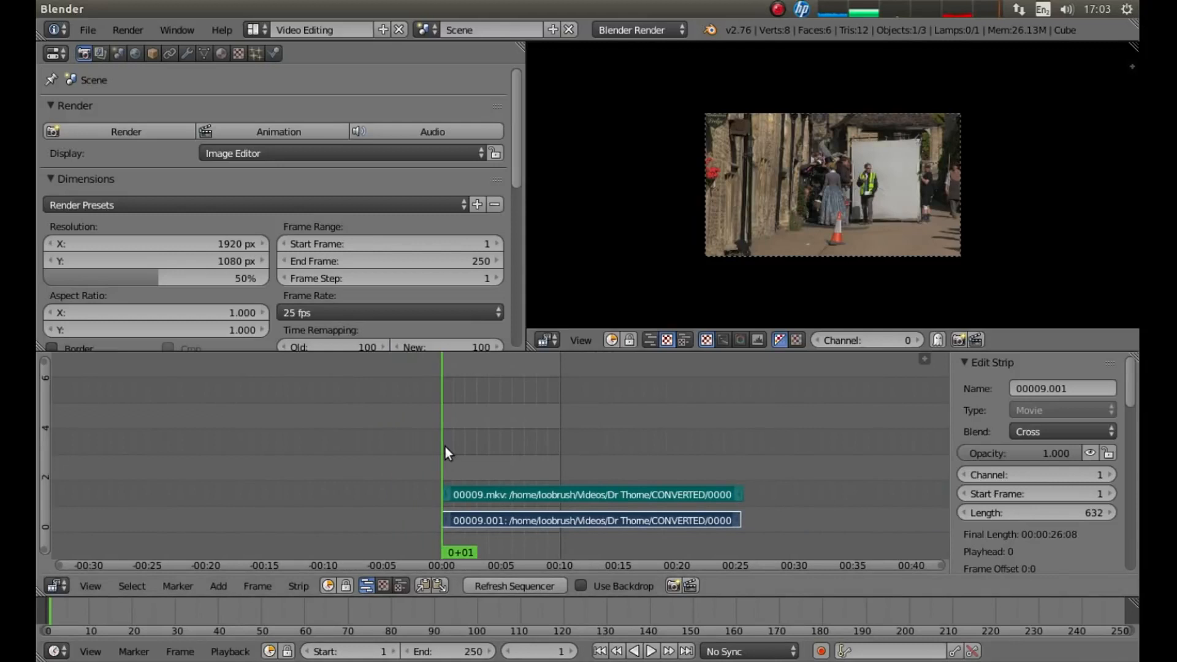
mouse_move(564, 442)
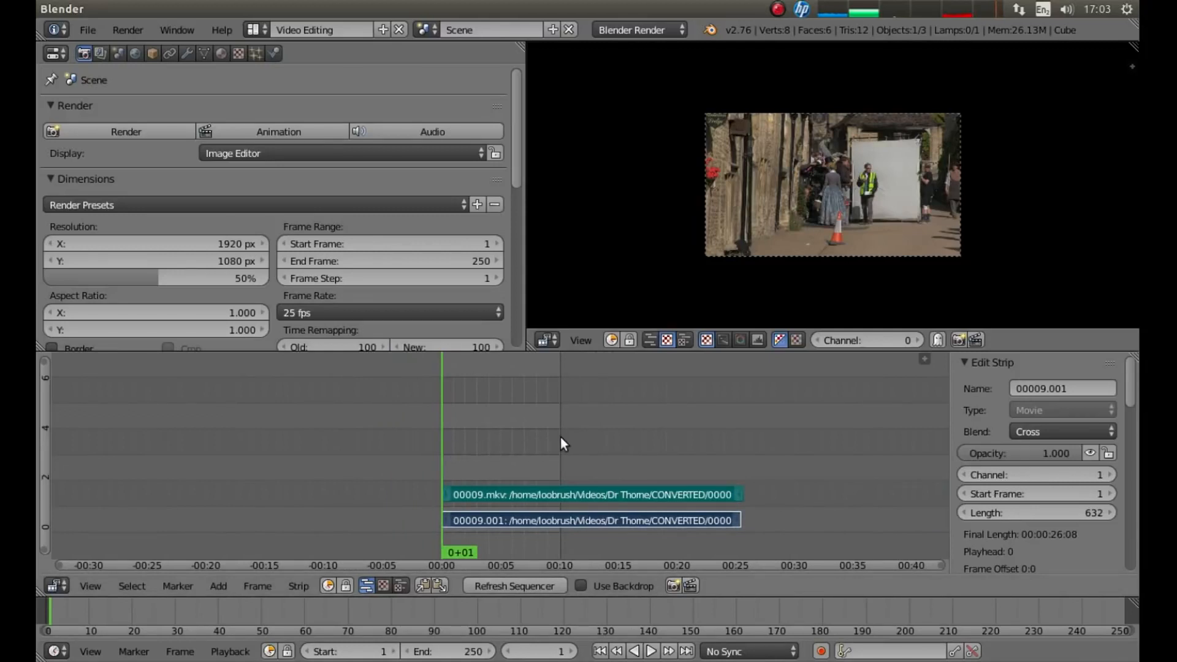
mouse_move(571, 449)
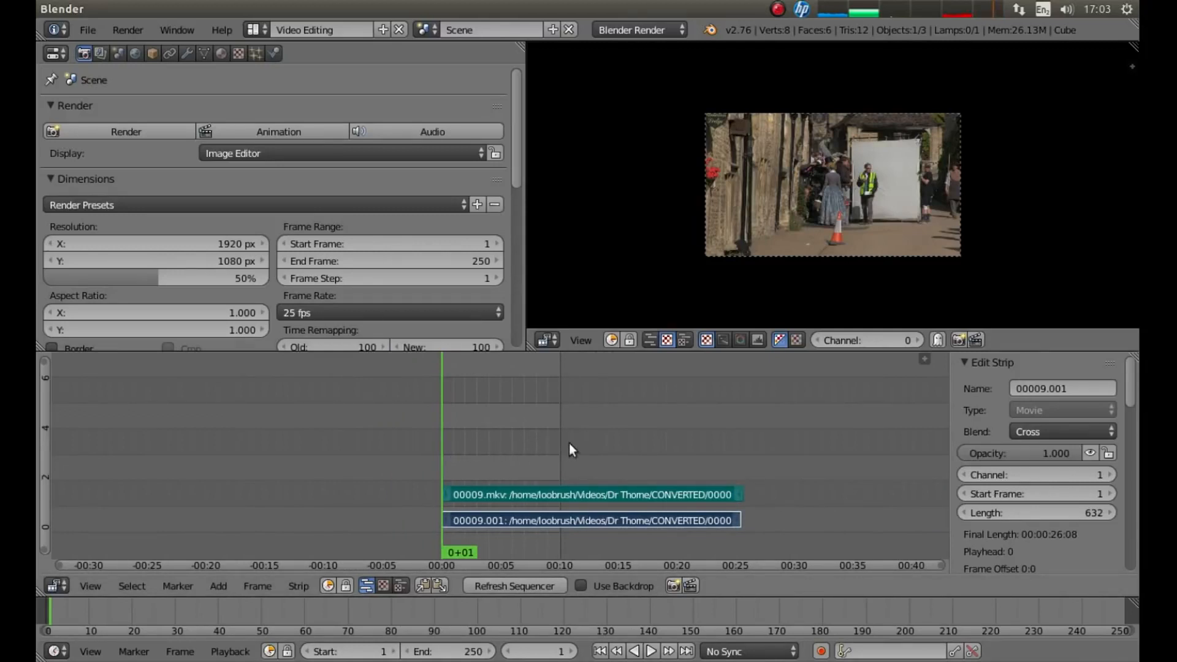
mouse_move(799, 432)
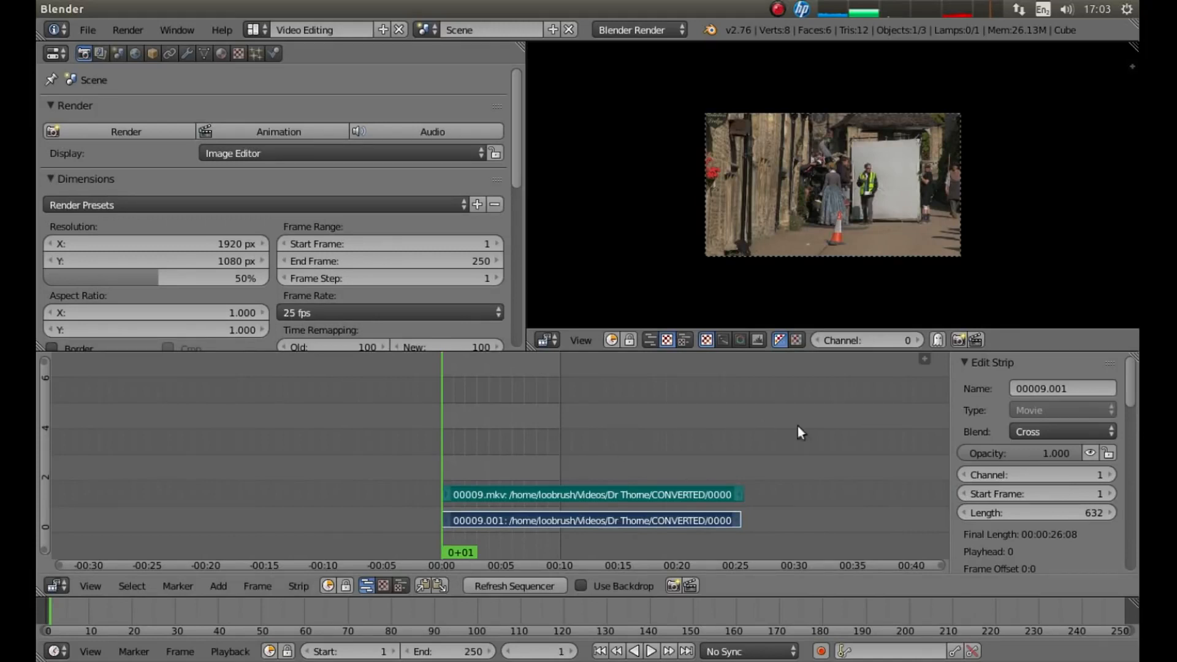
mouse_move(669, 427)
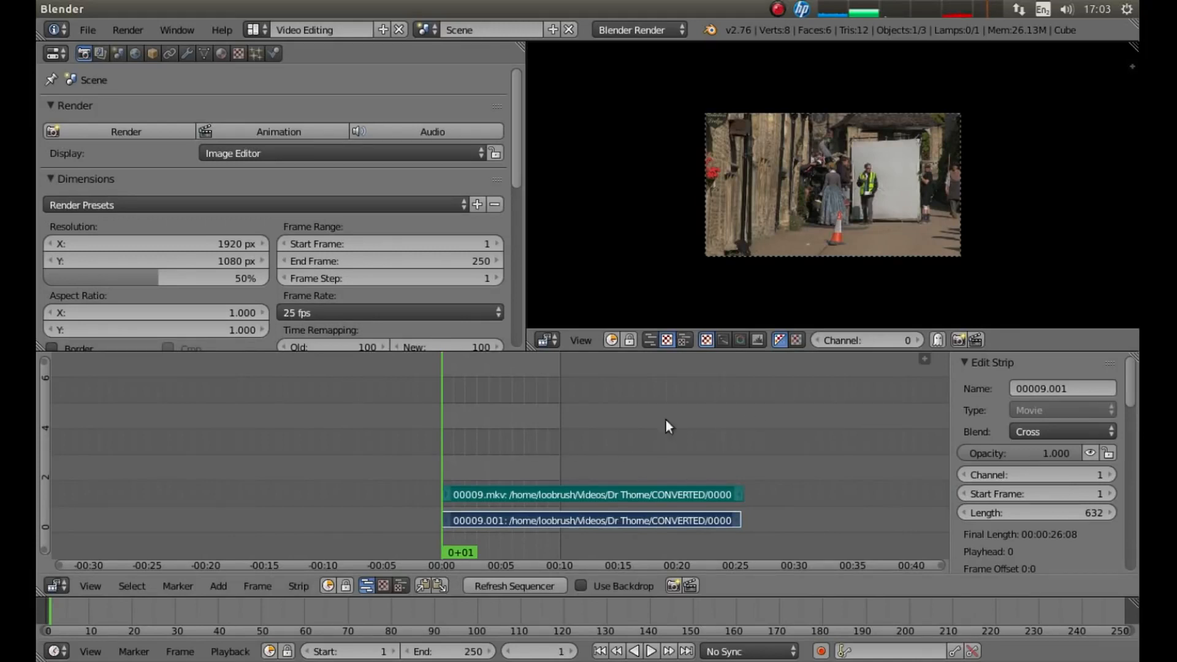
mouse_move(809, 430)
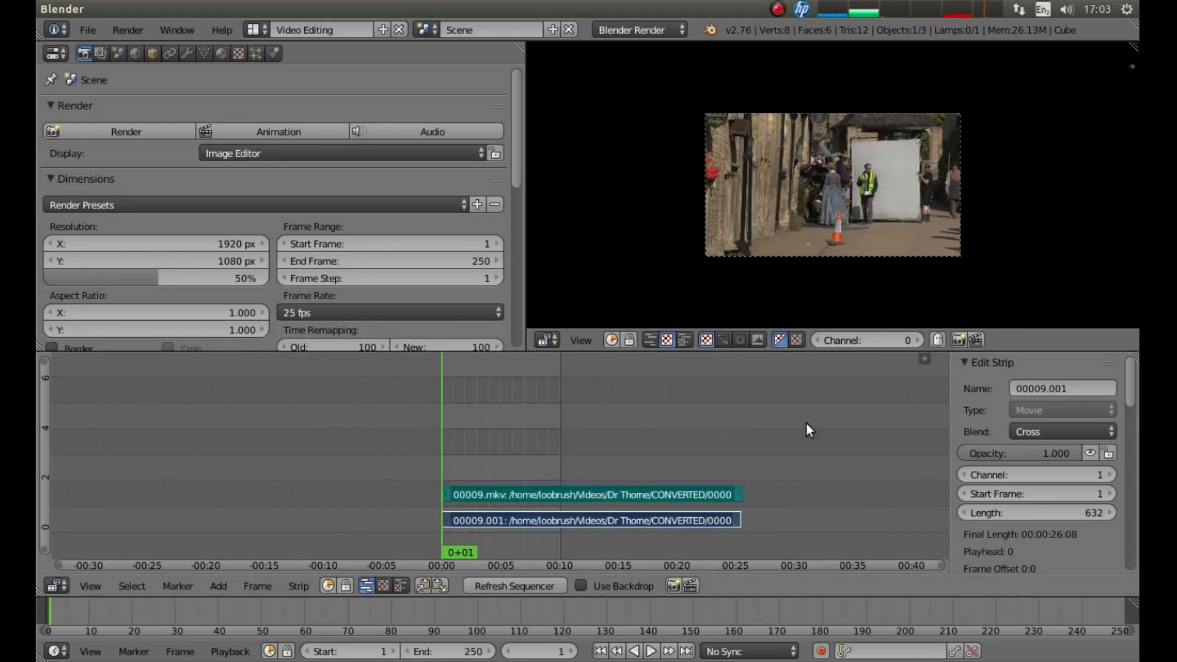
mouse_move(548, 429)
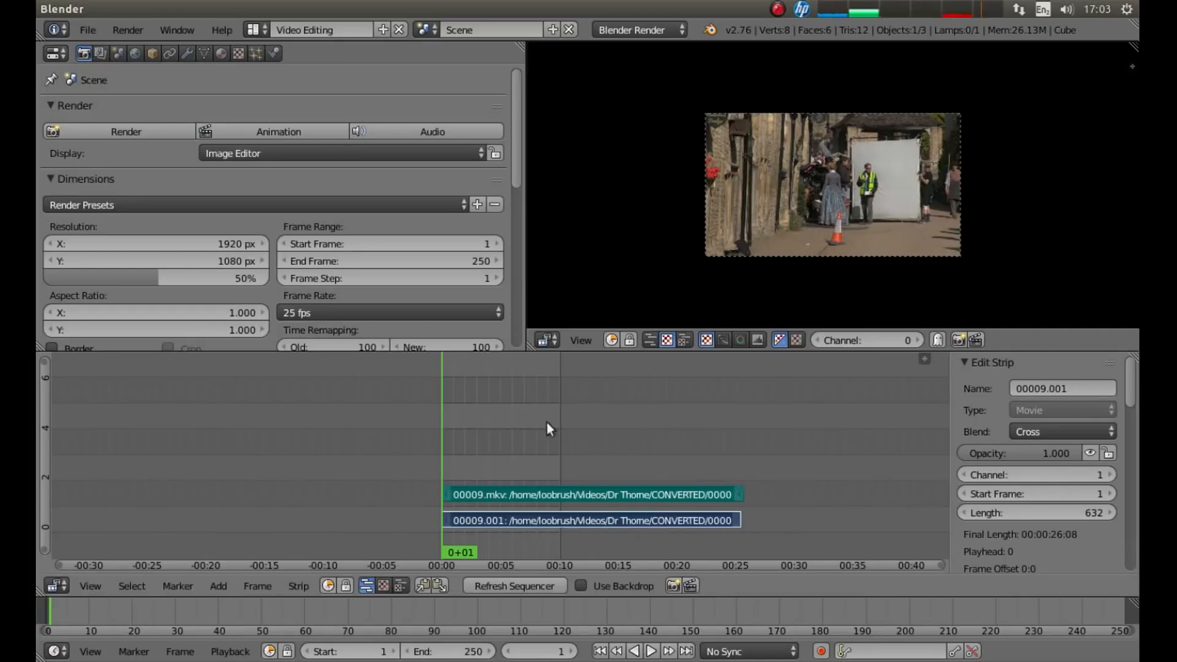
mouse_move(567, 456)
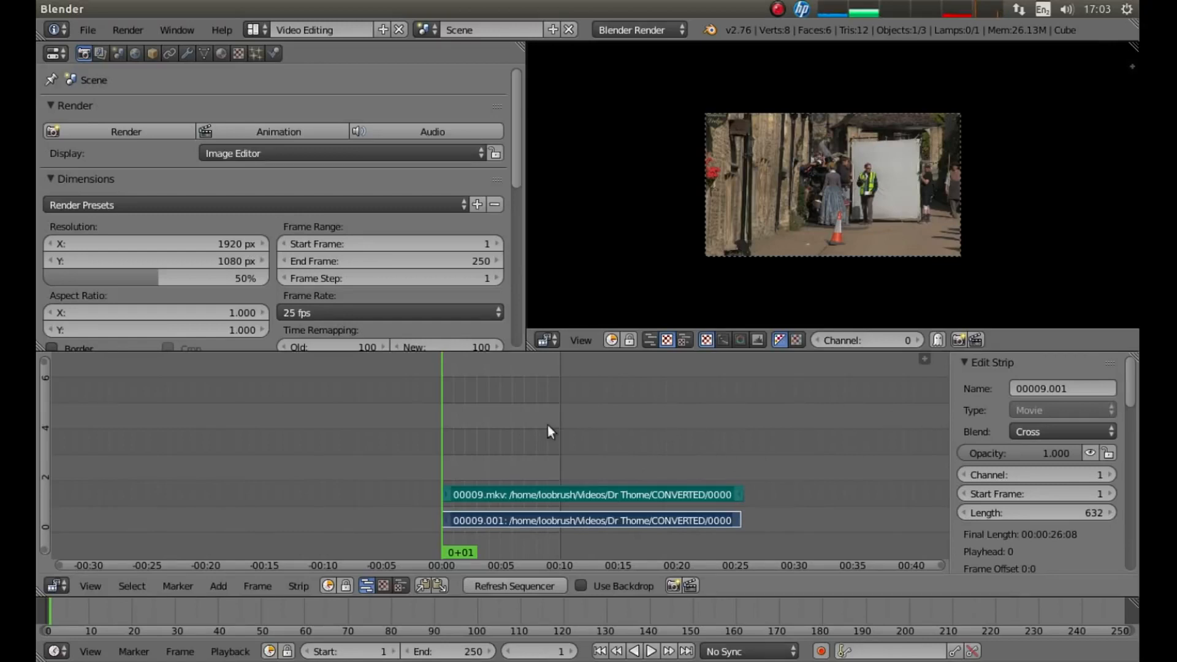
mouse_move(759, 421)
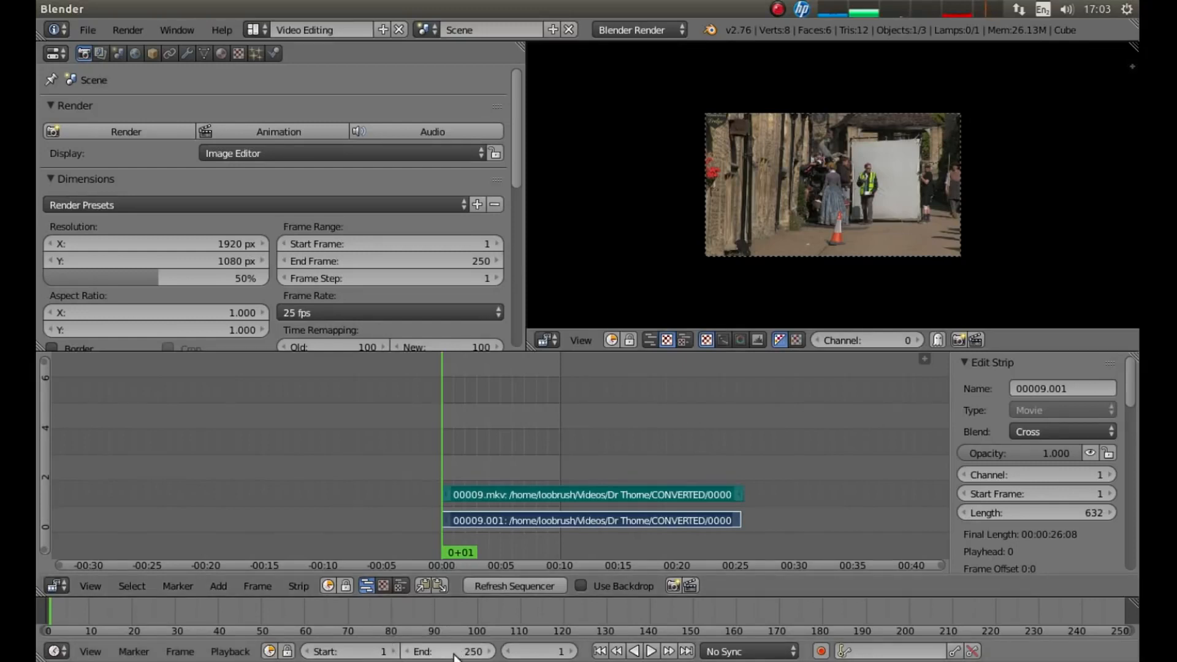
Set the Timeline's End frame to 20000
left_click(443, 651)
type("20000")
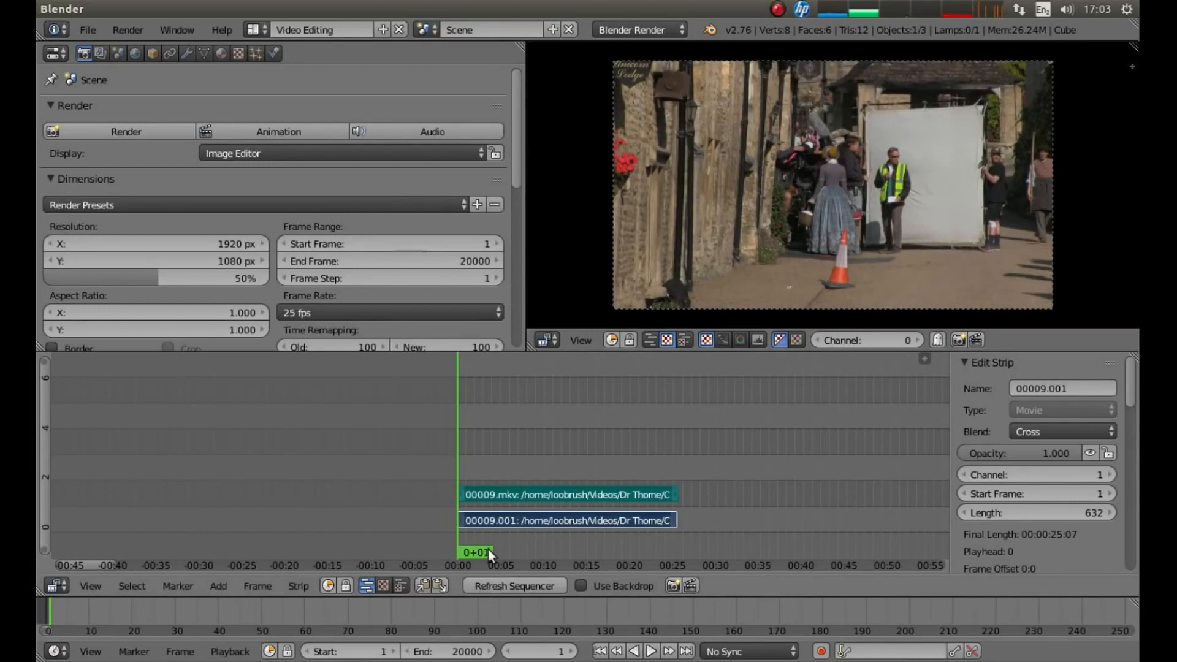
mouse_move(606, 440)
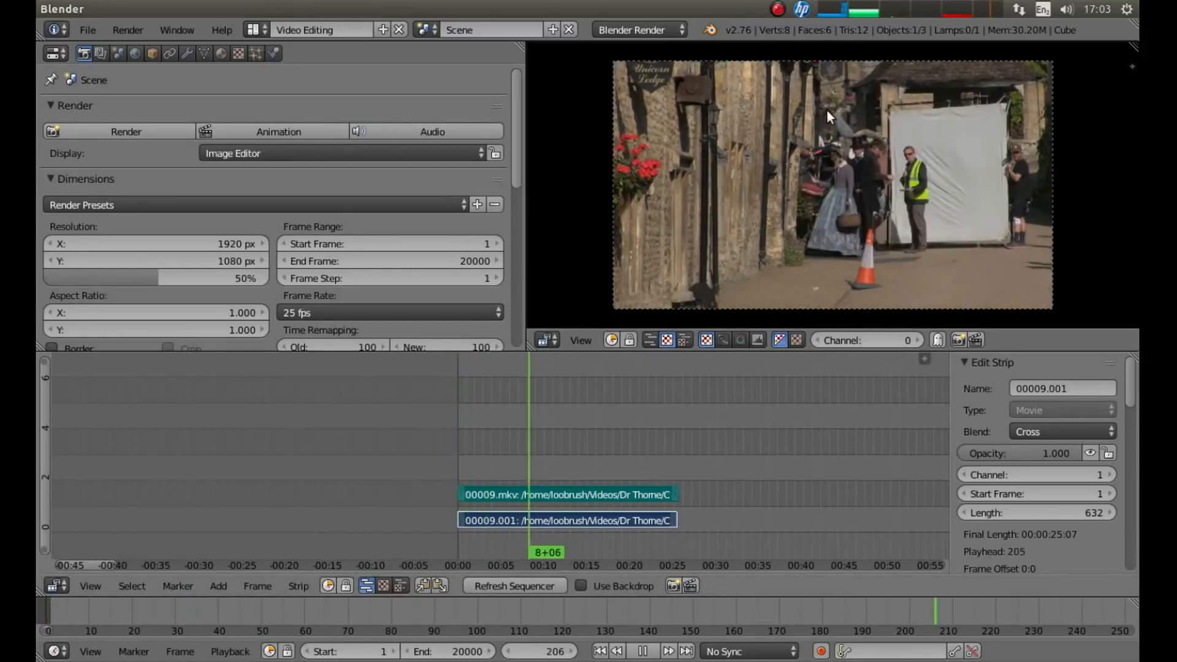
Pause the sequence preview around 13 seconds into the clip
left_click(676, 552)
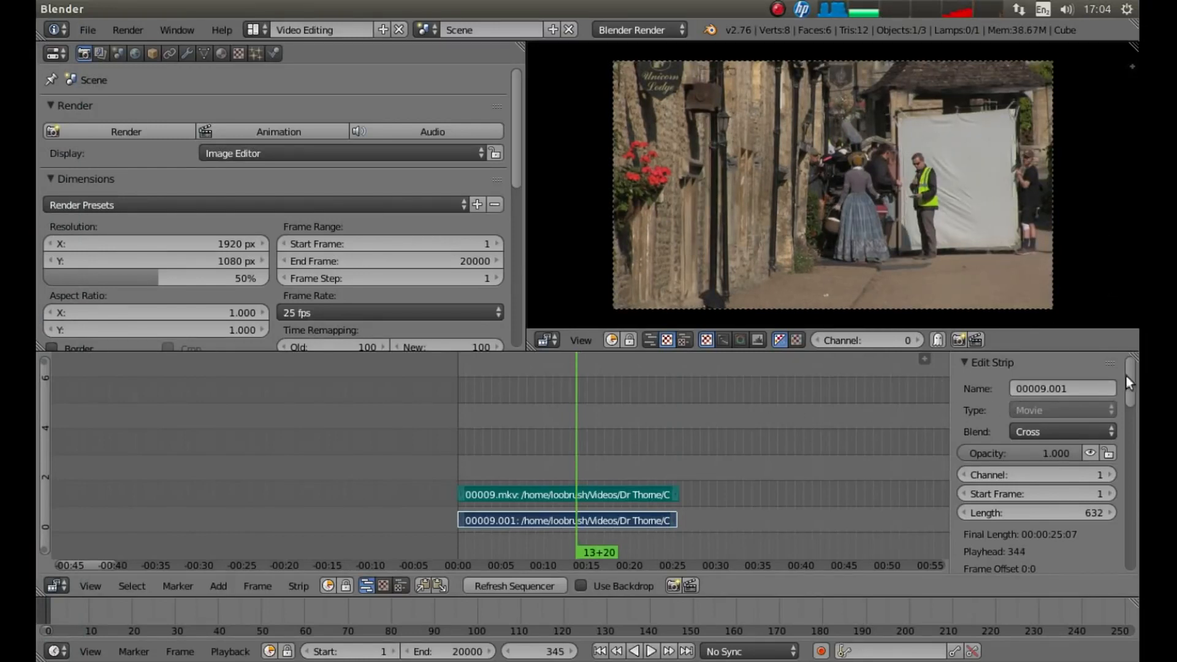
Enable Proxy / Timecode on the 00009.001 strip at 25% size with Overwrite checked
scroll("down", 3)
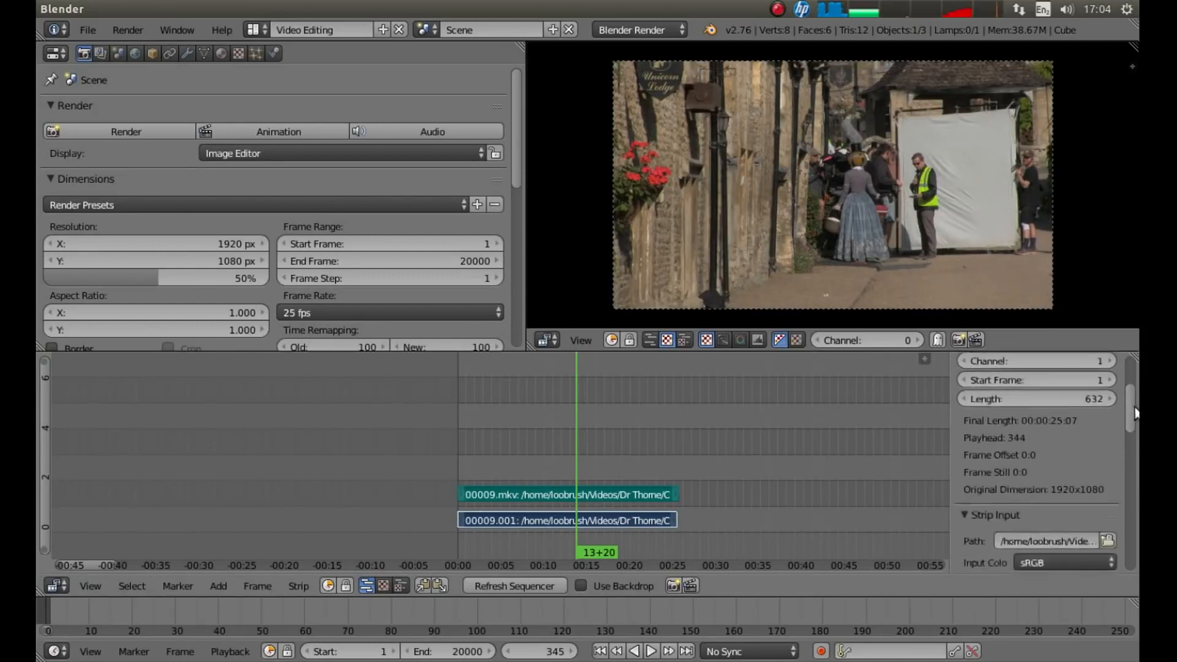
scroll("down", 3)
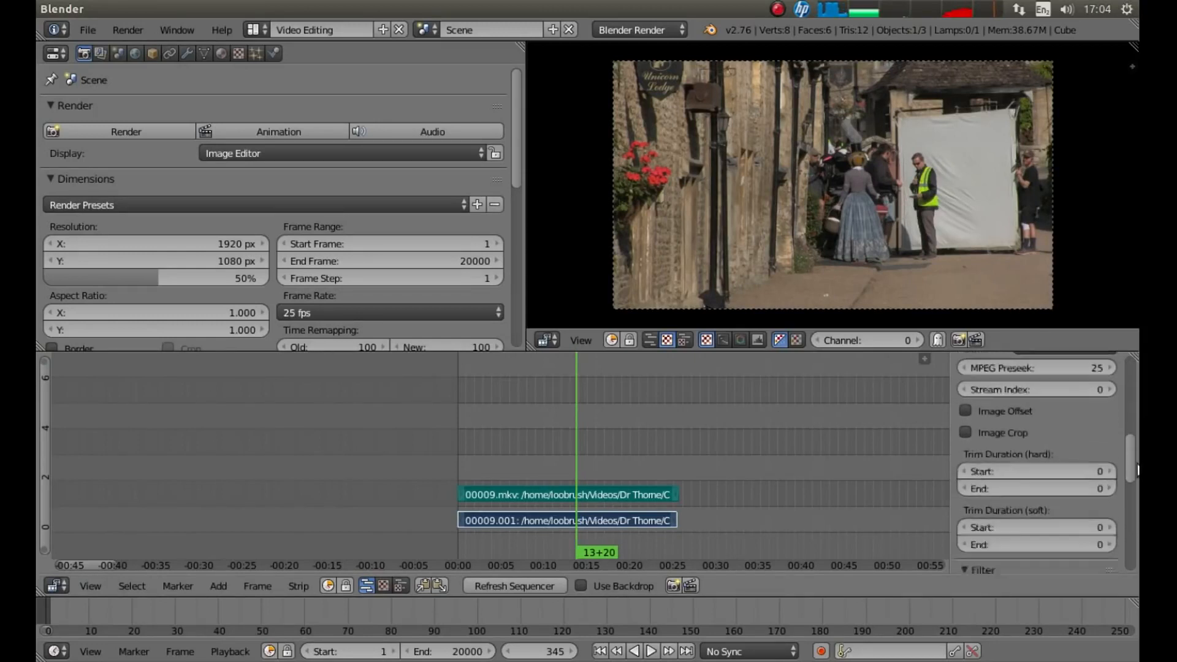
scroll("down", 3)
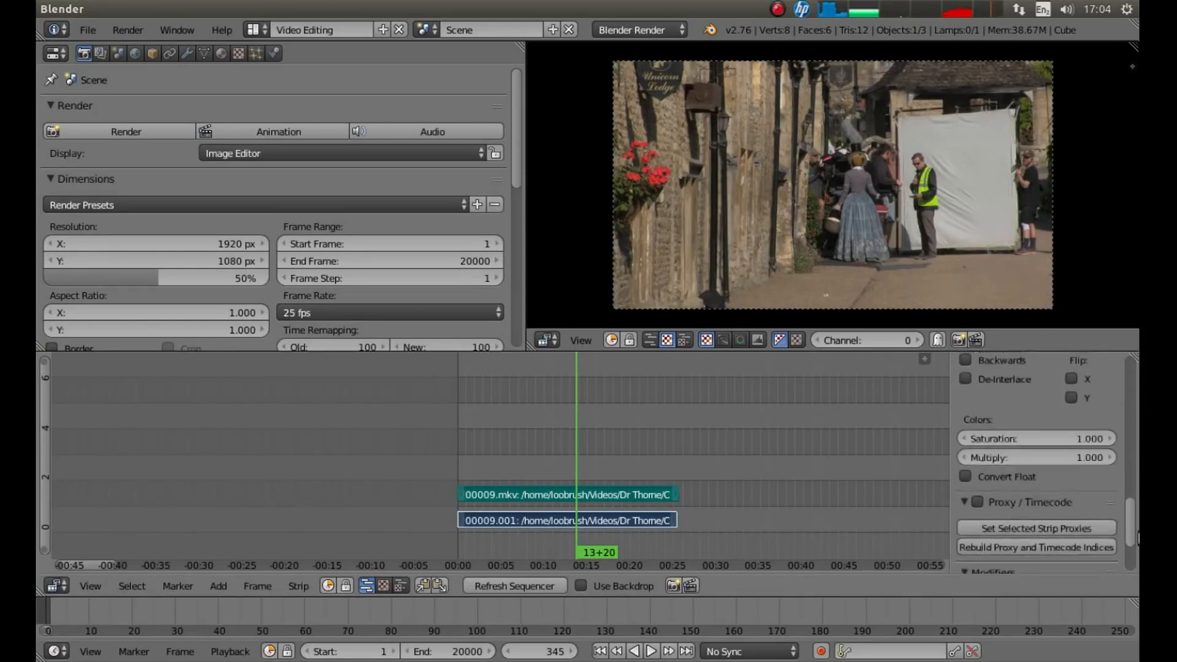
scroll("down", 3)
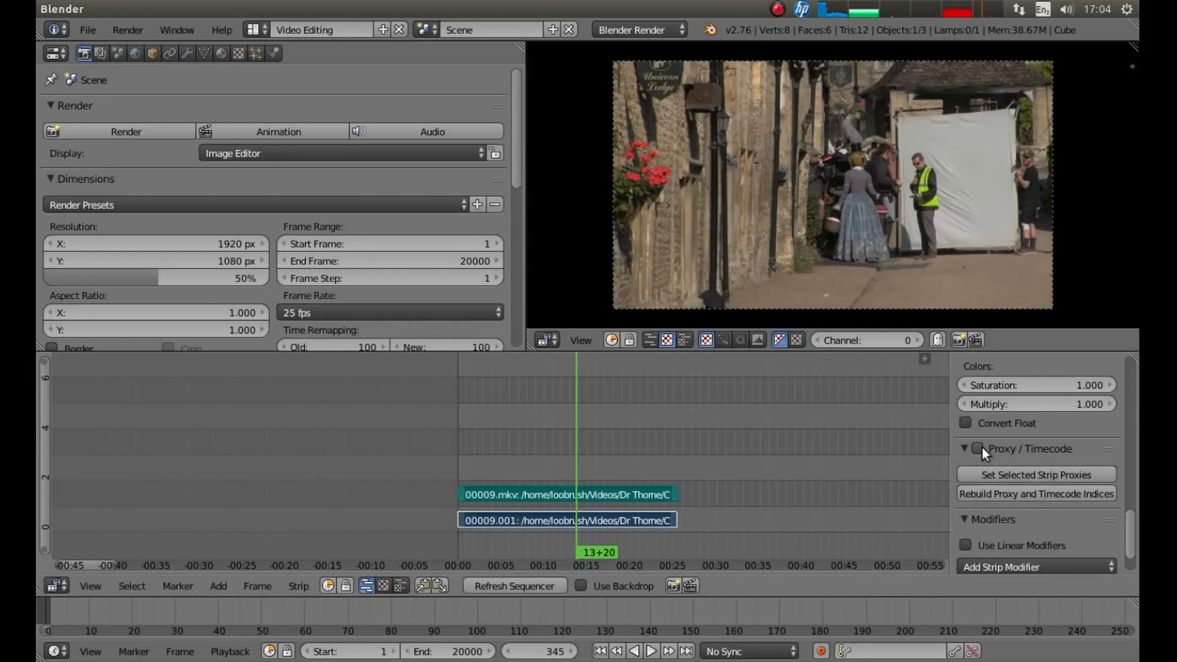
left_click(976, 448)
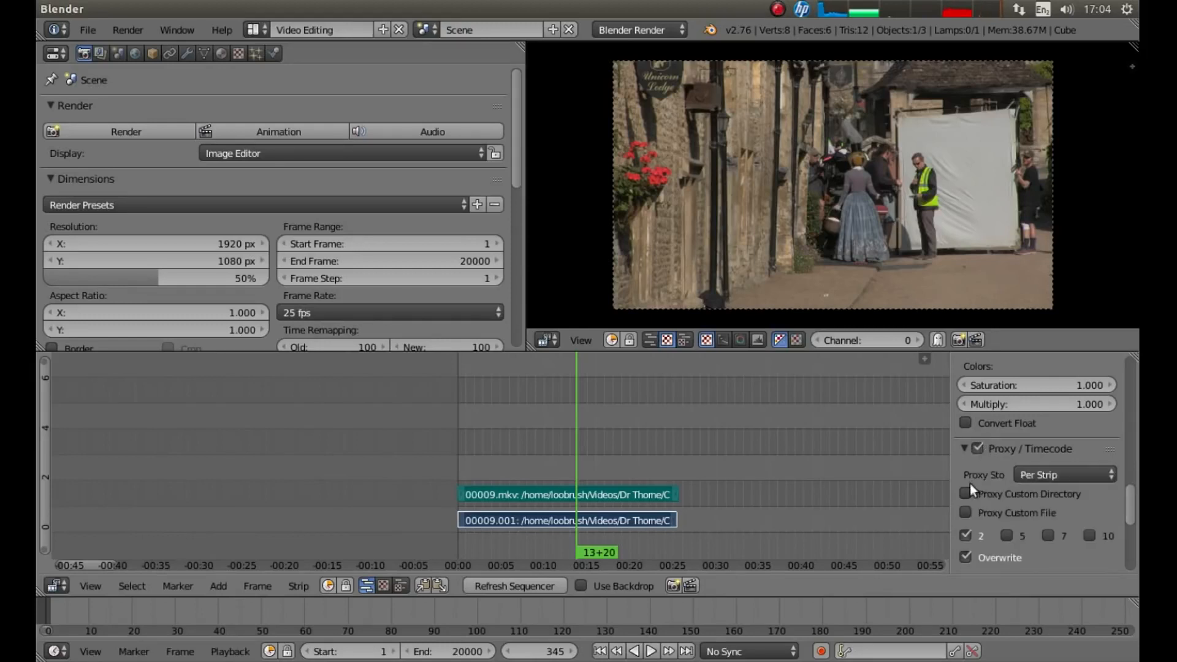
mouse_move(1008, 546)
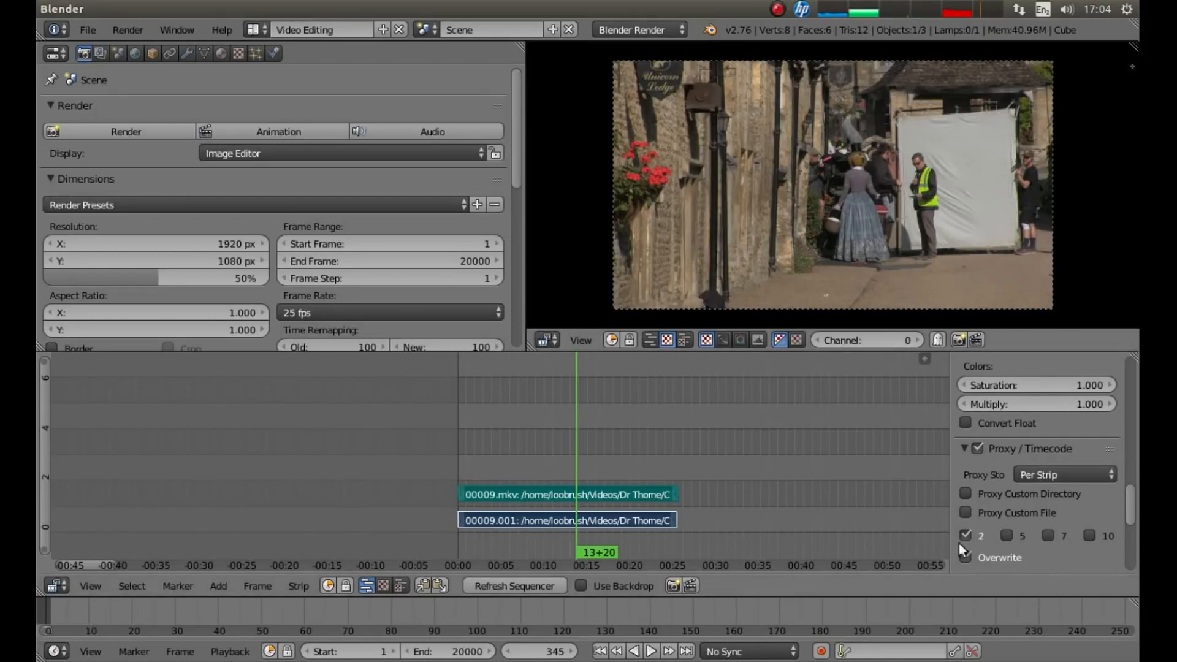
left_click(967, 557)
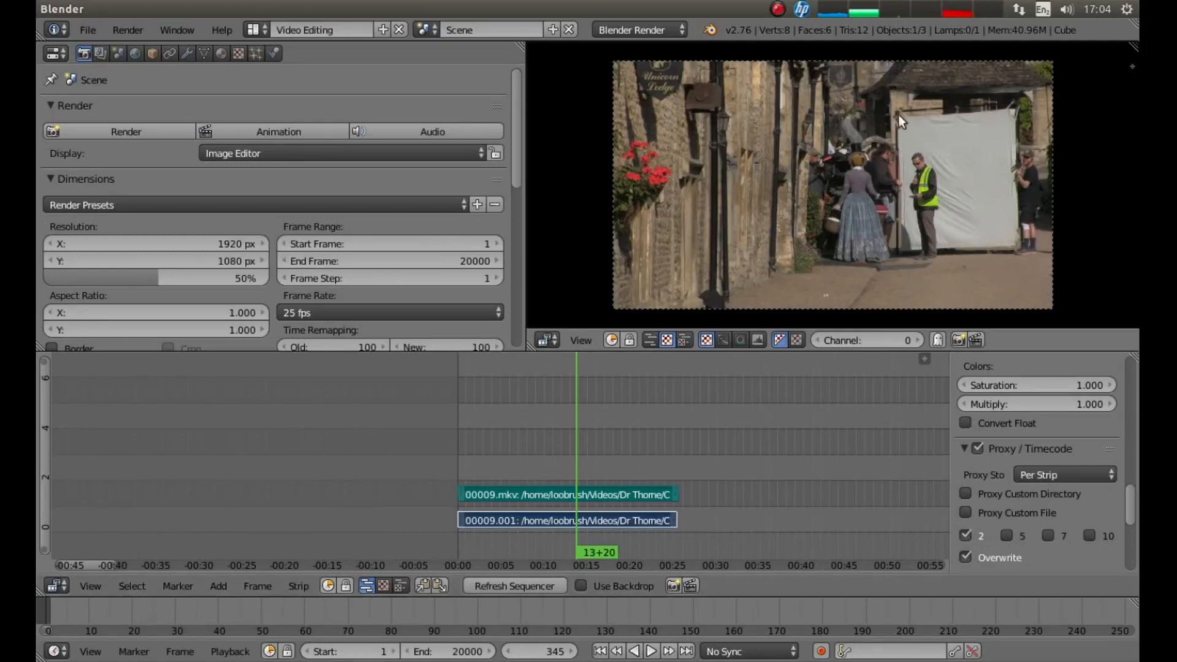
mouse_move(682, 133)
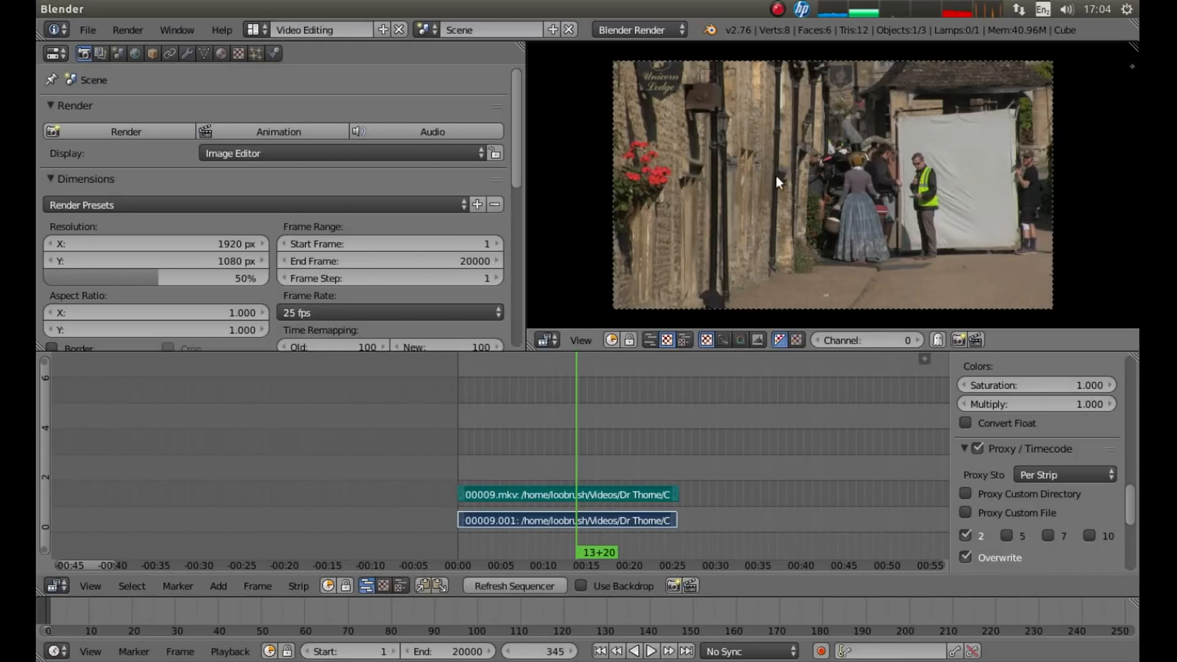
mouse_move(946, 158)
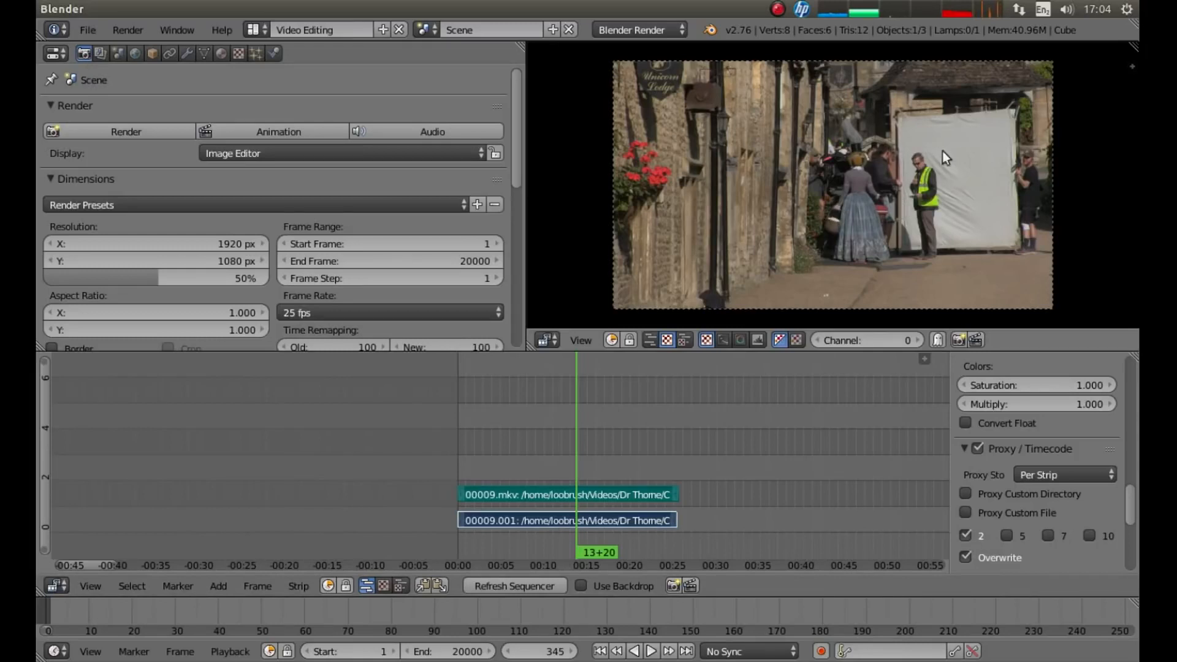
mouse_move(848, 307)
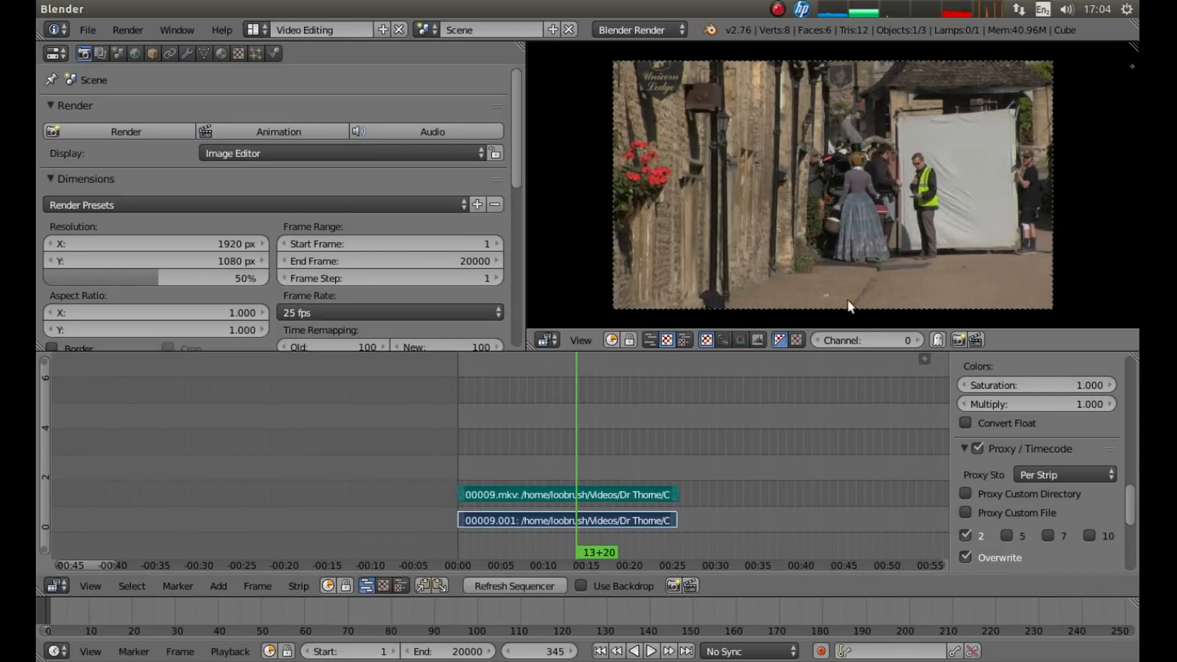
mouse_move(126, 165)
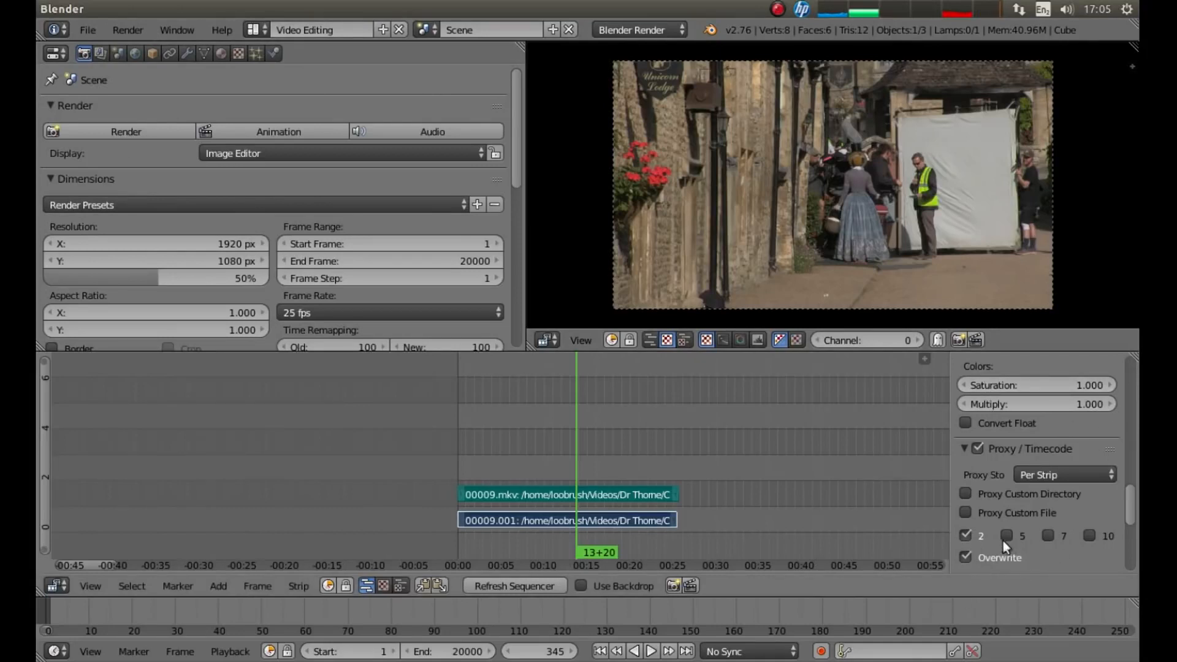
mouse_move(875, 199)
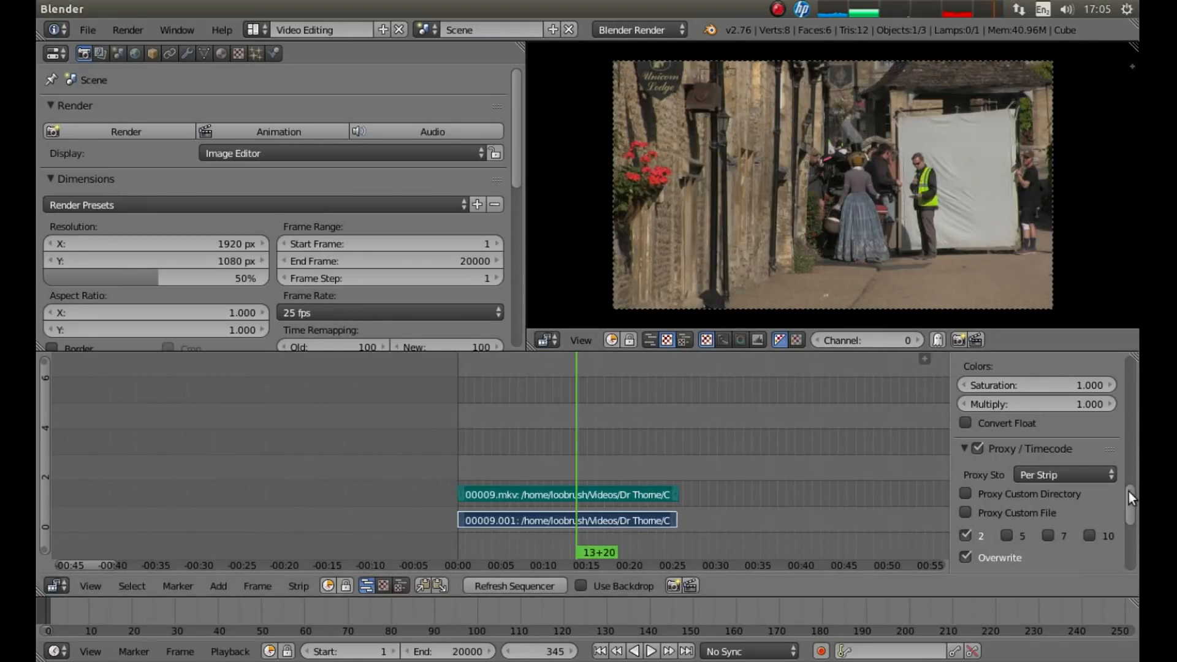
scroll("down", 3)
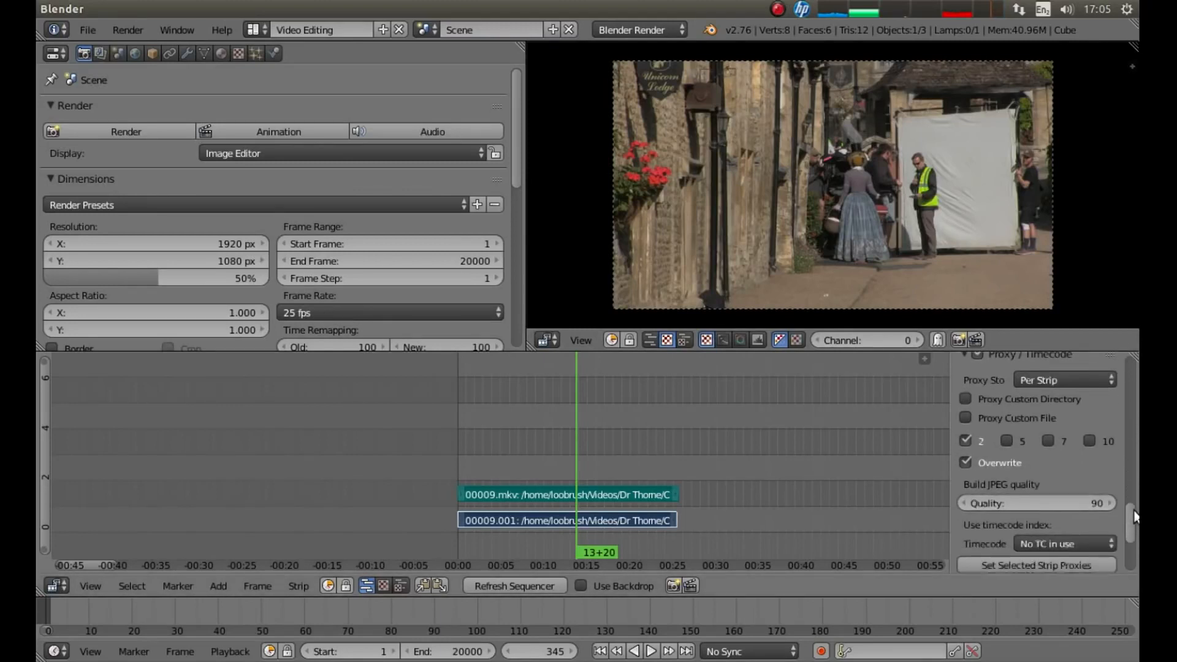
scroll("down", 3)
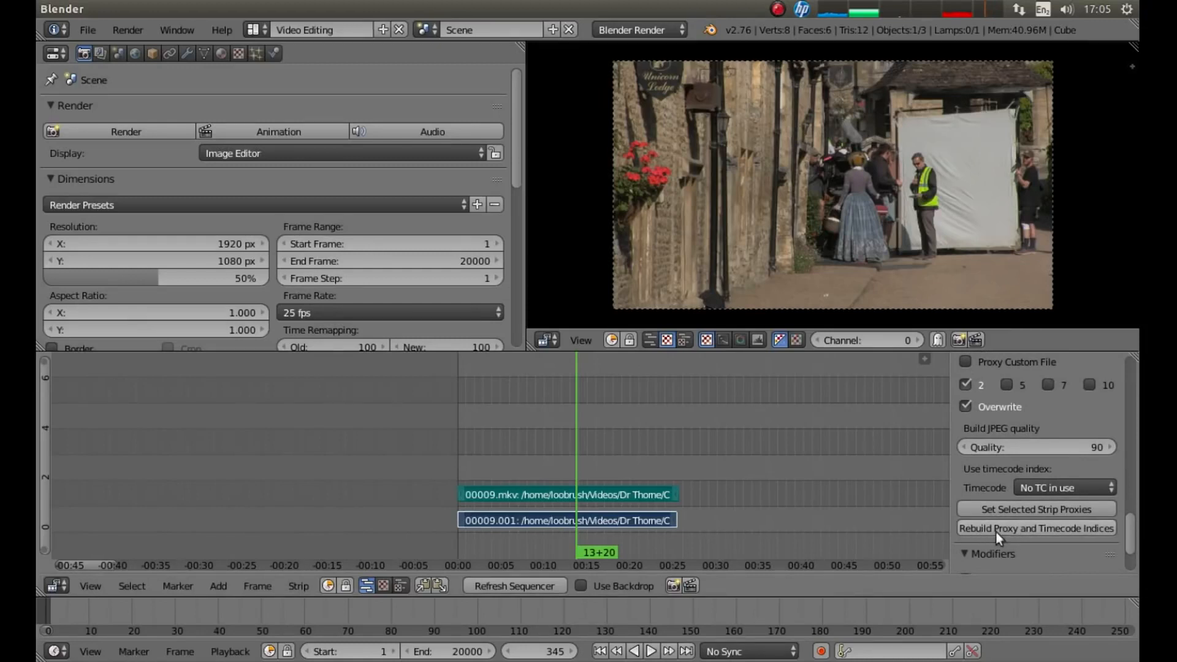
mouse_move(1036, 537)
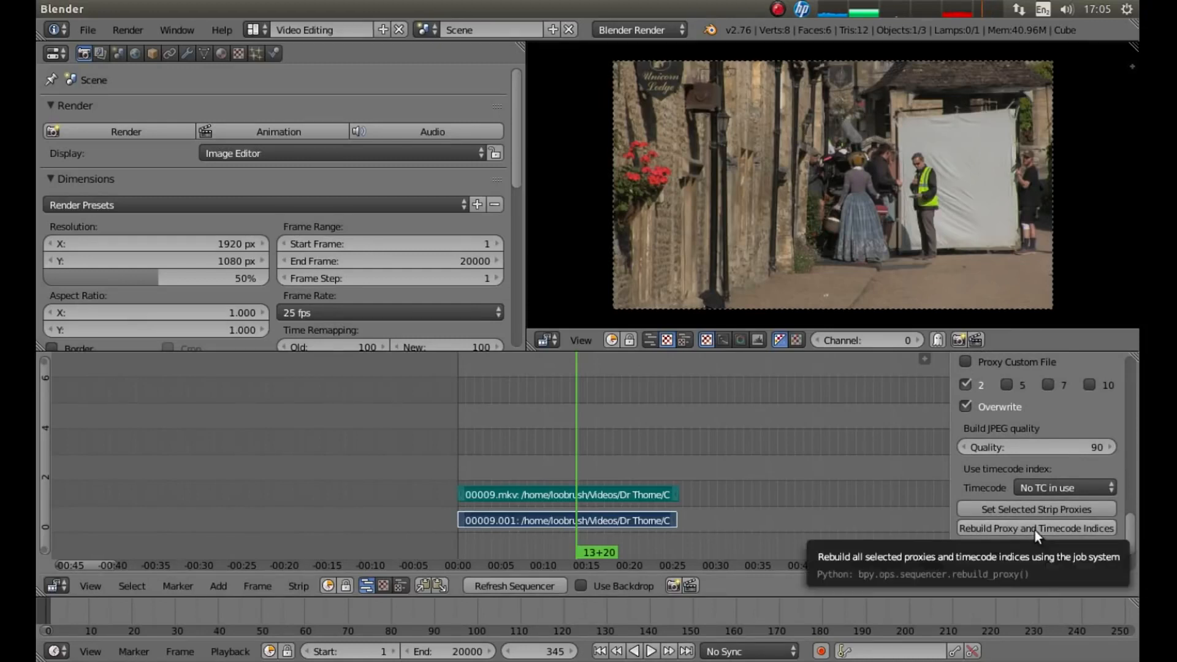
left_click(1036, 528)
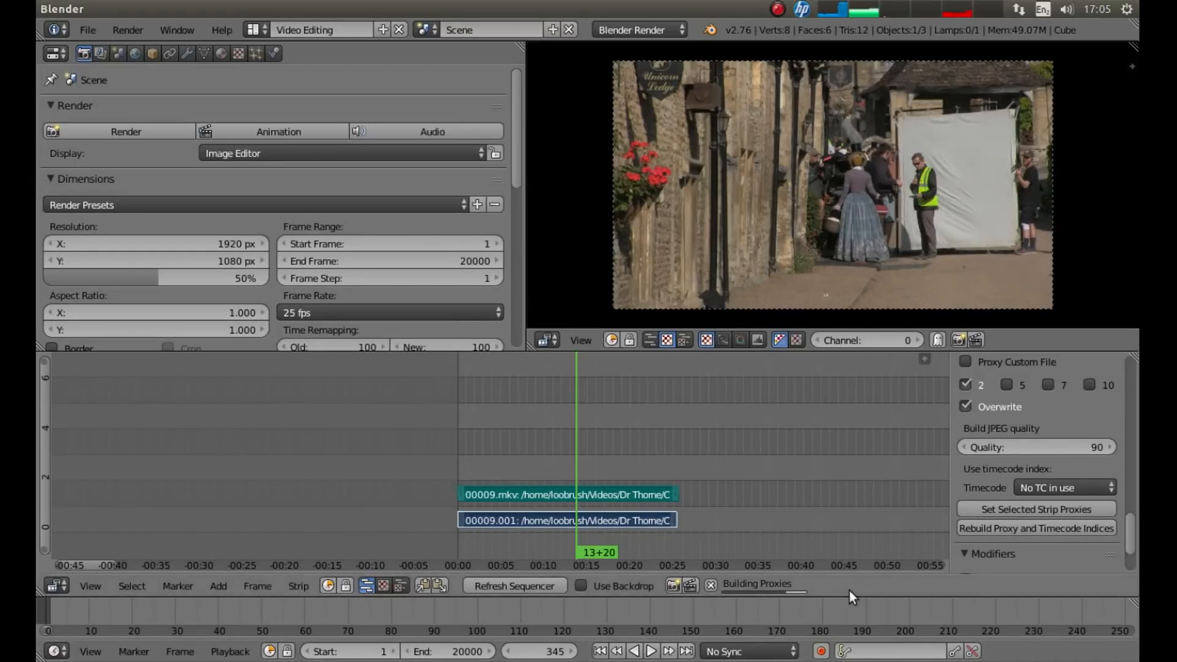
mouse_move(851, 592)
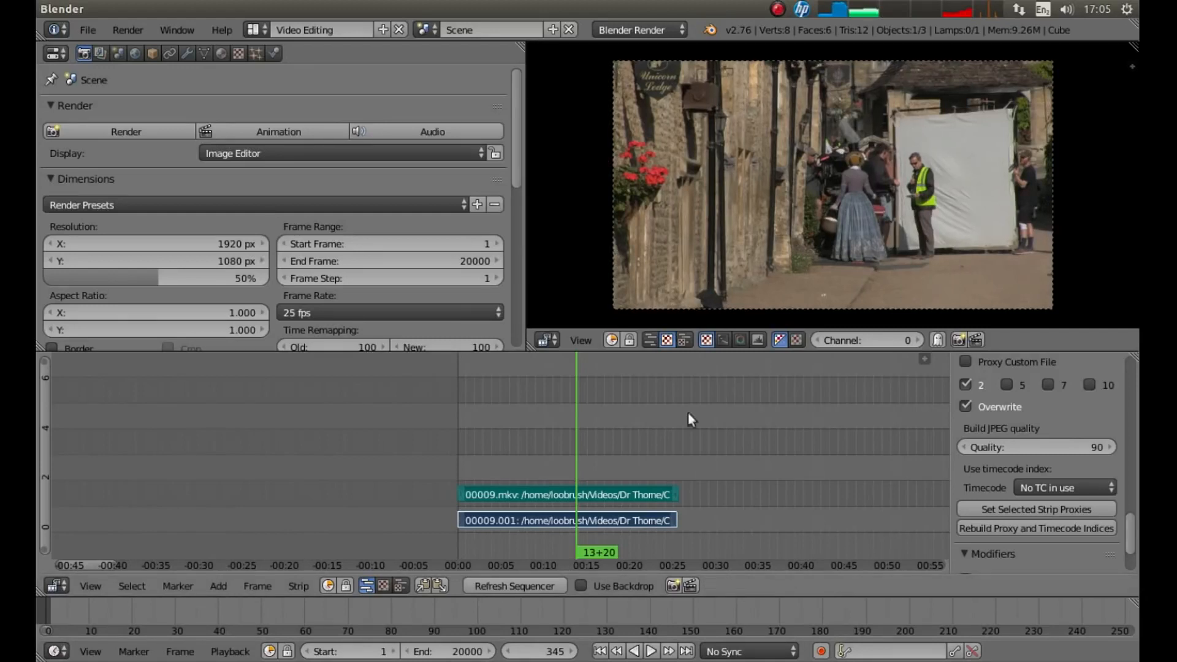
mouse_move(836, 100)
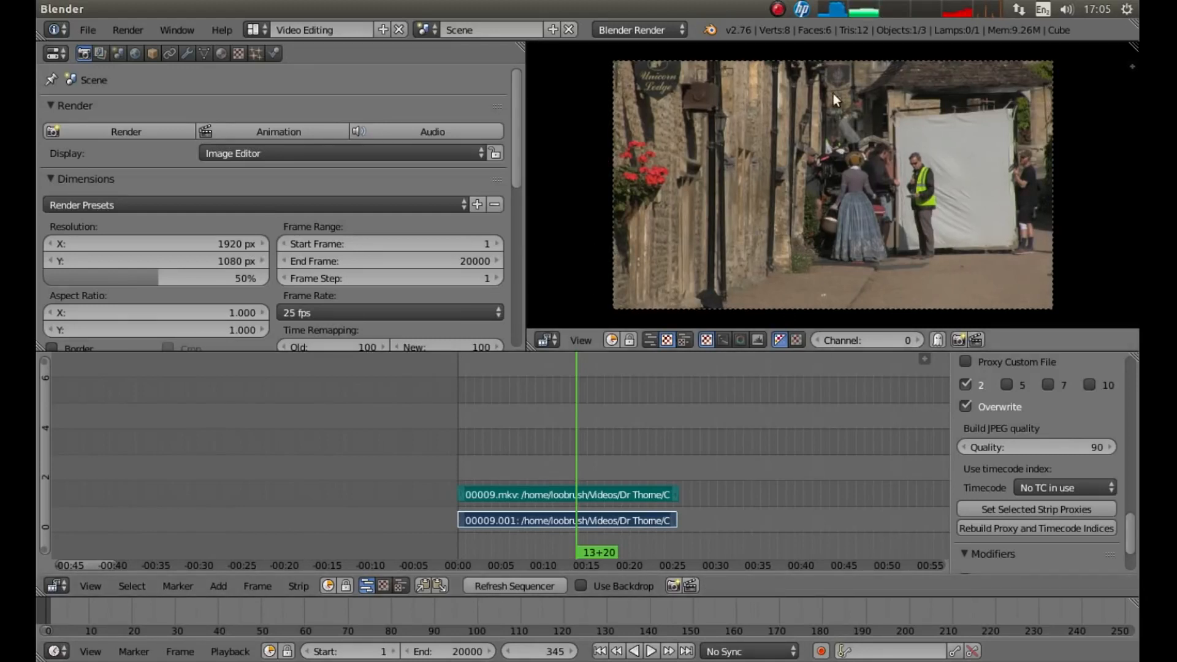
mouse_move(748, 167)
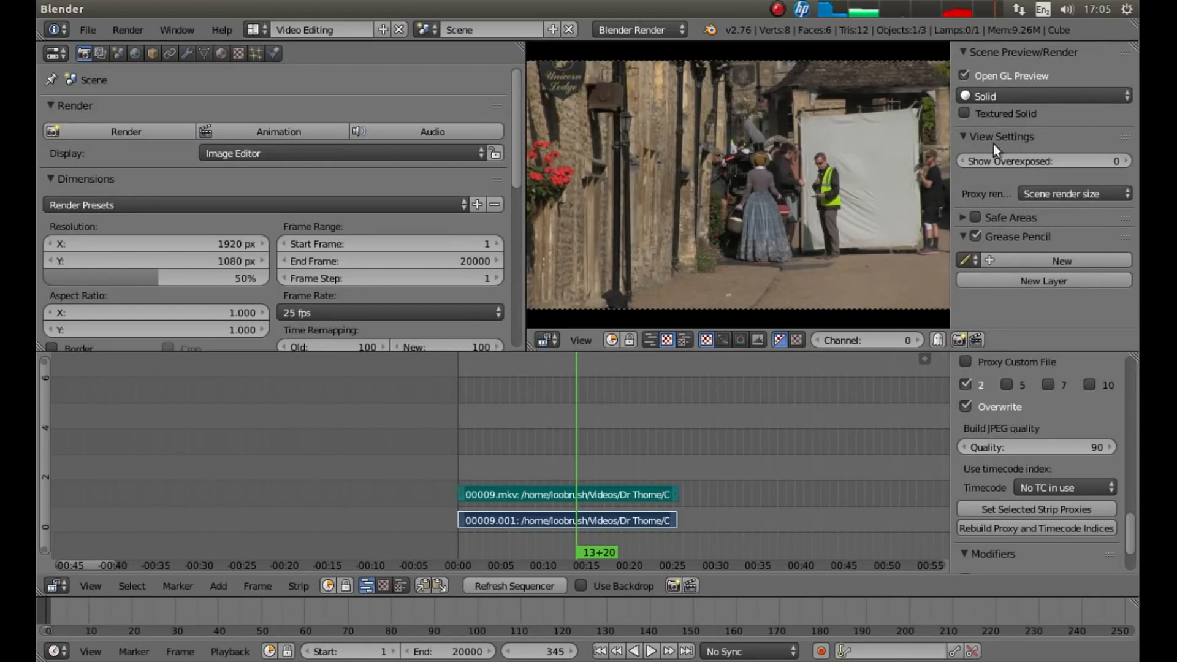
mouse_move(984, 200)
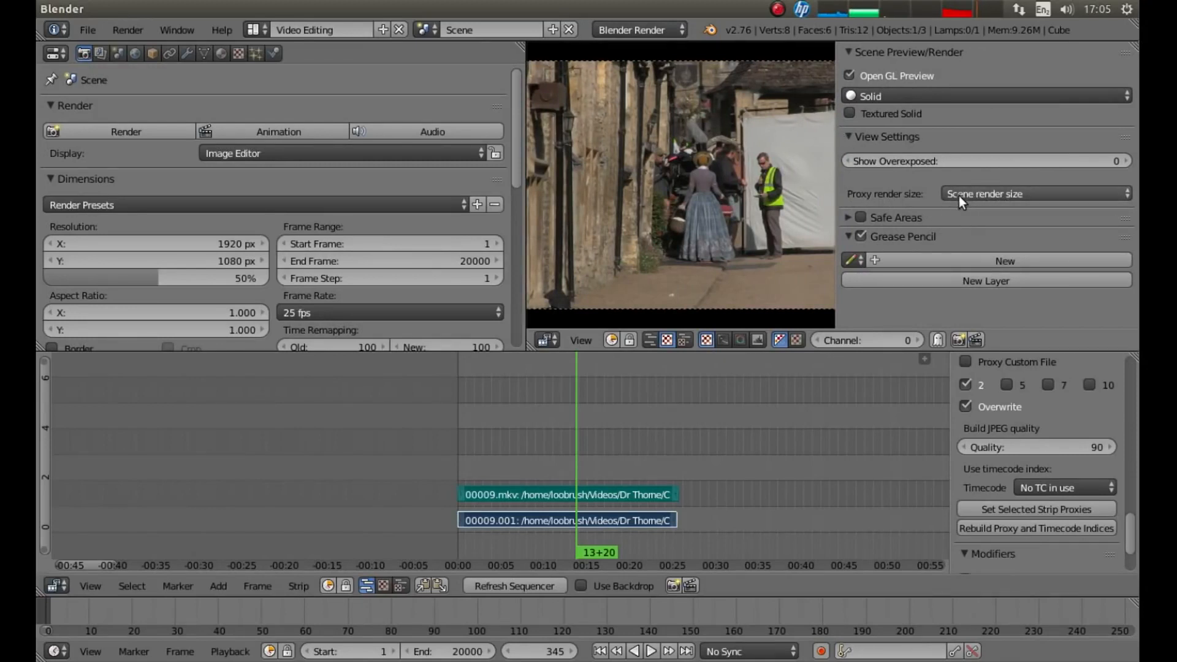
Set the preview's Proxy render size to Proxy size 25%
left_click(1034, 194)
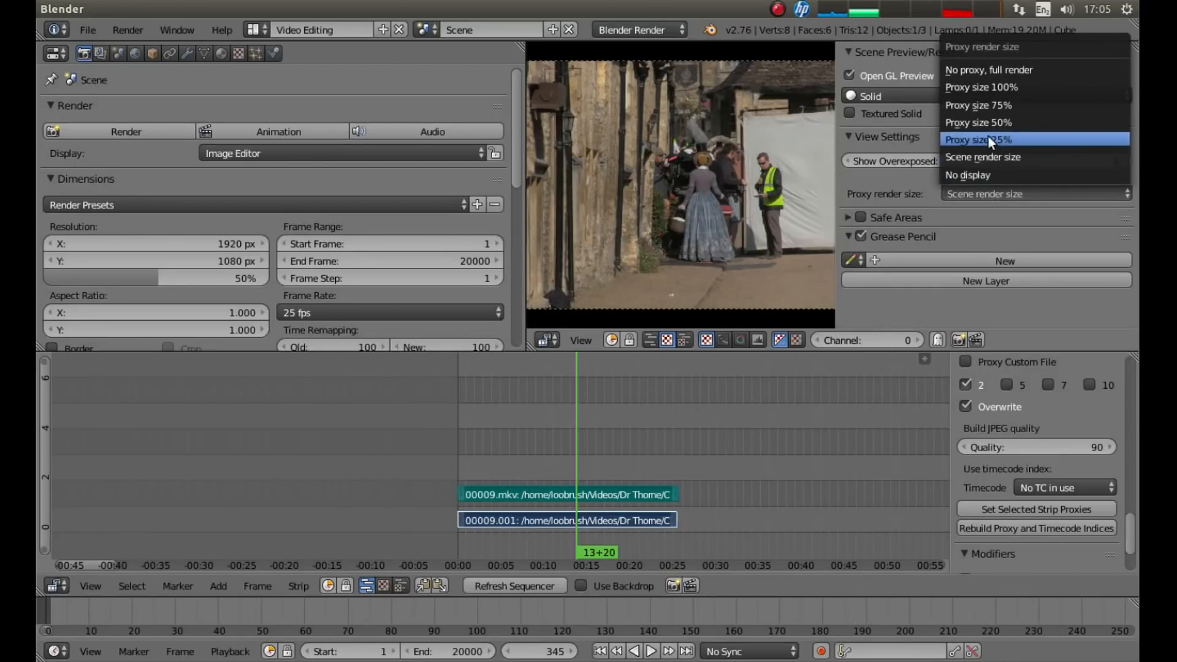
mouse_move(1006, 137)
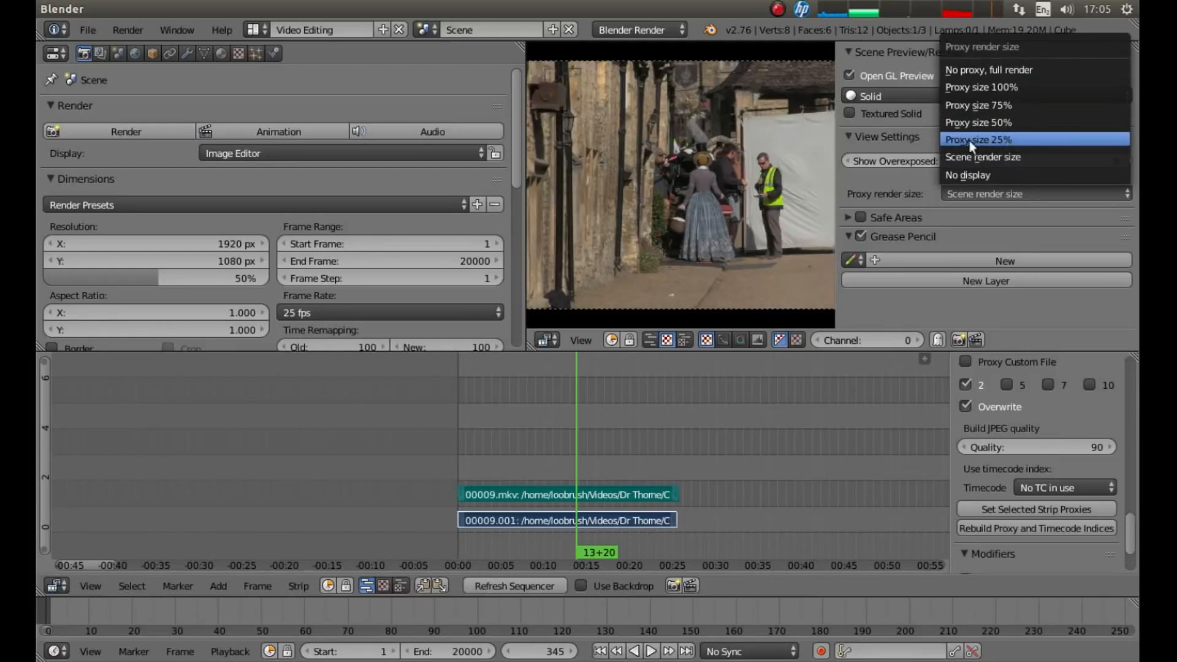
mouse_move(989, 145)
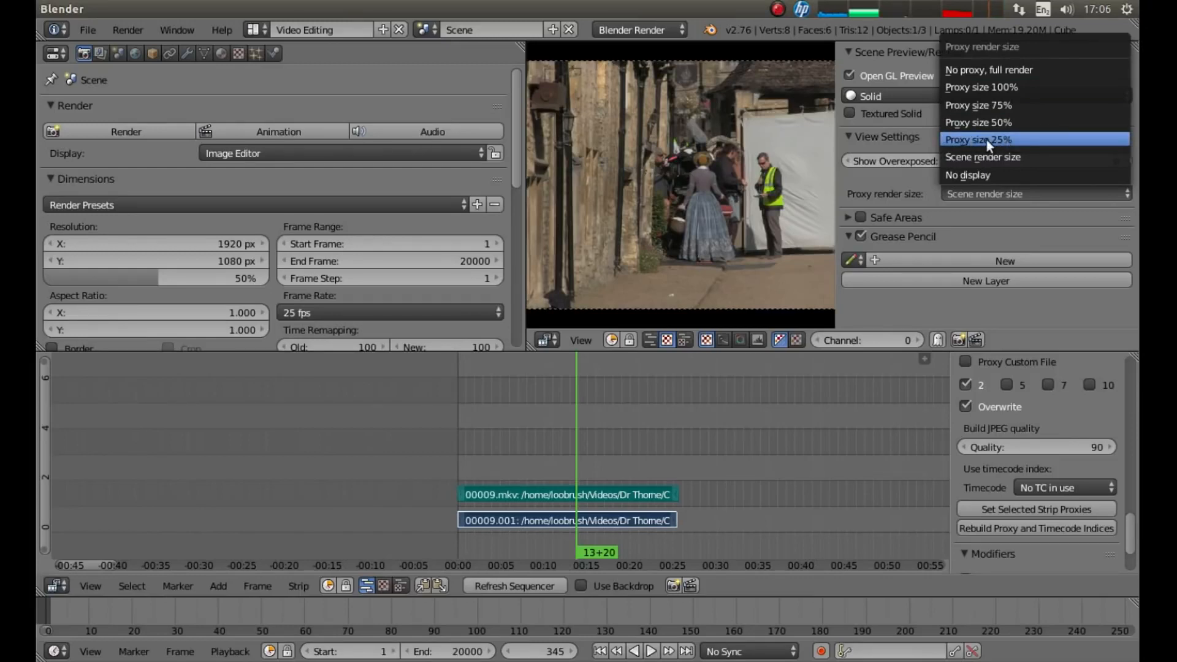
left_click(977, 140)
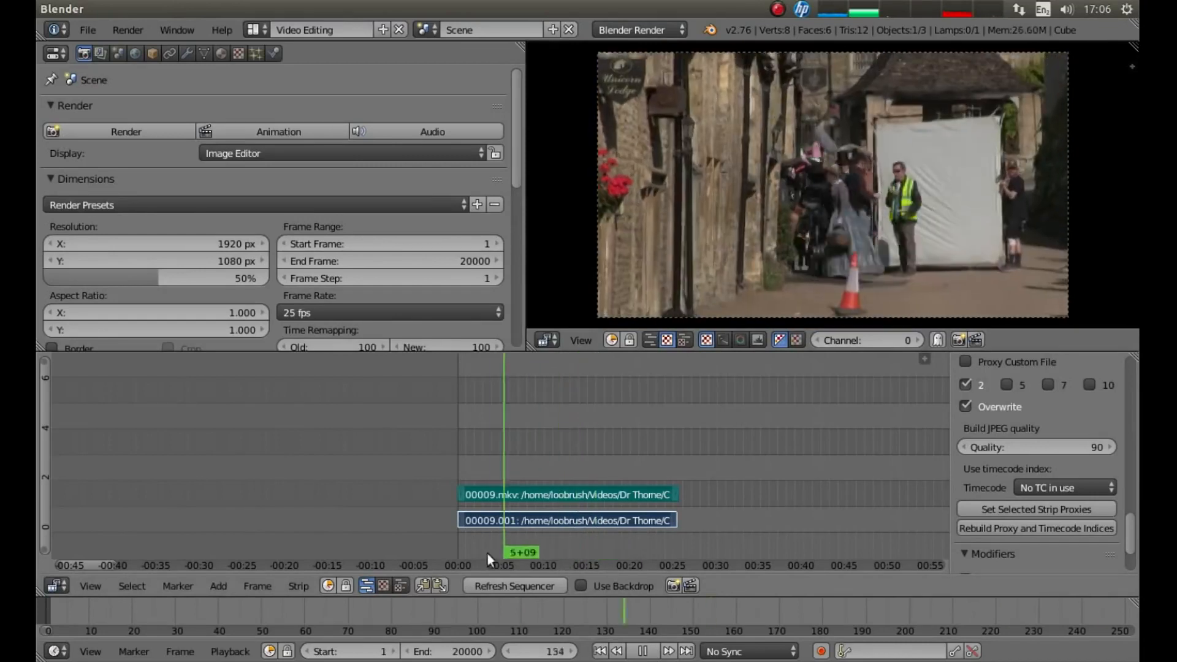
Scrub the timeline playhead back to around frame 124 in the village clip
left_click(655, 535)
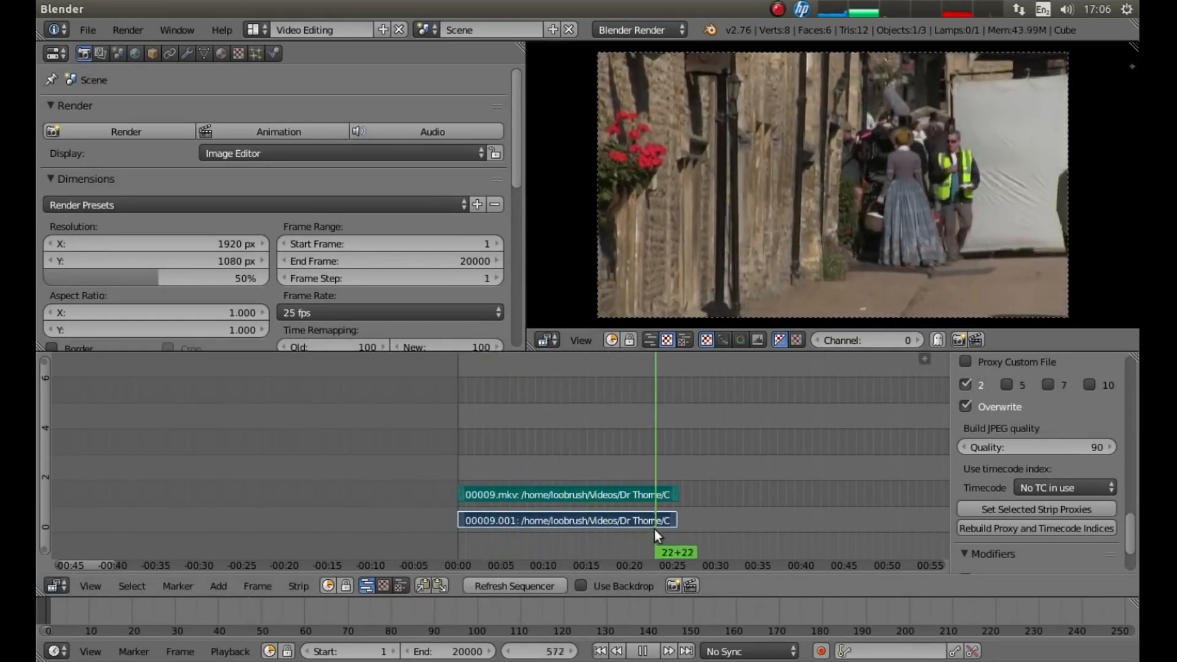
left_click(582, 541)
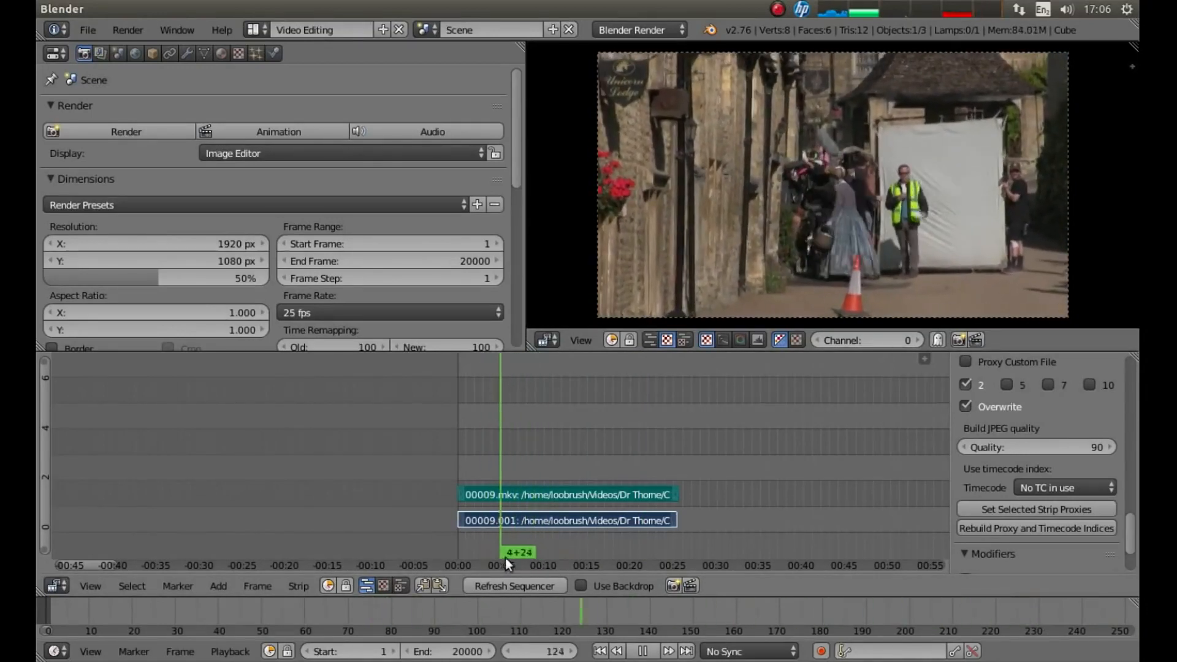
left_click_drag(511, 552, 665, 551)
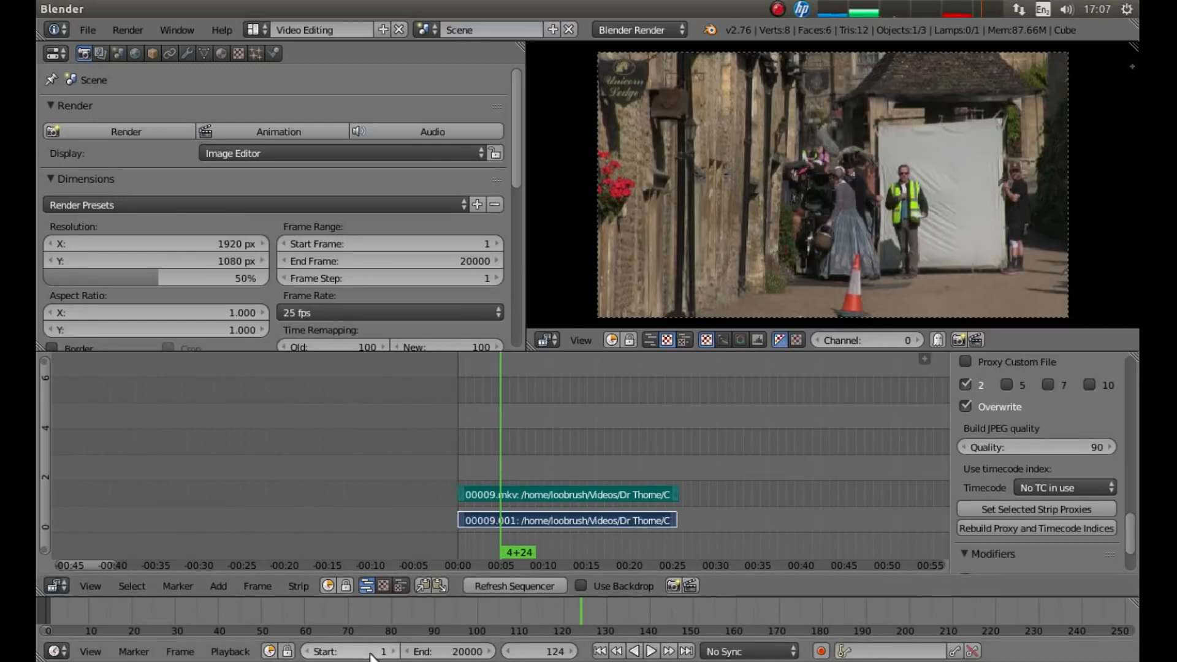
Set the scene Start frame to the current frame 124 and resume playback
left_click(342, 651)
type("24")
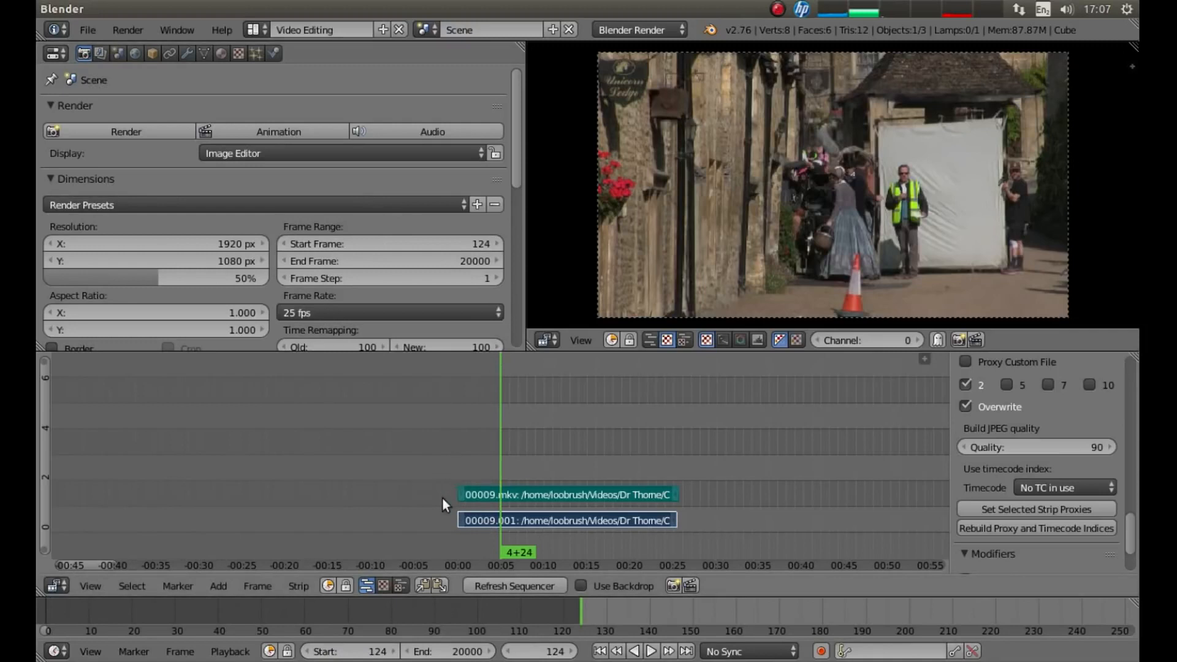
mouse_move(474, 509)
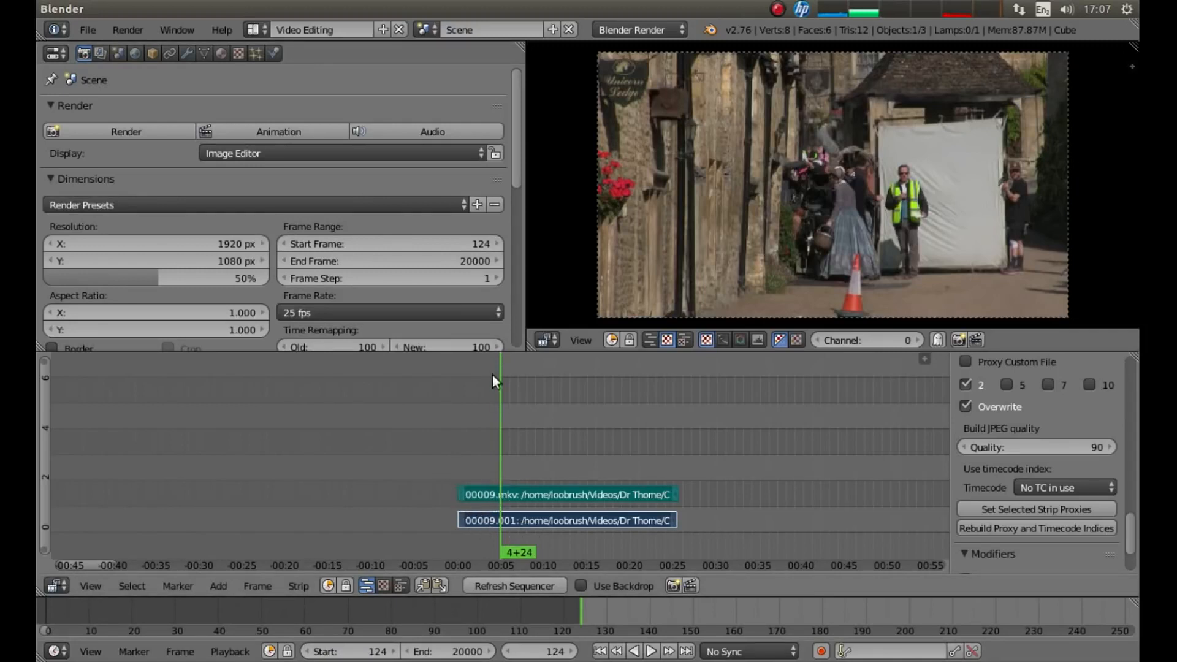
mouse_move(515, 408)
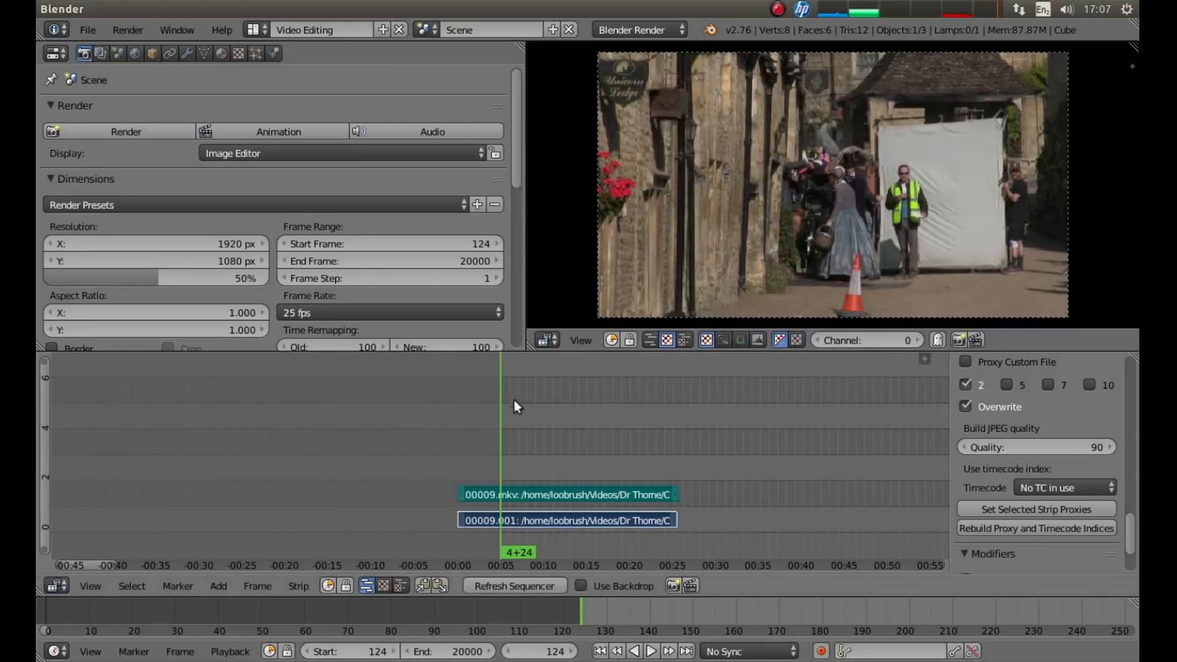
mouse_move(588, 385)
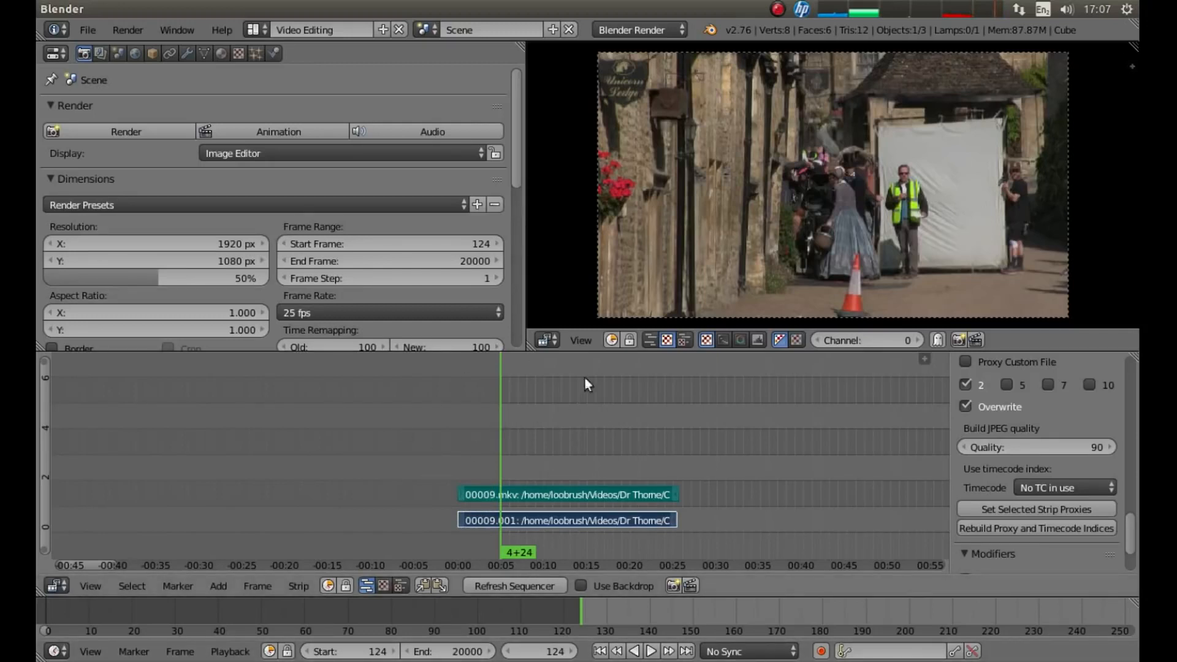
mouse_move(514, 561)
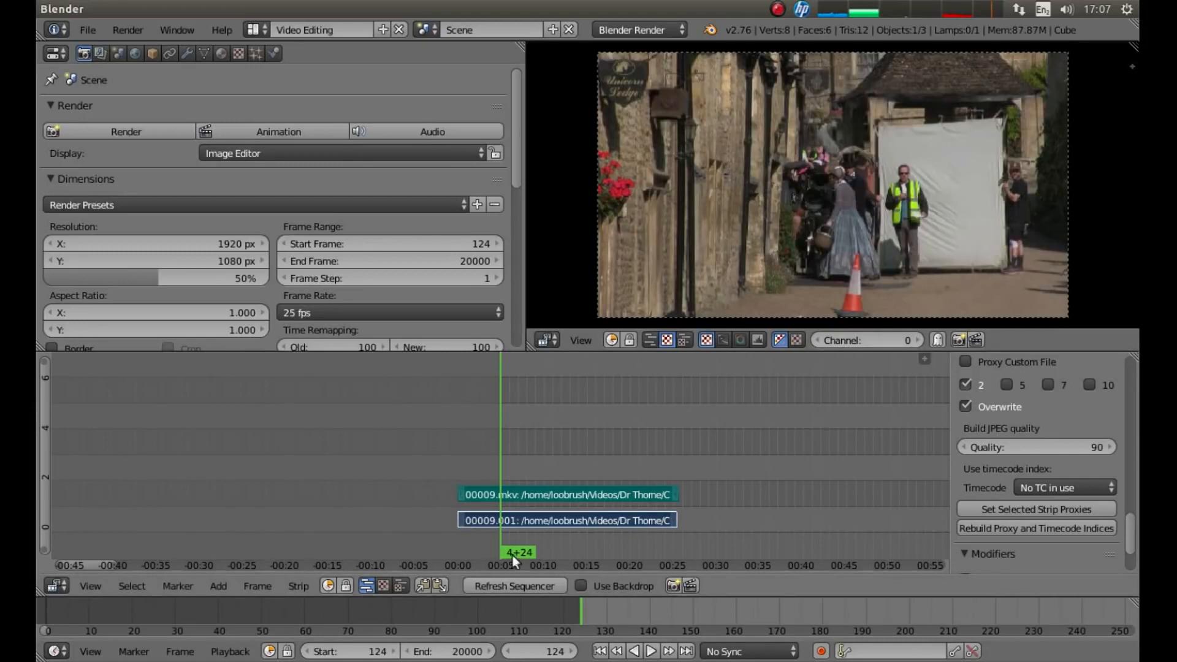
left_click(649, 651)
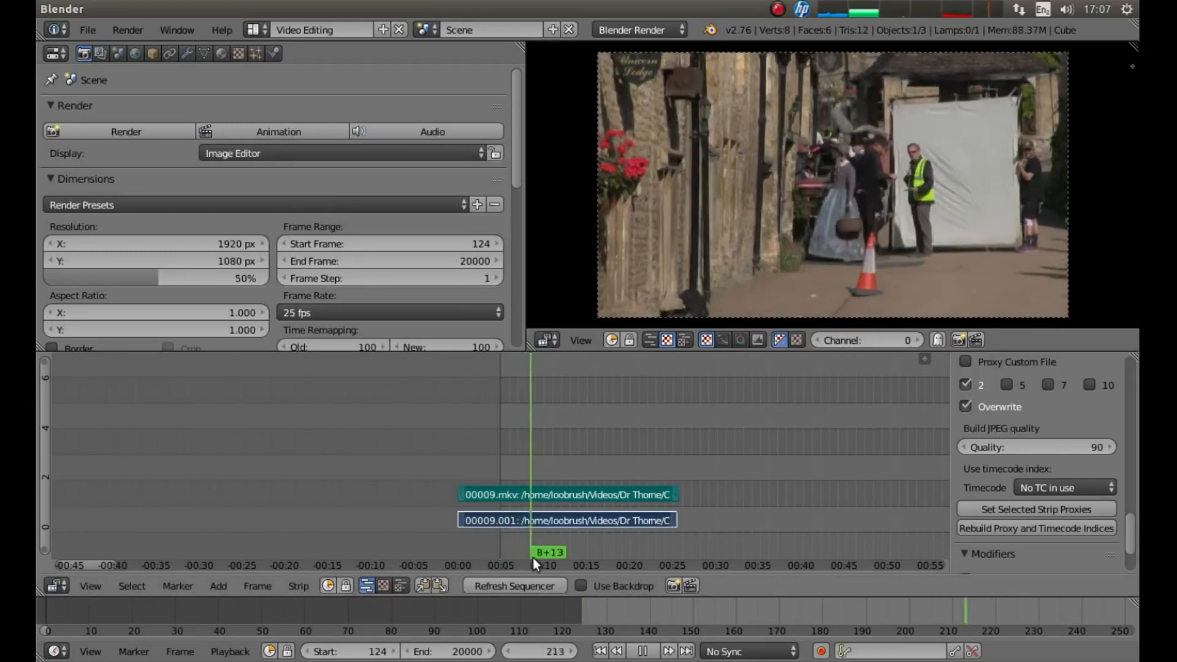
Scrub through the clip and halt playback at frame 467
left_click_drag(532, 552, 590, 552)
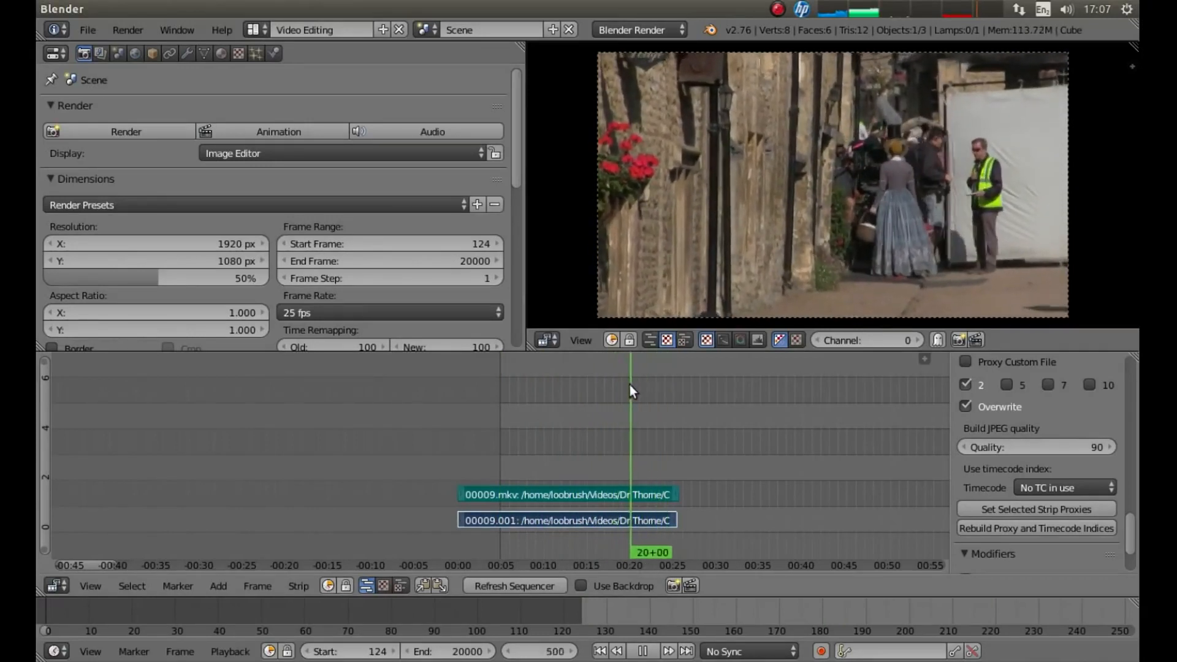
left_click(620, 394)
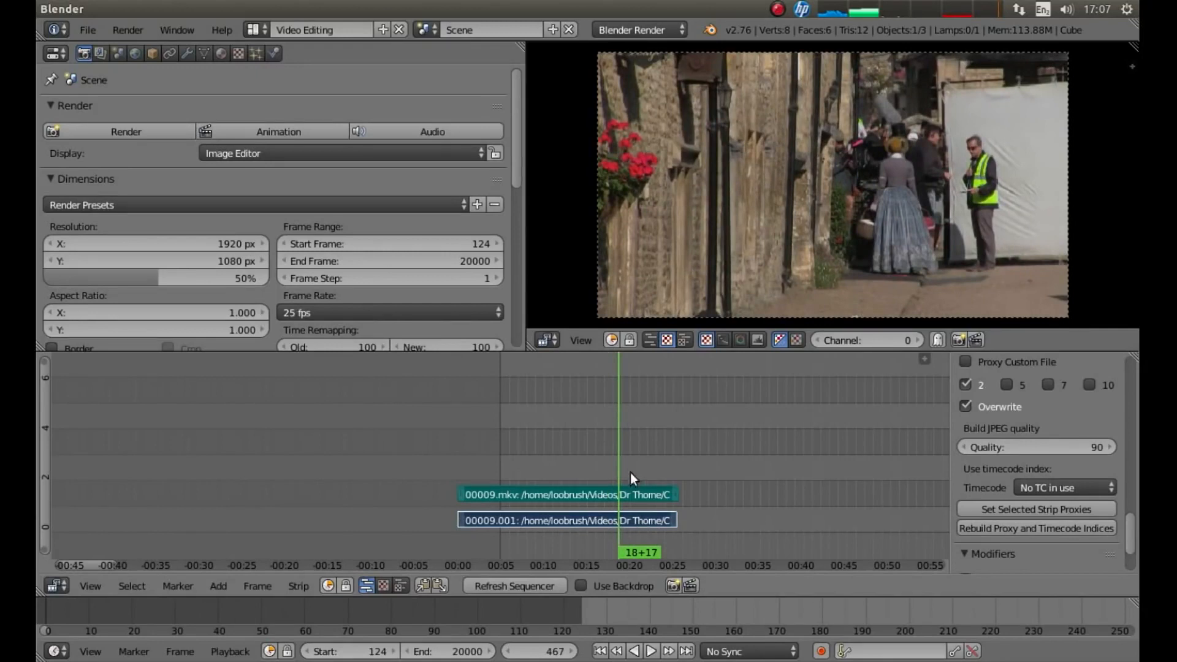
mouse_move(648, 418)
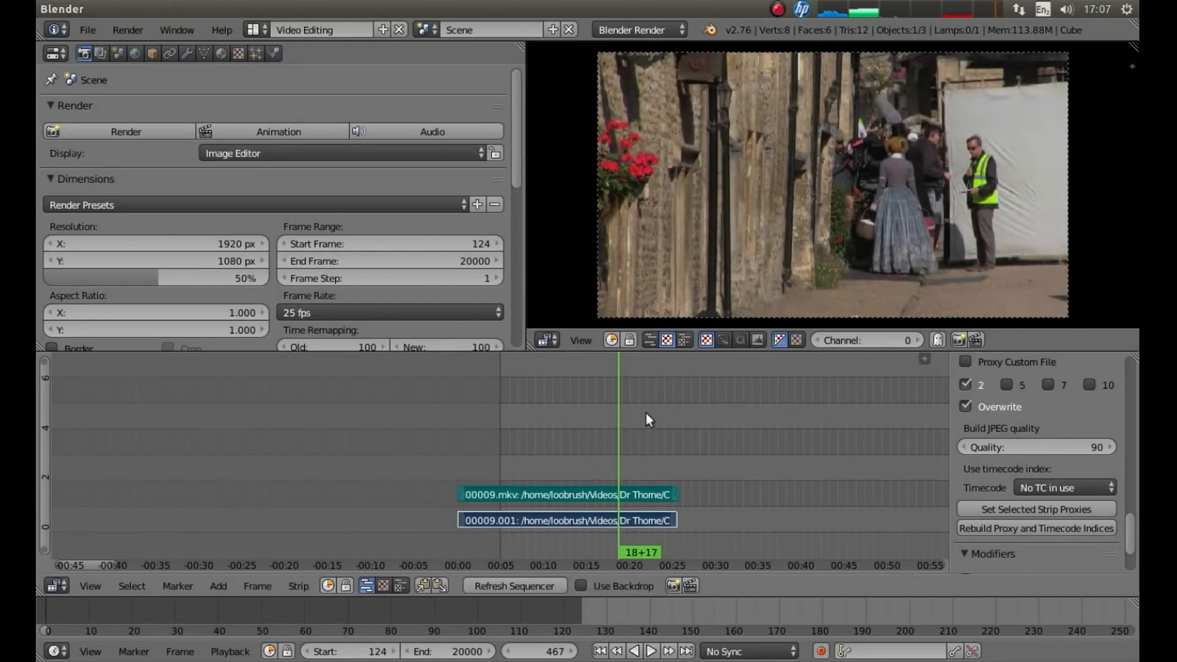
mouse_move(615, 431)
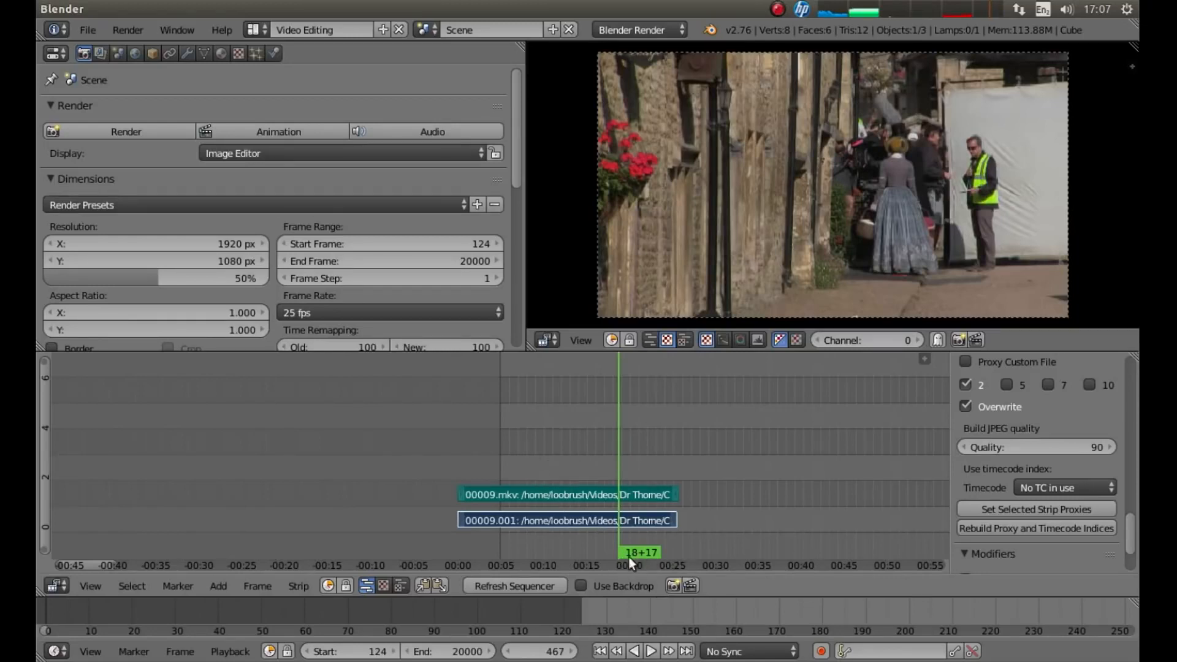
mouse_move(610, 508)
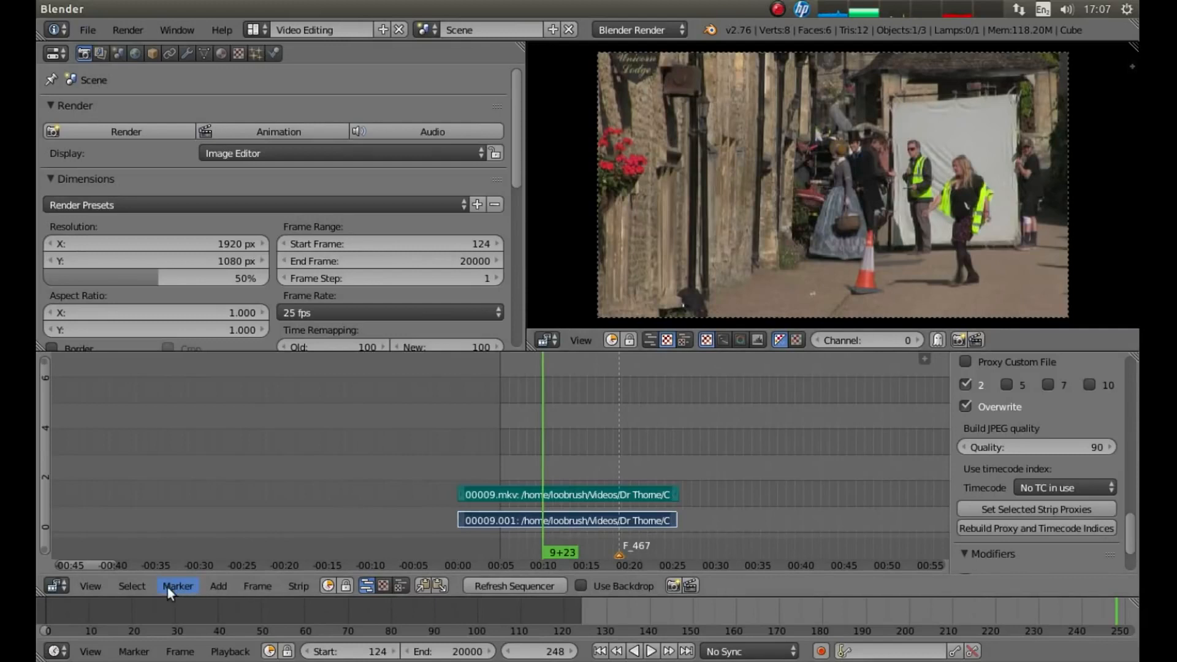
mouse_move(184, 588)
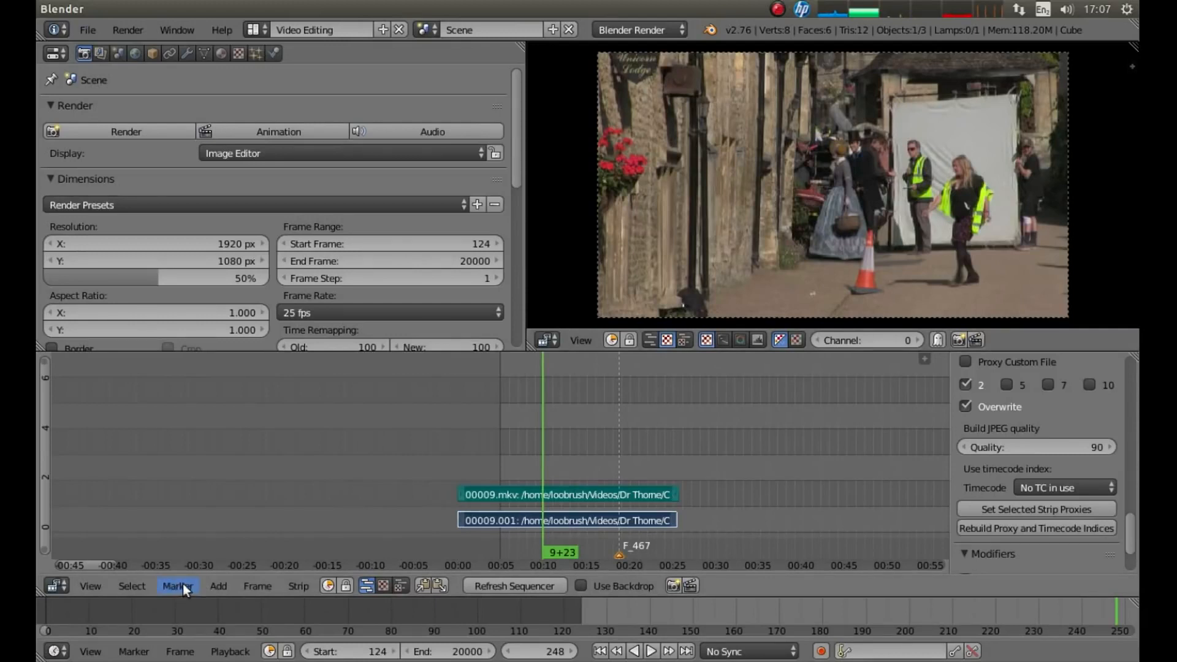
Use Marker > Jump to Next Marker to return the playhead to F_467 at frame 467
left_click(178, 585)
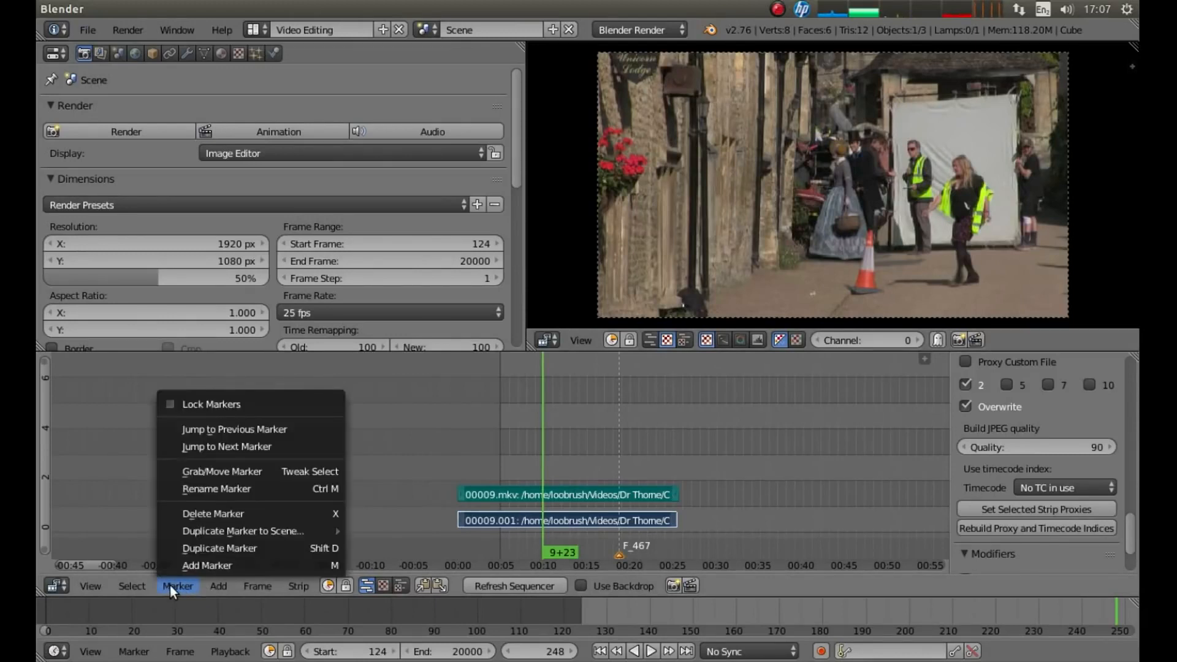
mouse_move(226, 445)
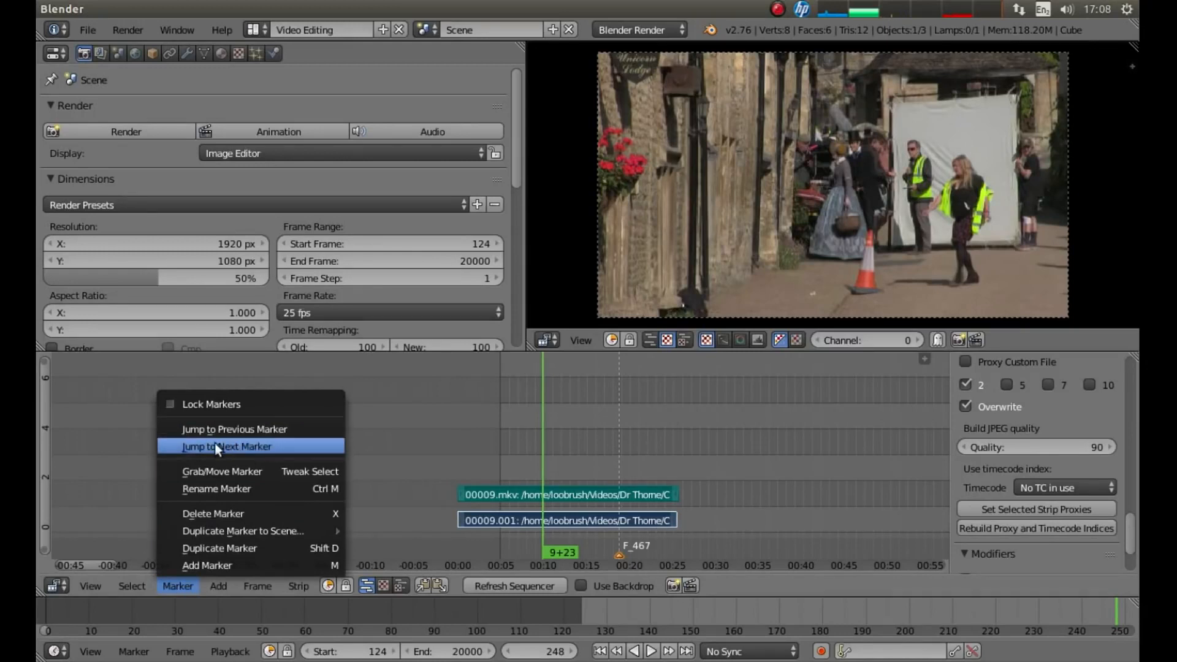
left_click(227, 446)
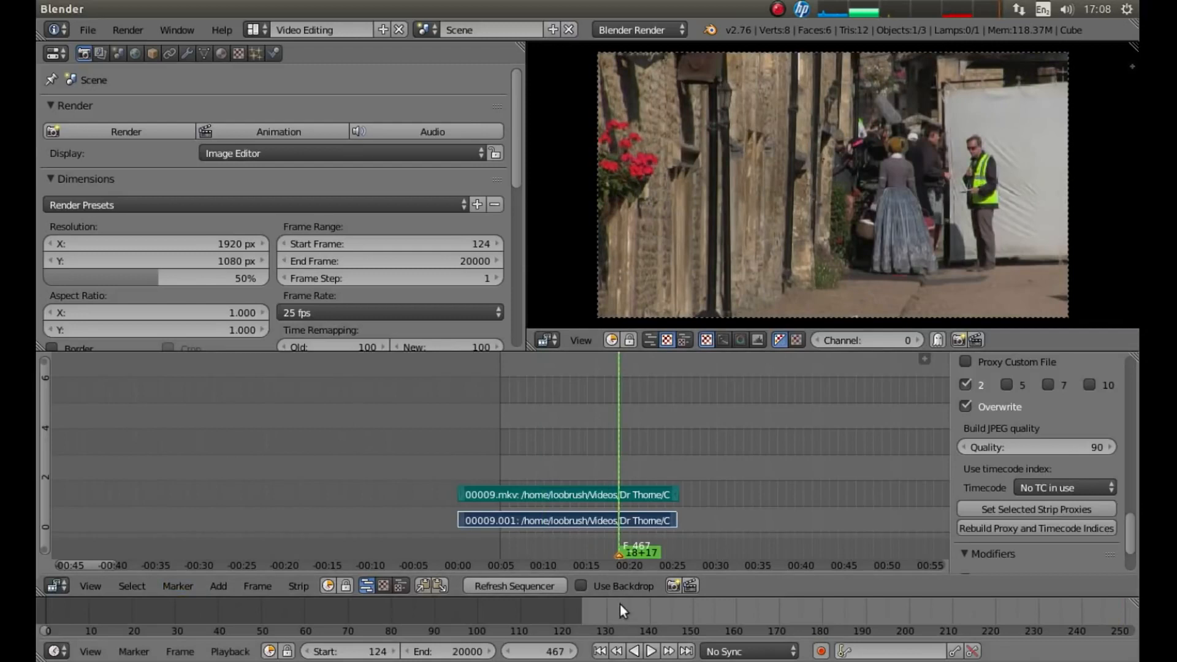
mouse_move(622, 369)
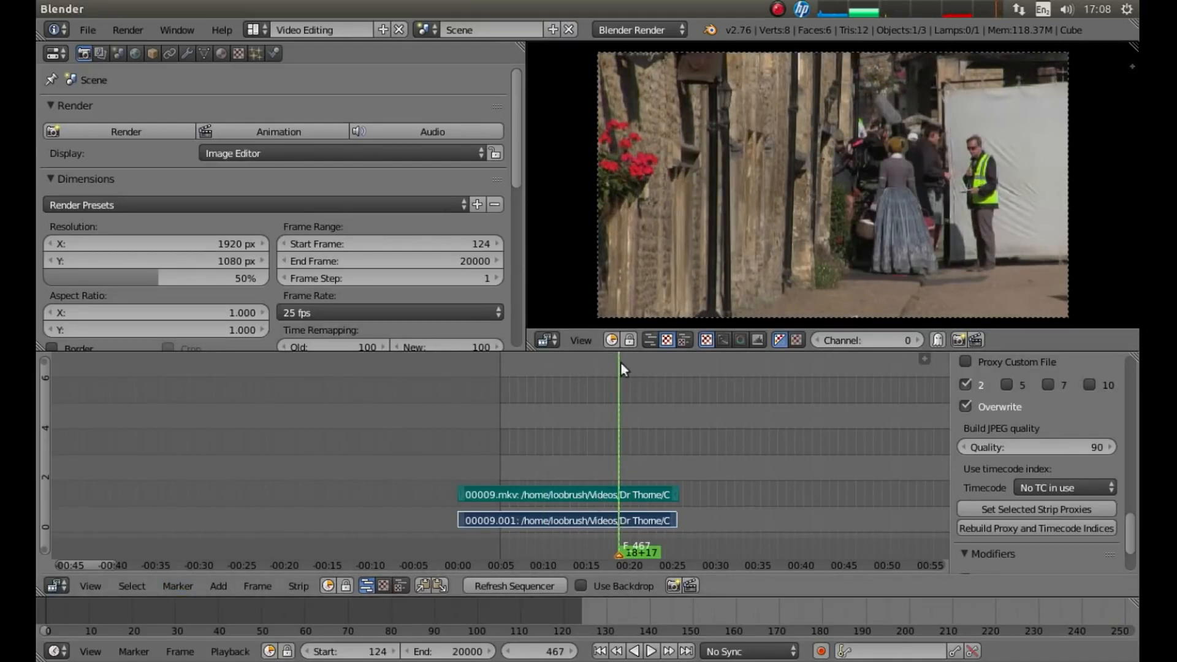
mouse_move(635, 427)
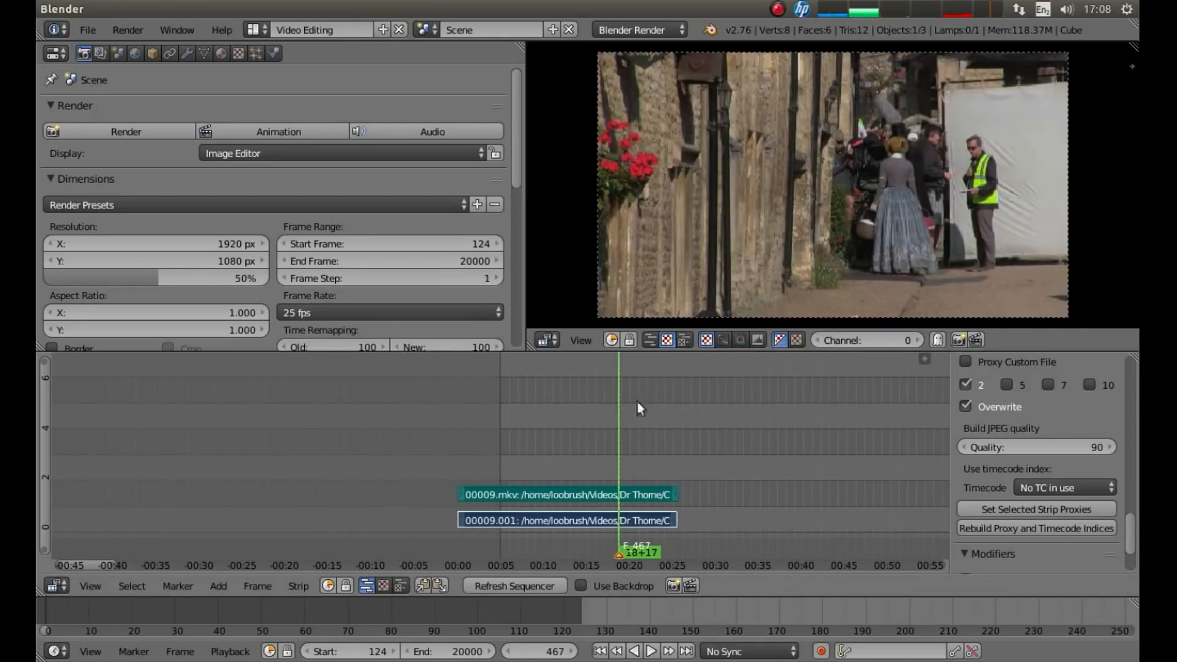
mouse_move(589, 432)
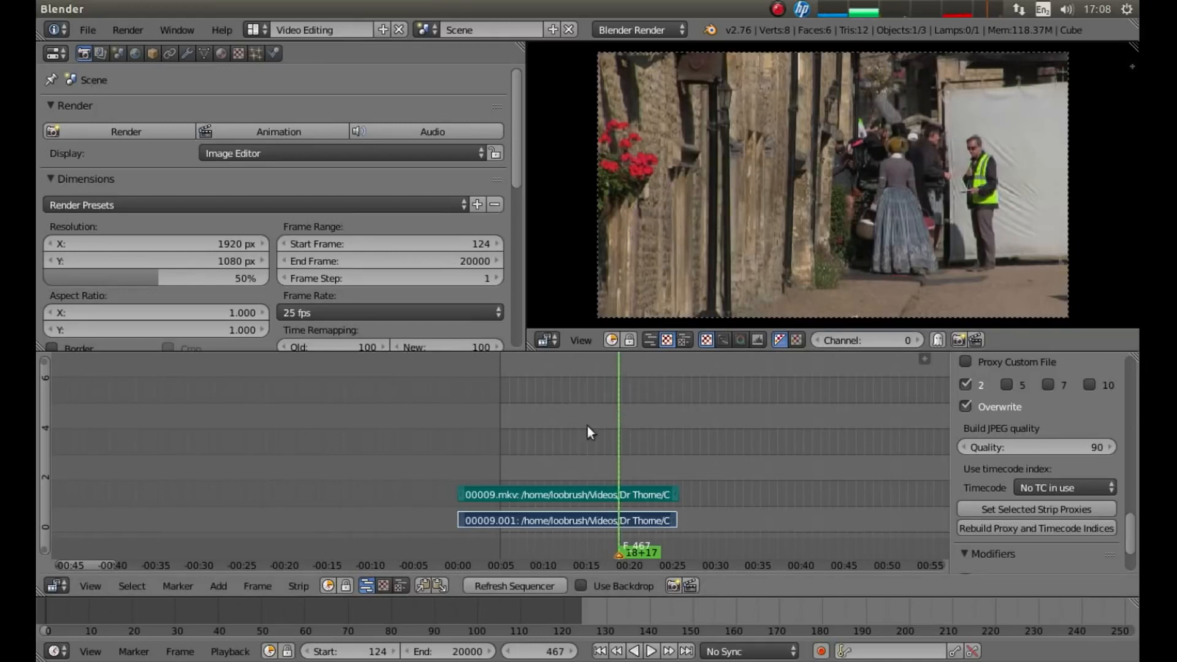
mouse_move(471, 394)
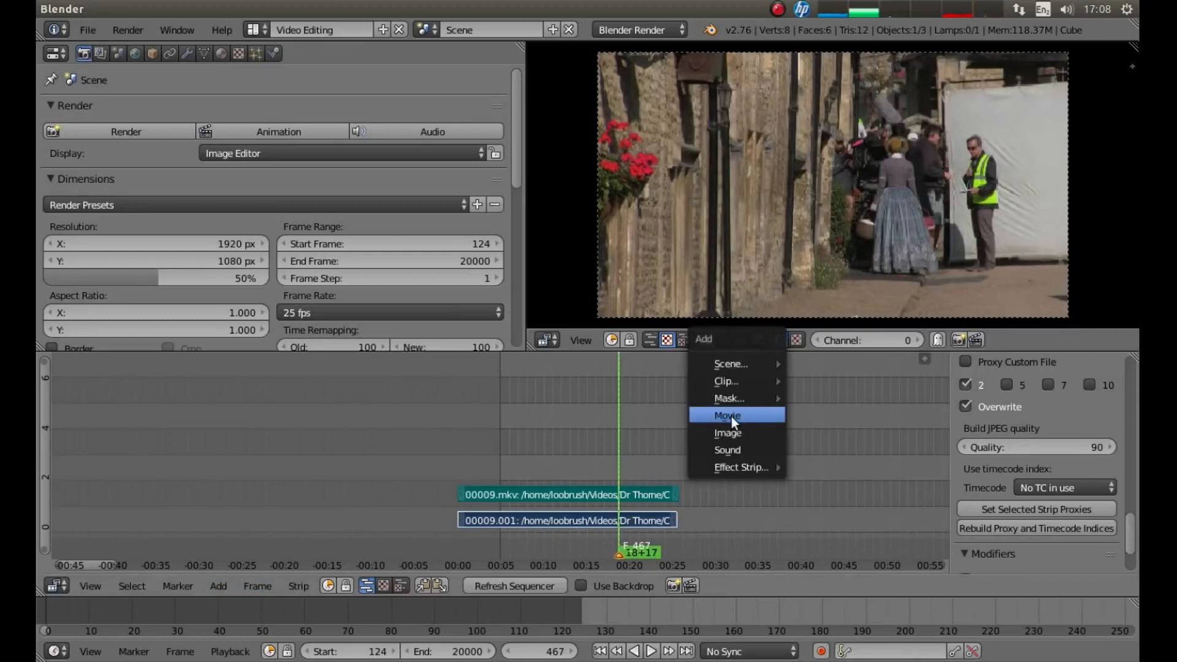
Pick 00012.m4v in the thumbnail file browser and add it as a movie strip with sound
left_click(726, 415)
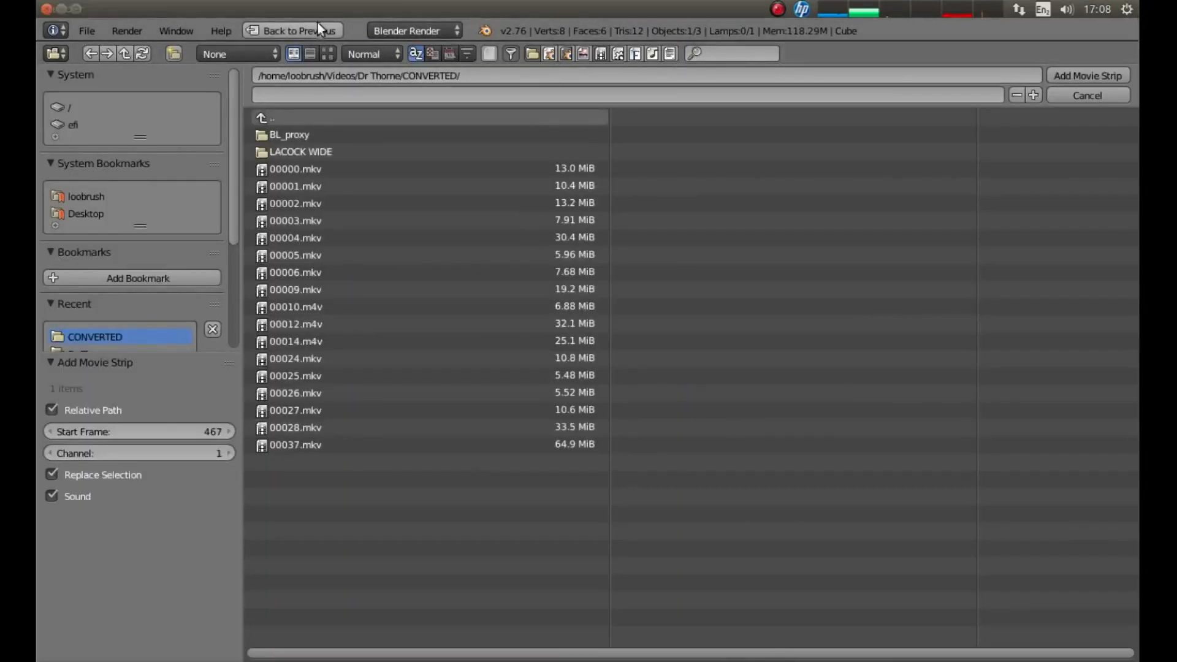
left_click(327, 54)
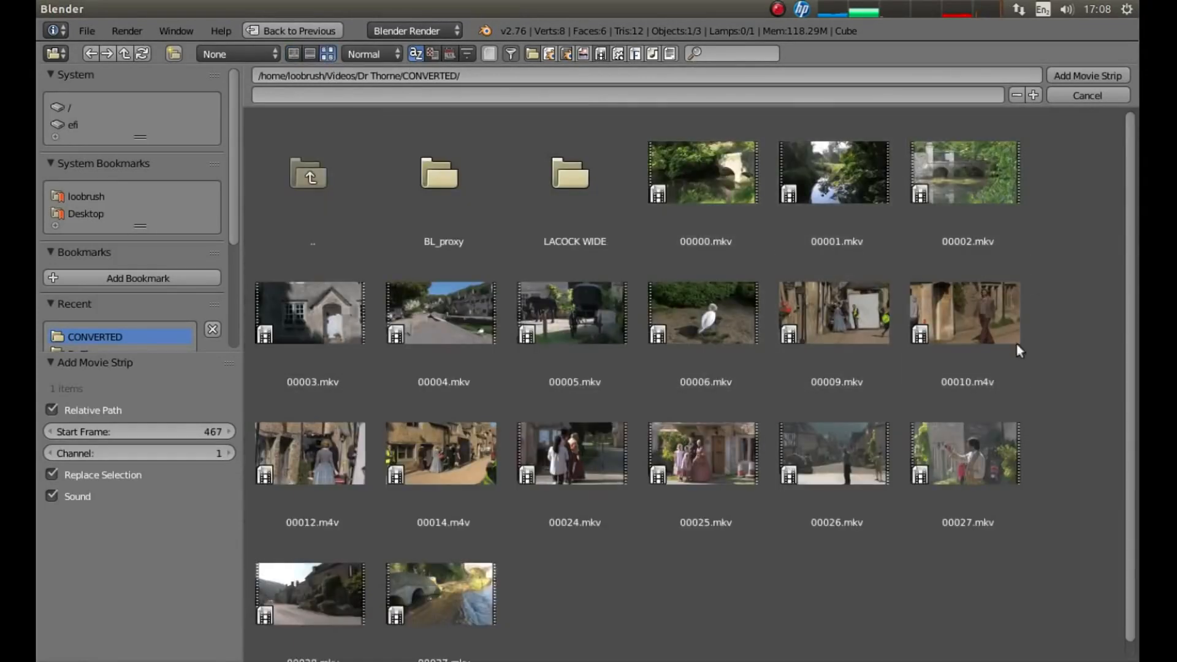
left_click(574, 313)
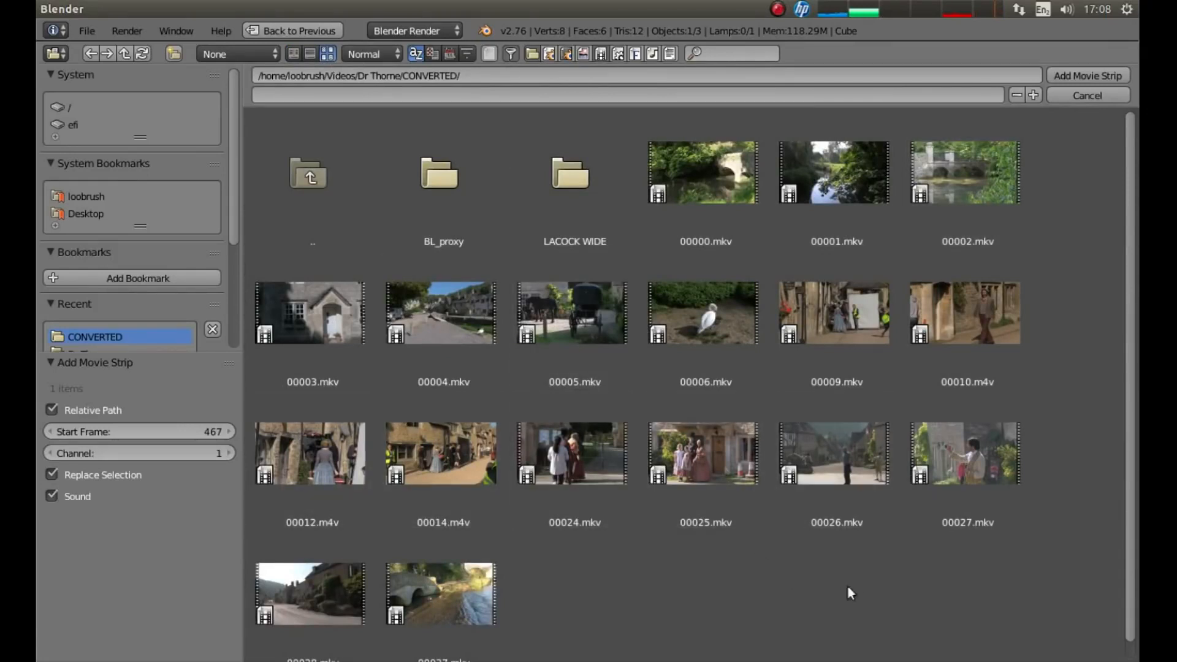
left_click(311, 453)
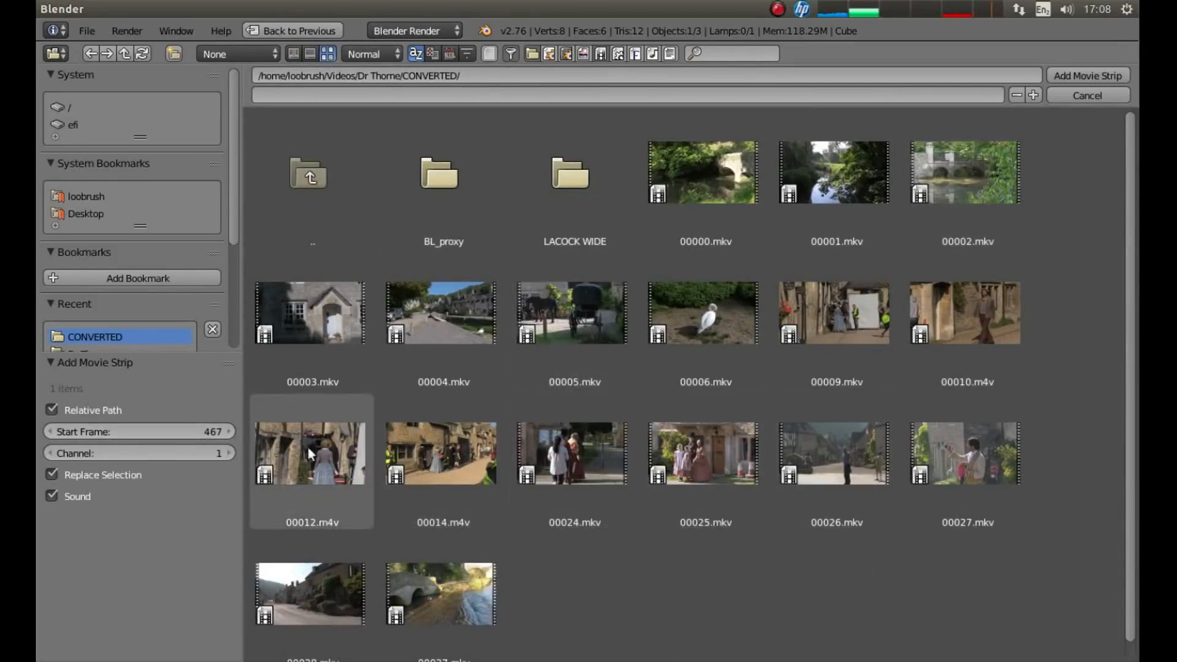
left_click(311, 453)
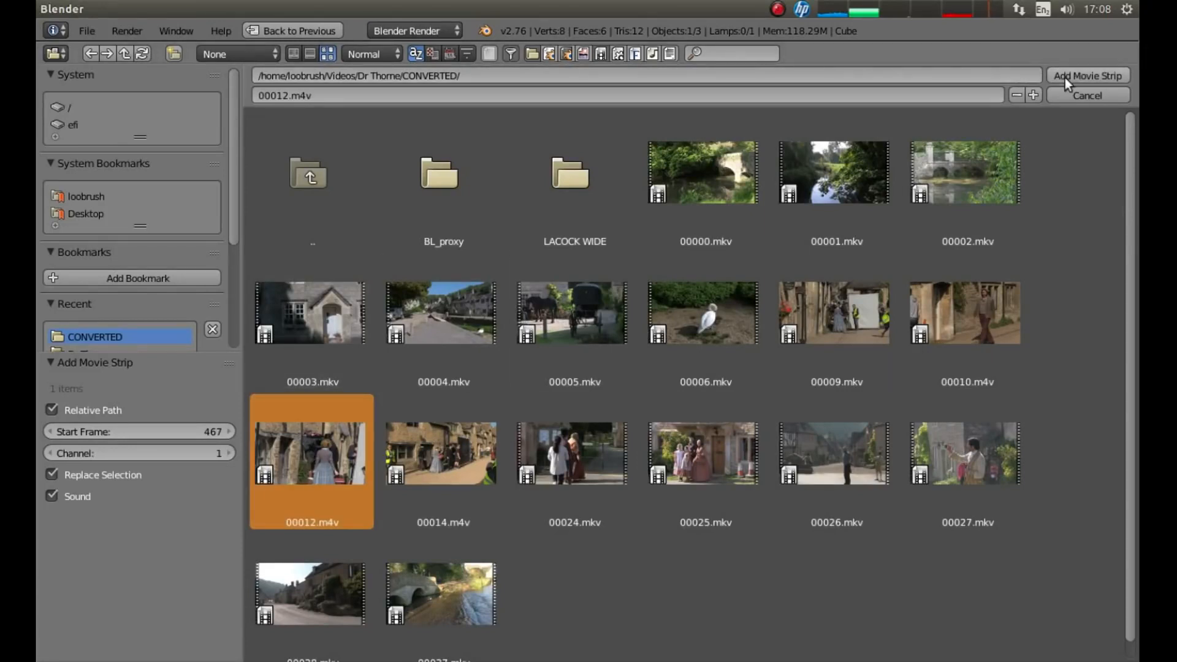
left_click(1086, 75)
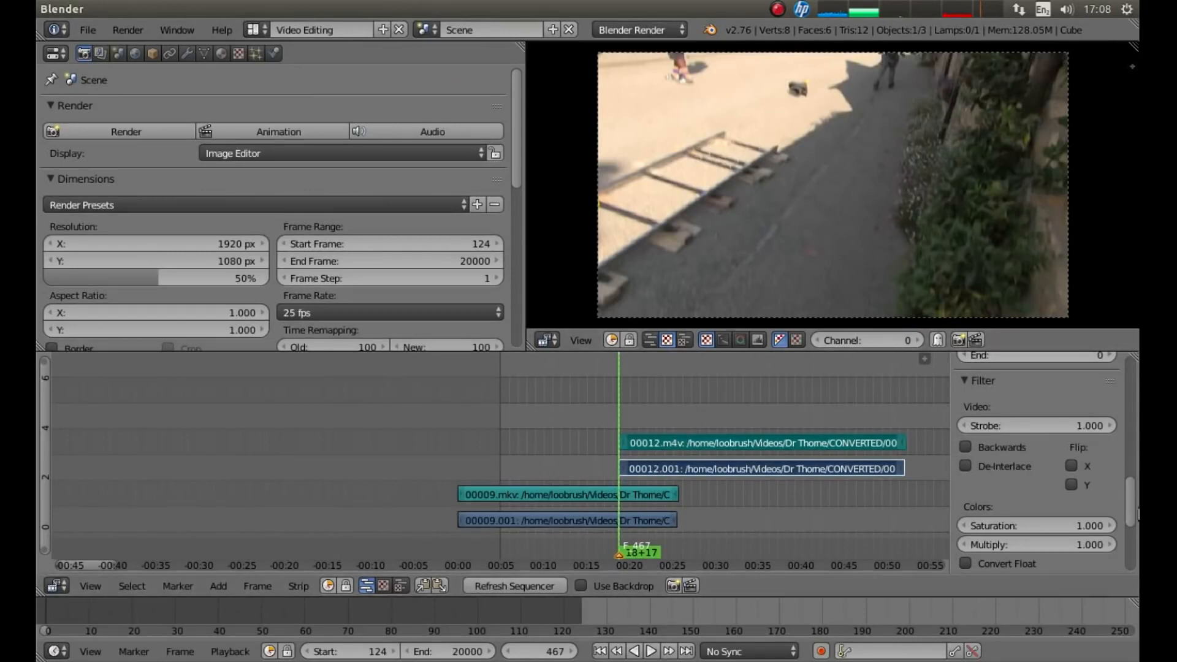
Enable a 25% proxy at quality 90 for 00012, rebuild indices, and advance to frame 801
scroll("down", 3)
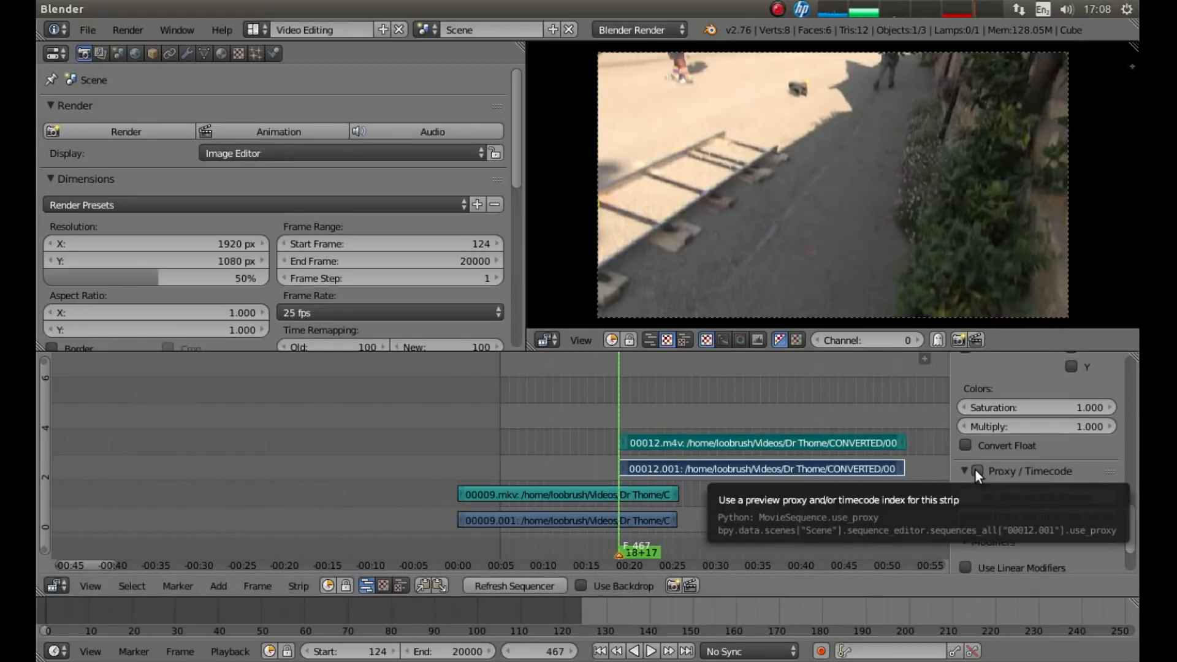
left_click(978, 471)
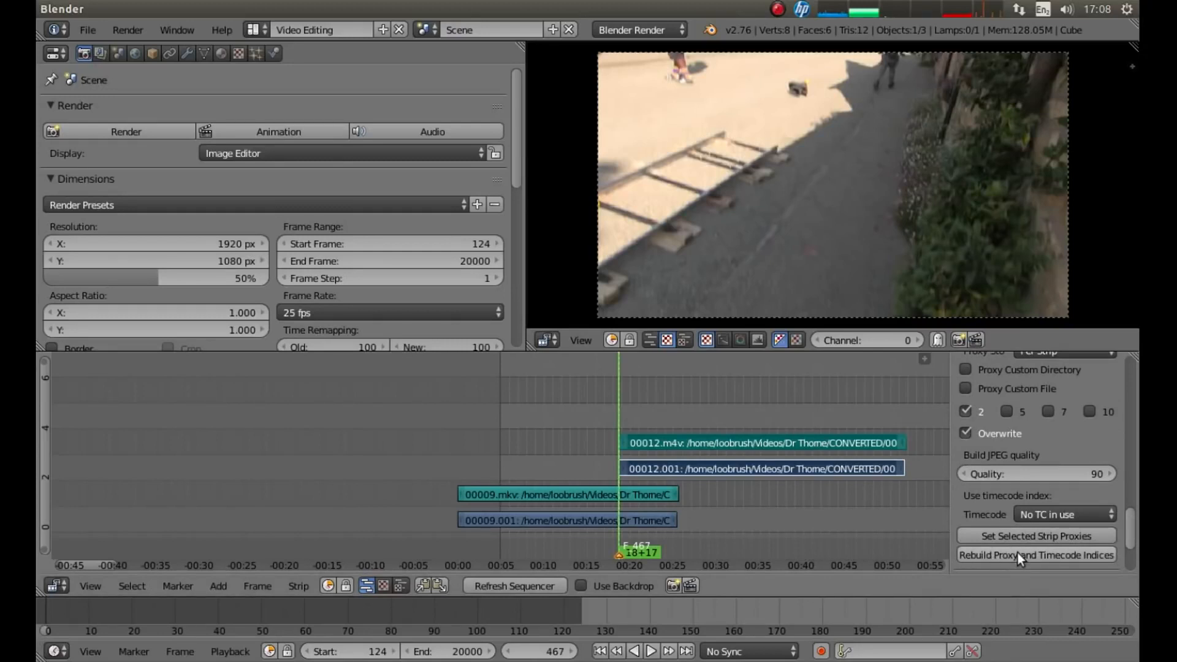
left_click(1037, 555)
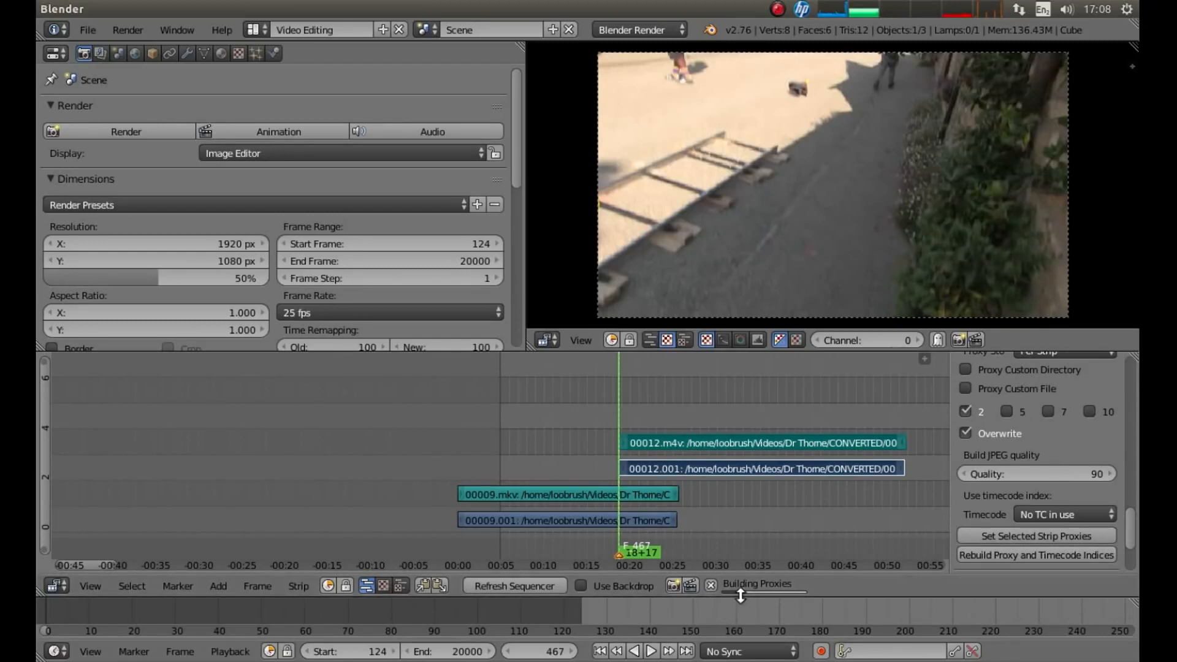
mouse_move(839, 594)
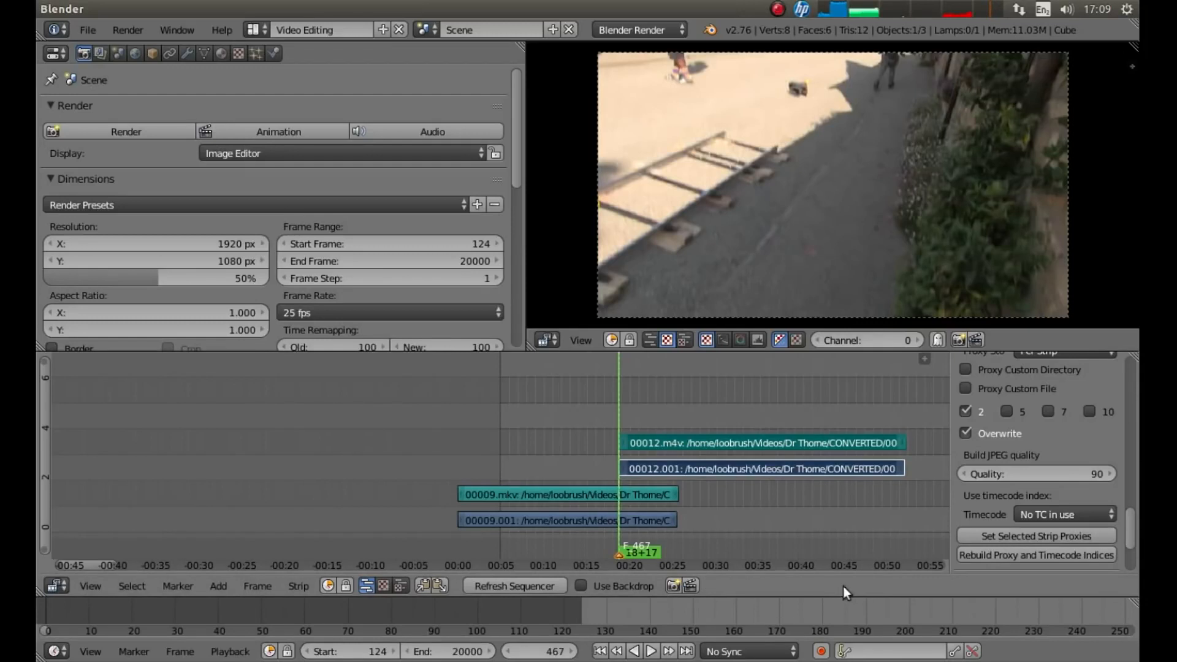
left_click(649, 651)
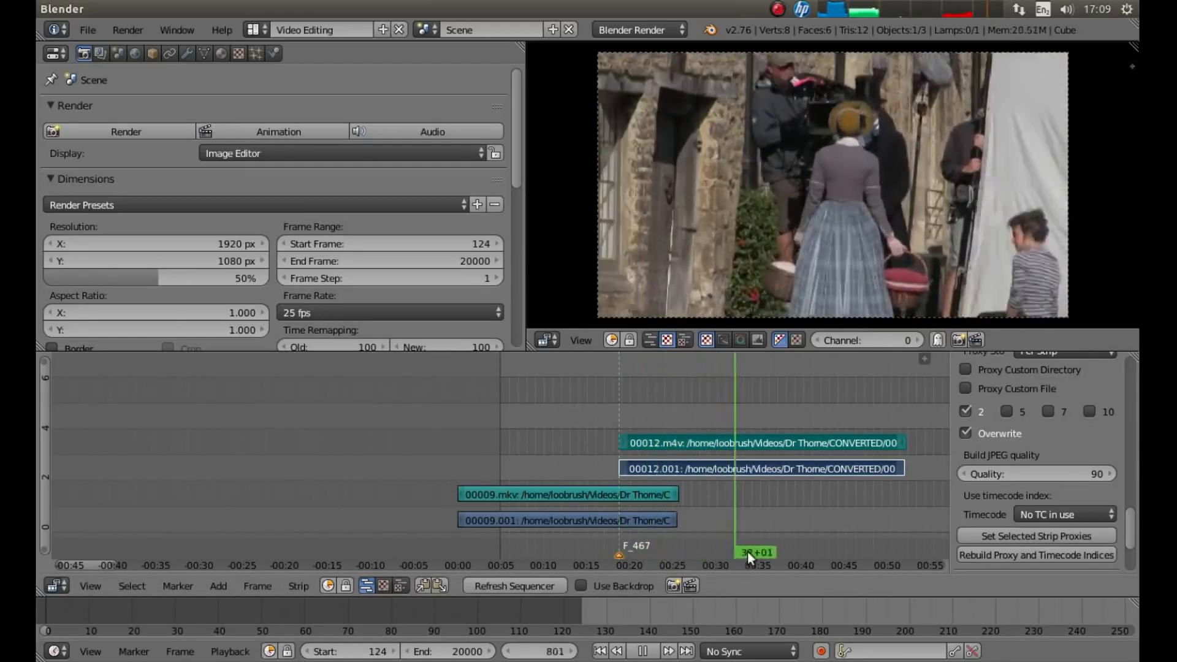
Scrub back and forth through the 00012 clip to settle on frame 881
left_click_drag(750, 553, 656, 552)
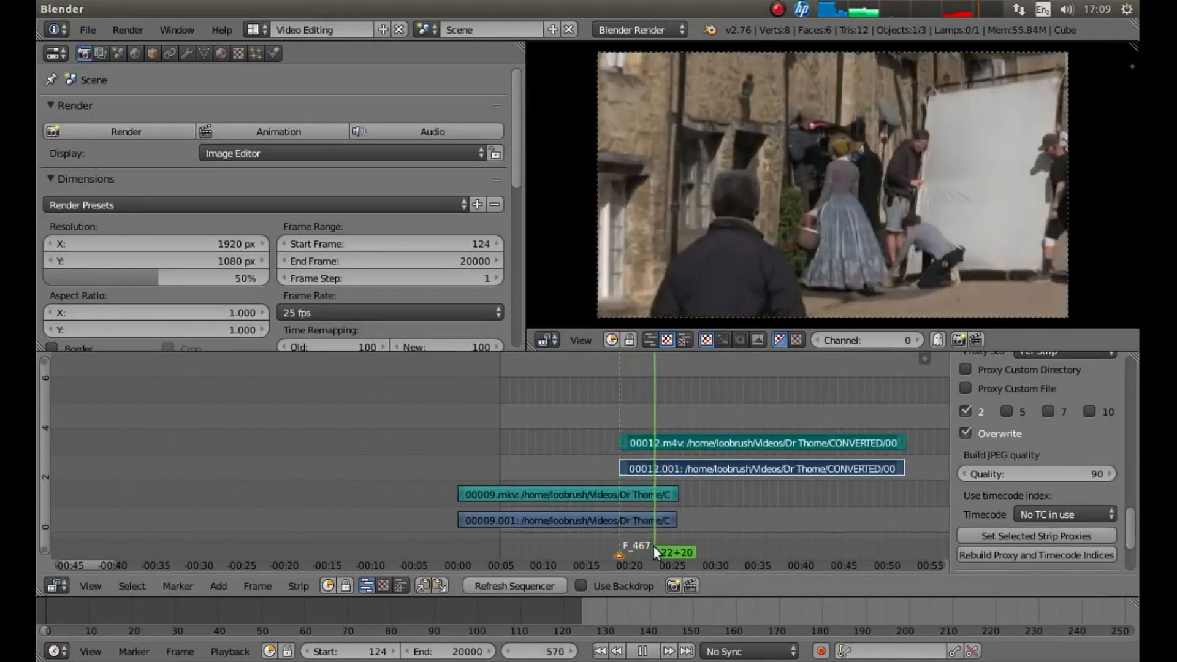
left_click_drag(659, 552, 683, 552)
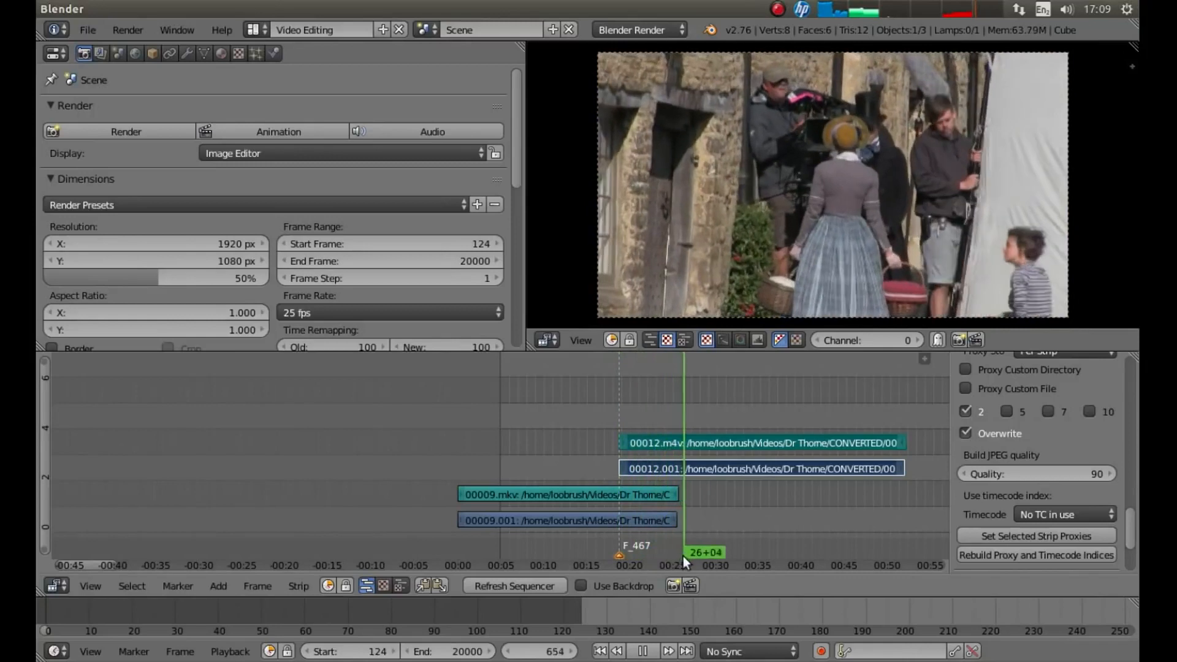
left_click_drag(683, 552, 728, 551)
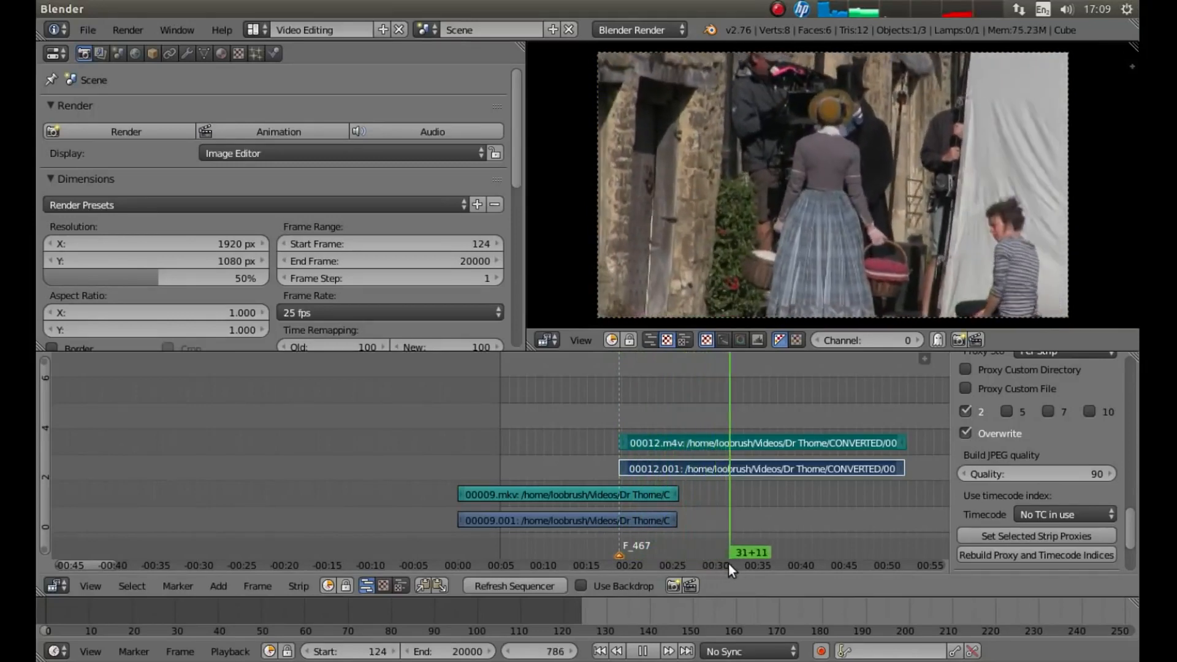
left_click_drag(729, 553, 739, 553)
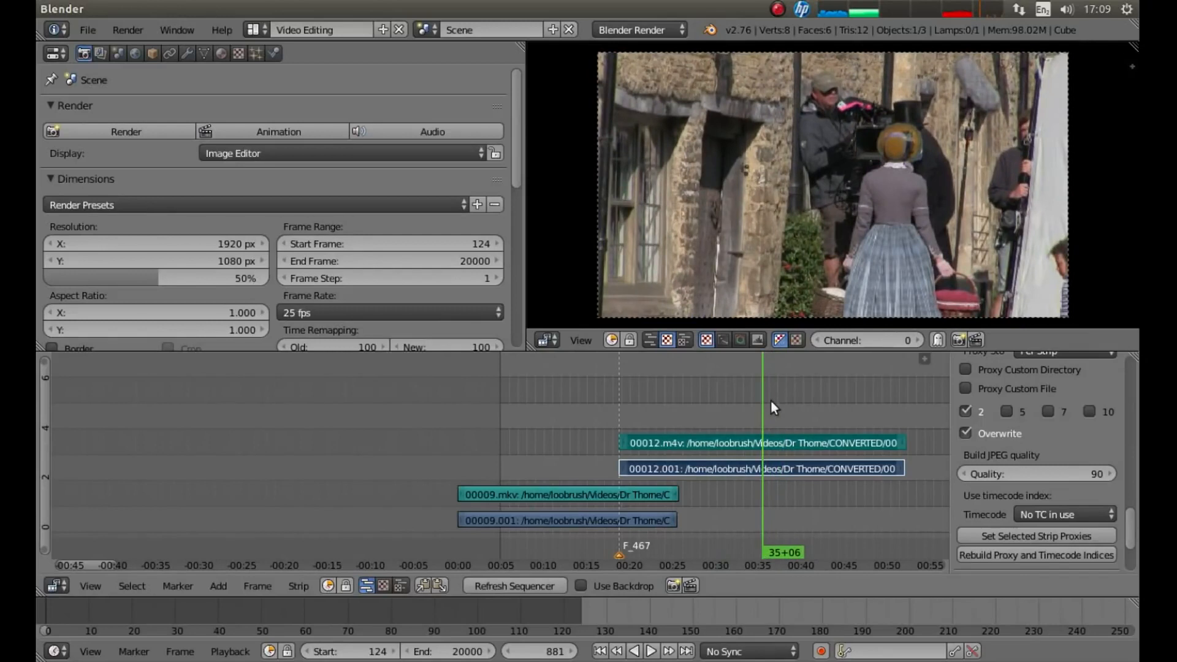
mouse_move(795, 377)
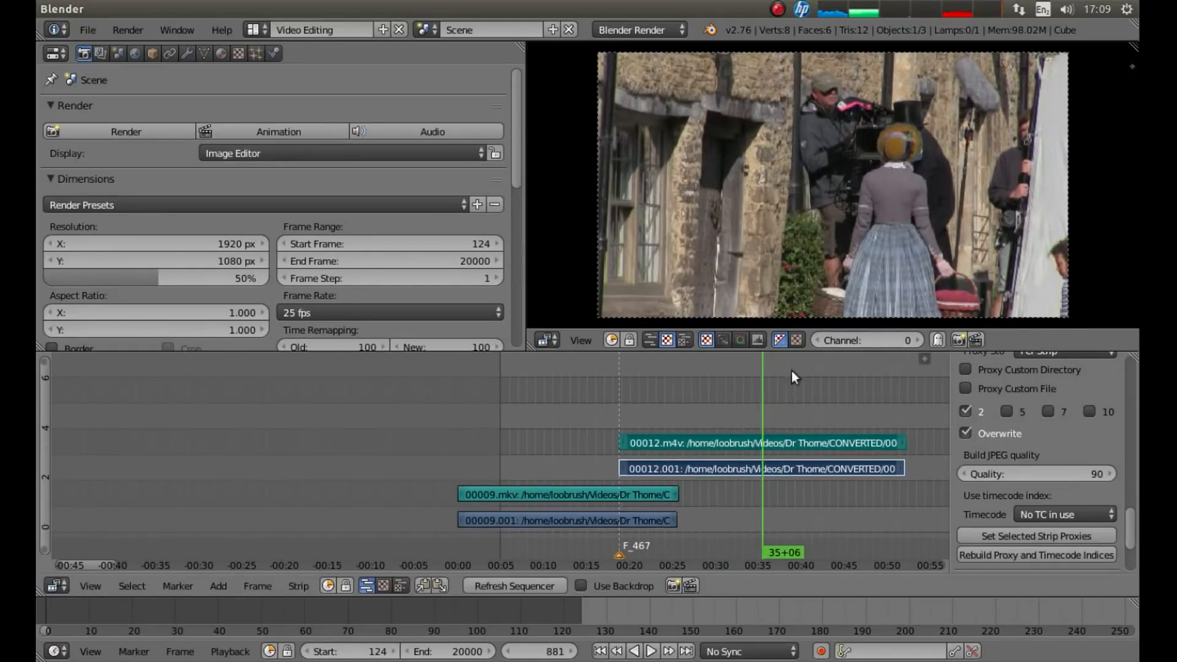
mouse_move(754, 493)
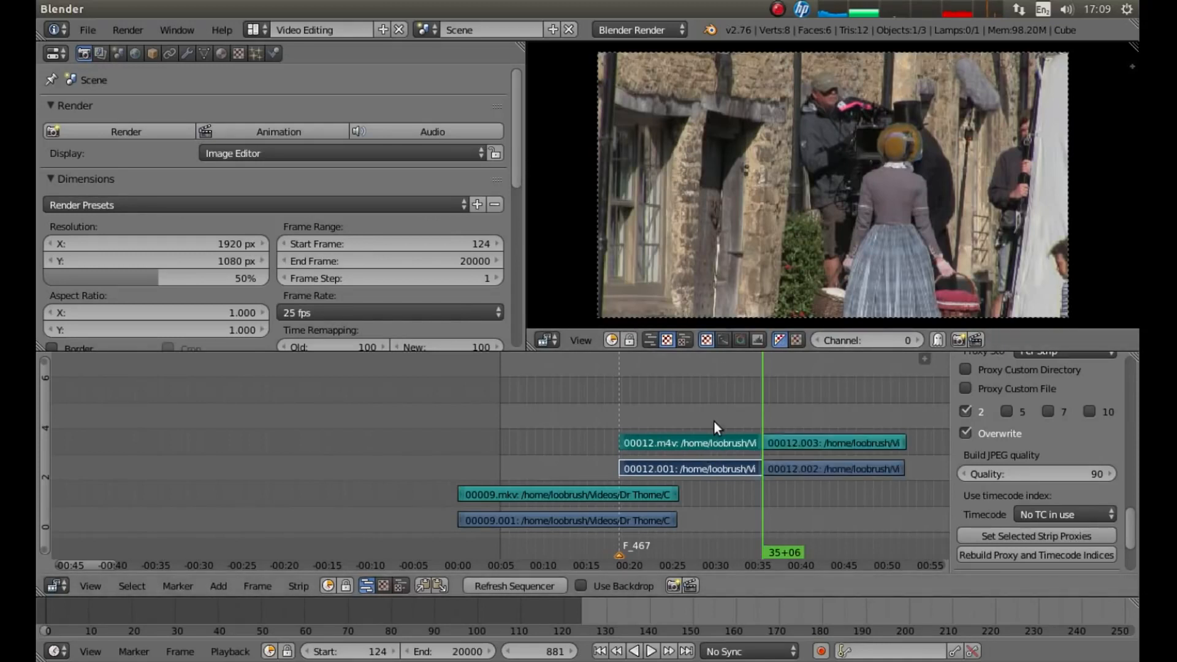
mouse_move(749, 419)
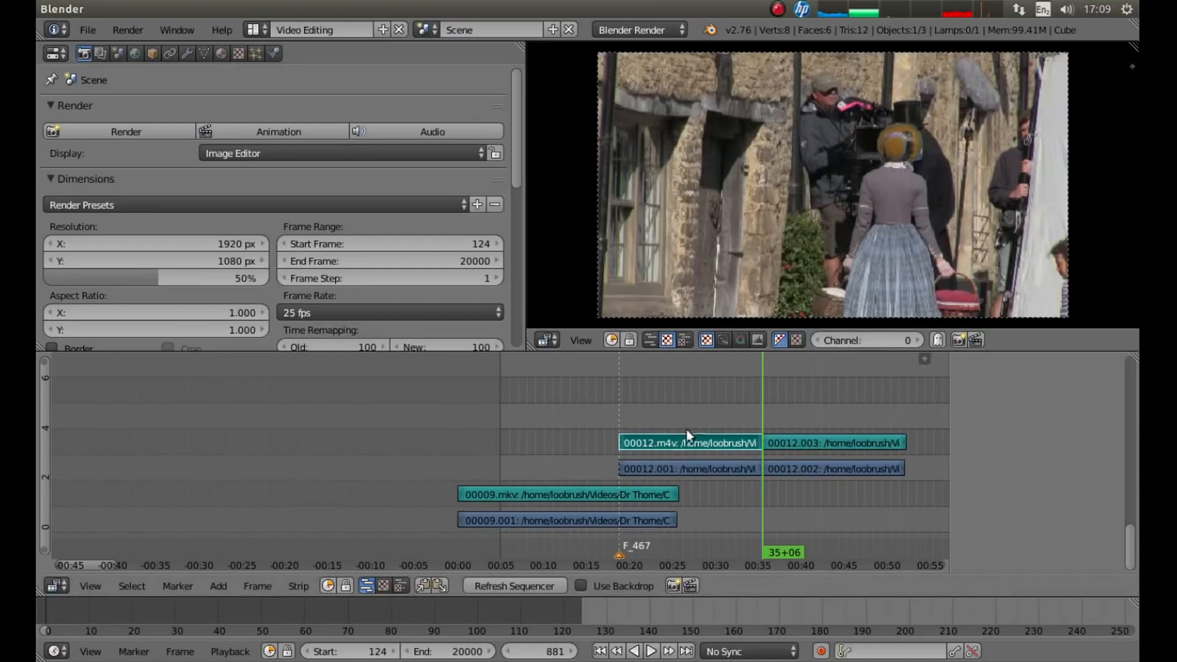
mouse_move(767, 367)
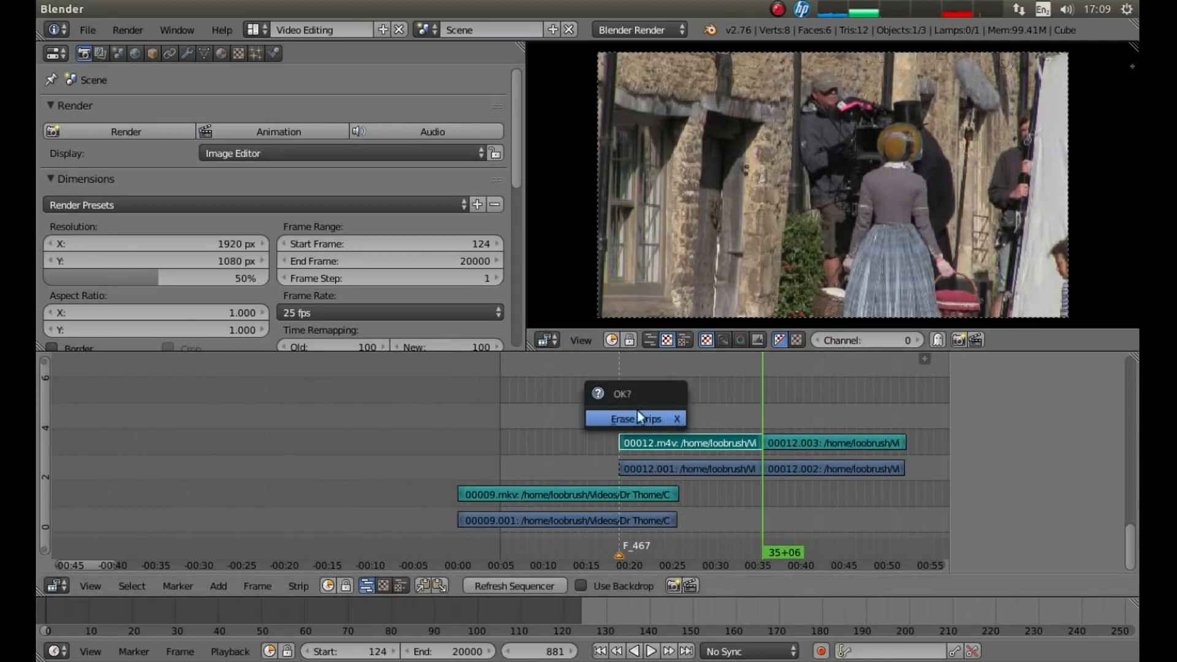
Erase the 00012 video and sound pieces that come before frame 881
left_click(635, 418)
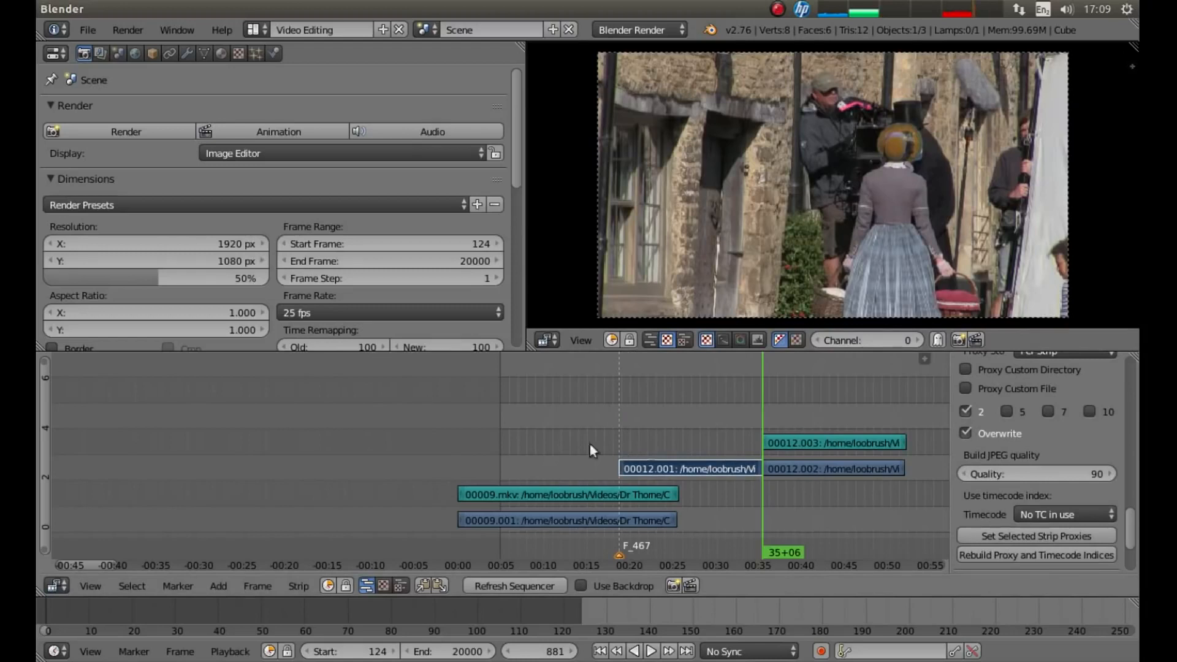
key("x")
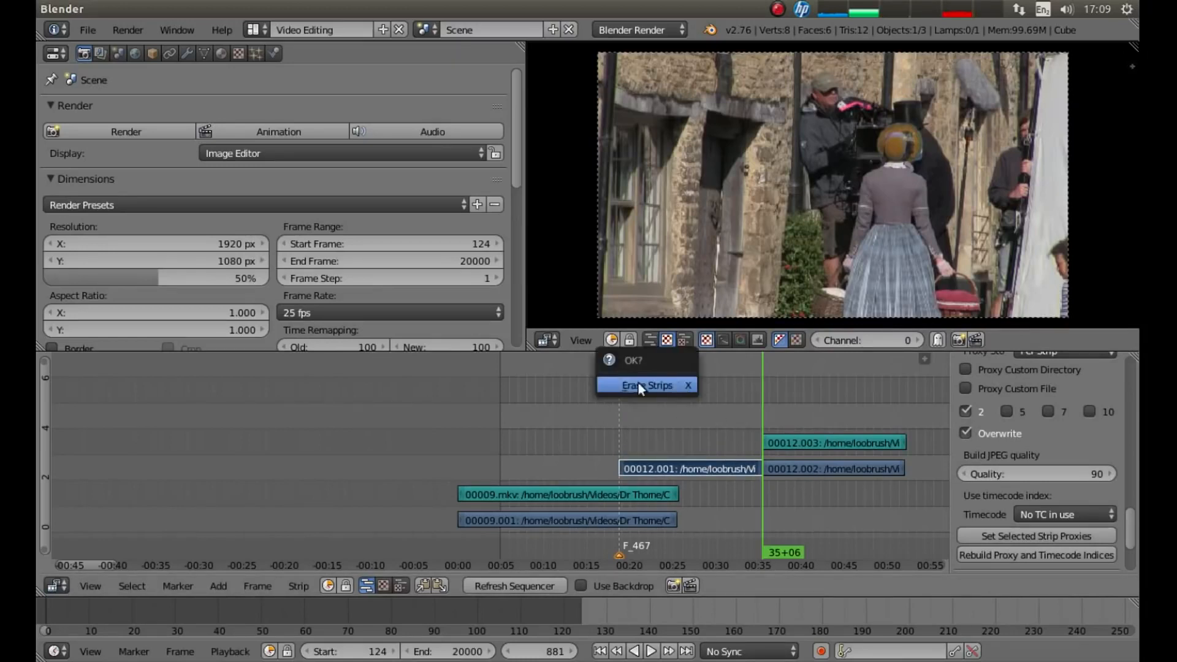
left_click(647, 385)
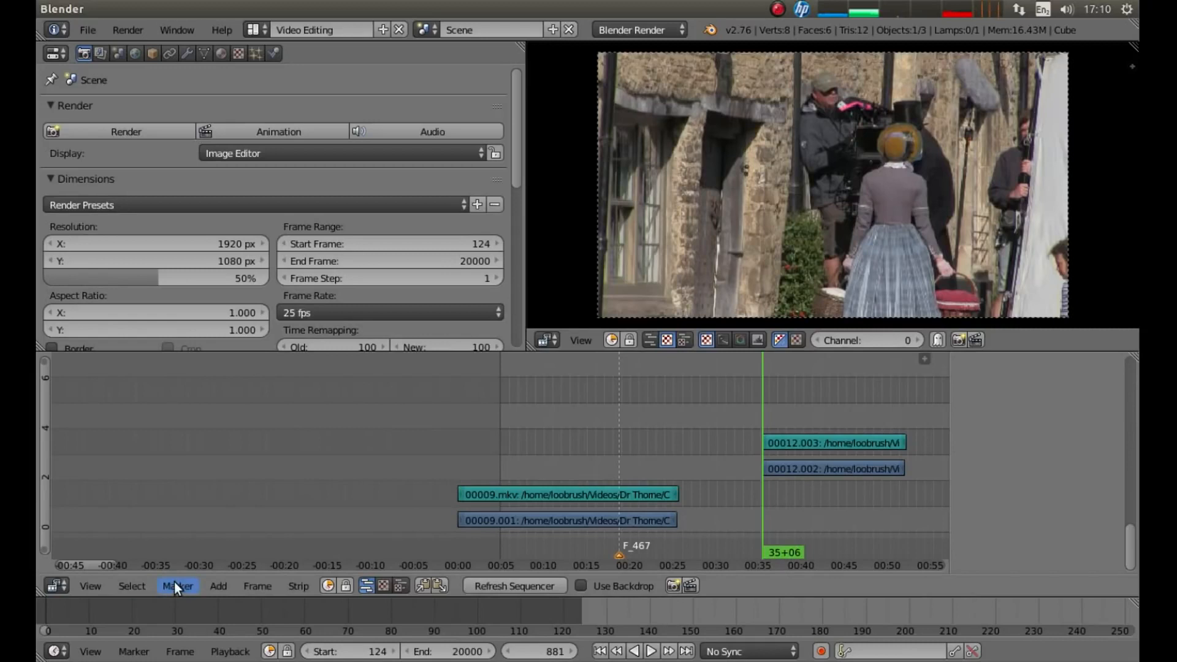
Jump to the F_467 marker at frame 467 and select both remaining 00012 pieces
left_click(178, 586)
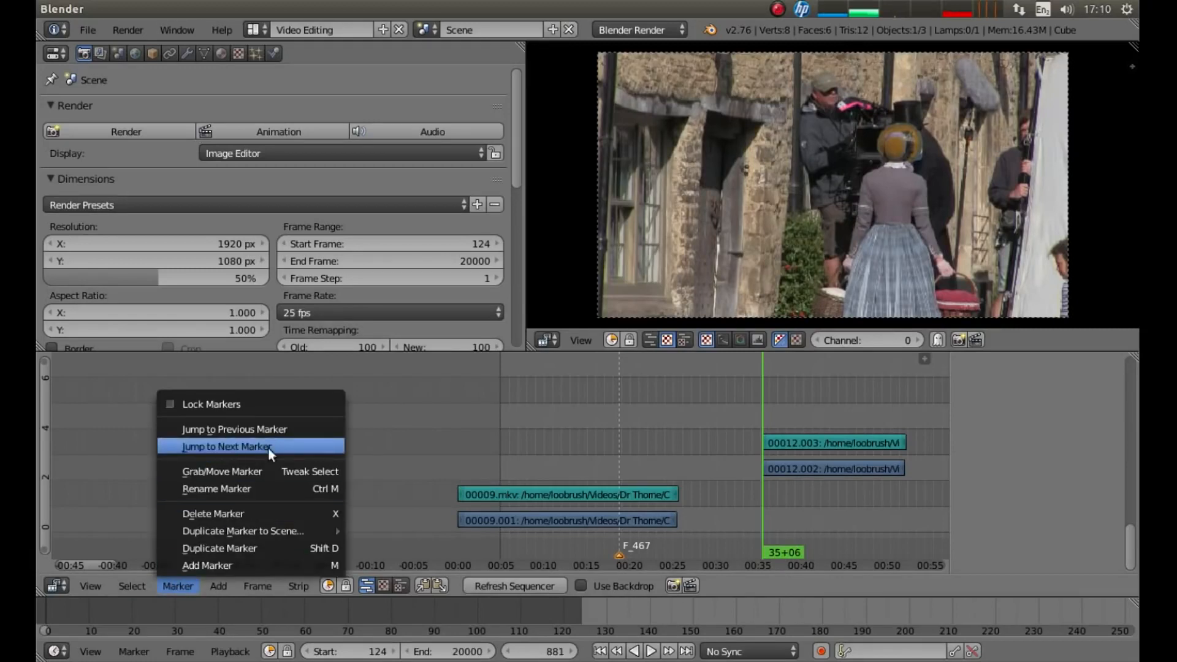
left_click(233, 447)
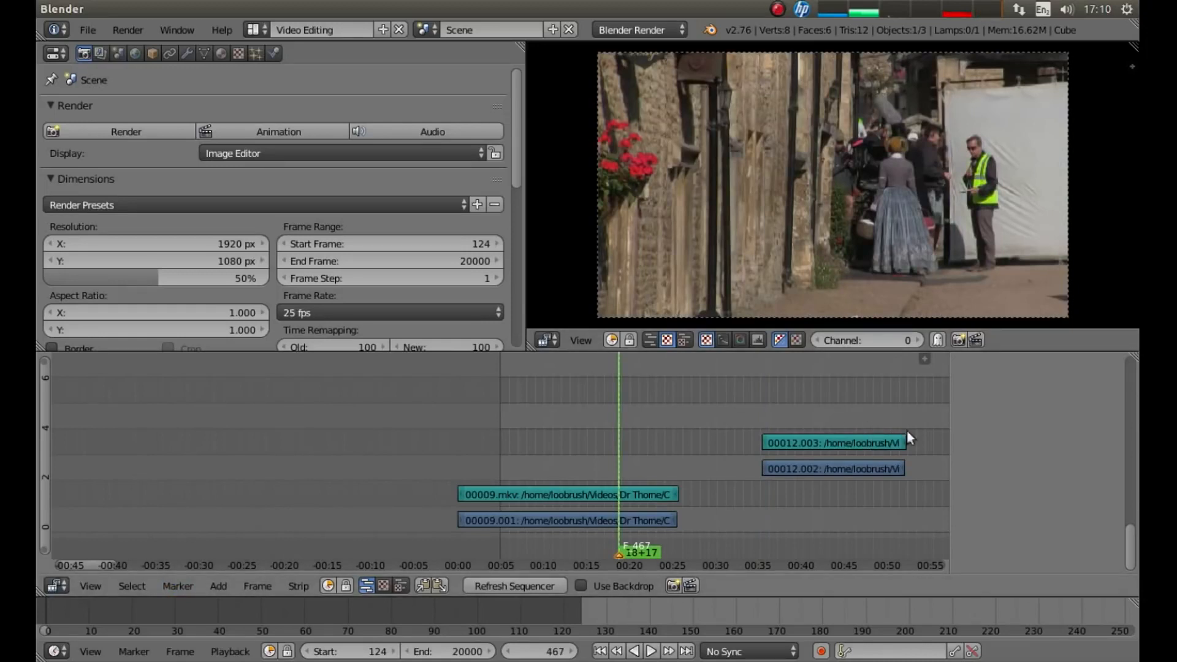
mouse_move(867, 398)
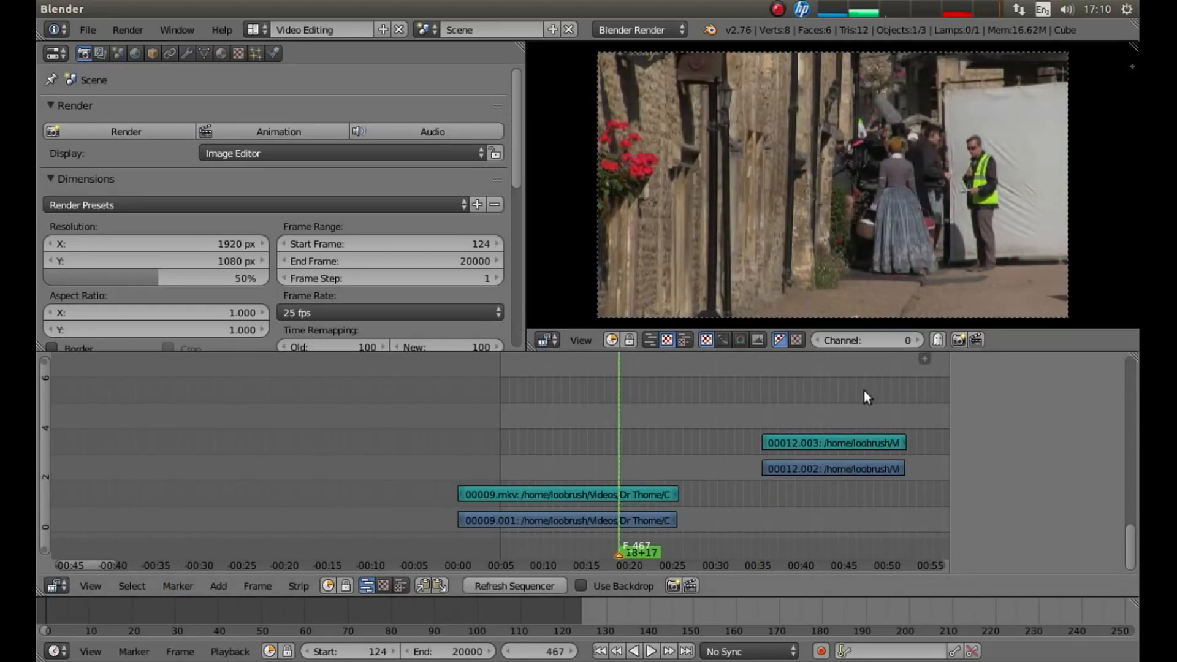
left_click(833, 442)
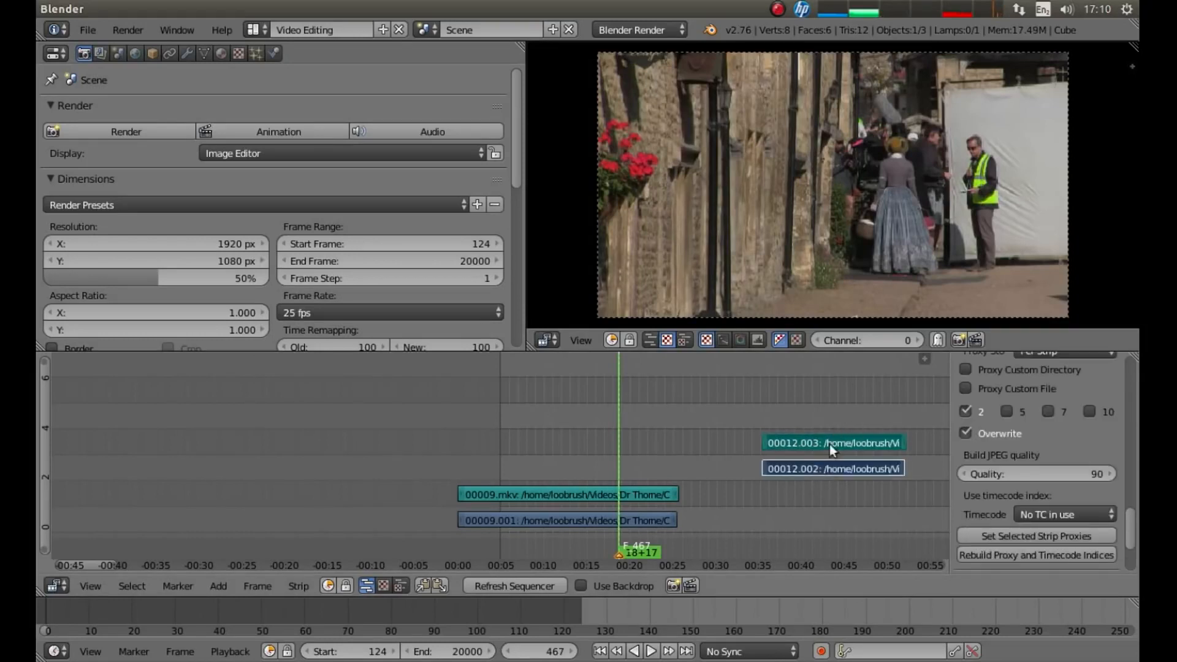
mouse_move(843, 425)
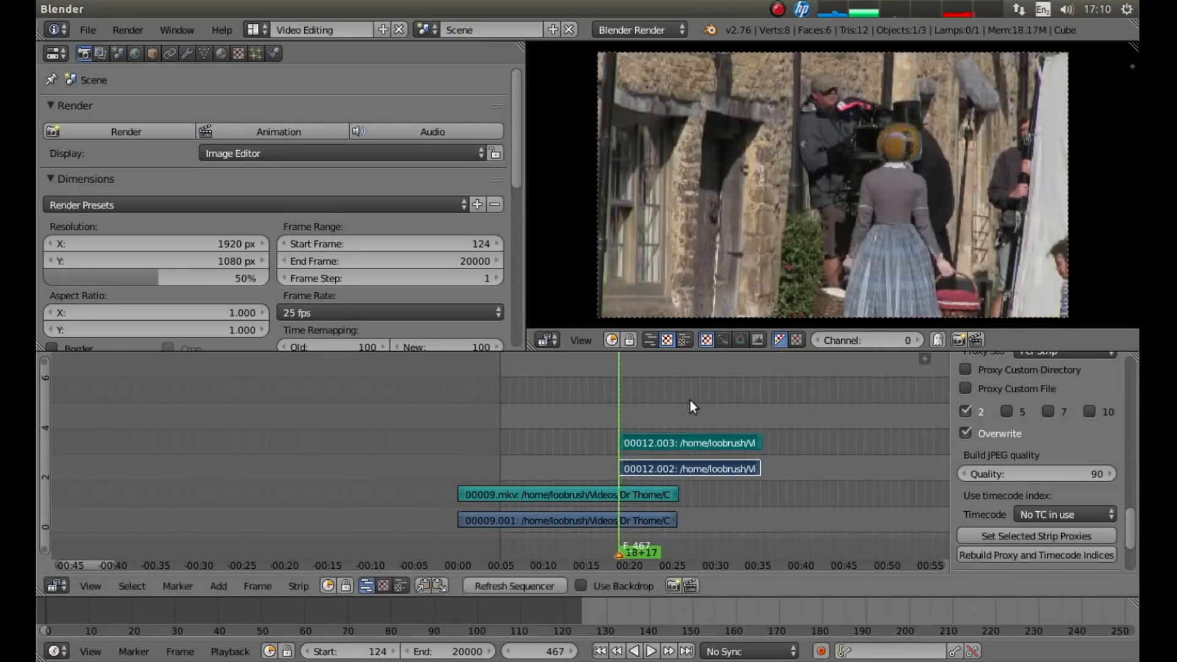
mouse_move(615, 546)
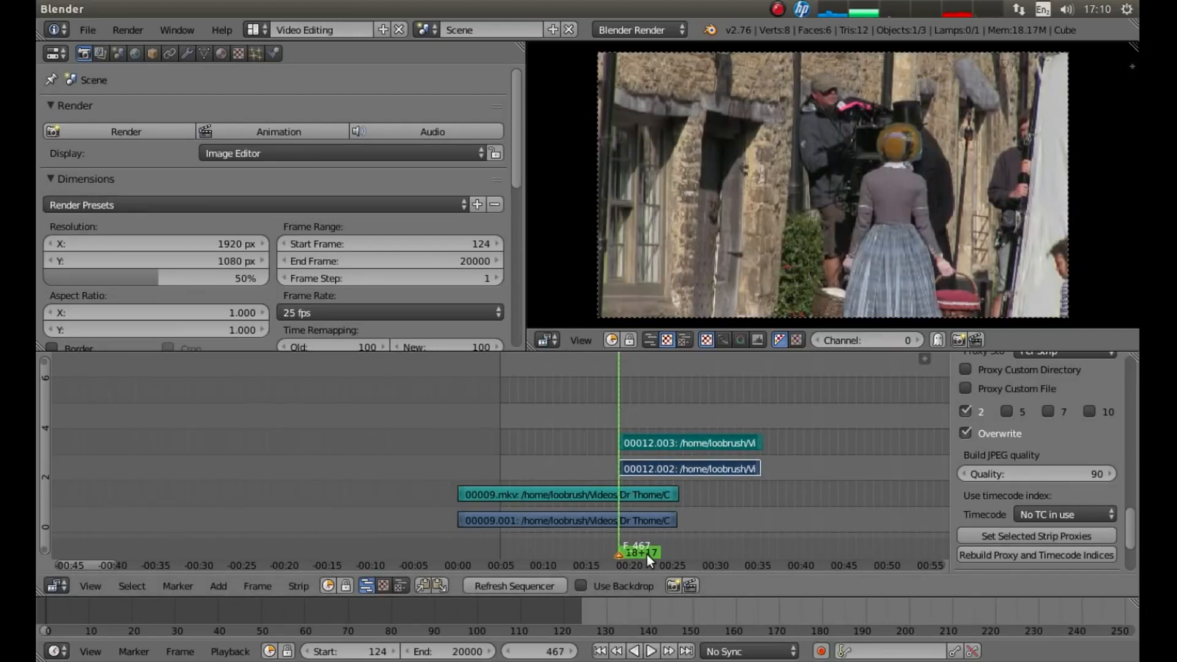
left_click(650, 651)
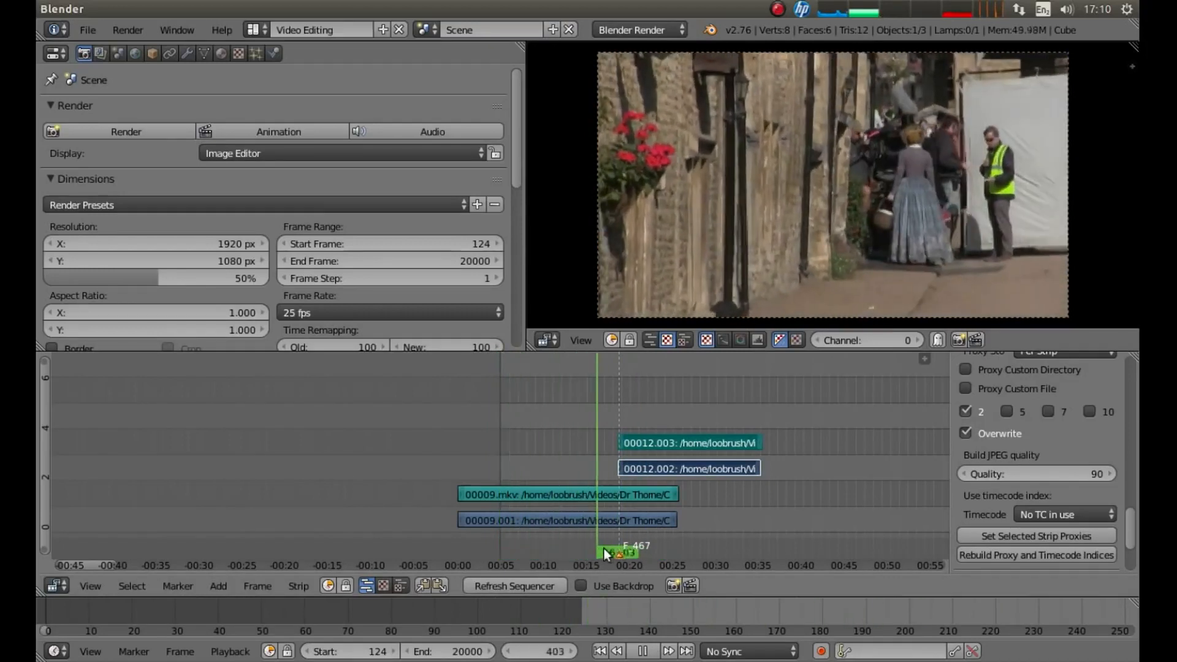
left_click_drag(597, 552, 710, 552)
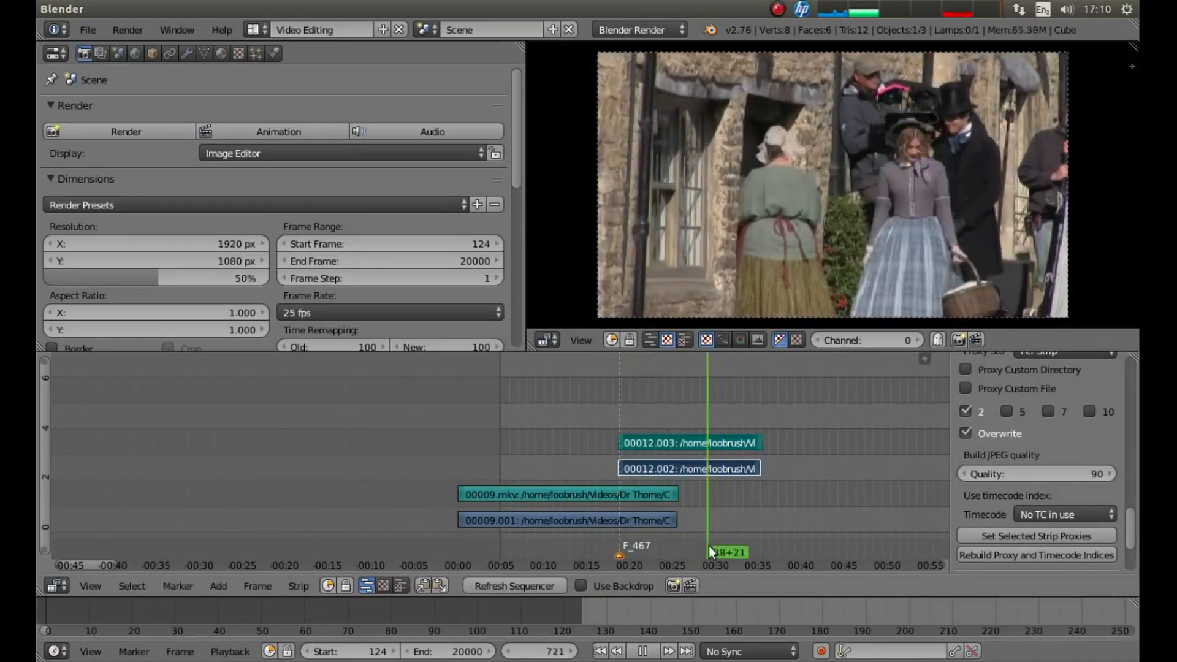
left_click_drag(712, 552, 717, 552)
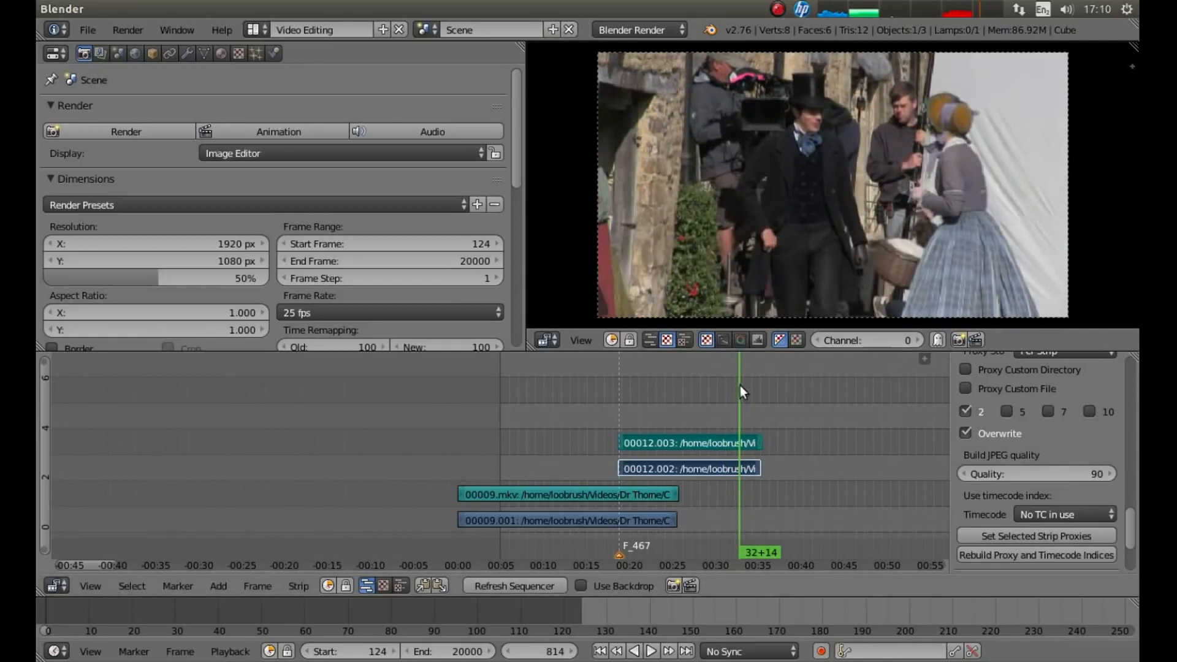
mouse_move(609, 421)
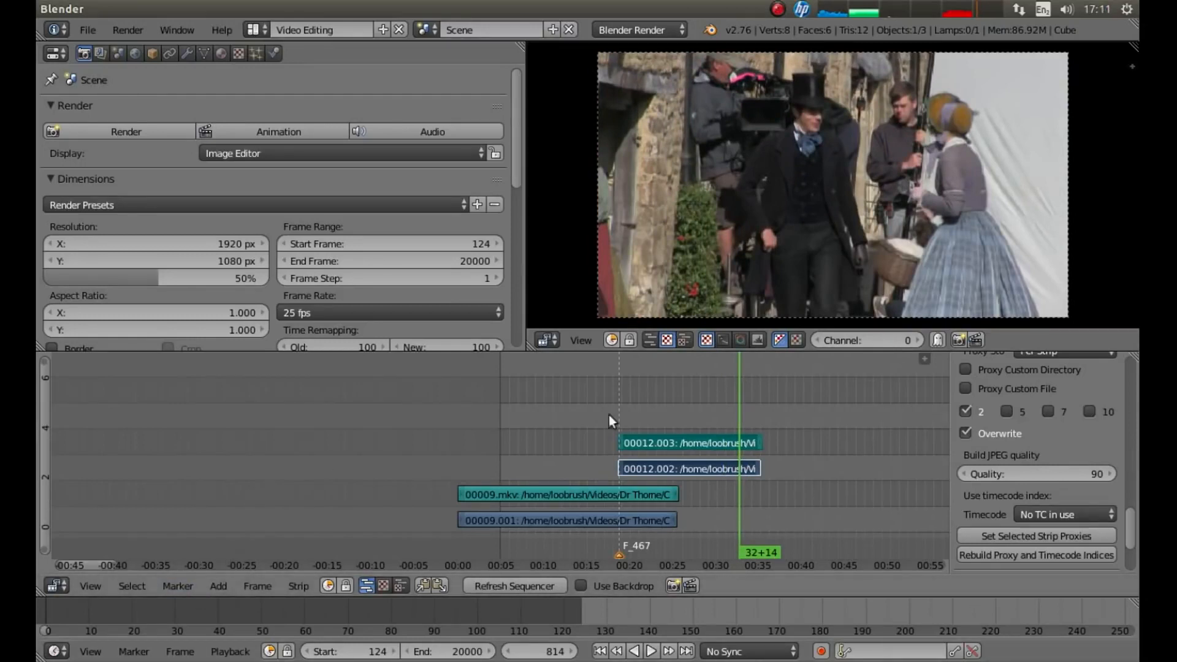
mouse_move(186, 588)
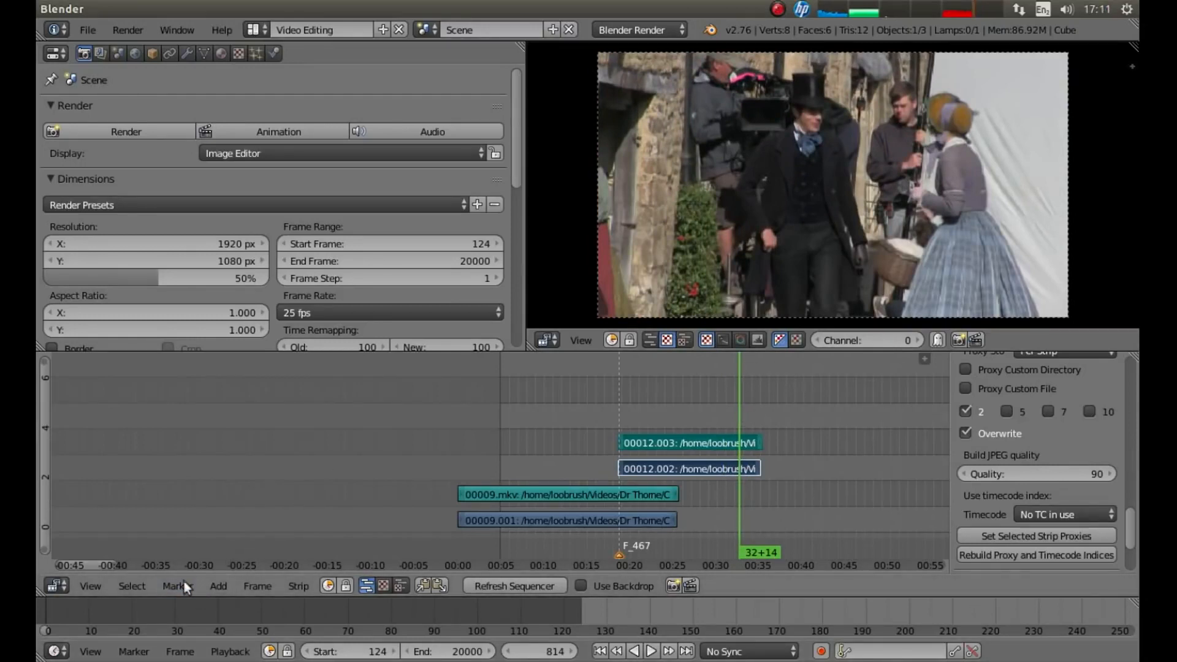
Open the Marker menu with the playhead stopped at frame 814
left_click(178, 586)
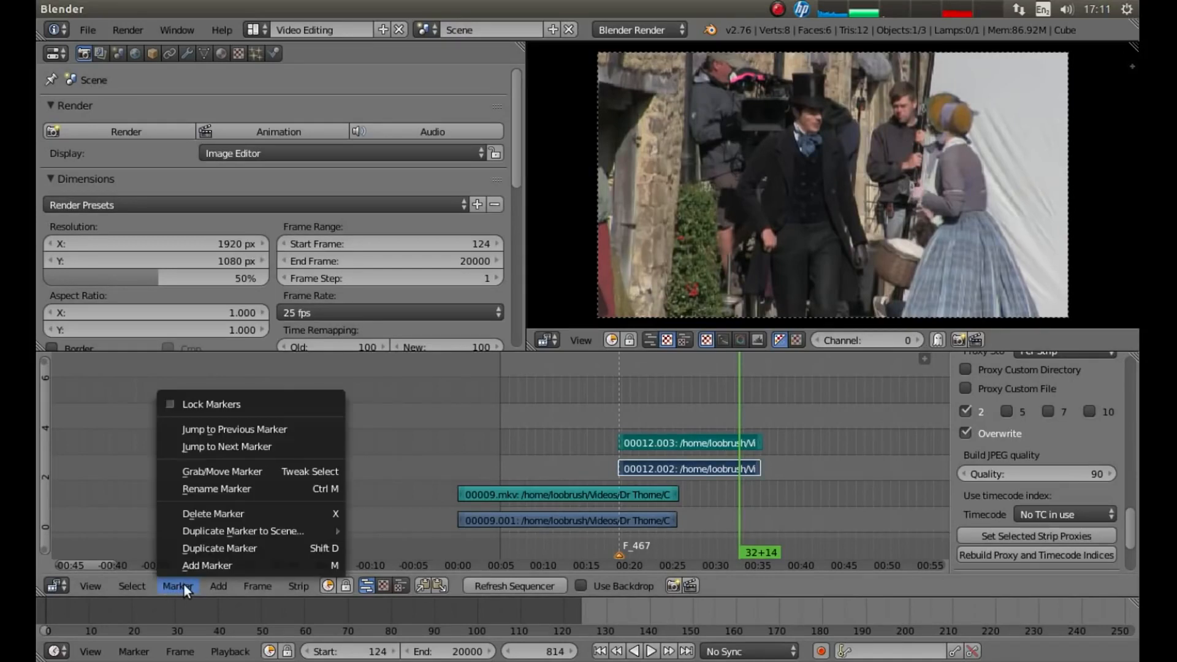
mouse_move(234, 429)
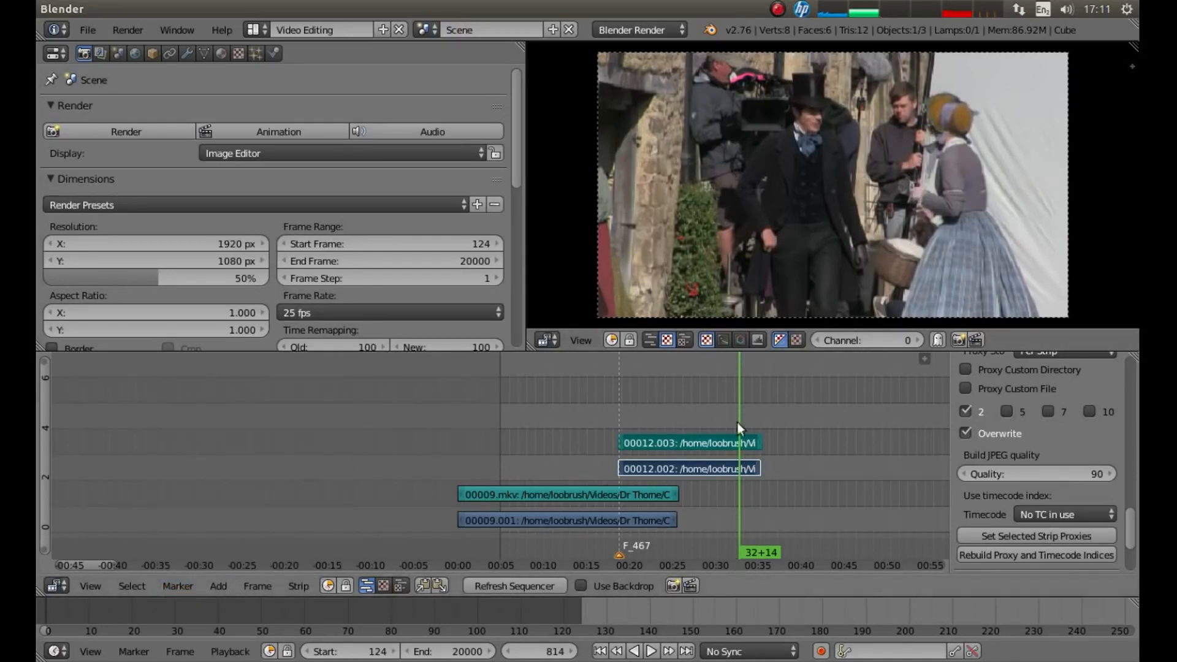
mouse_move(772, 384)
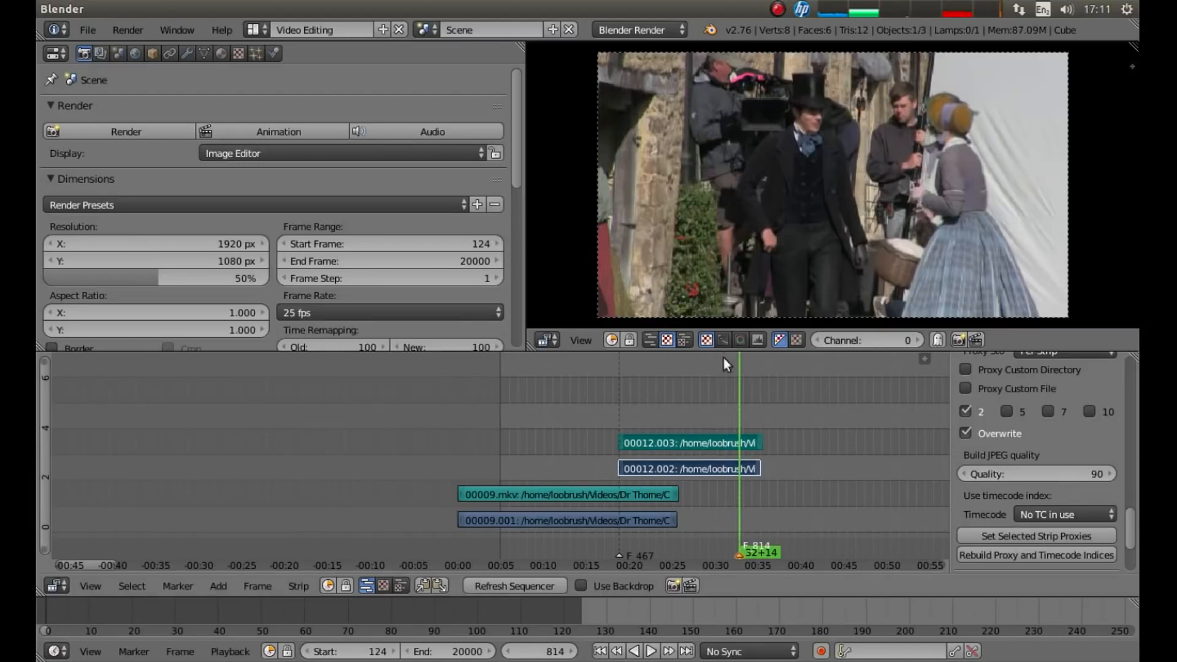
mouse_move(857, 404)
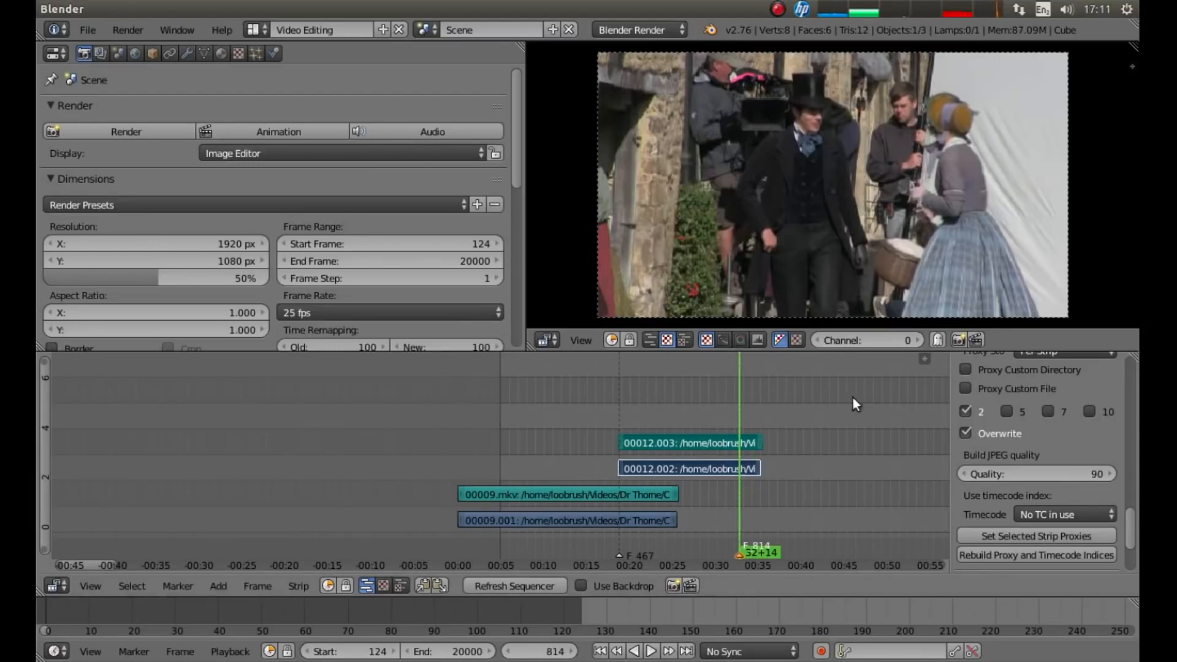
mouse_move(271, 397)
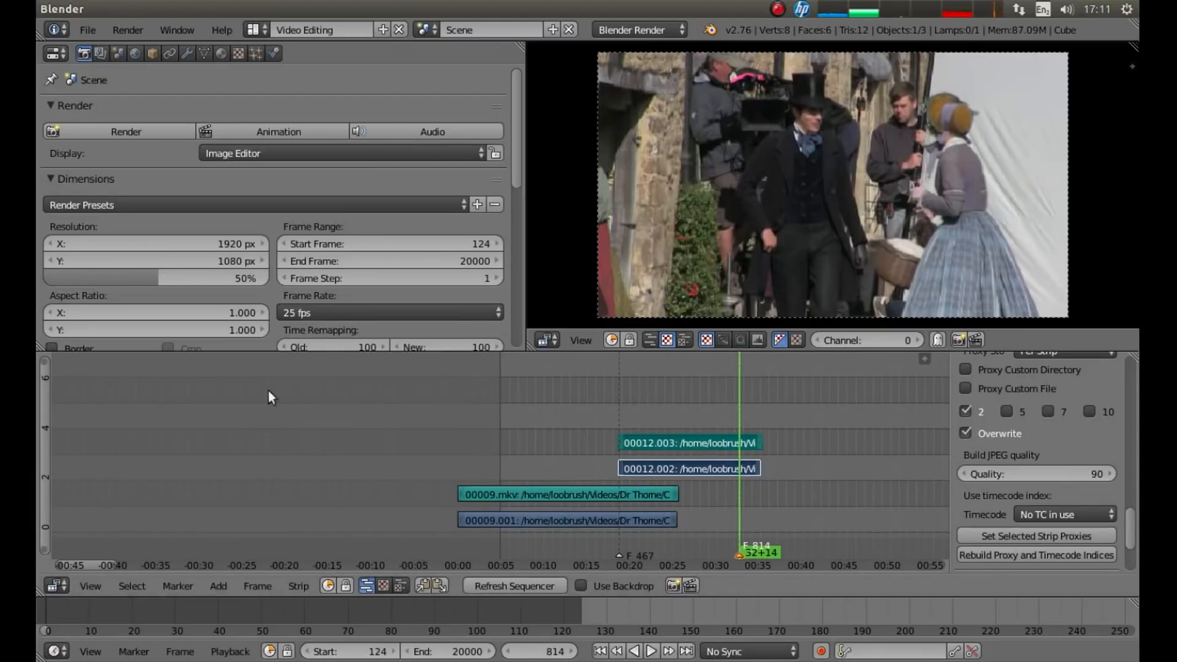
mouse_move(358, 476)
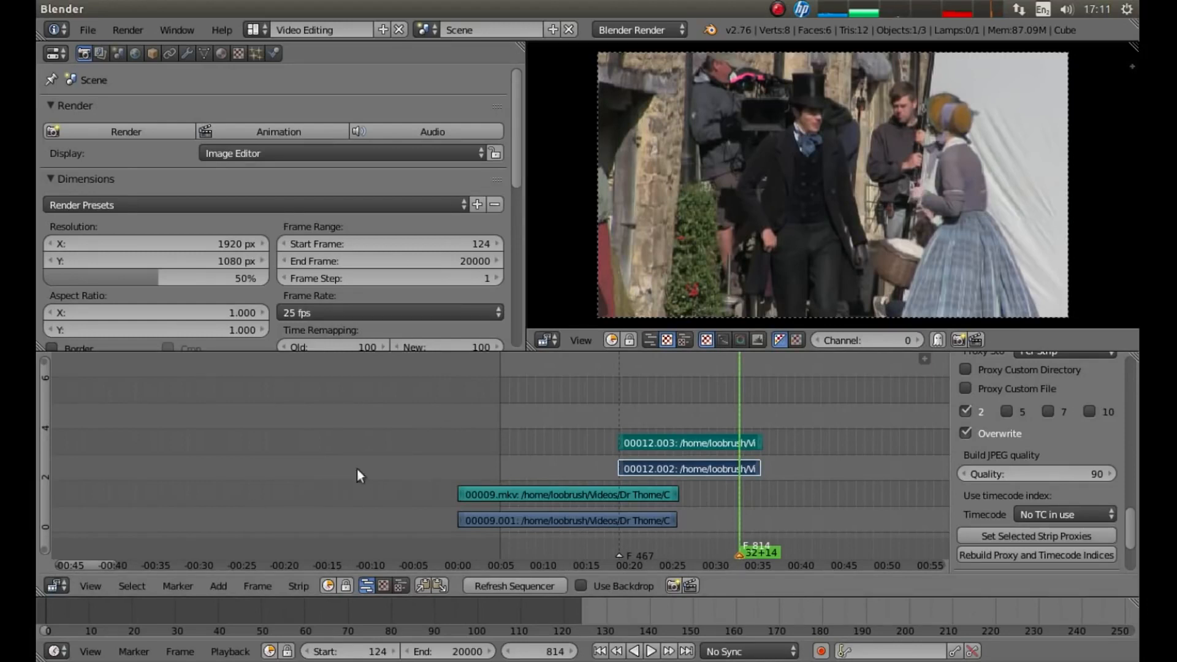
mouse_move(399, 442)
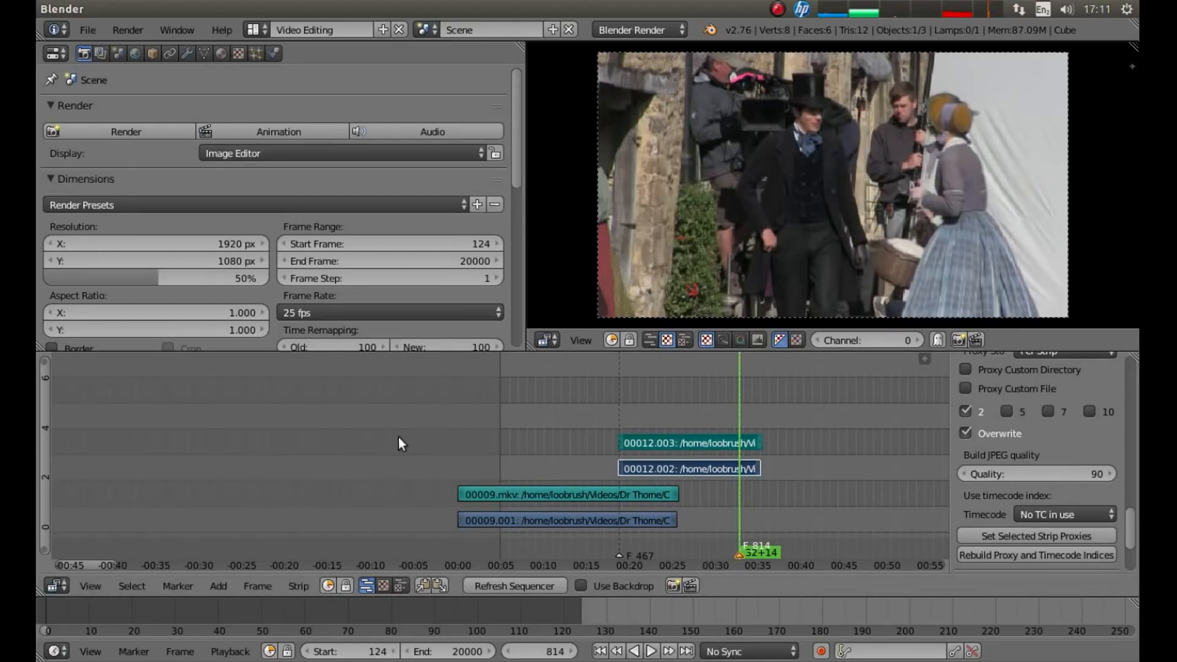
Add 00027.mkv from the CONVERTED folder as movie and sound strips at frame 814
left_click(218, 586)
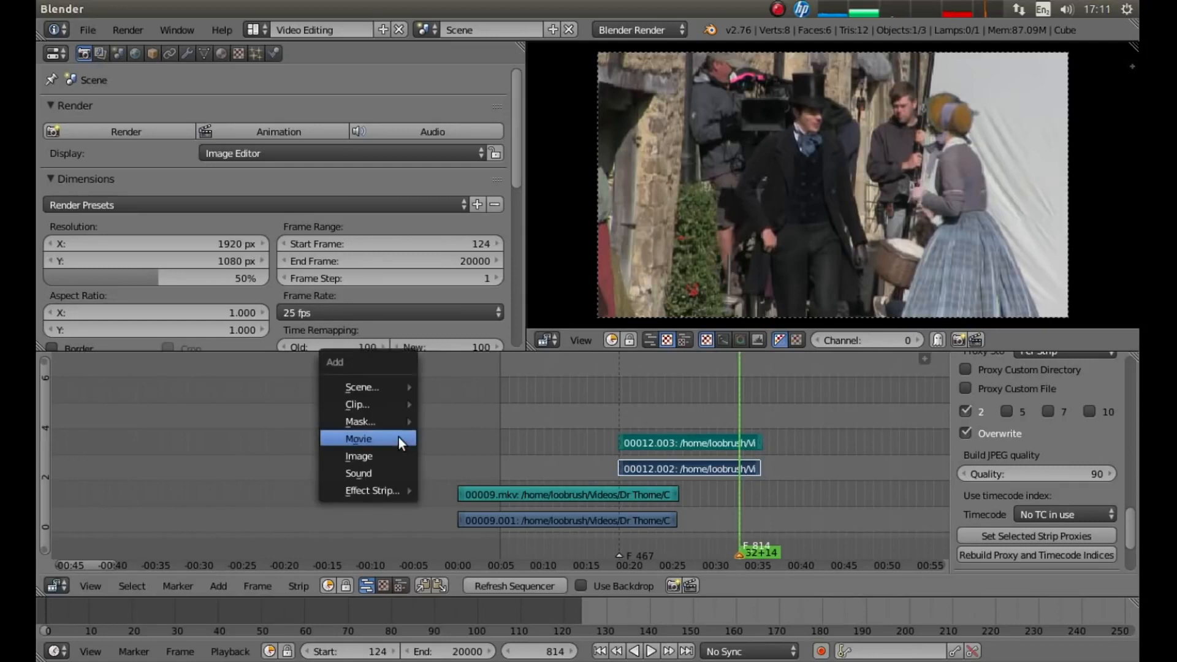
left_click(358, 438)
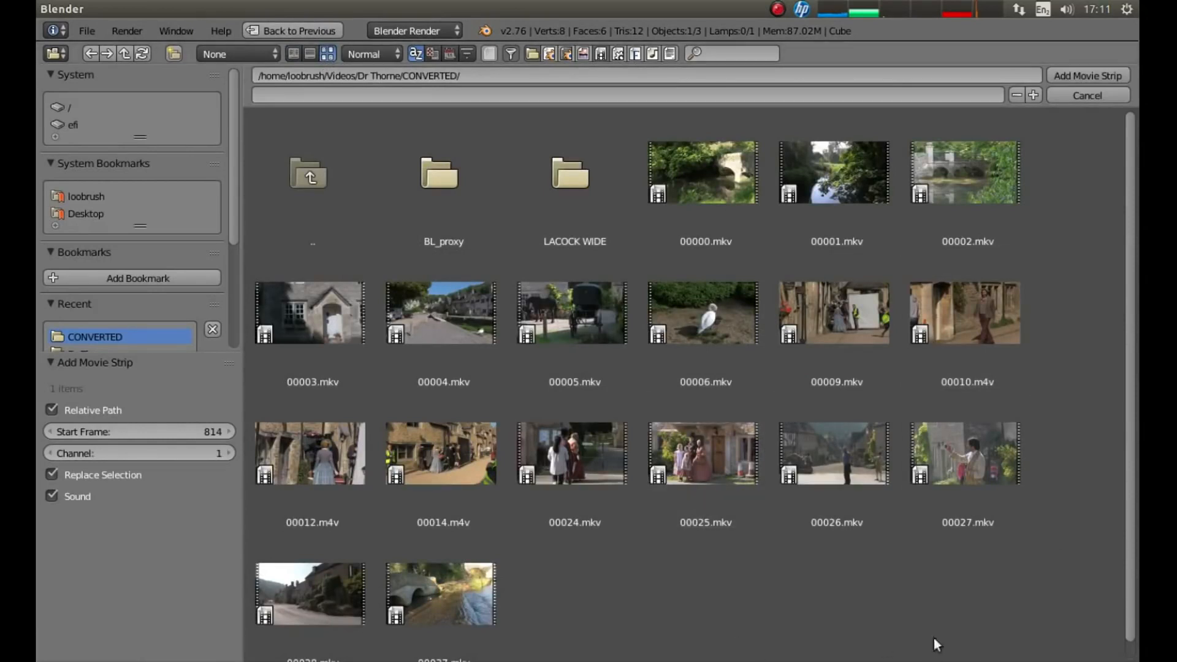
left_click(836, 453)
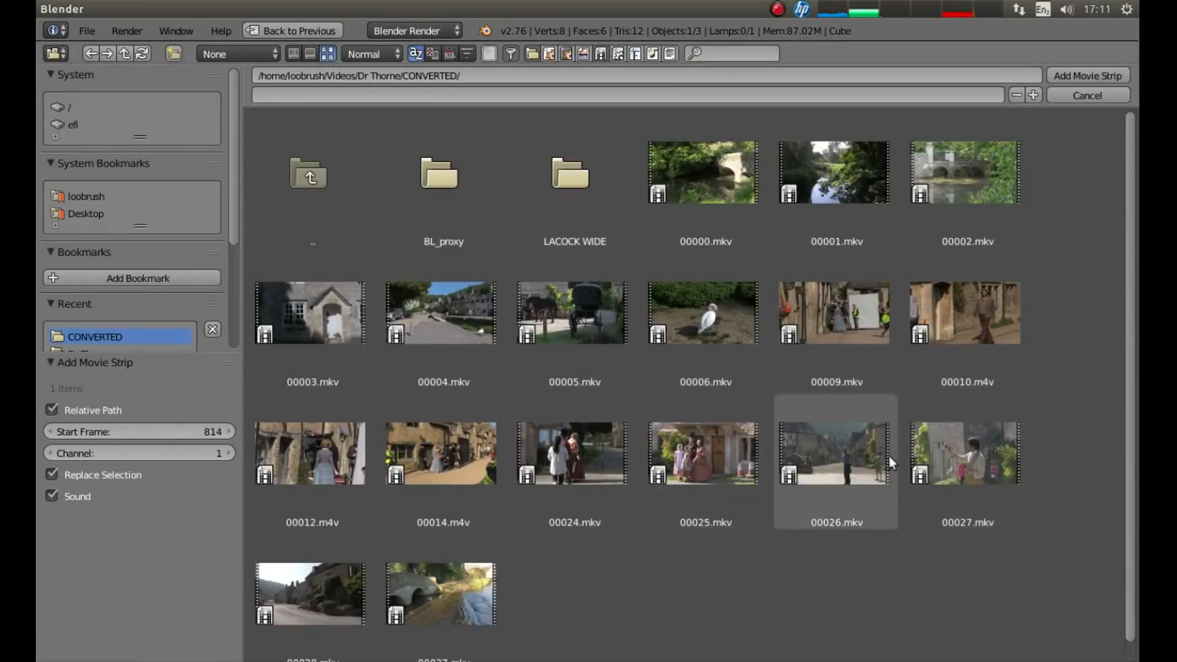
left_click(967, 452)
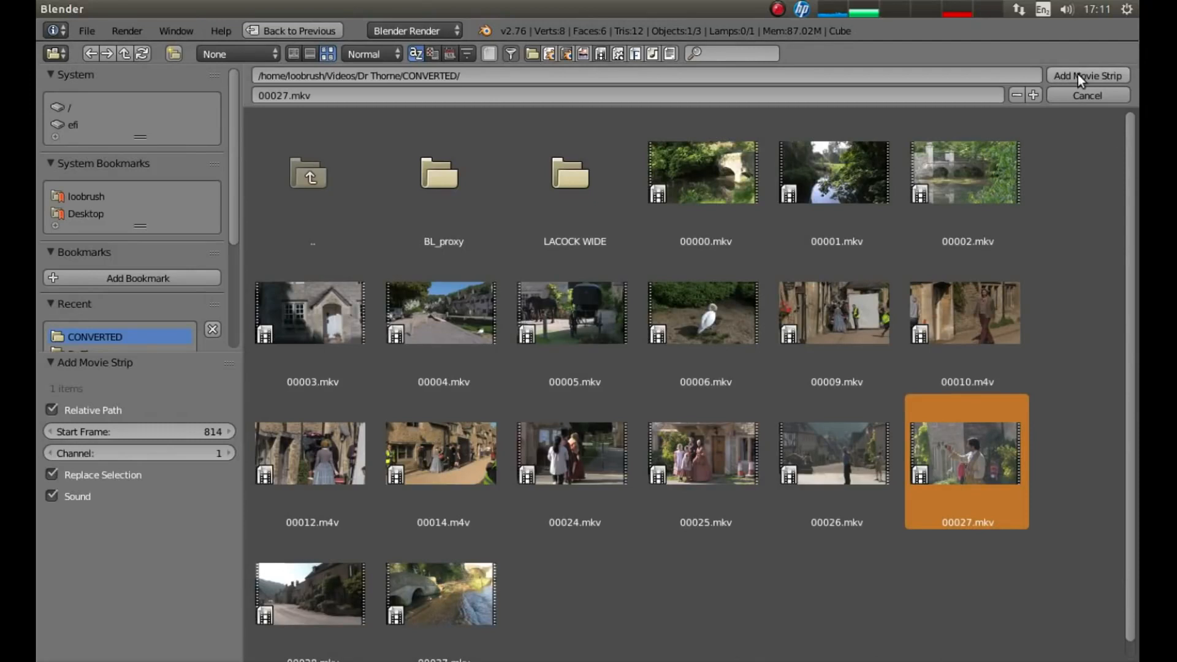
left_click(1087, 75)
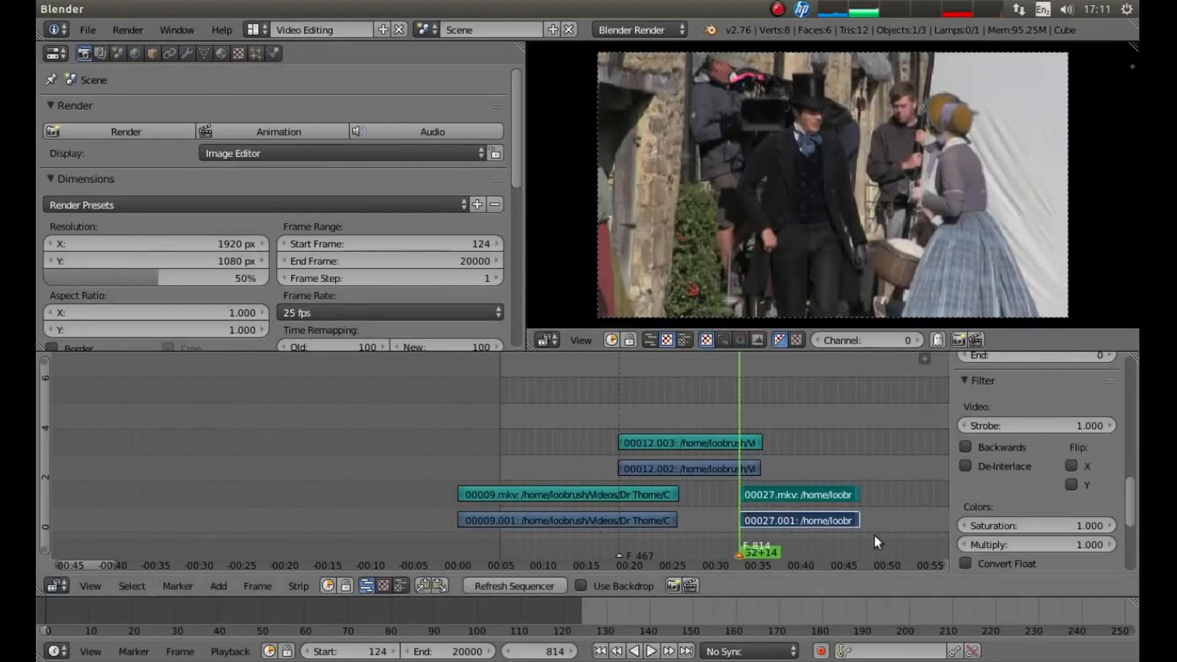
mouse_move(823, 429)
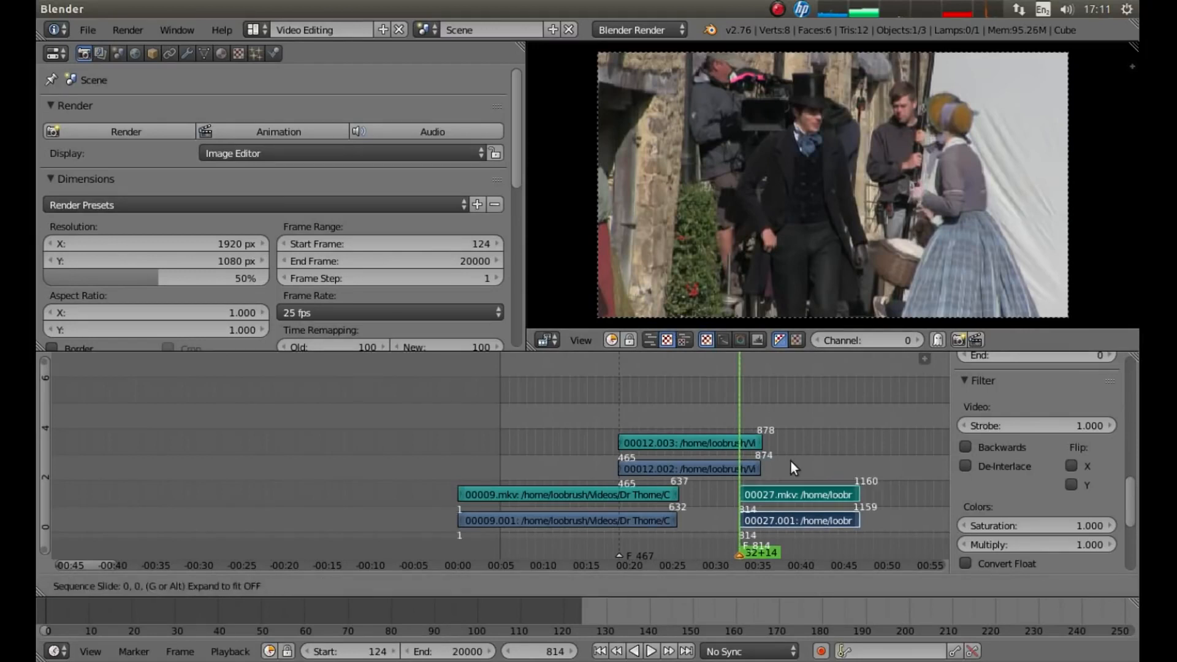
Drag the 00027 movie and sound strips up to channels above the 00012 strips
left_click_drag(799, 507, 855, 391)
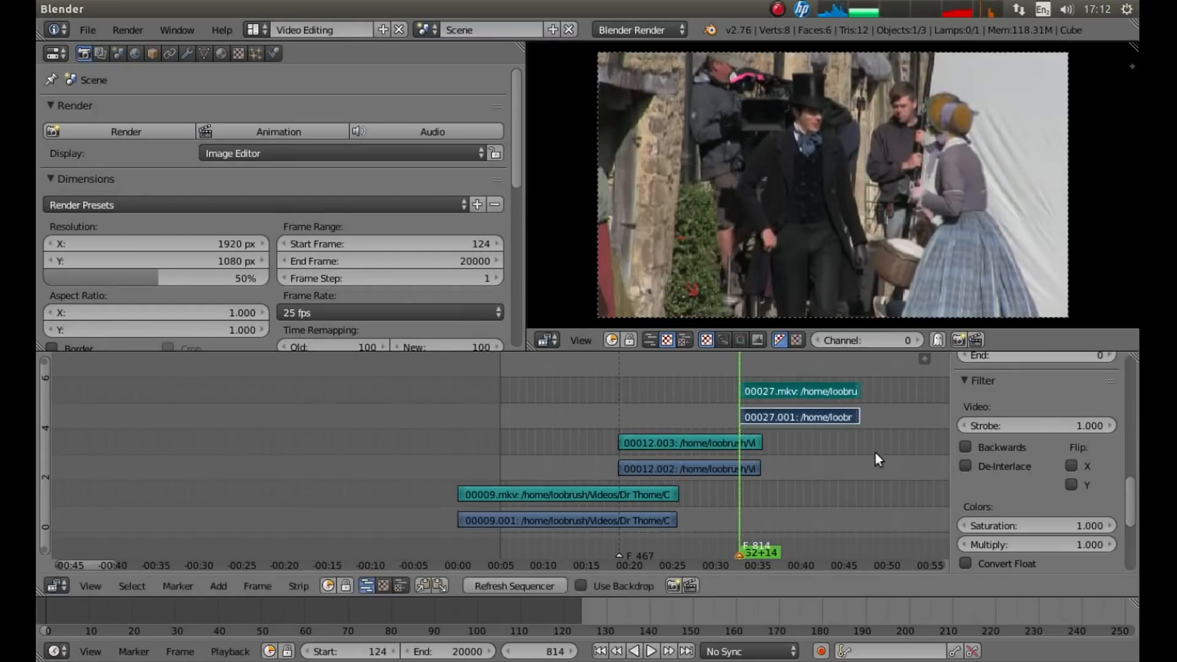
mouse_move(879, 461)
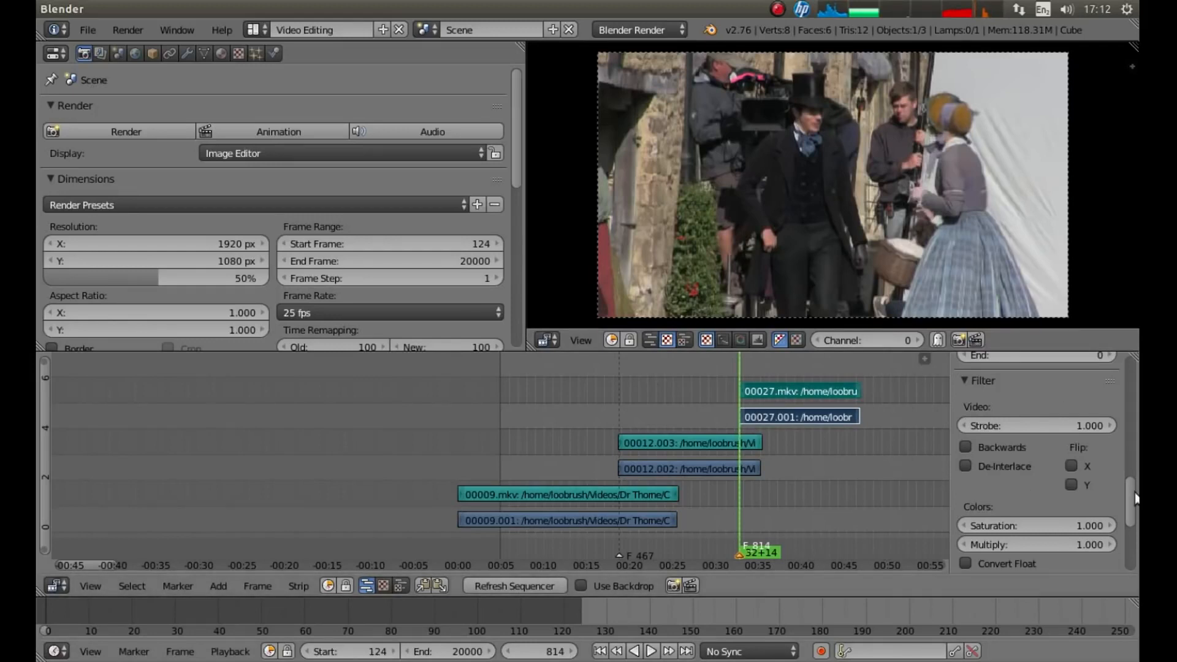
Enable Proxy / Timecode on the 00027 strip and rebuild its proxy and timecode indices
scroll("down", 3)
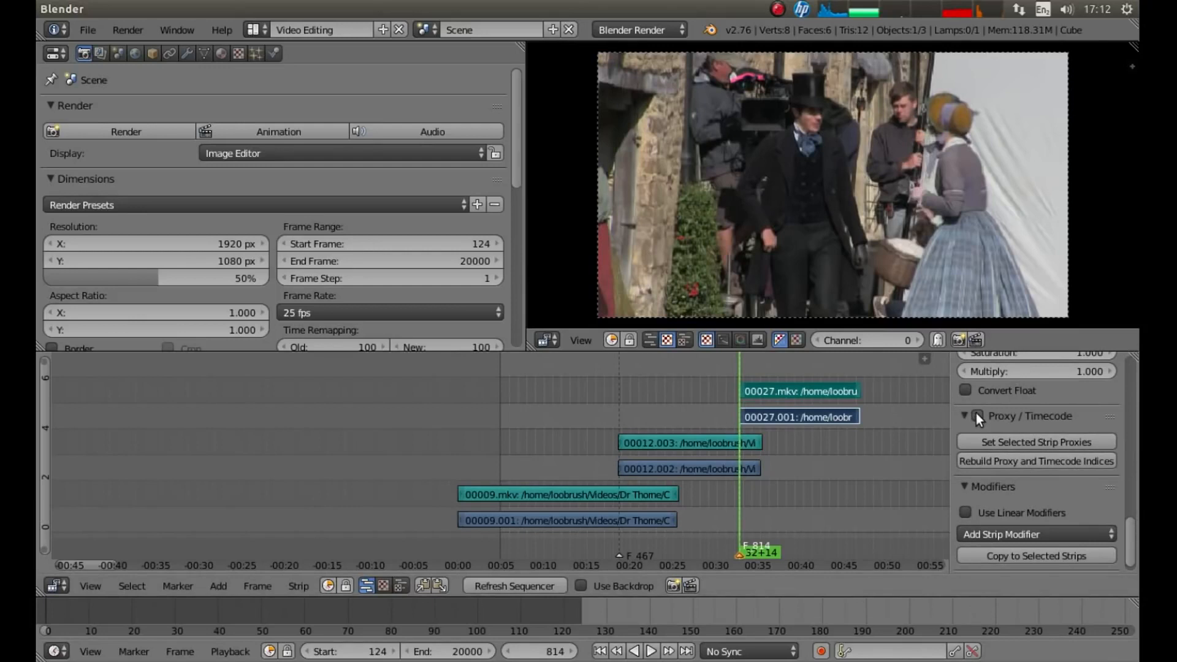
left_click(979, 416)
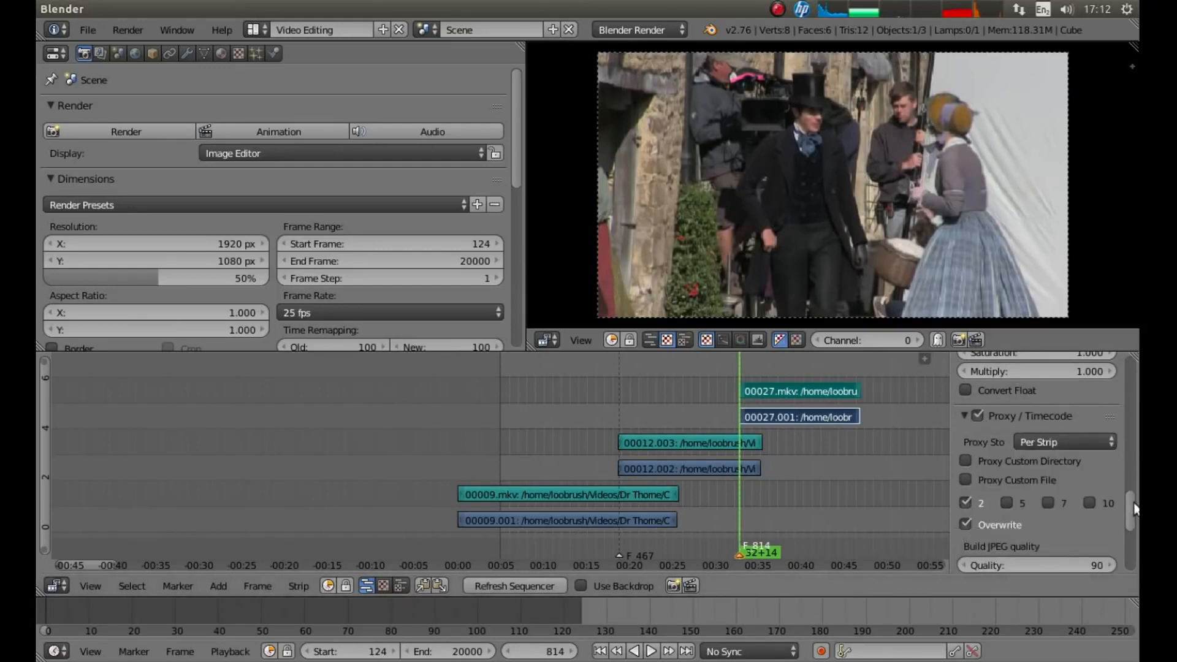
scroll("down", 3)
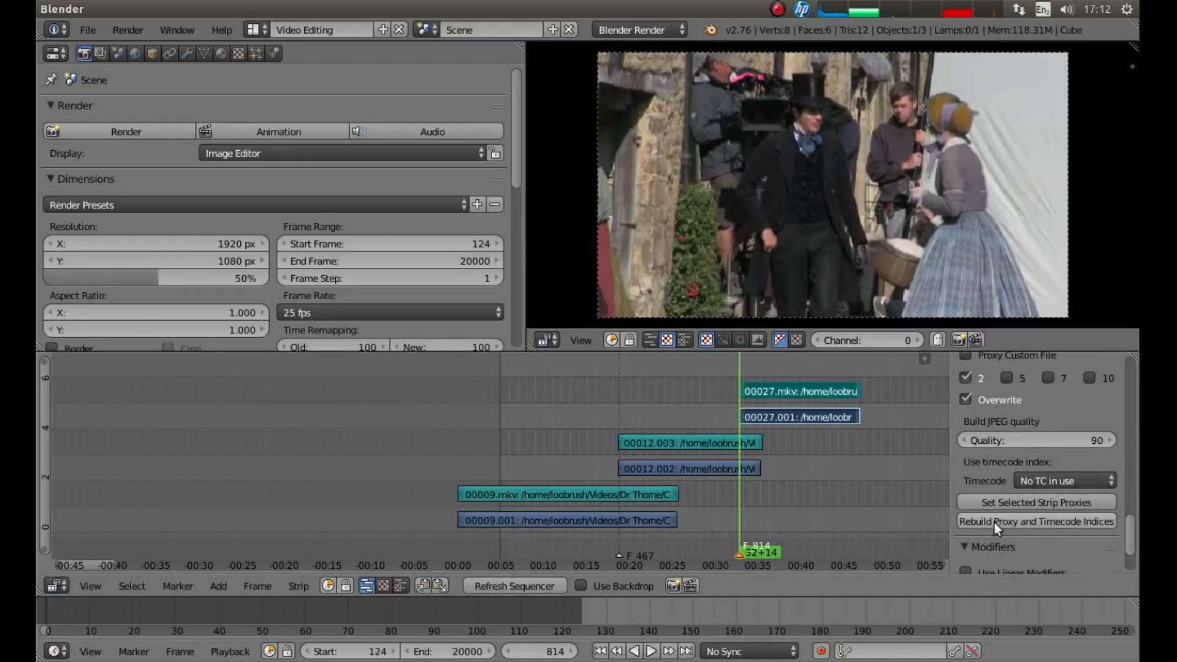
mouse_move(1014, 528)
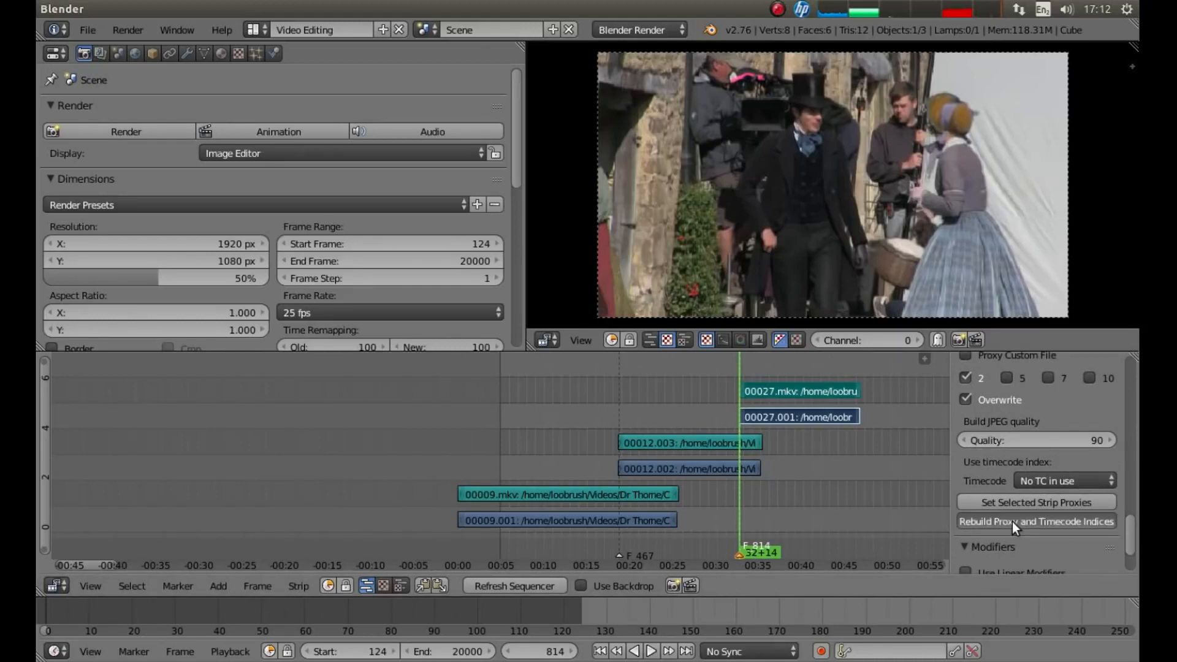
left_click(1036, 521)
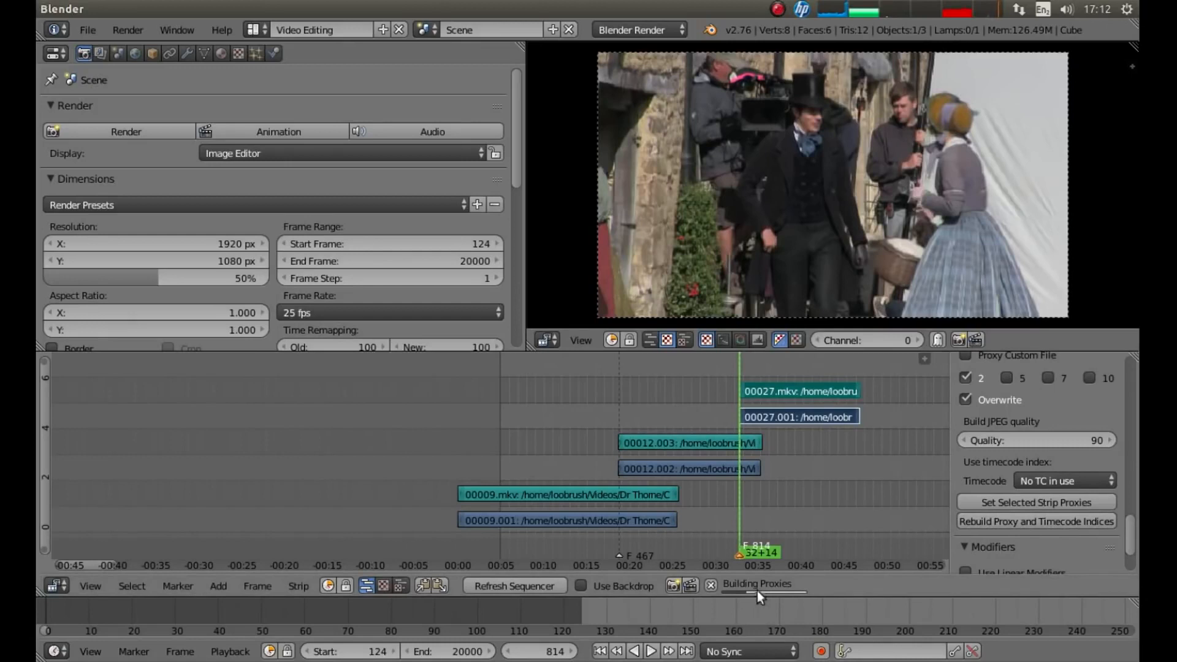
mouse_move(817, 598)
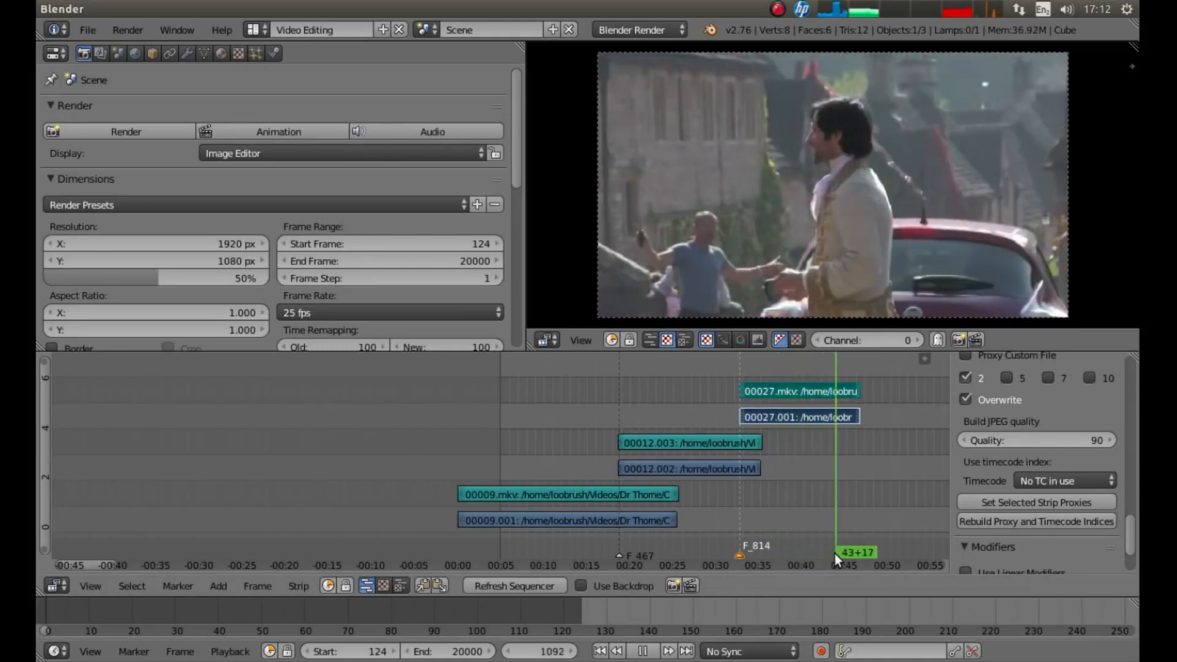
Scrub the playhead through the 00027 clip to find the cut frame
left_click_drag(837, 553, 746, 552)
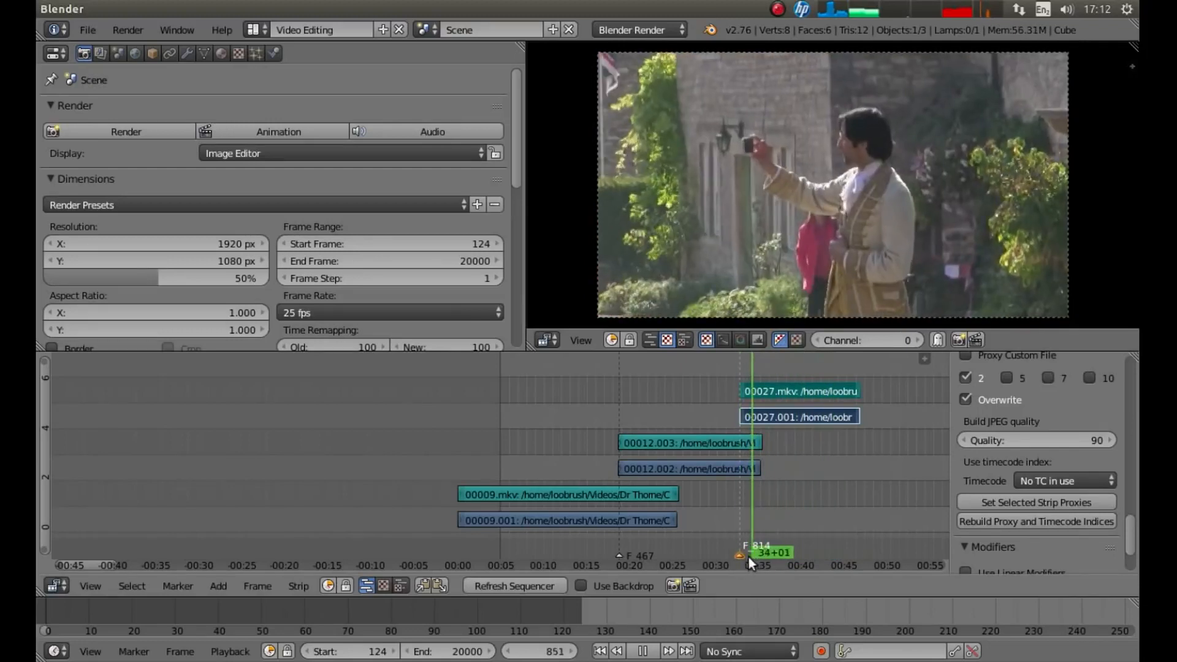
left_click_drag(750, 552, 766, 552)
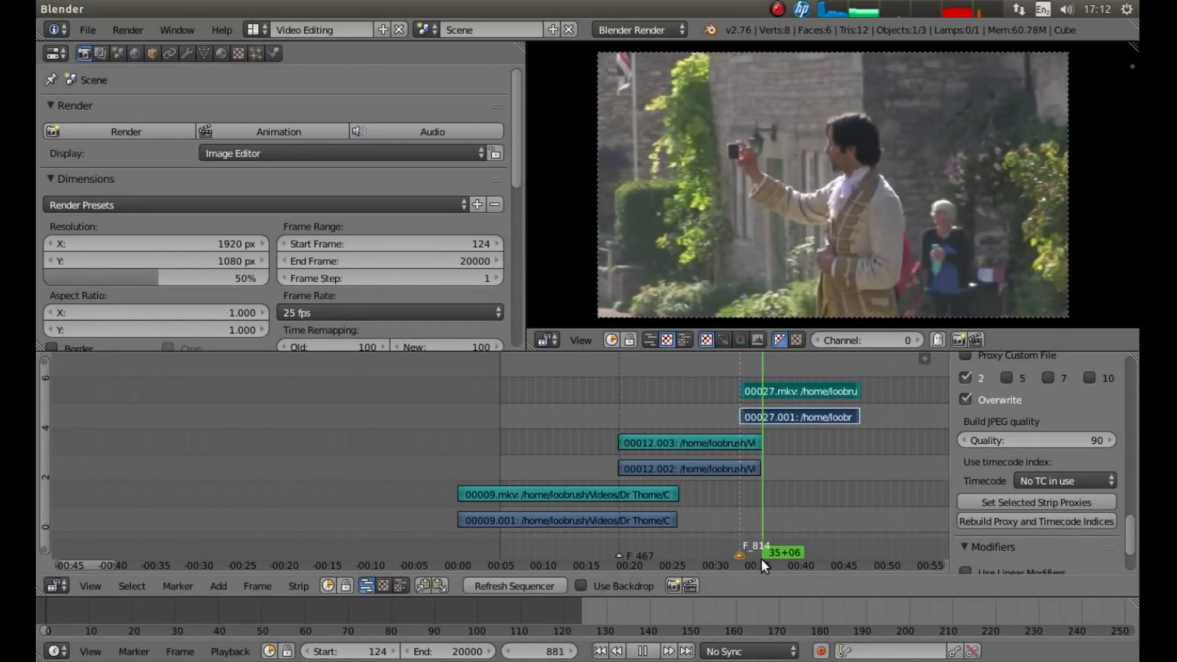
left_click_drag(763, 552, 776, 552)
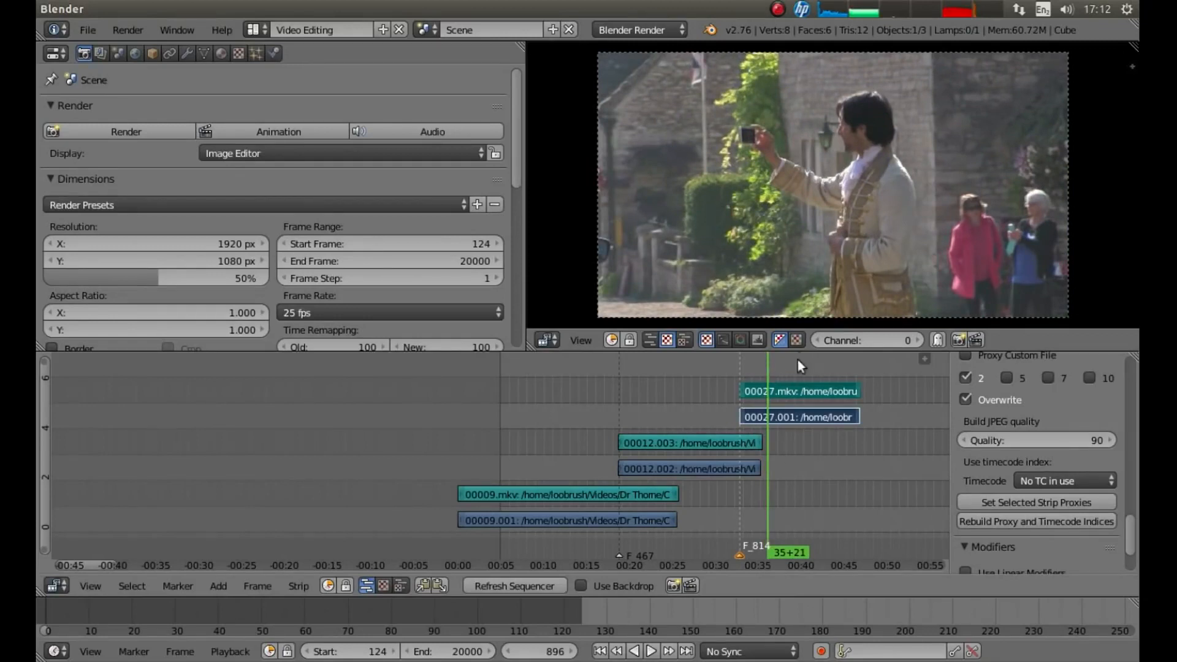
mouse_move(718, 379)
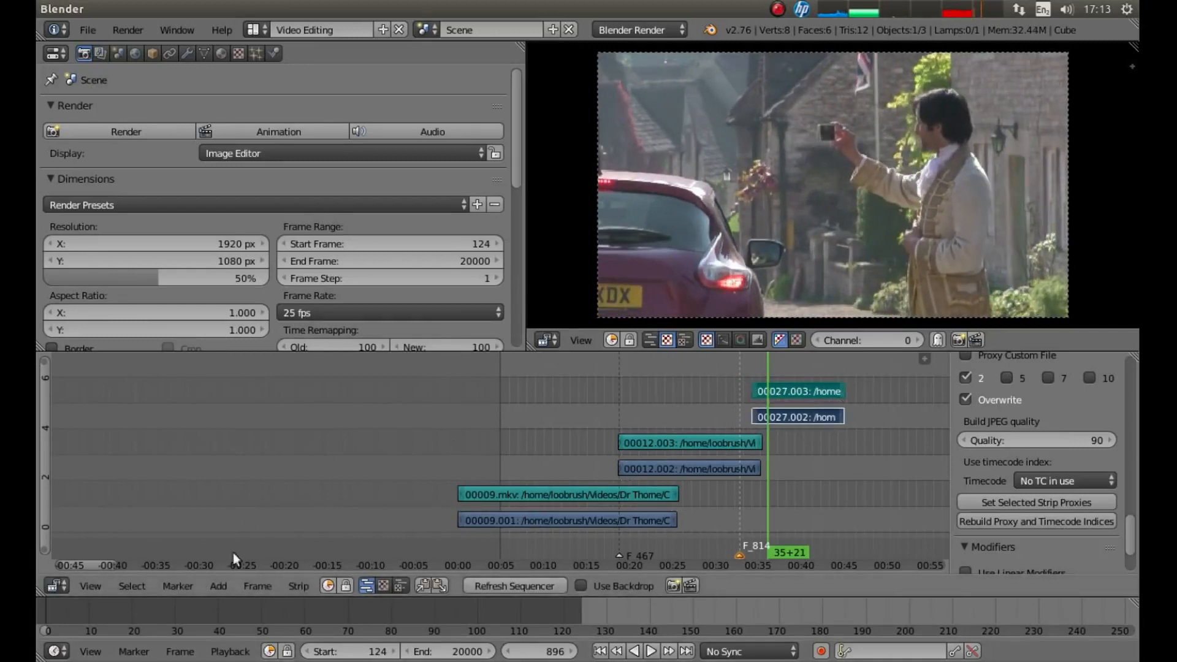
mouse_move(178, 586)
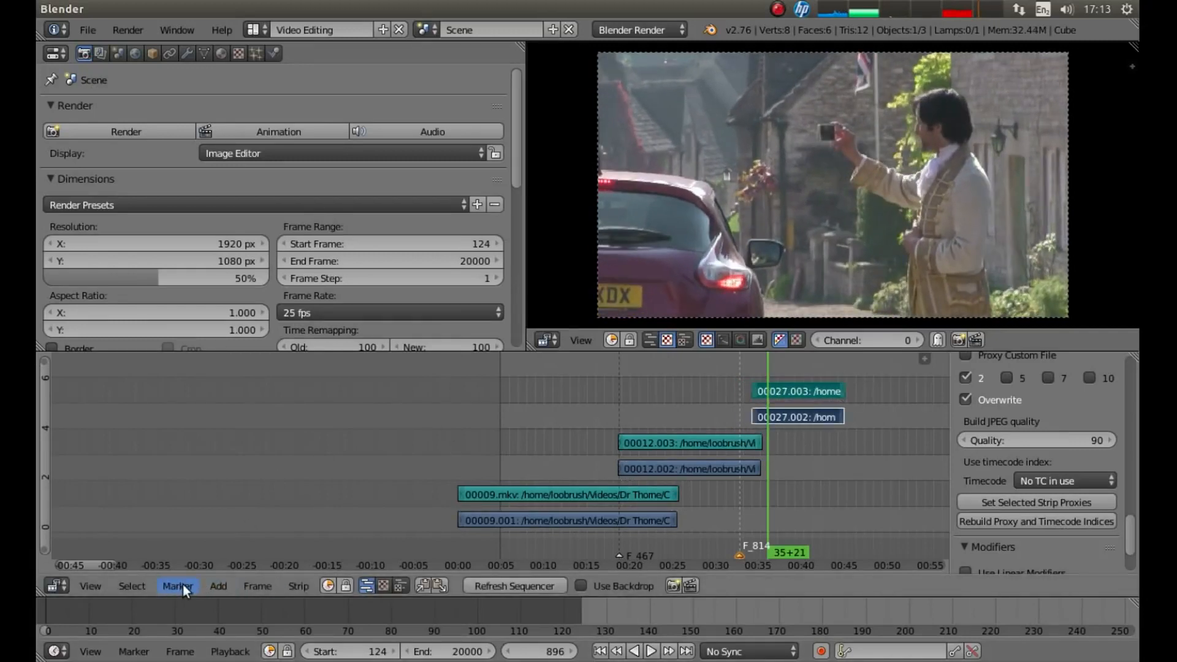
Jump to the frame 814 marker and slide the 00027 strips to start there
left_click(178, 586)
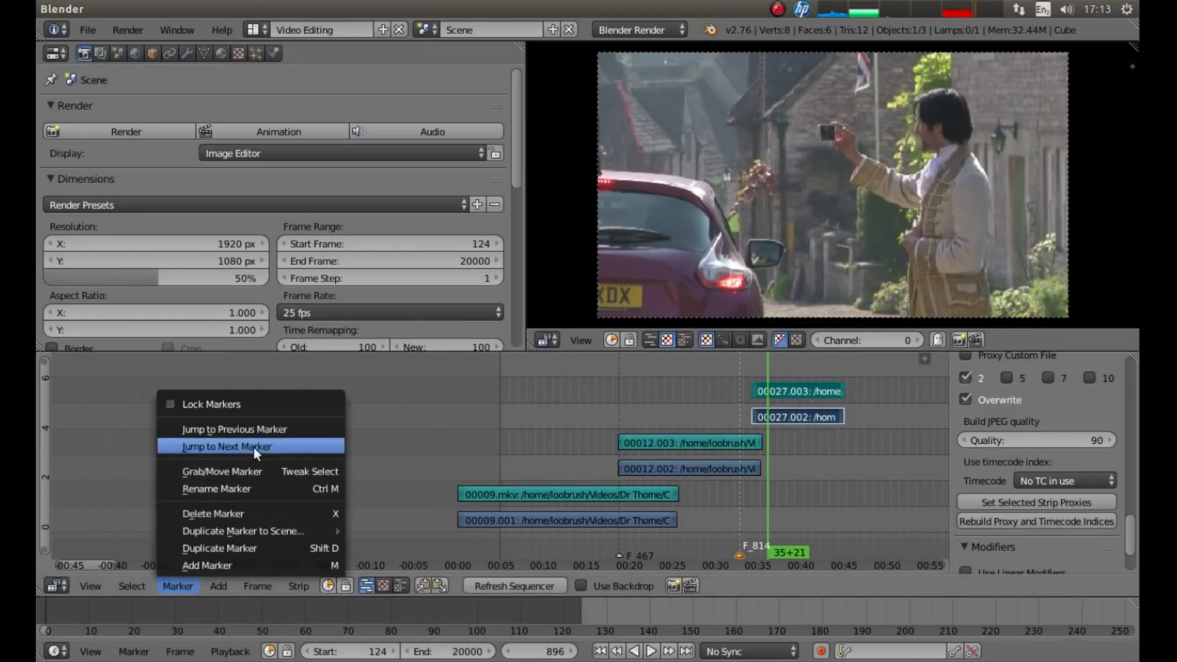
mouse_move(250, 429)
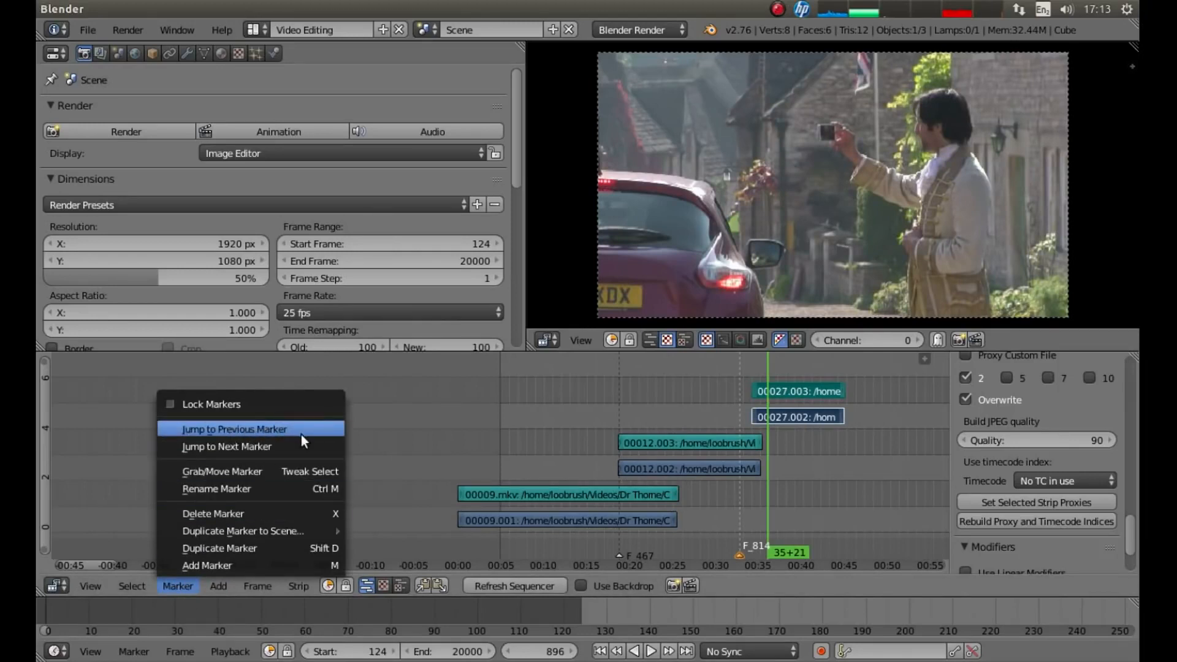
left_click(234, 429)
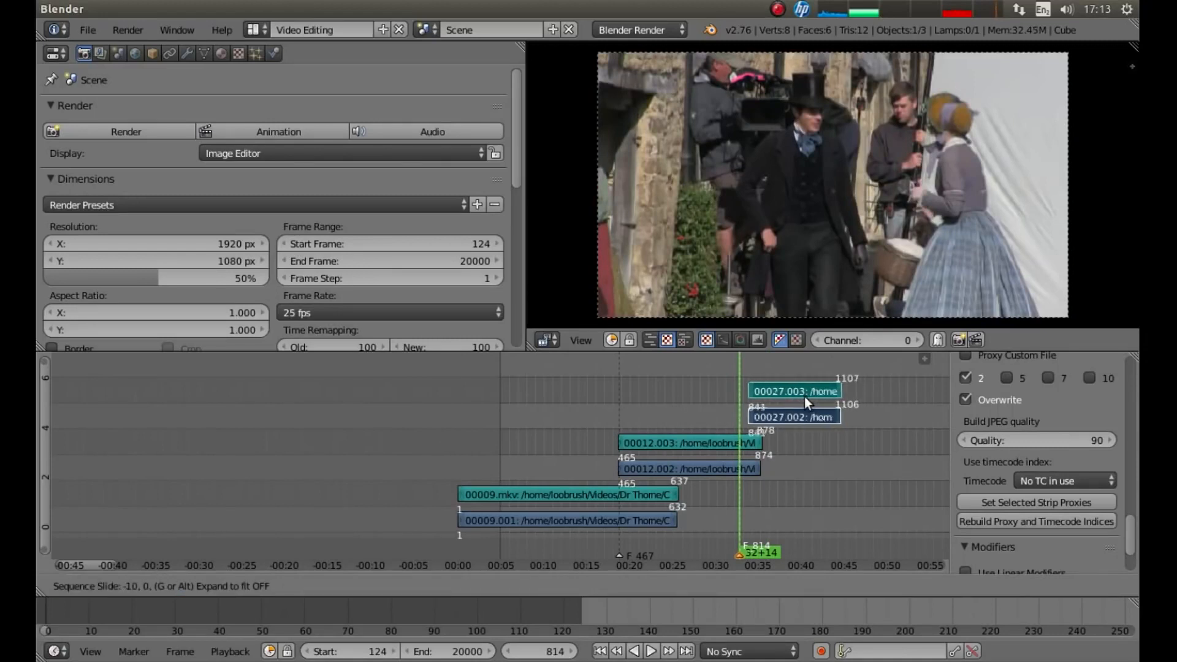
left_click_drag(807, 404, 783, 404)
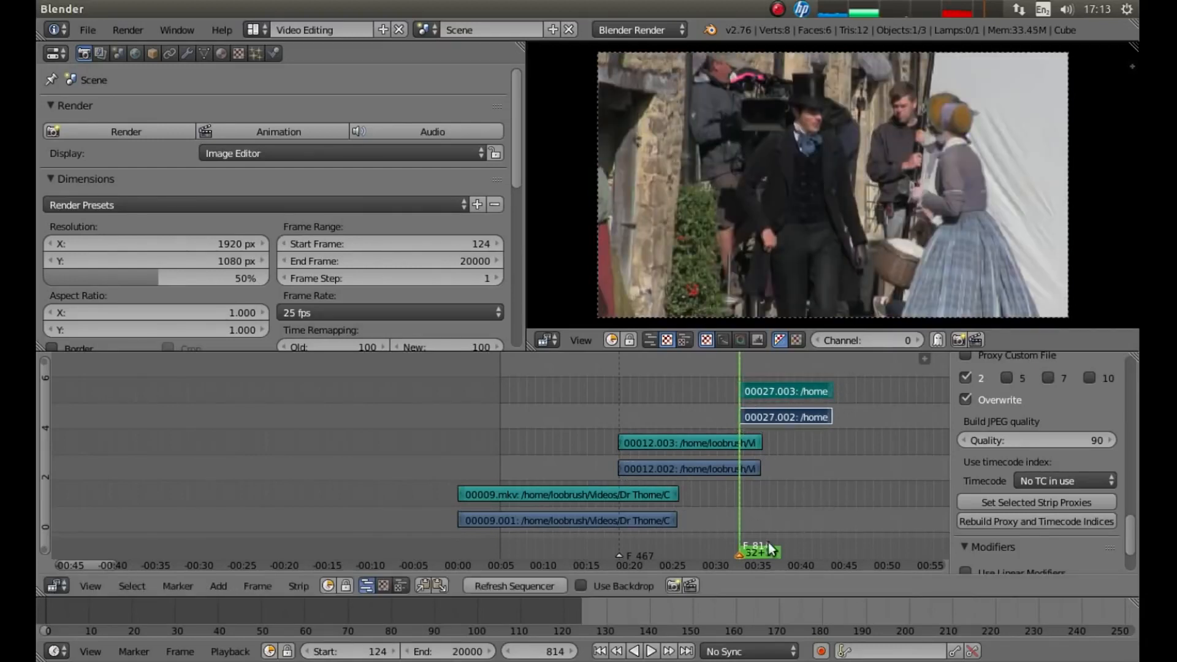
Scrub through the earlier and later clips to review the cuts
left_click(650, 652)
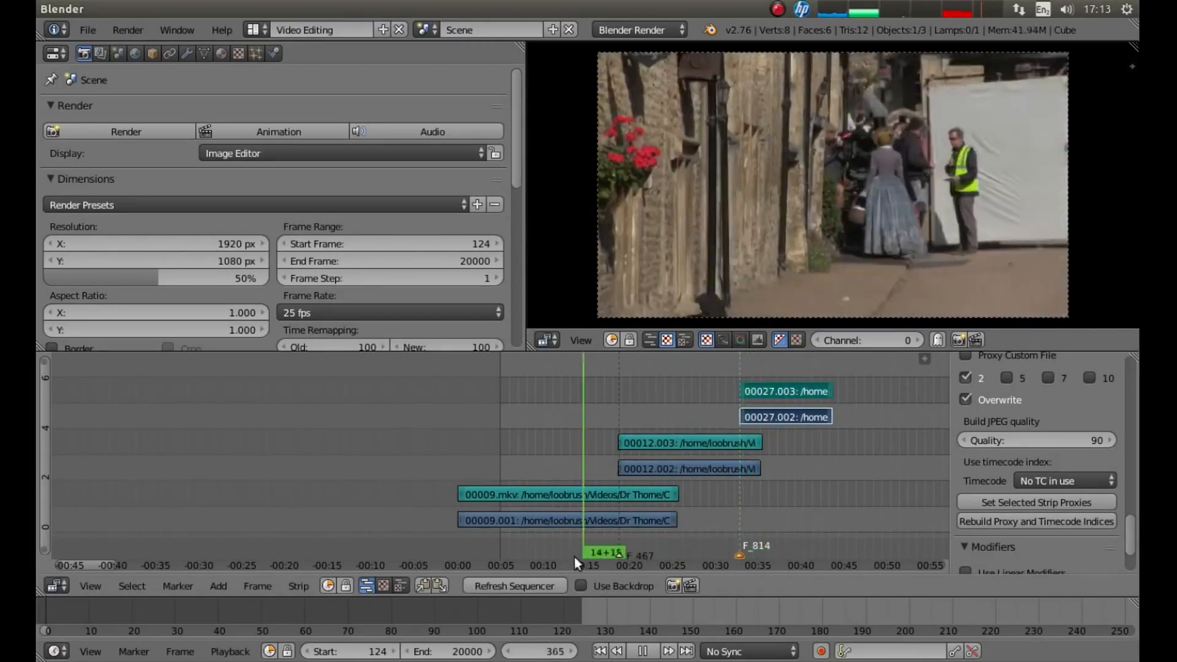
left_click_drag(582, 554, 627, 555)
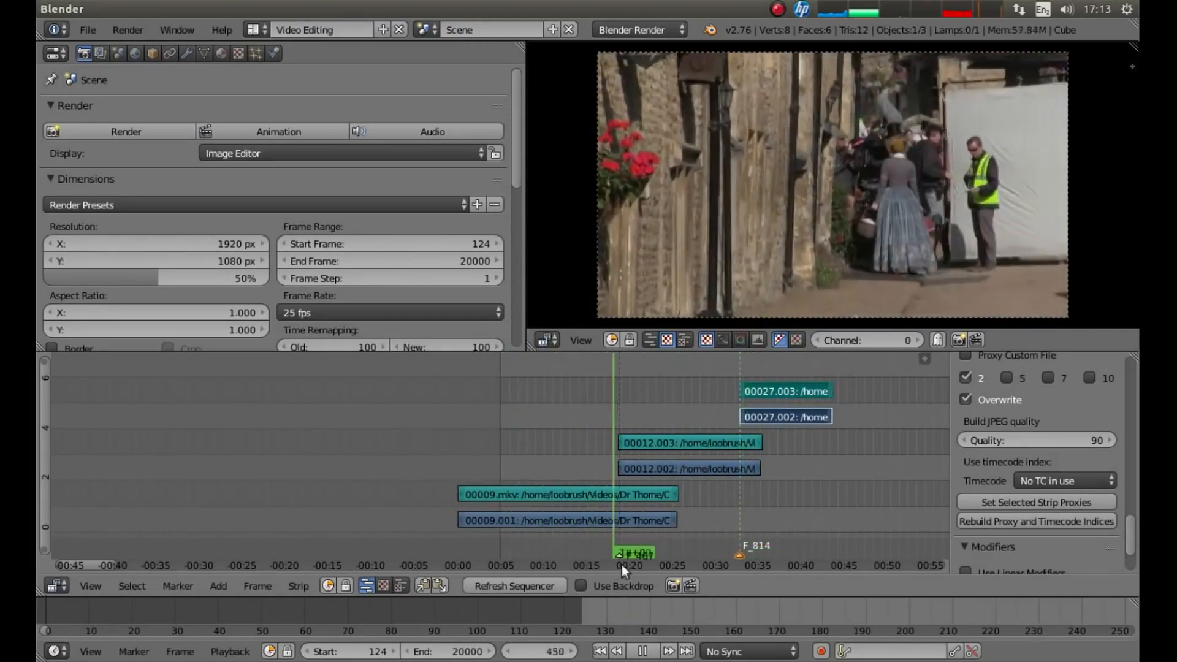
left_click(783, 552)
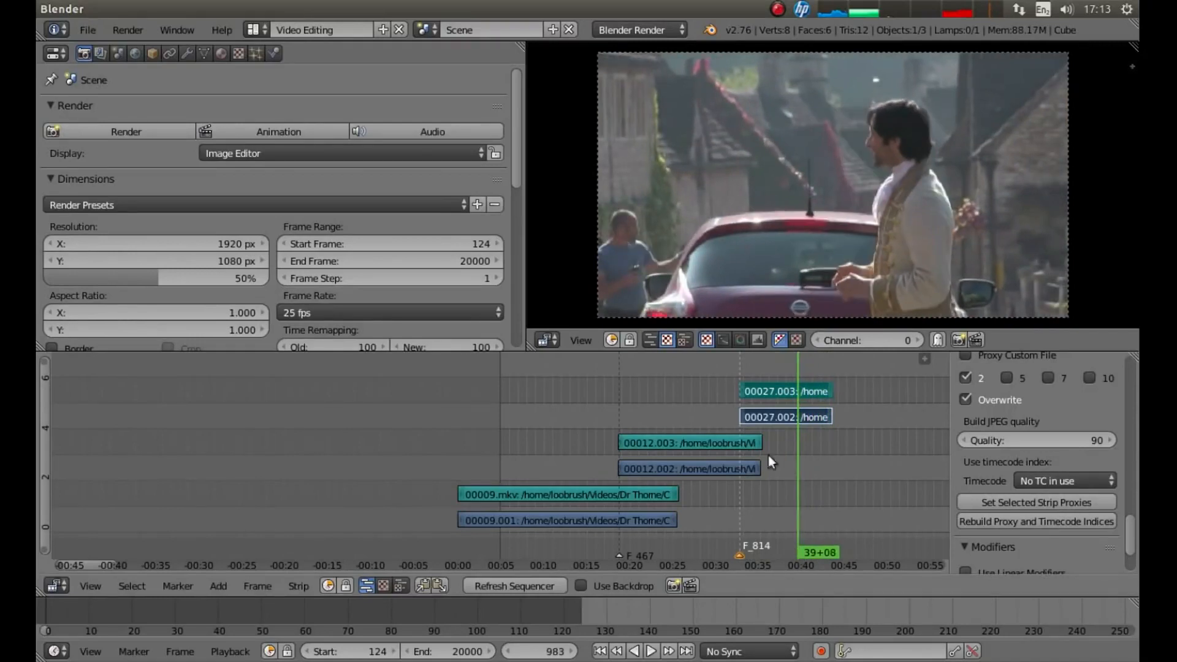
mouse_move(850, 507)
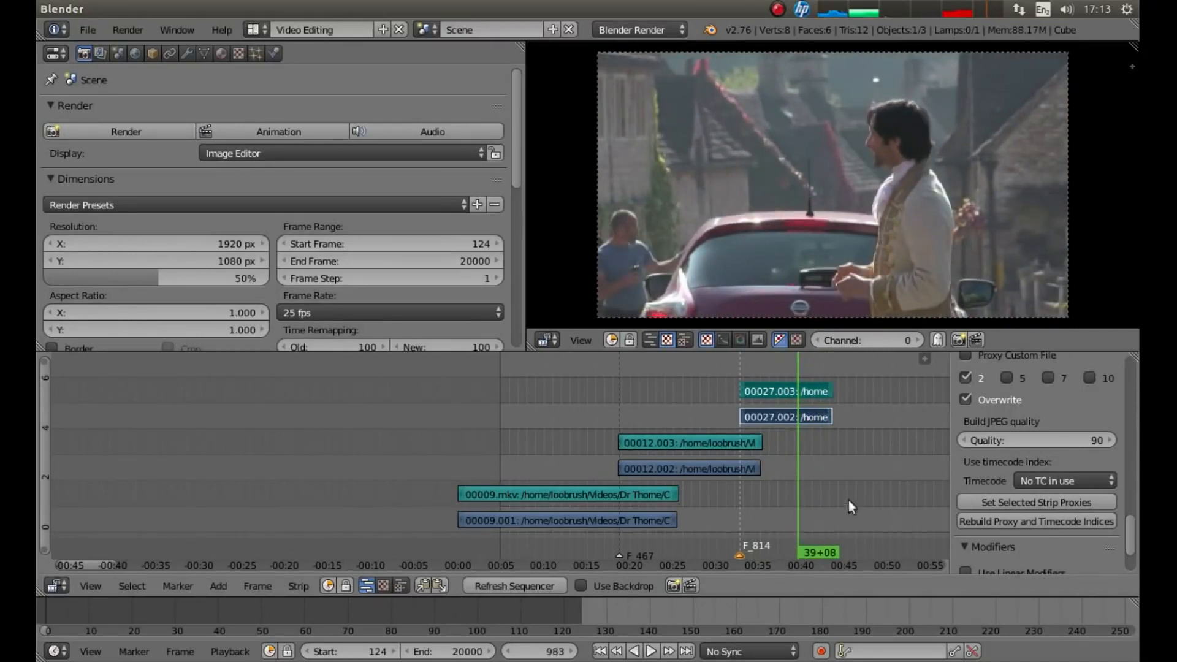
mouse_move(760, 401)
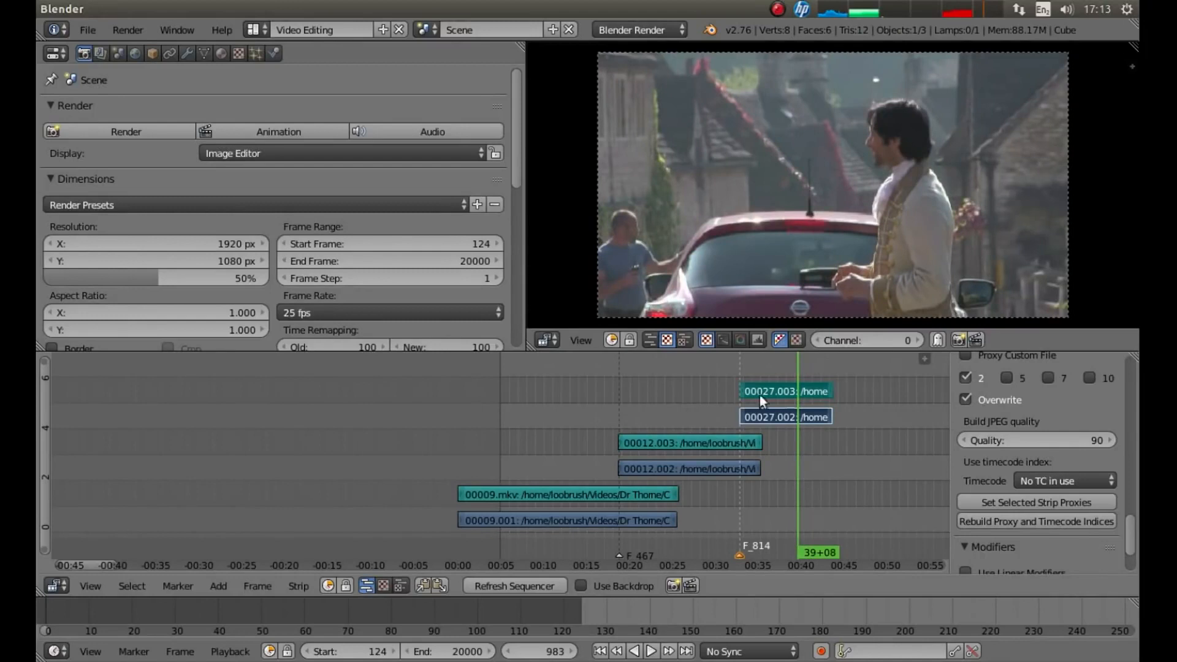
mouse_move(676, 405)
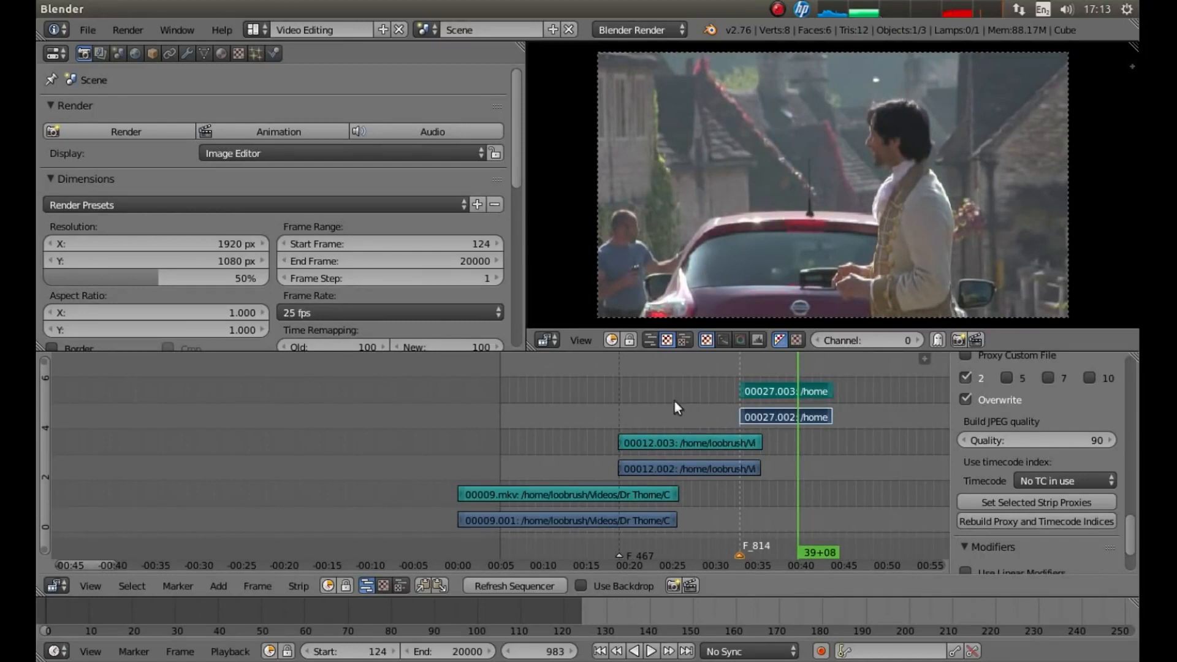
mouse_move(732, 397)
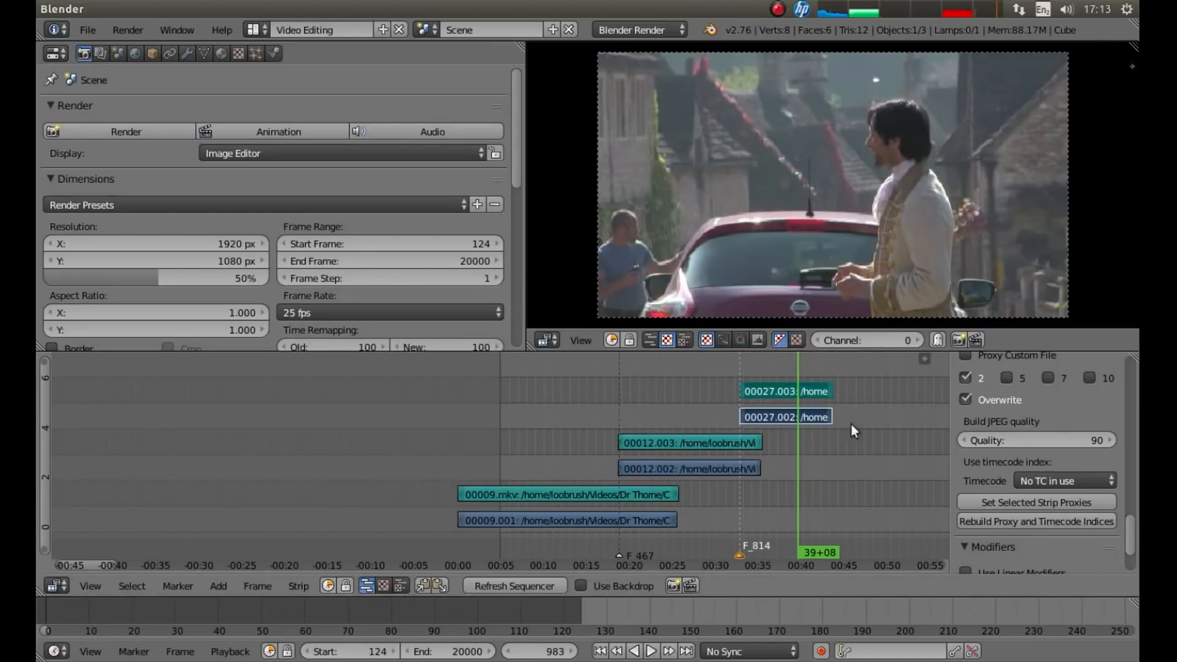
mouse_move(912, 482)
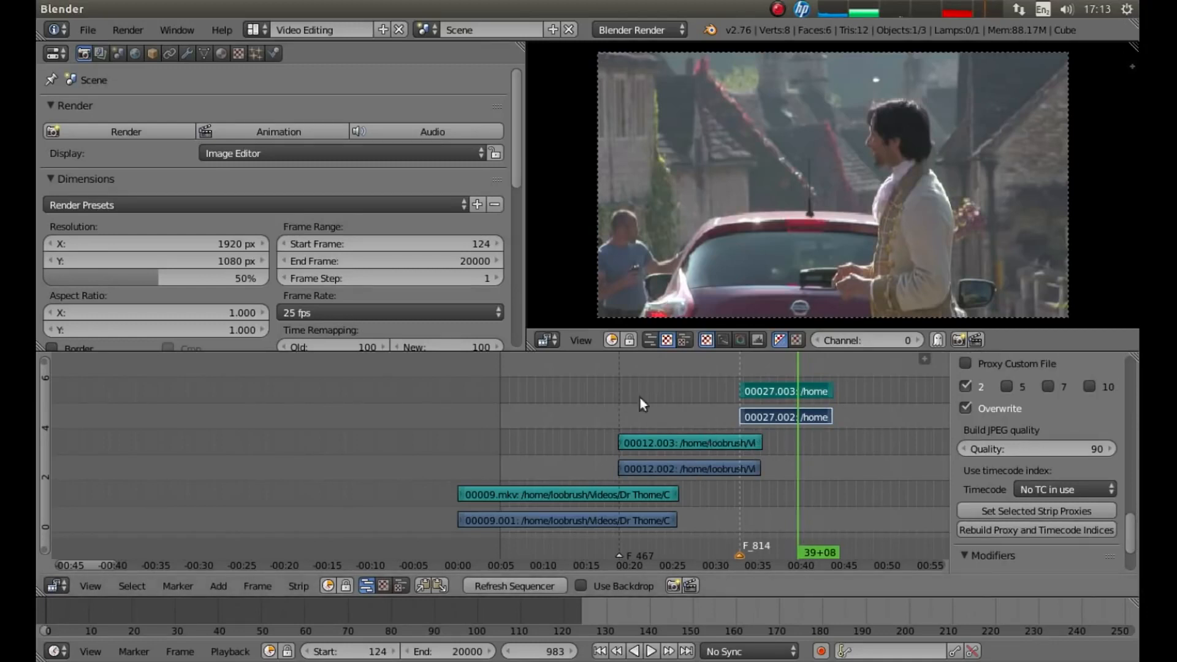
mouse_move(681, 390)
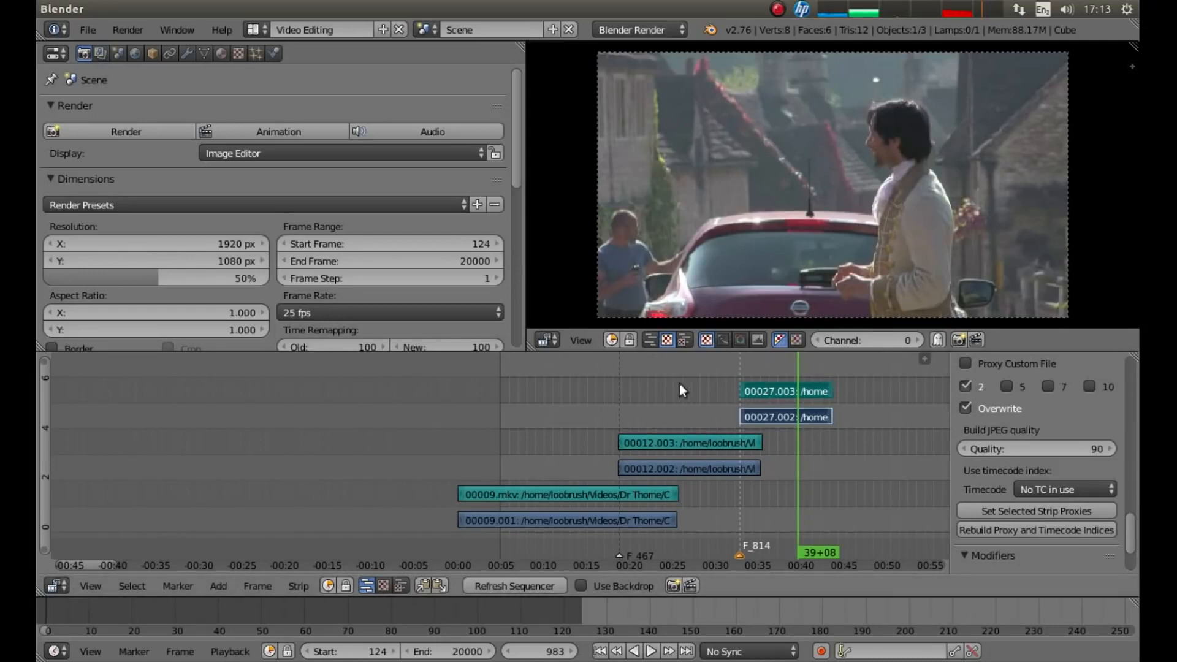
mouse_move(828, 576)
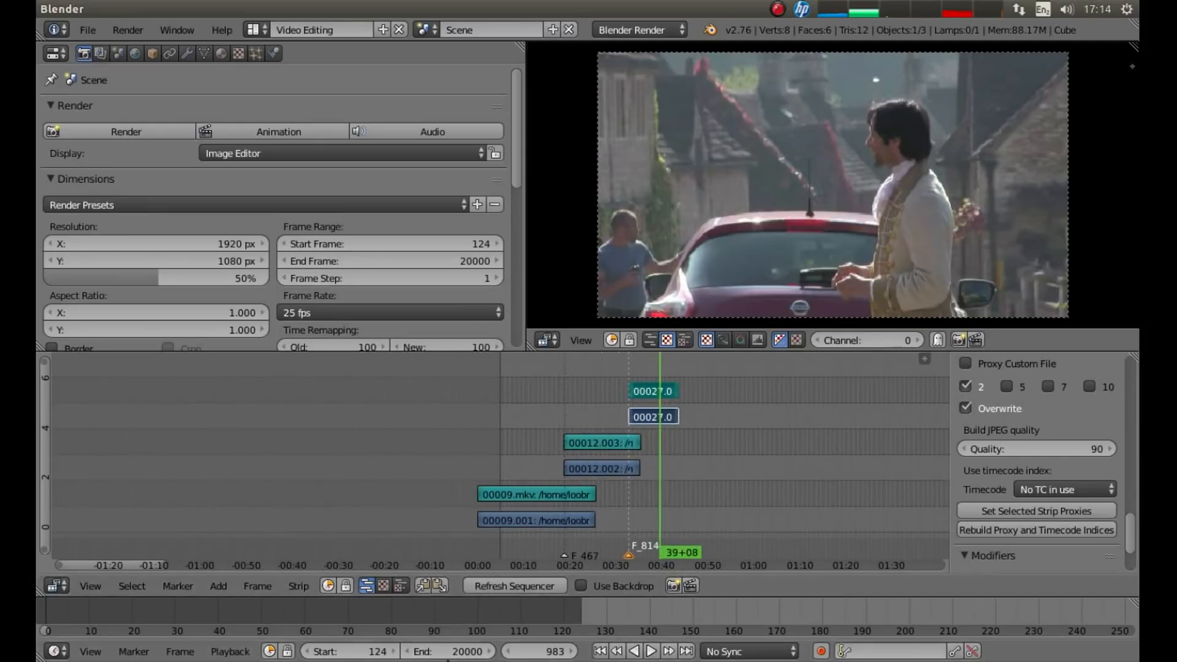
mouse_move(454, 661)
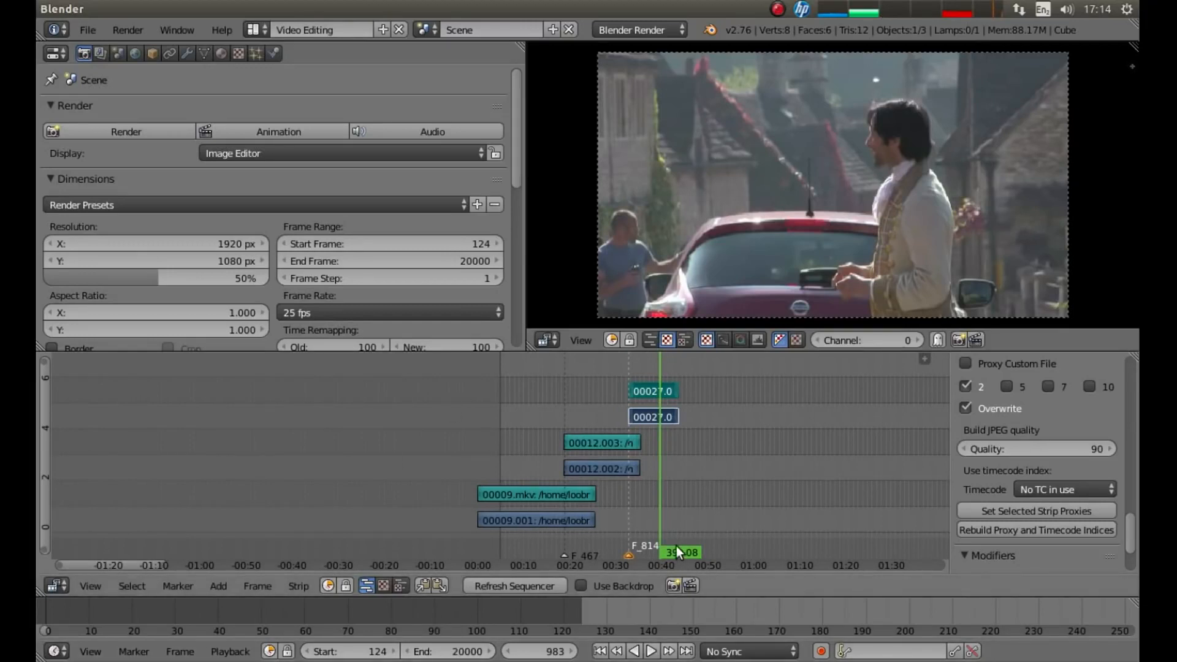
Scrub the playhead through the edit to preview the clips with end frame 1080
left_click(650, 651)
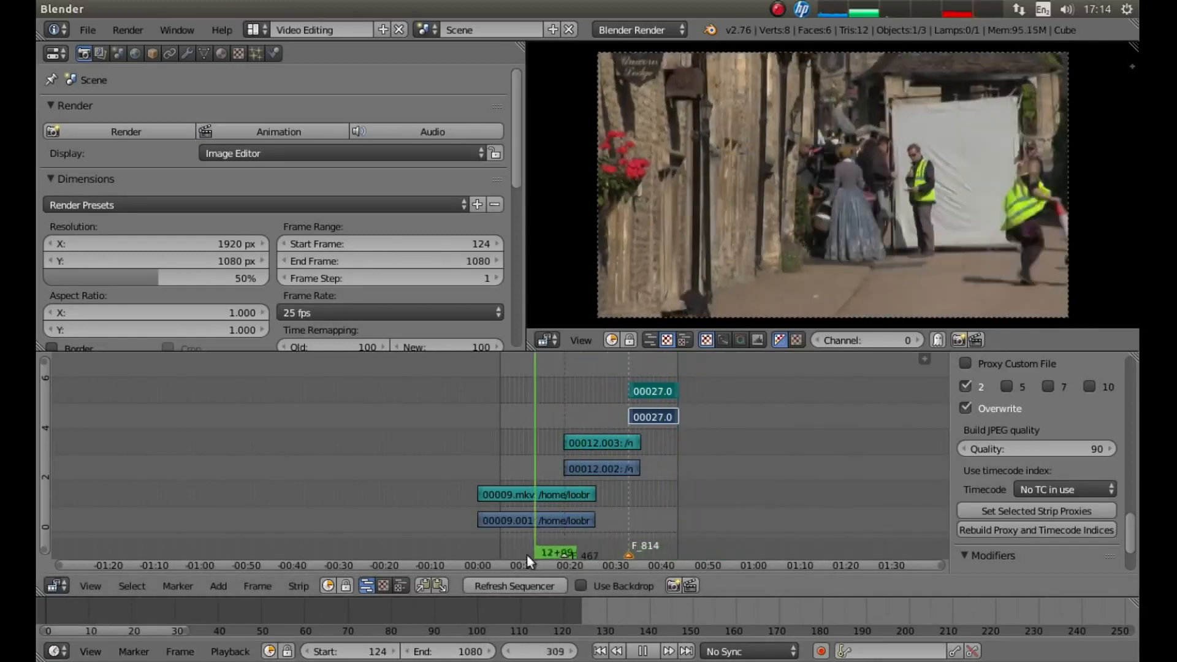
left_click_drag(529, 551, 616, 551)
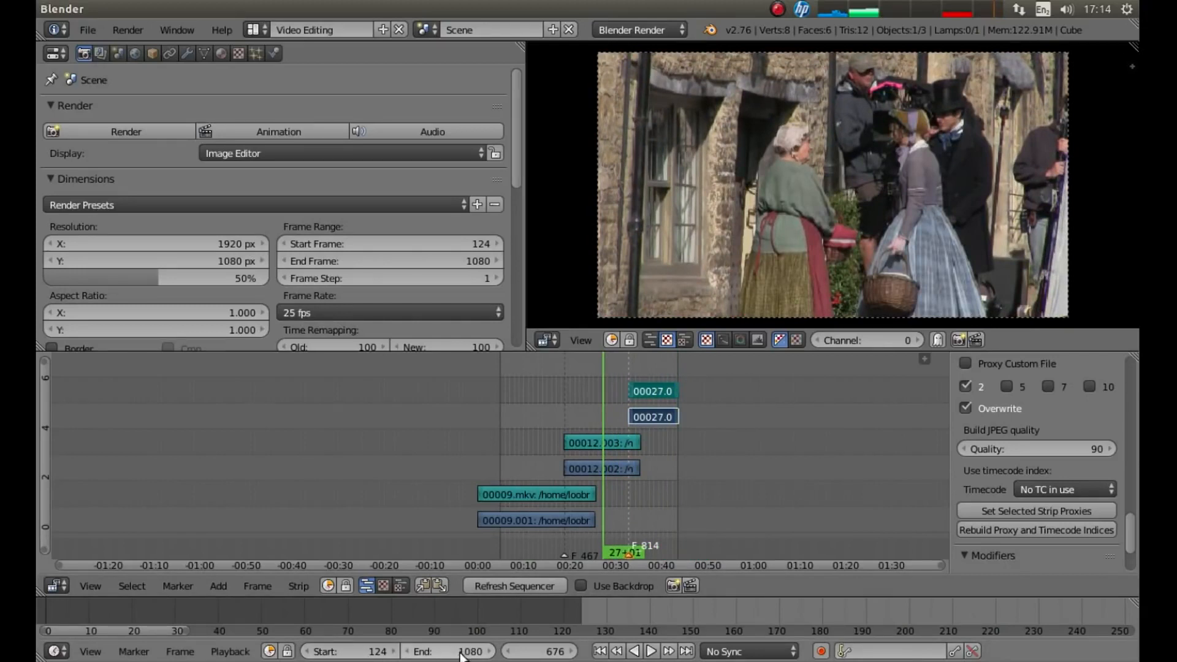
mouse_move(873, 461)
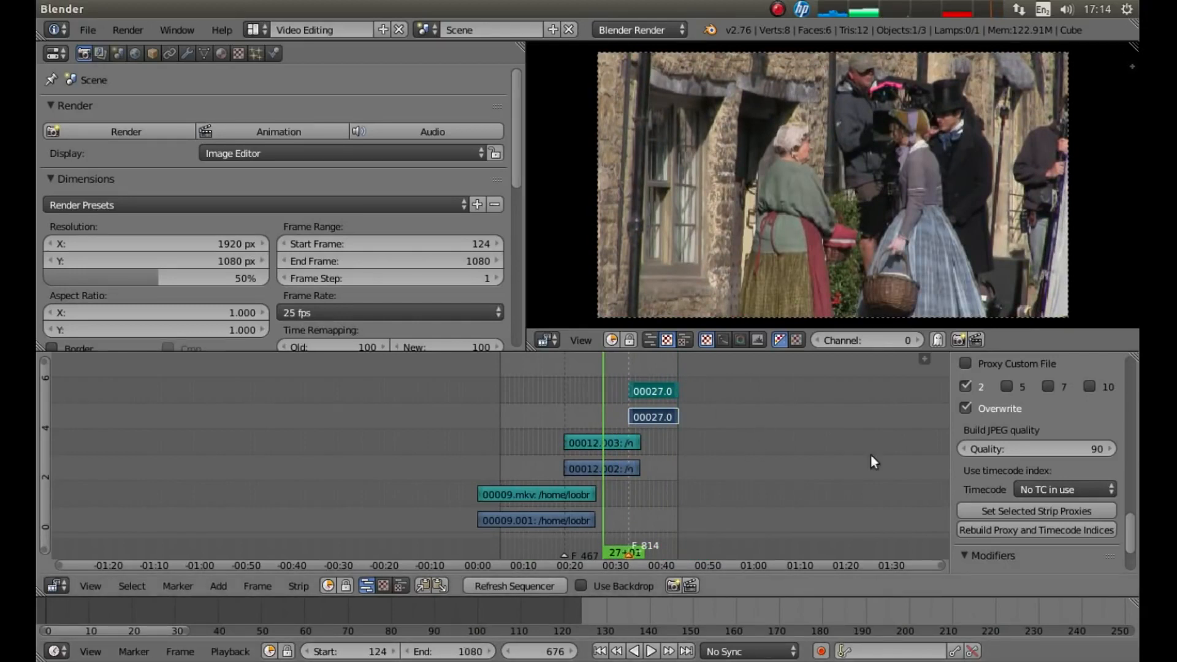
mouse_move(532, 438)
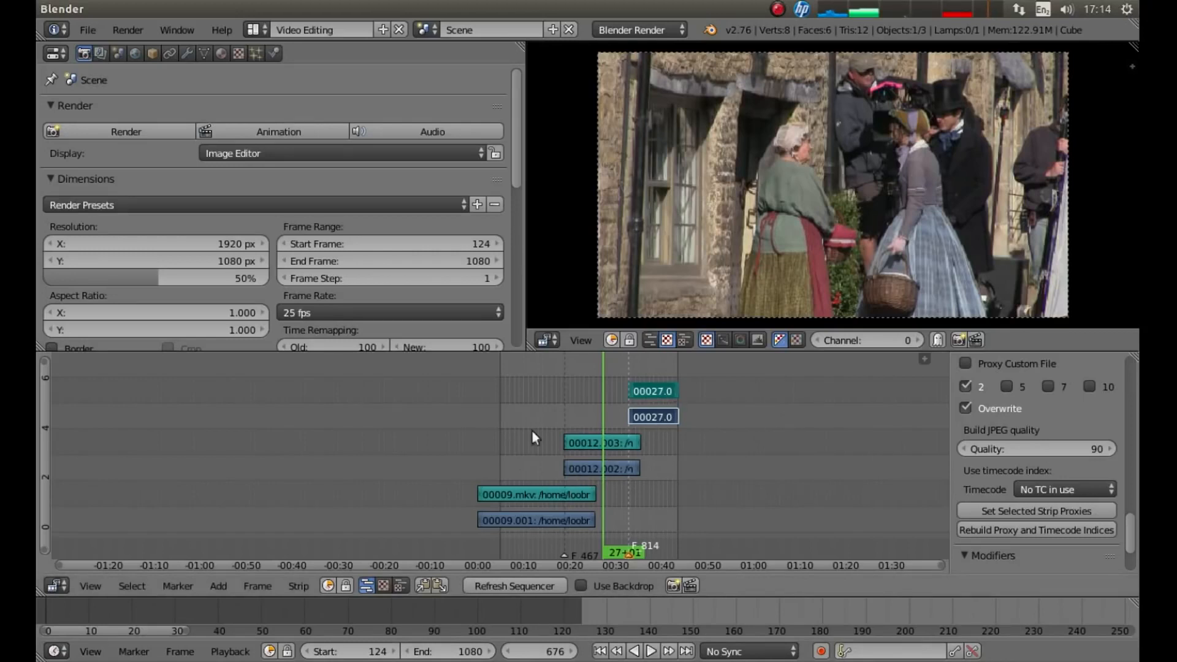
mouse_move(740, 395)
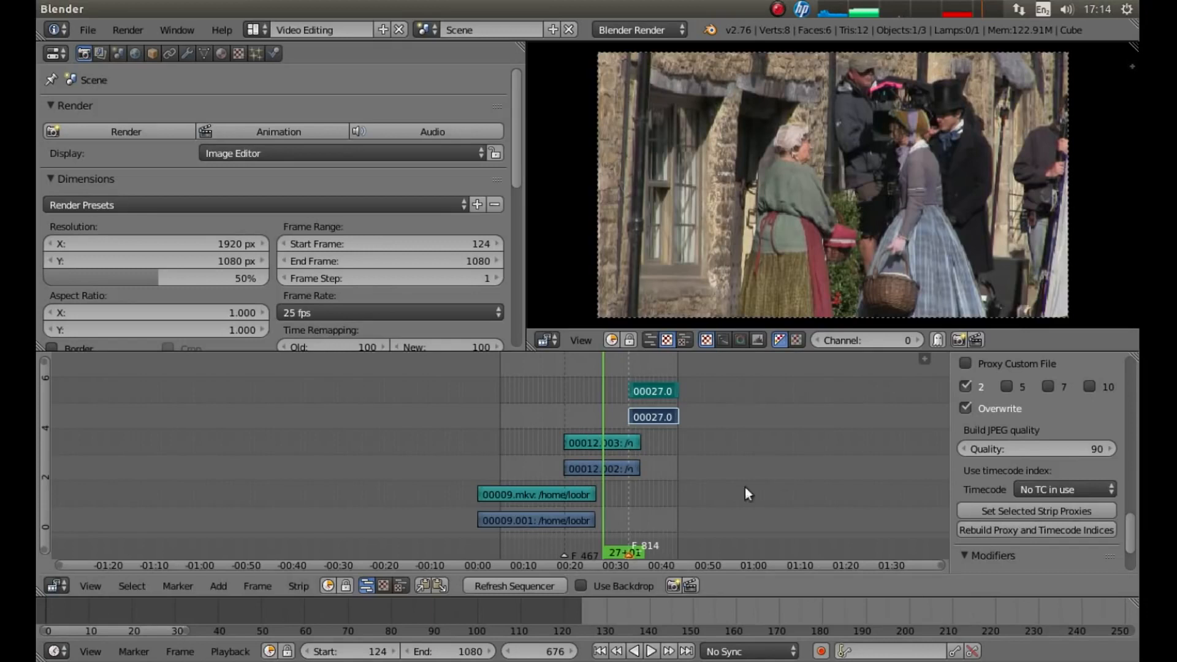
mouse_move(832, 474)
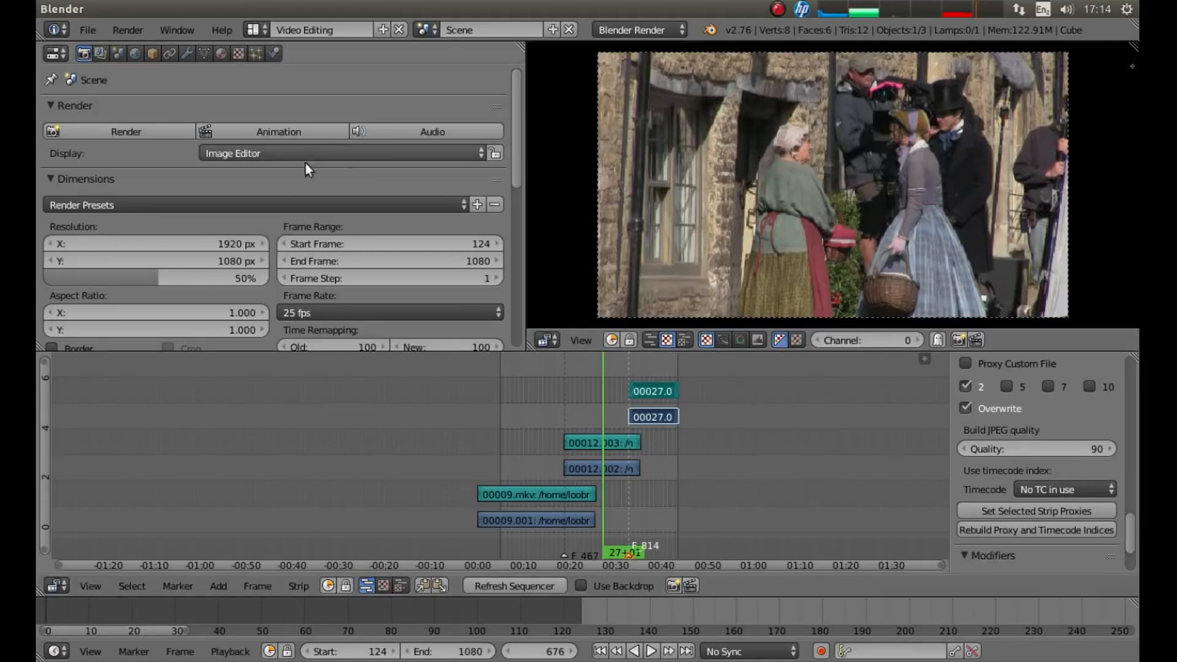
mouse_move(609, 128)
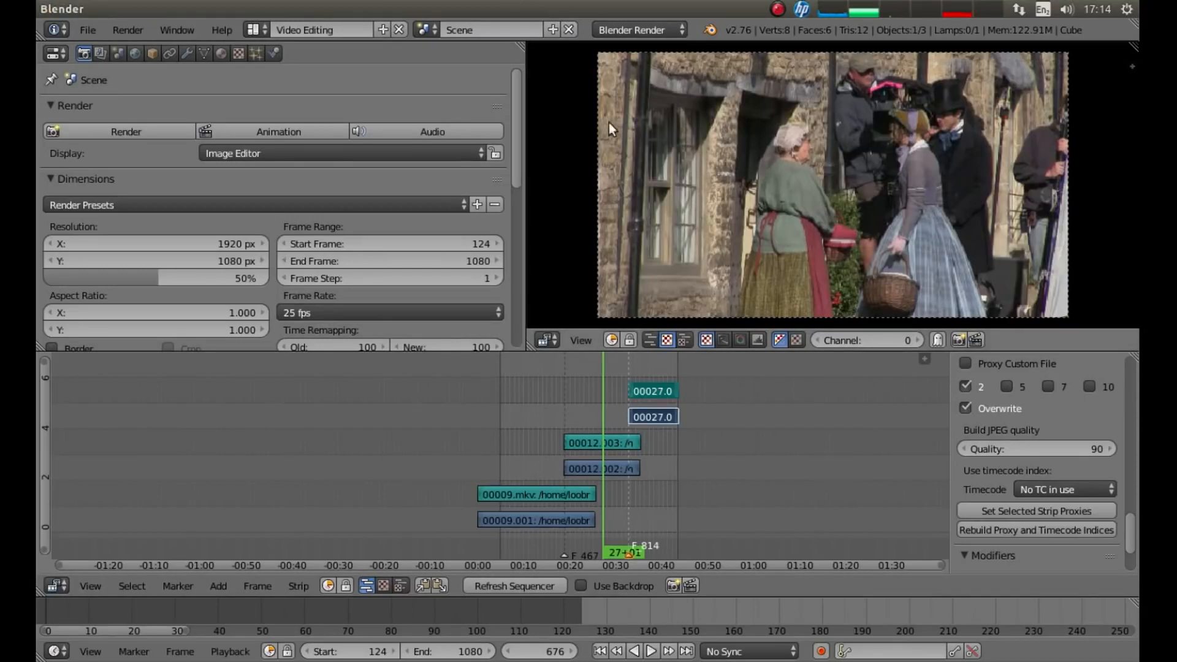
mouse_move(517, 90)
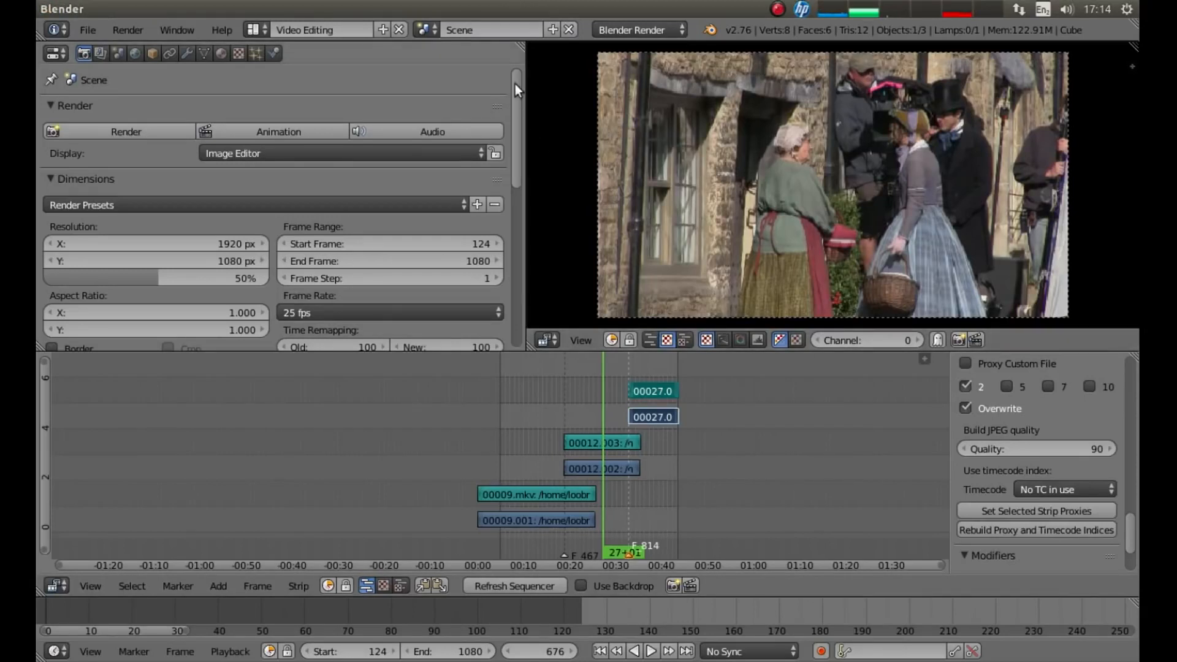
Open the file browser for the render output path from the Output panel
scroll("down", 3)
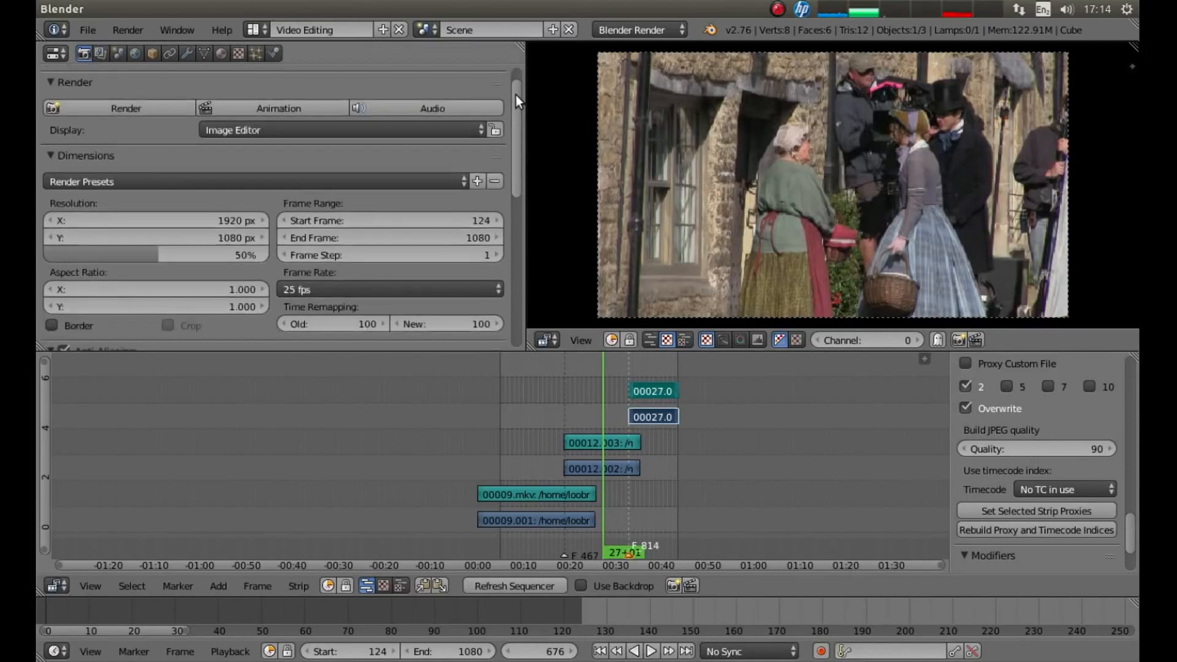
scroll("down", 3)
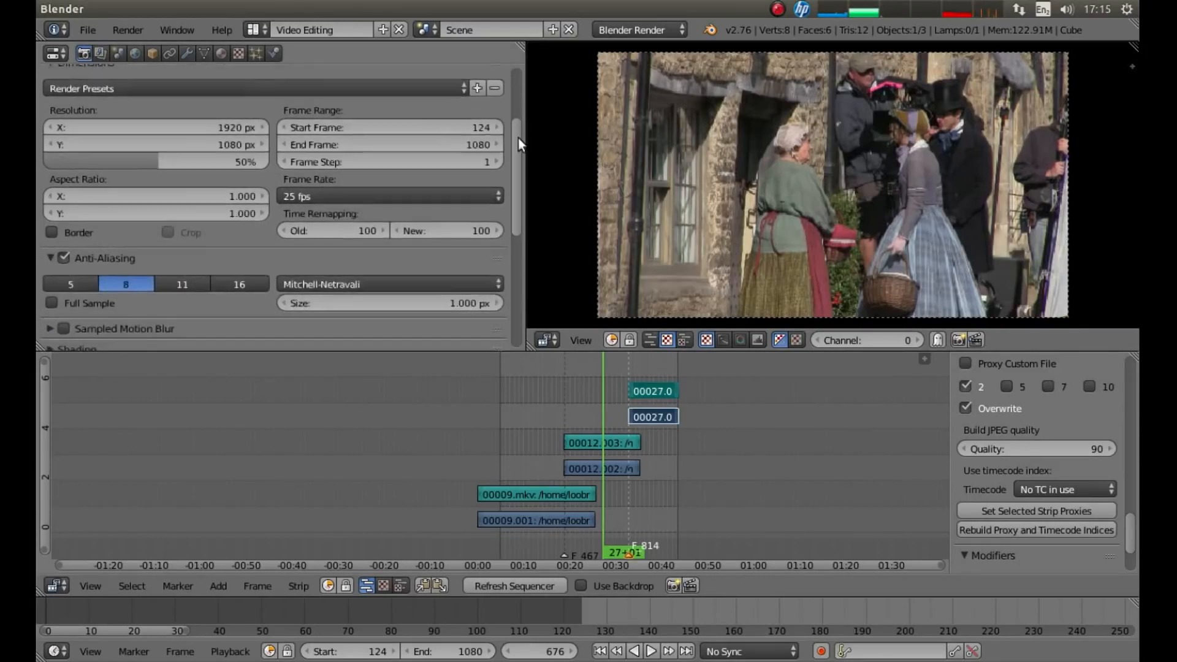
scroll("down", 3)
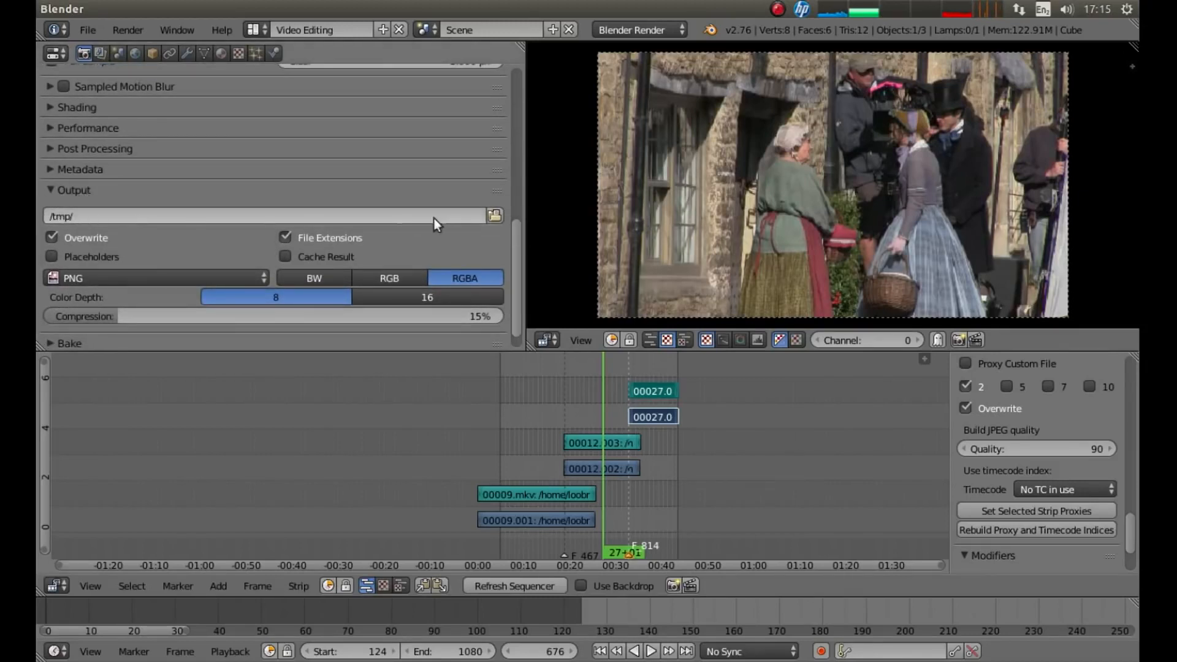
left_click(494, 215)
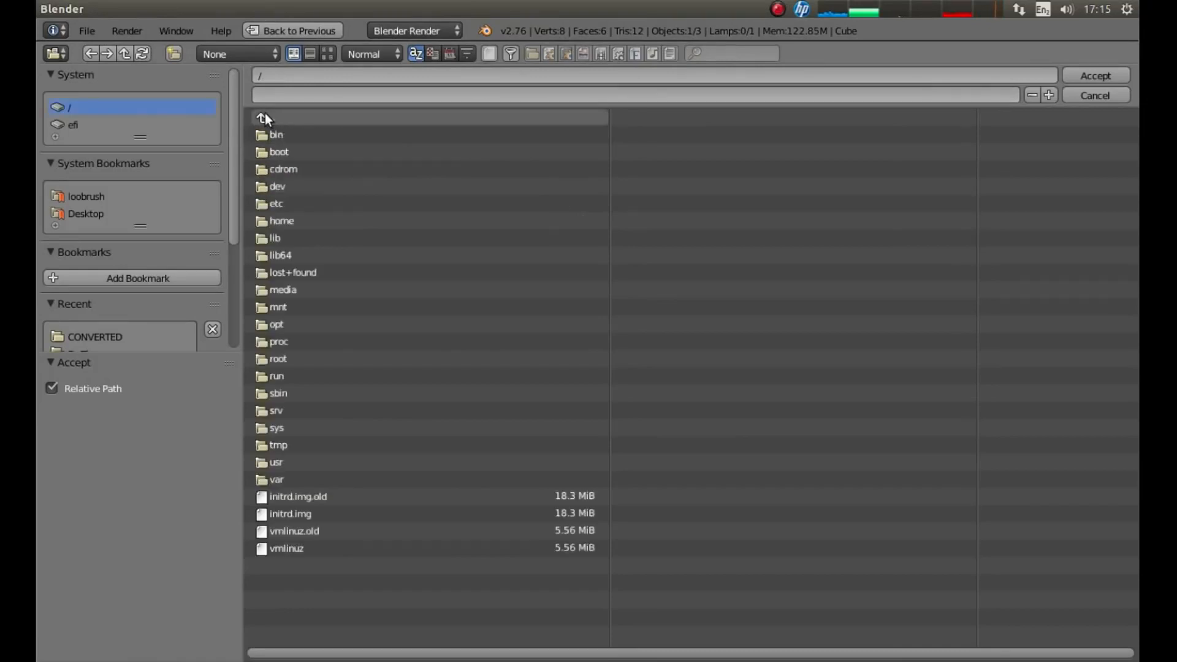
mouse_move(302, 364)
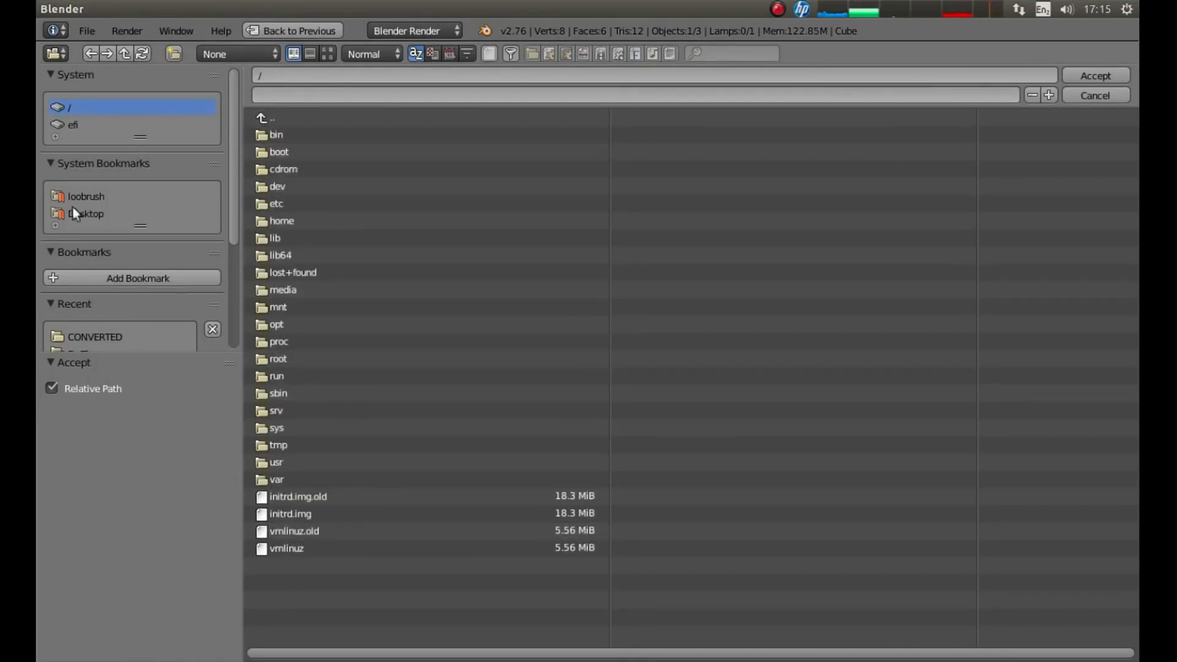
mouse_move(39, 215)
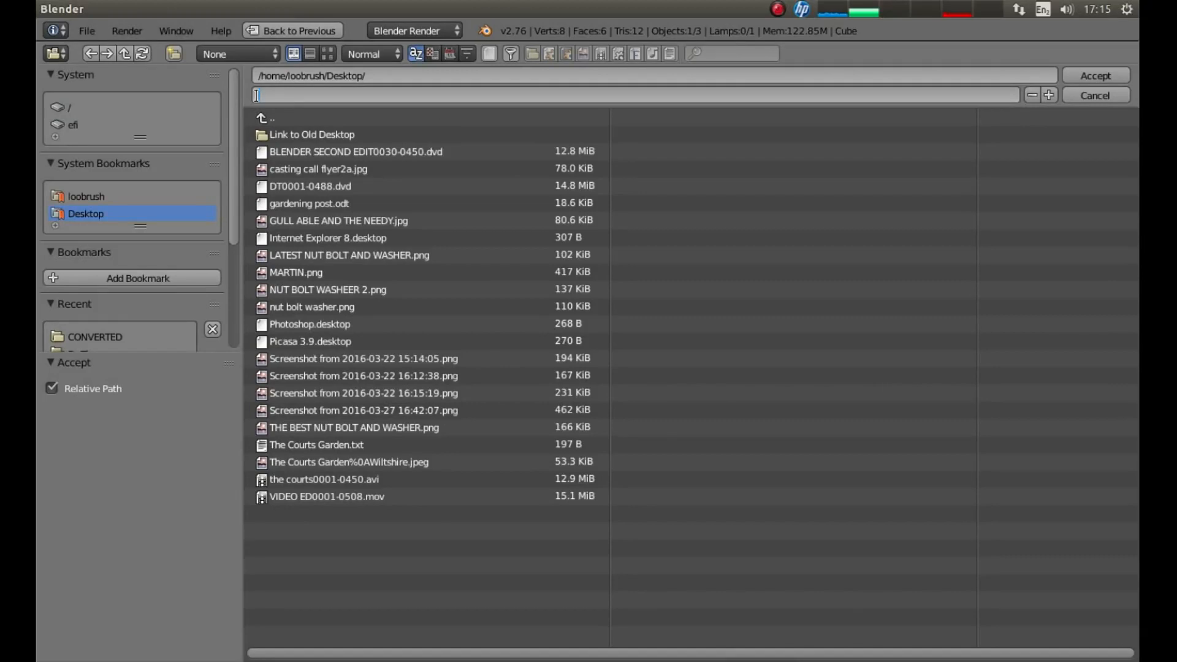
Set the output file name to 'Dr Thorne' on the Desktop and accept
type("Dr Thorne")
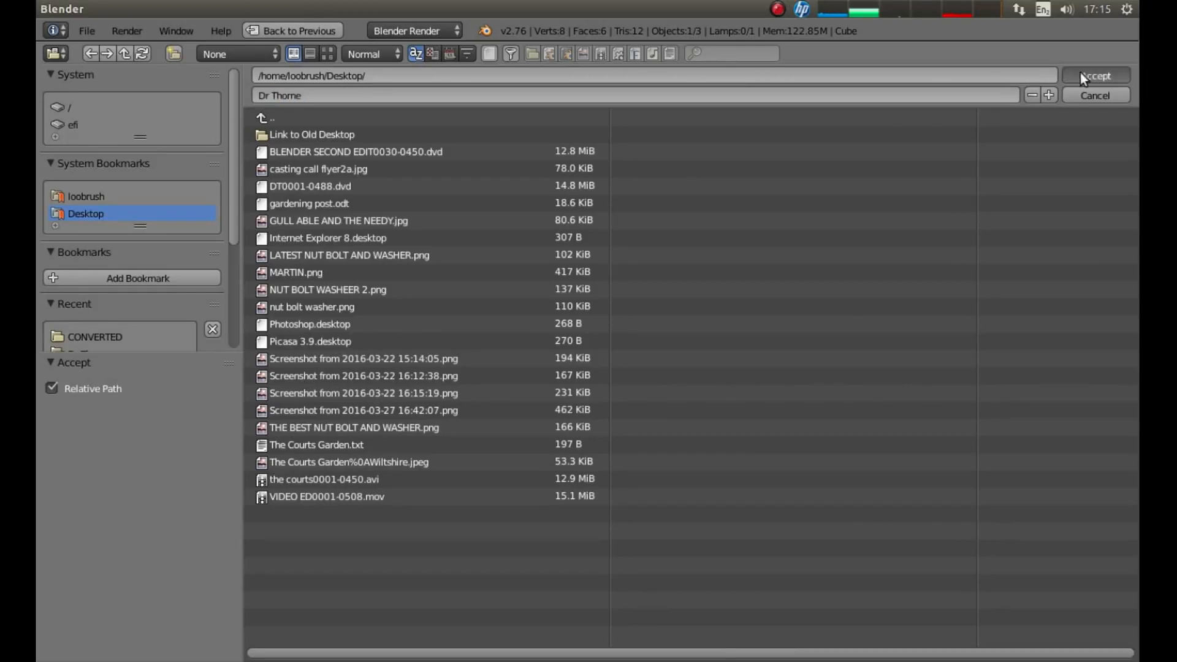
left_click(1096, 75)
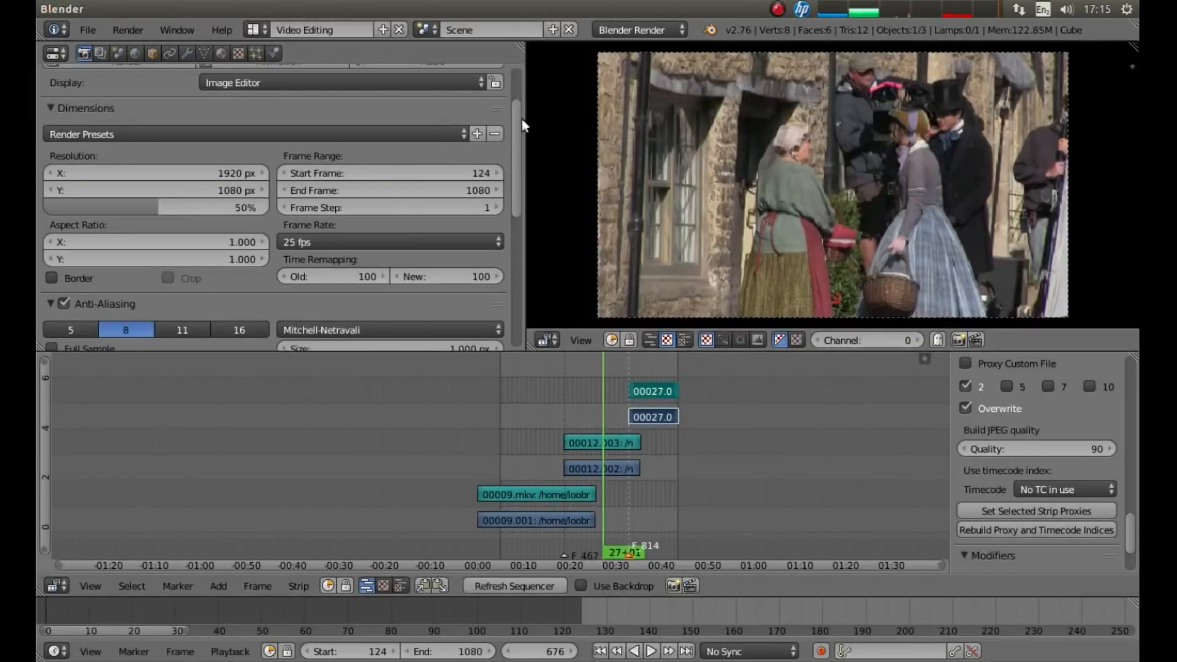
Choose MPEG as the output file format instead of PNG
scroll("down", 3)
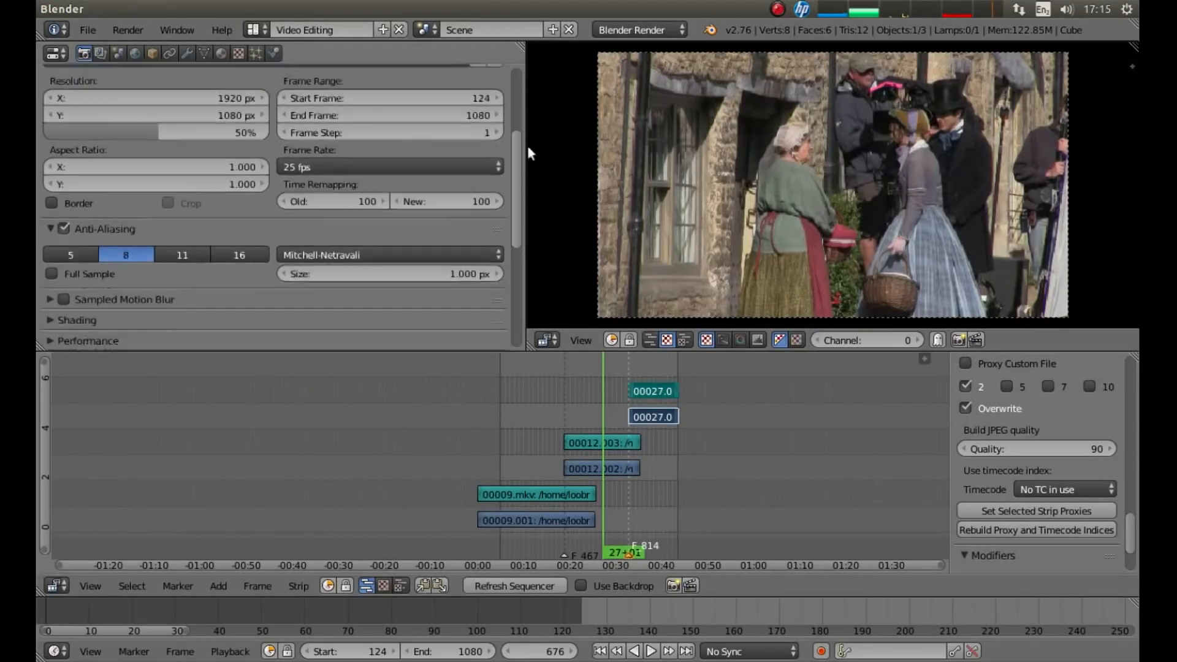
scroll("down", 3)
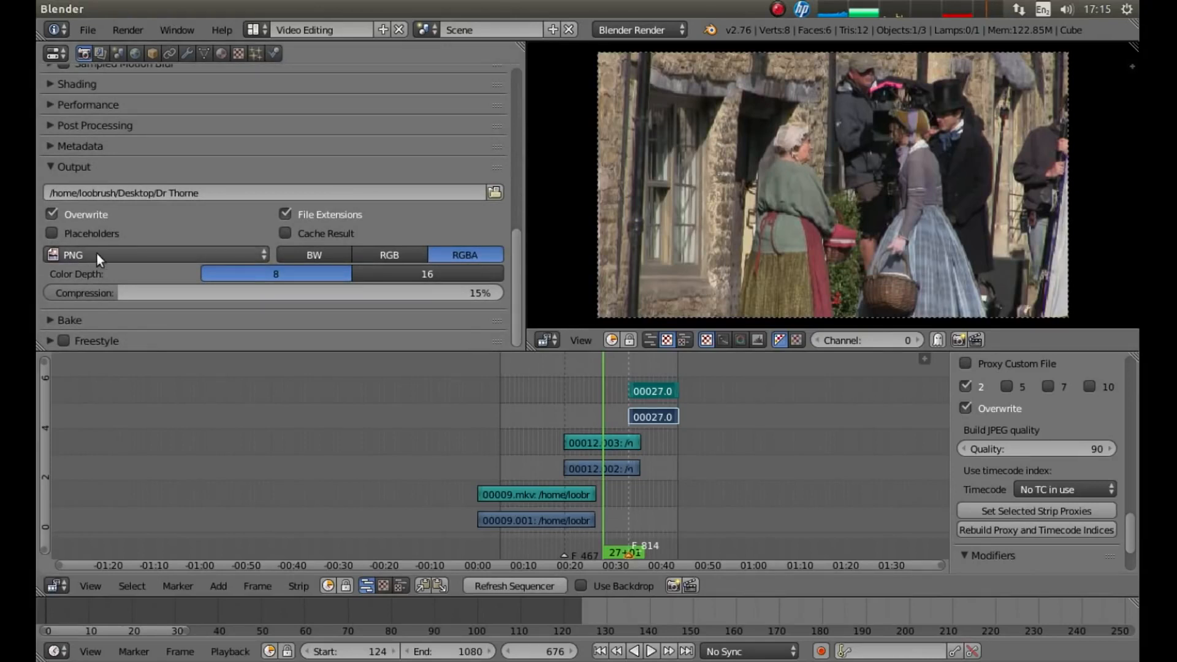
mouse_move(126, 264)
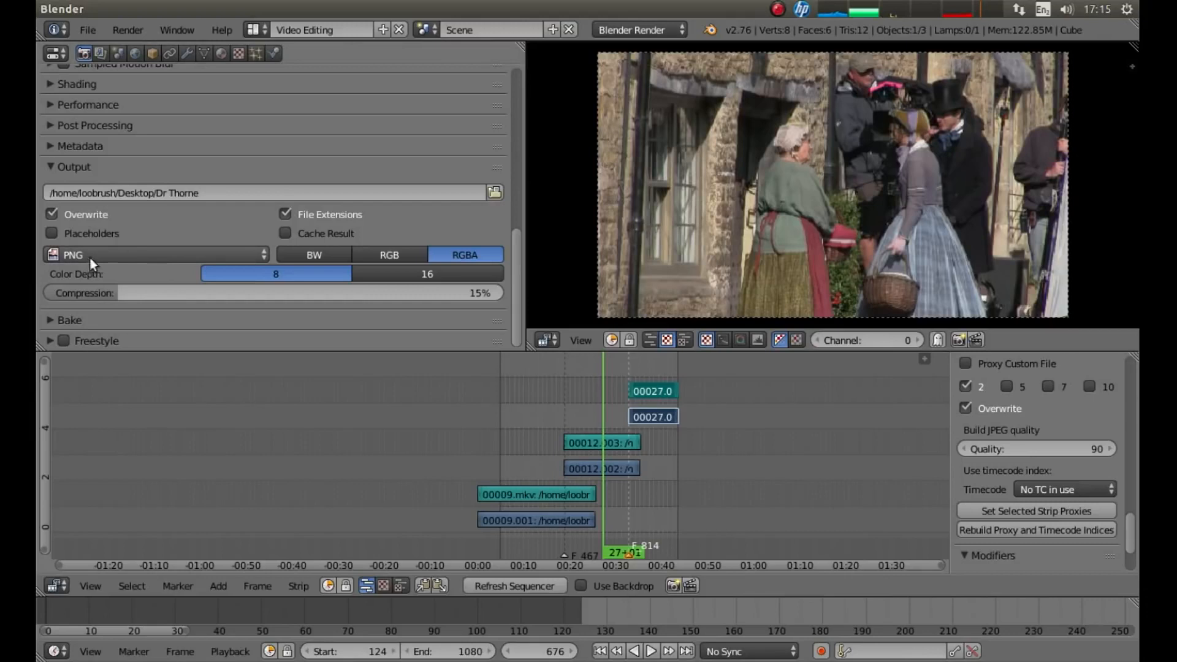
mouse_move(1050, 231)
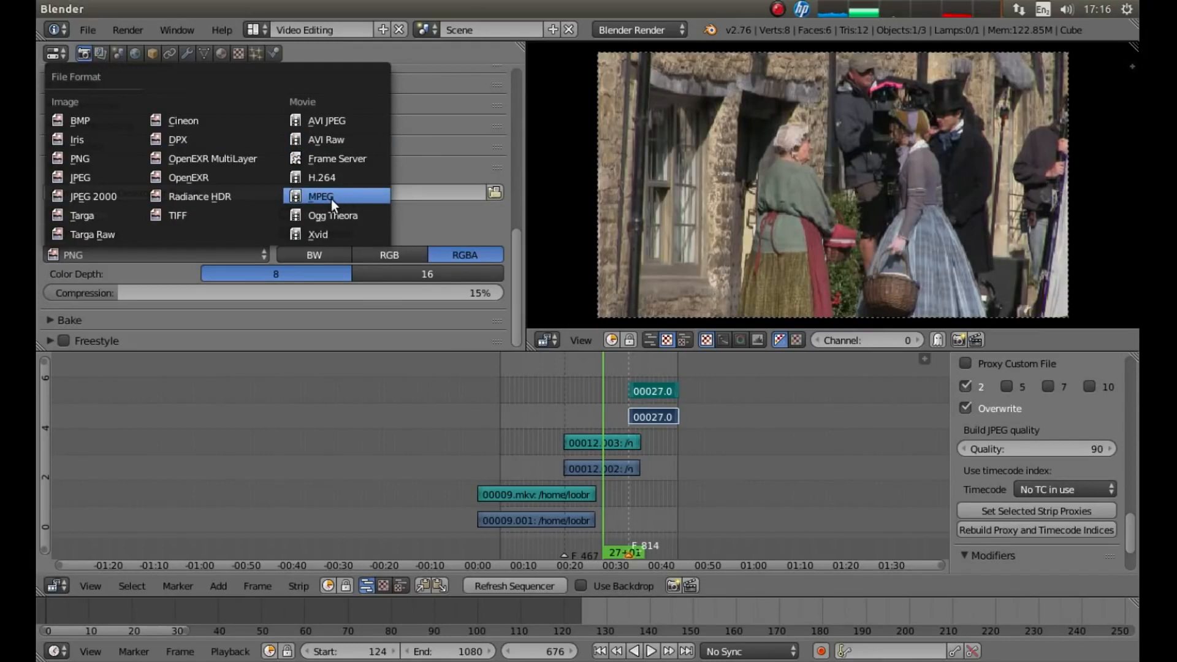
left_click(321, 196)
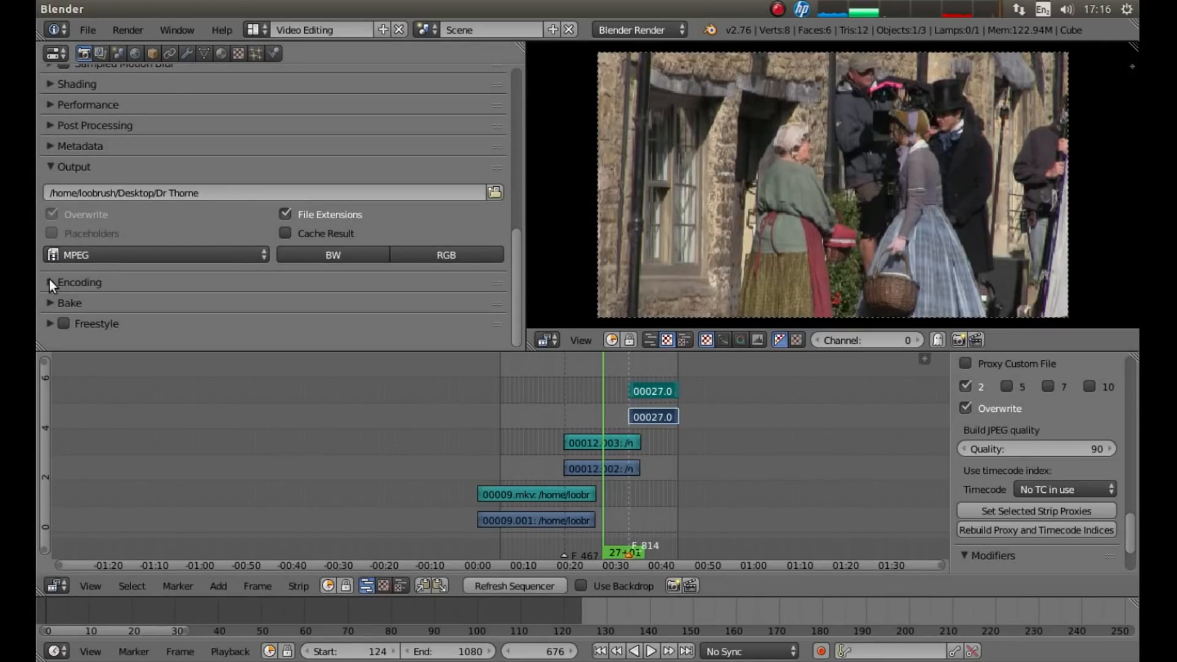
Expand the Encoding settings and choose AC3 as the audio codec
left_click(50, 282)
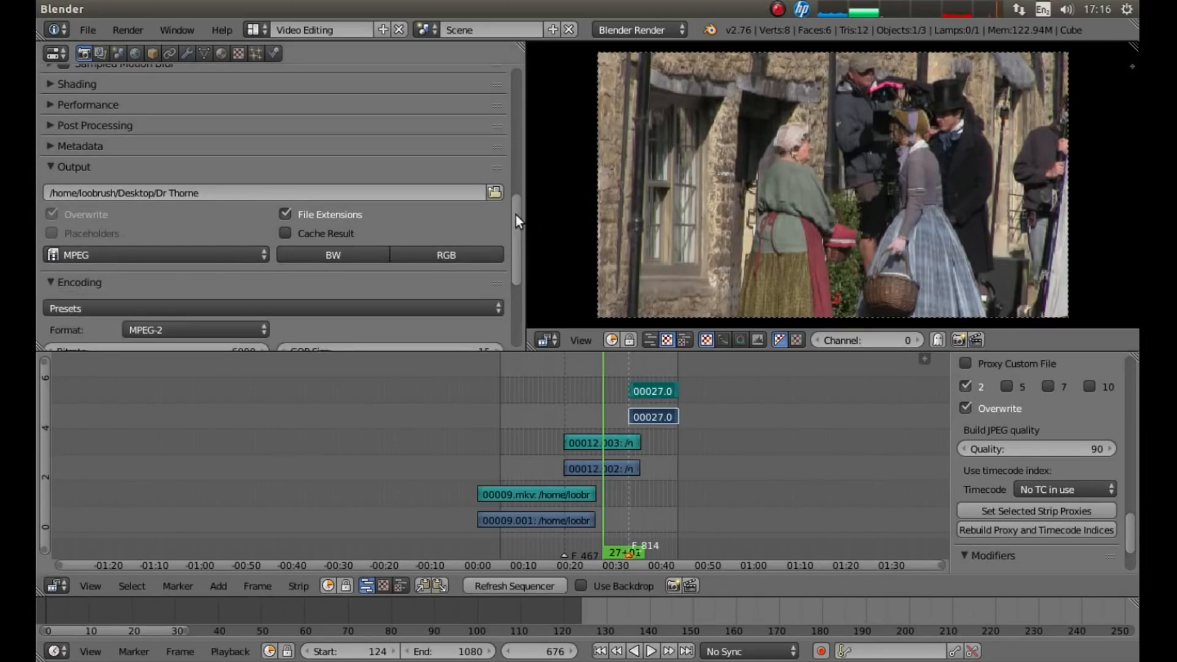
scroll("down", 3)
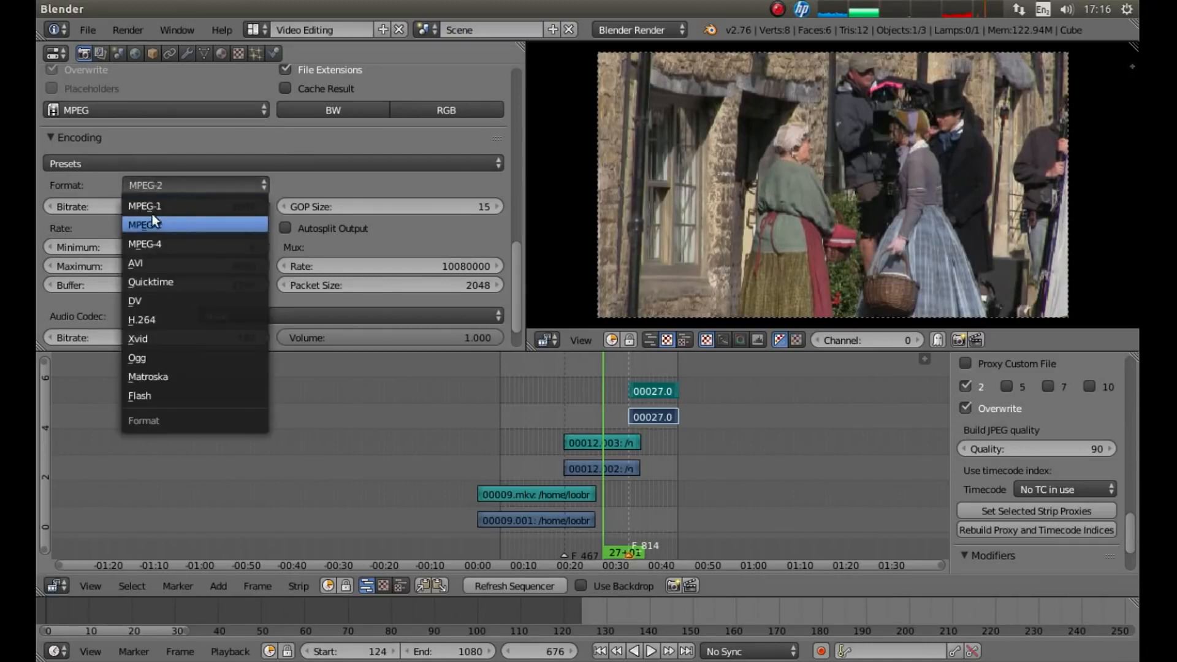
mouse_move(167, 301)
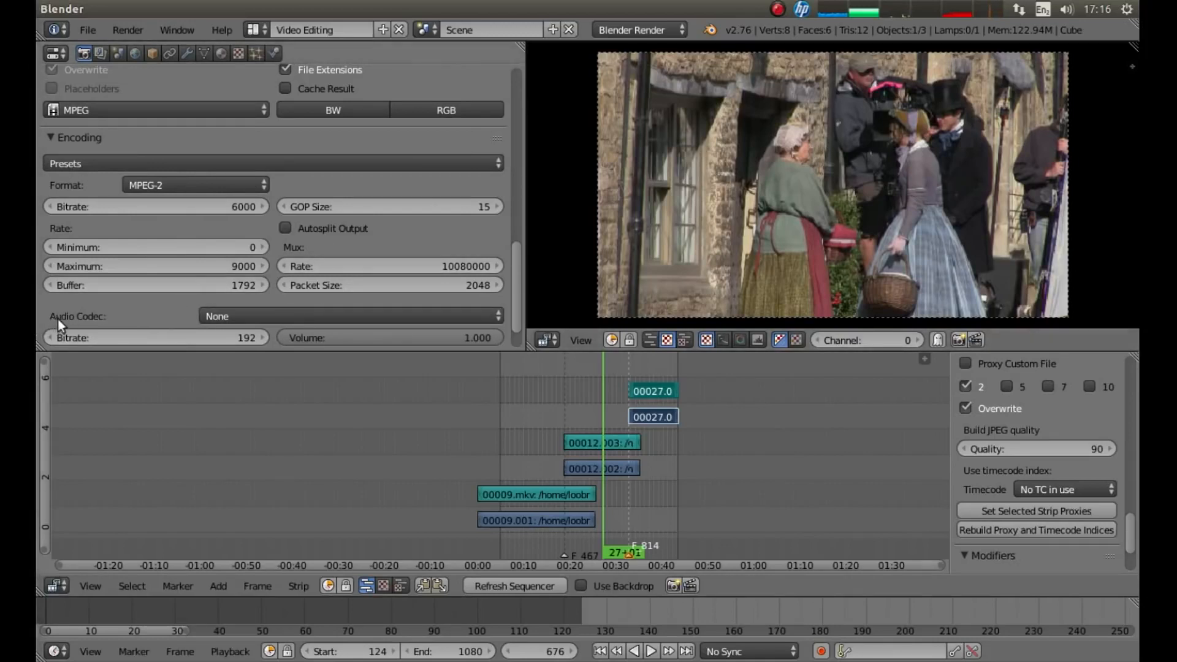
mouse_move(186, 329)
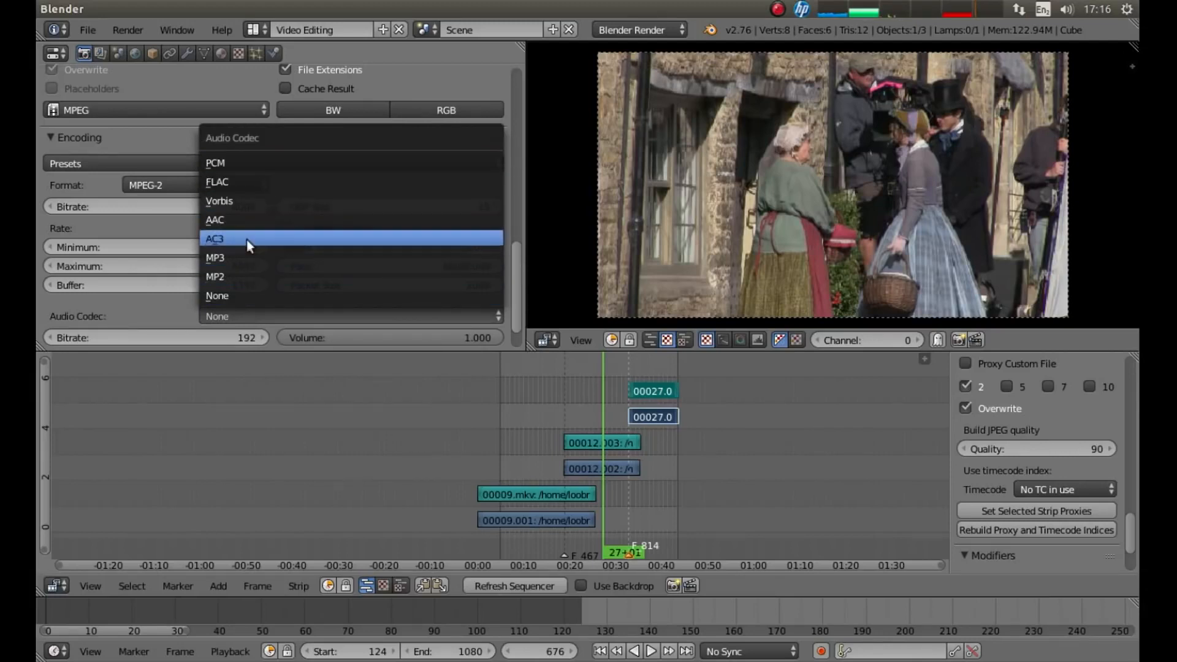
mouse_move(222, 317)
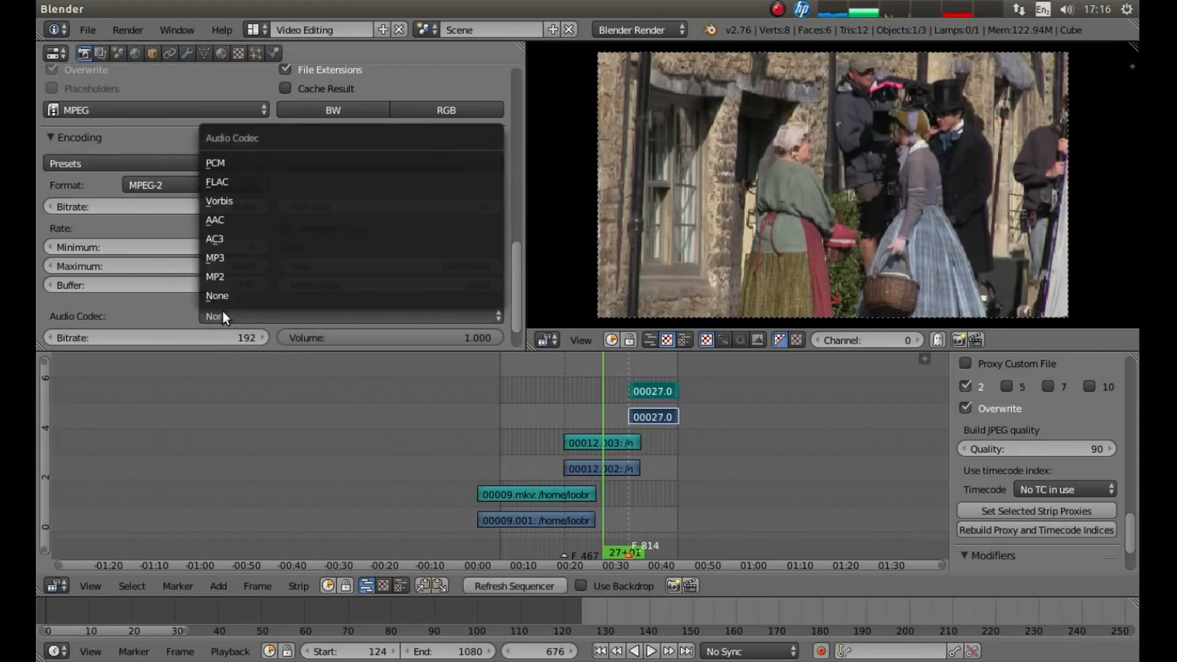
mouse_move(221, 258)
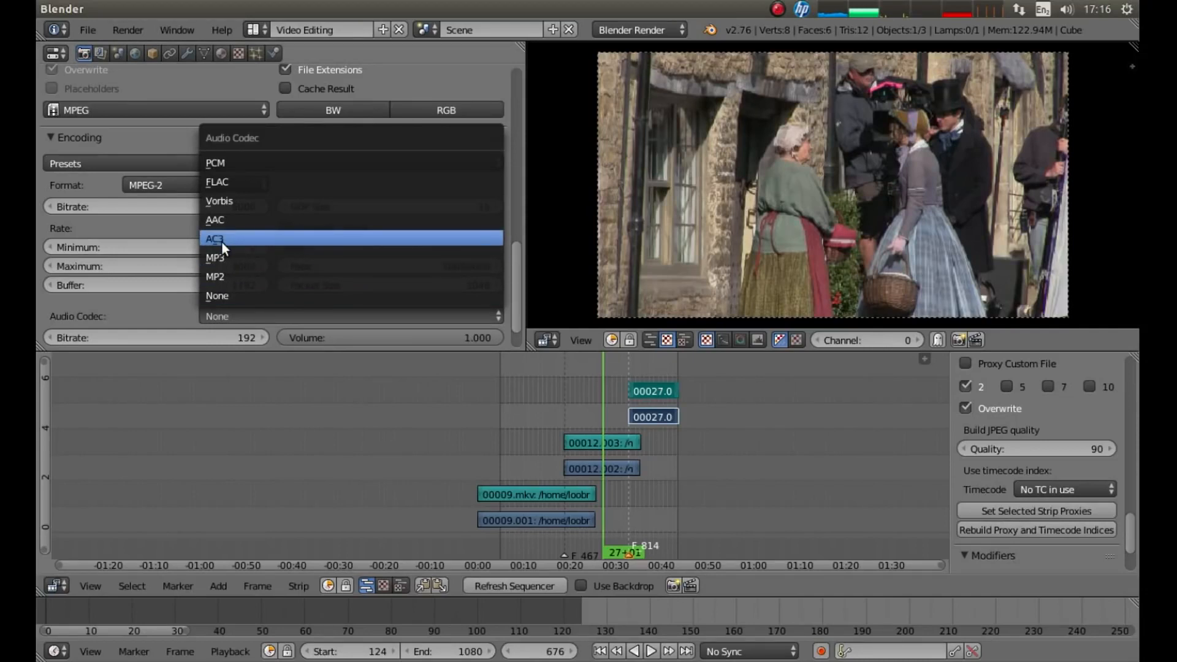
left_click(216, 238)
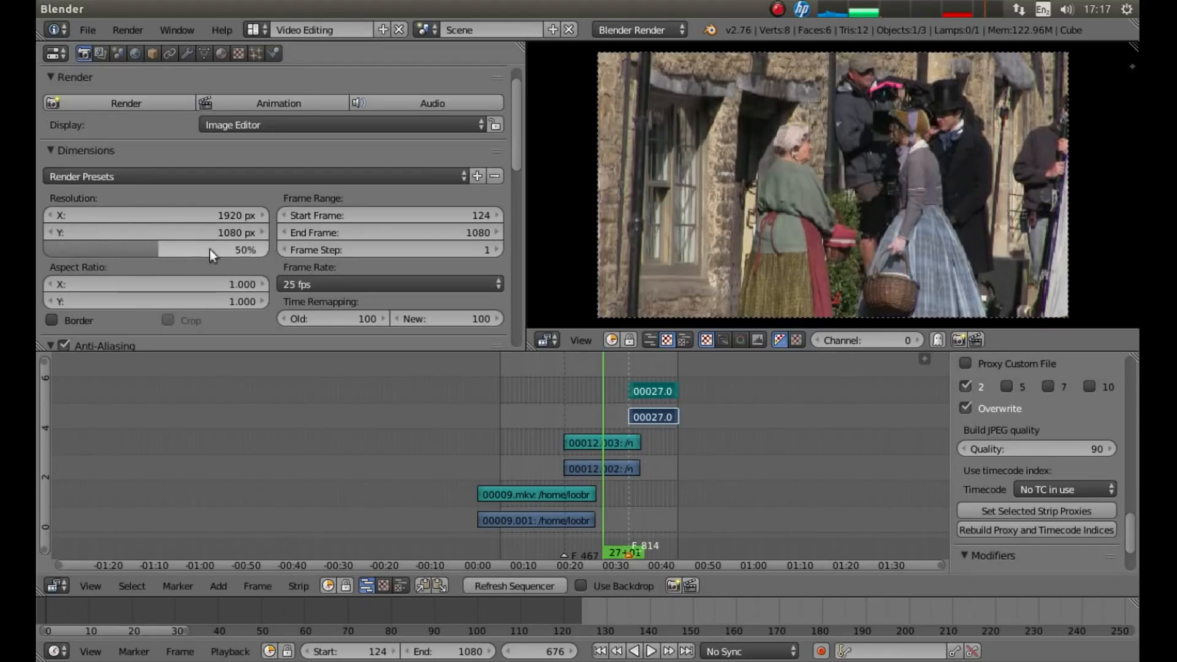
mouse_move(291, 248)
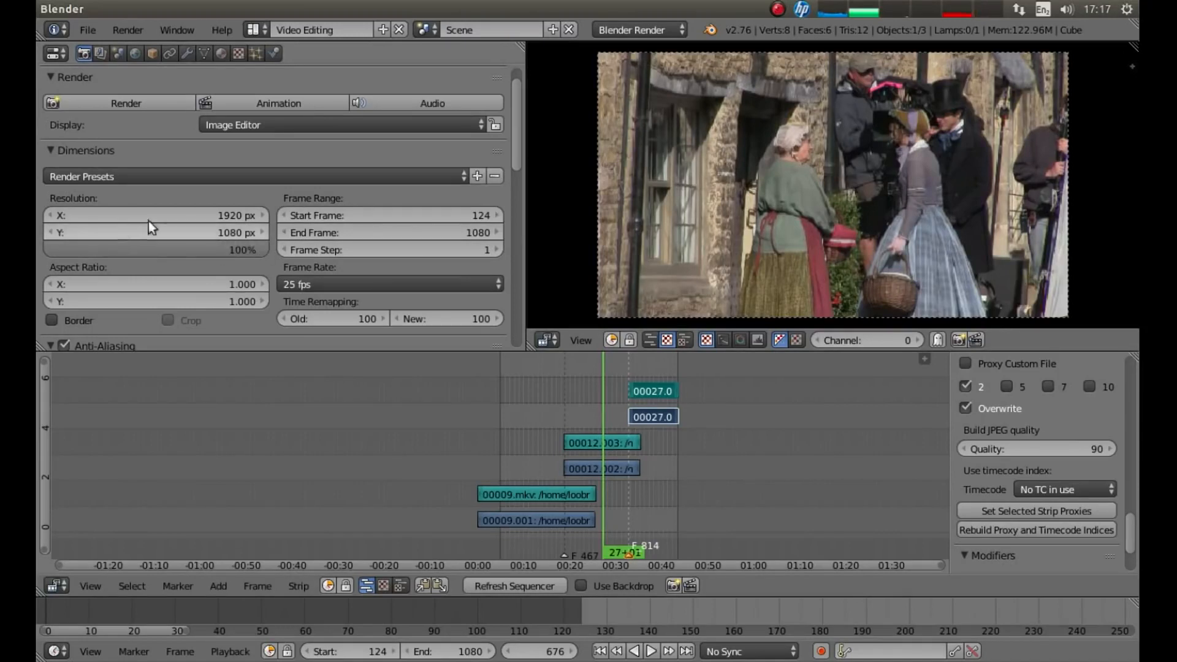
Set the resolution scale from 50% to 100% for full 1920×1080 output
left_click(155, 250)
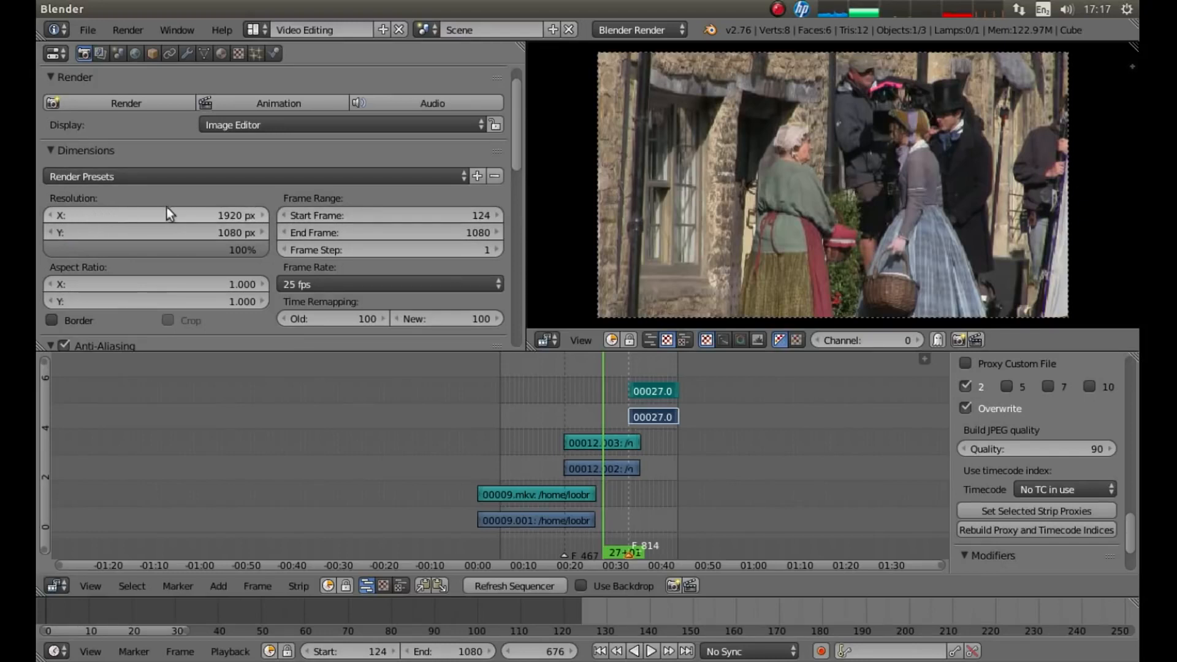
mouse_move(306, 148)
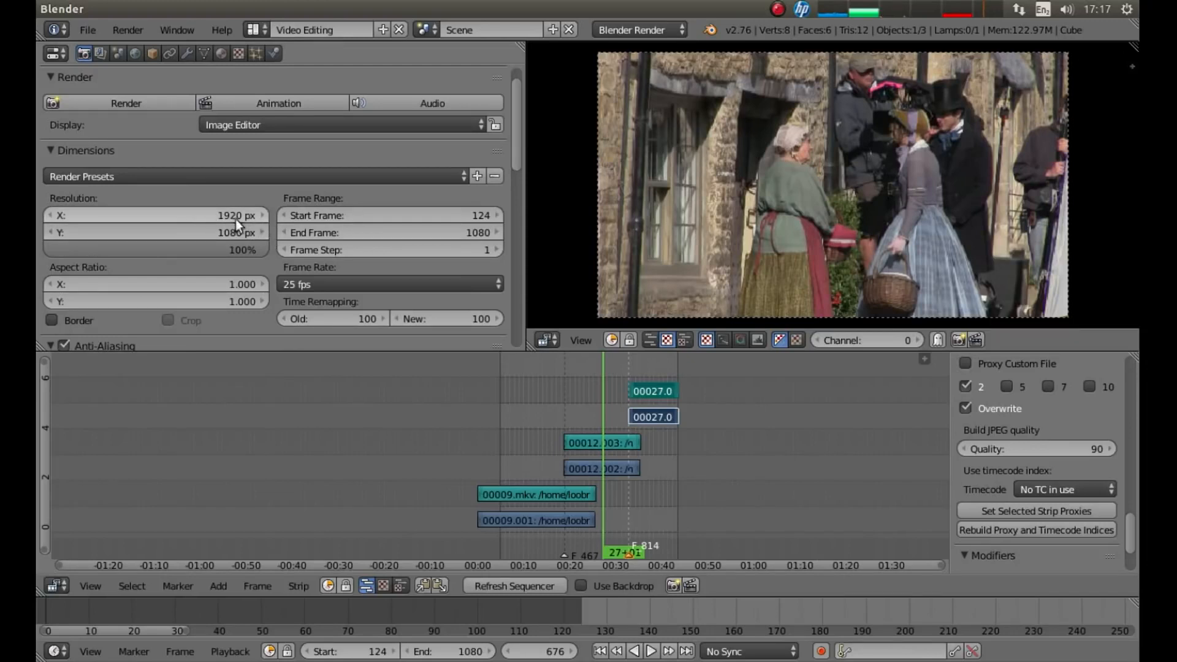
mouse_move(194, 220)
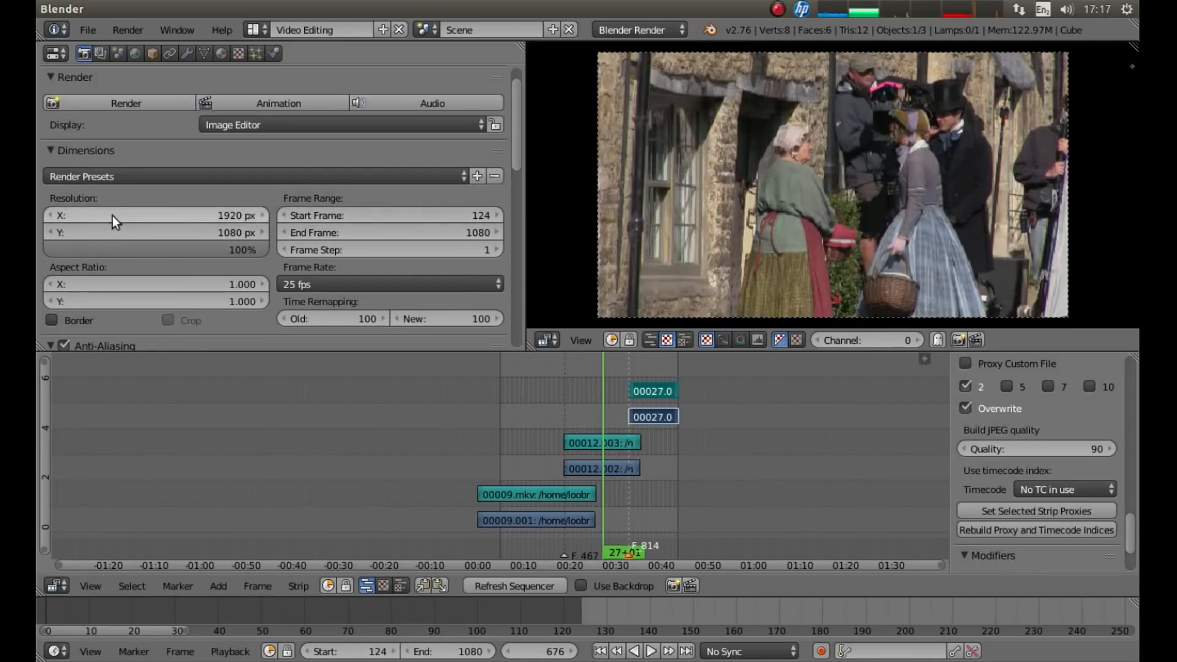
mouse_move(357, 201)
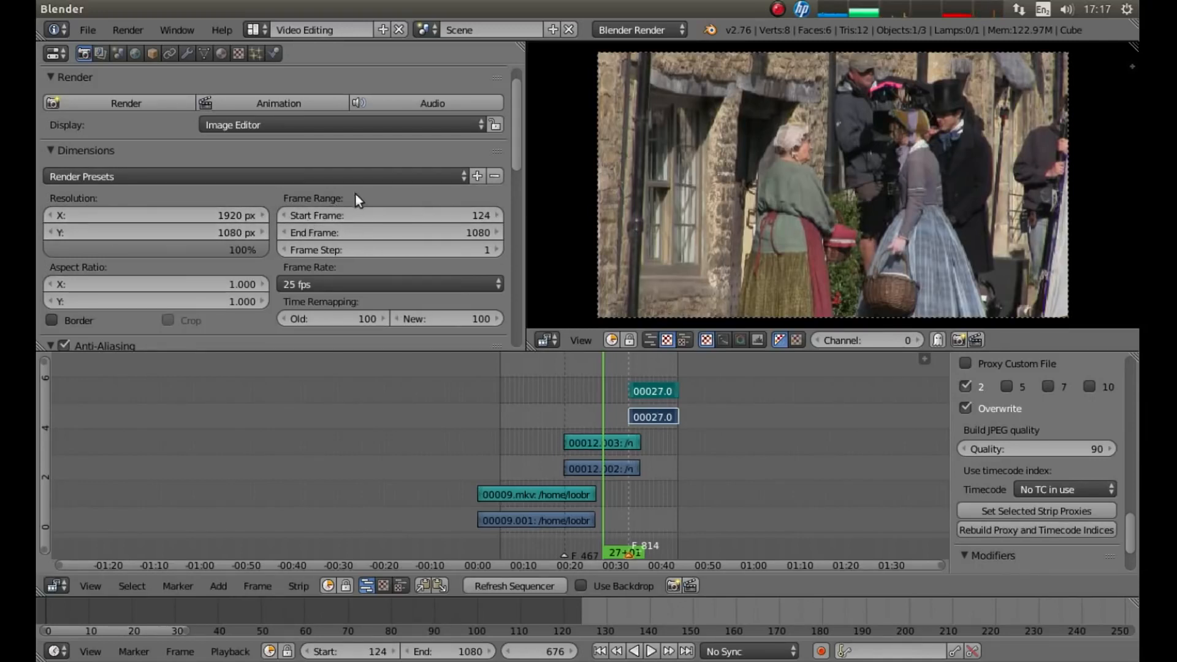
mouse_move(131, 247)
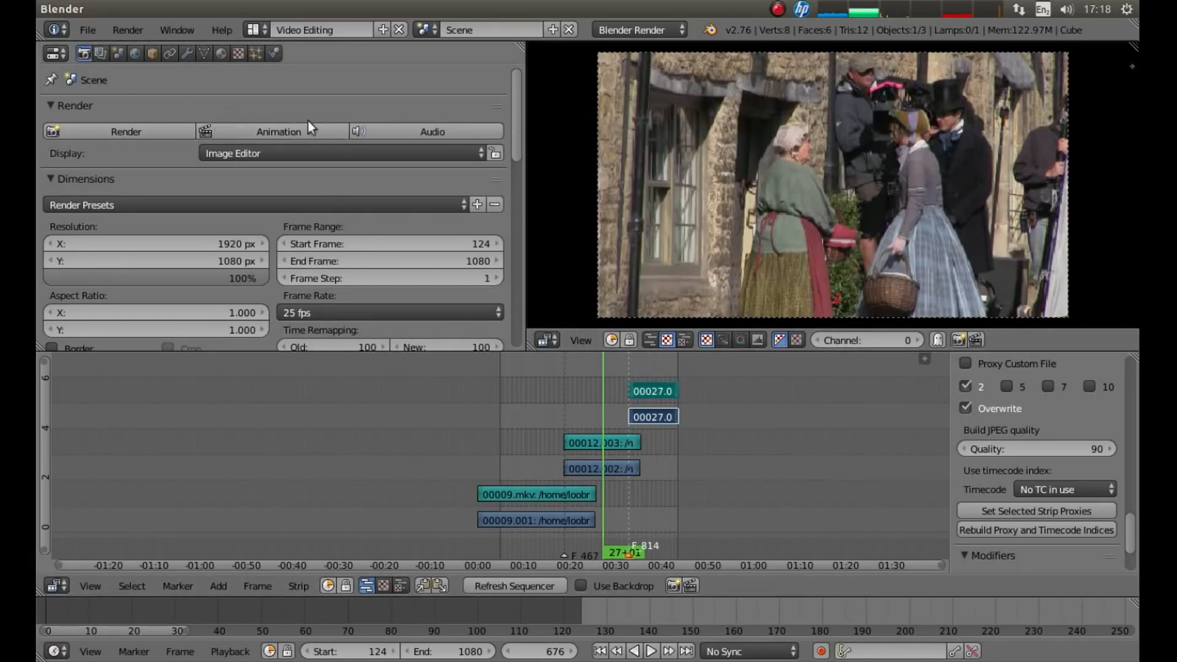
mouse_move(270, 133)
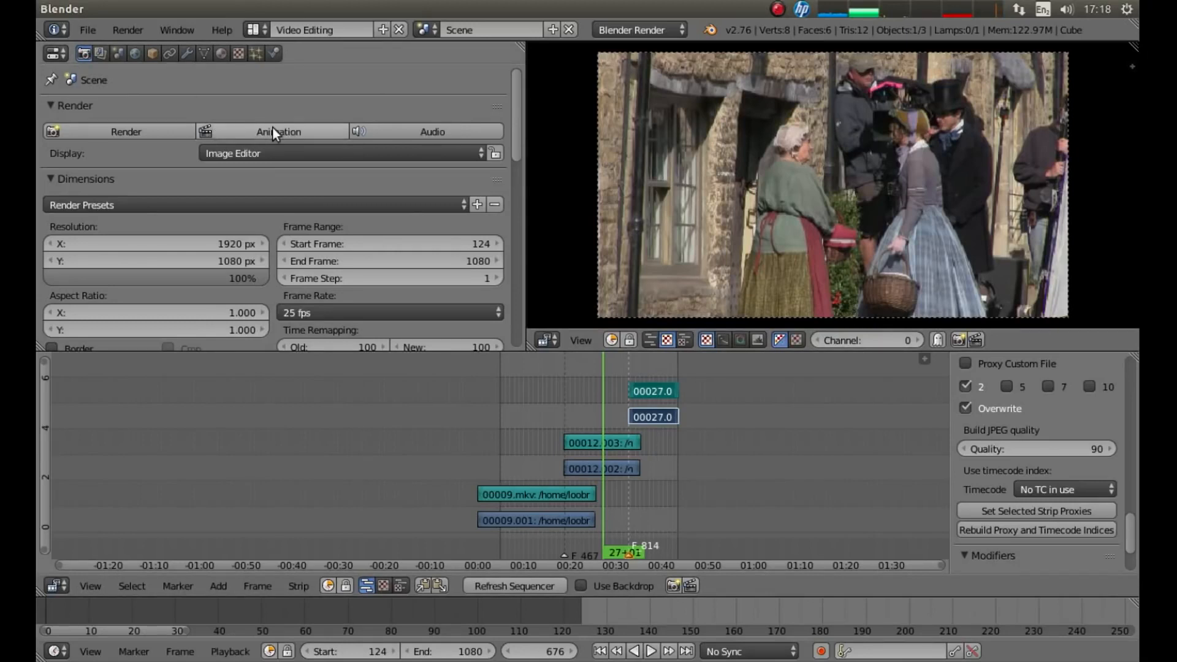
Render the full edit as an animation through to frame 1080
left_click(278, 131)
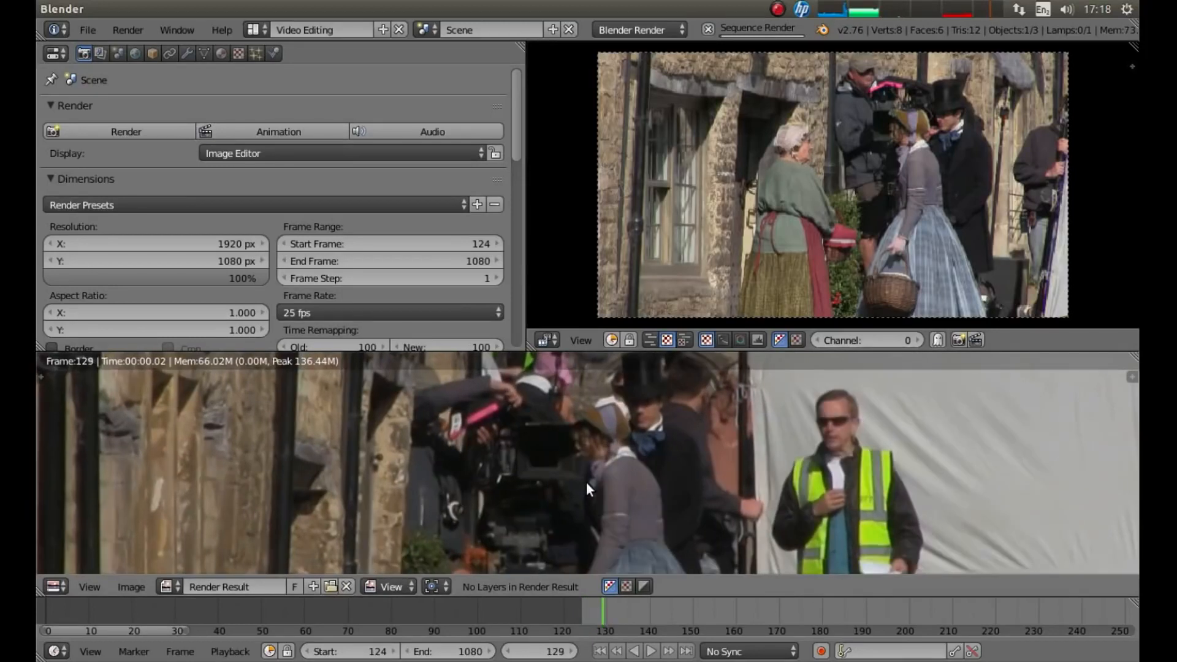
left_click(650, 650)
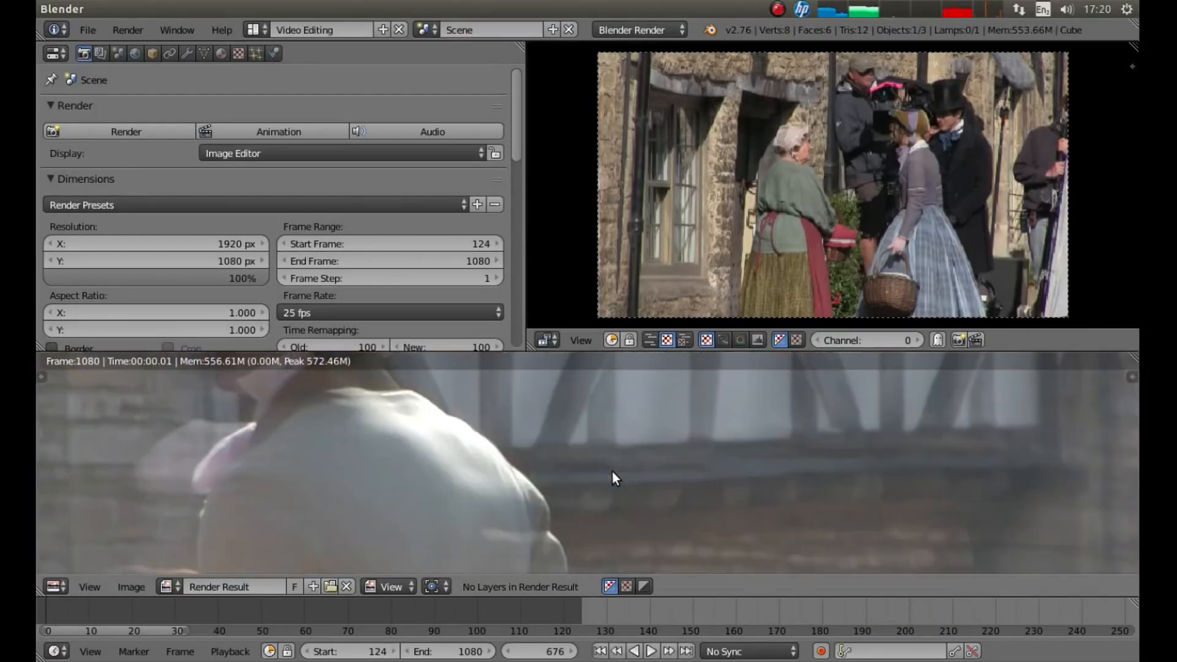
mouse_move(643, 475)
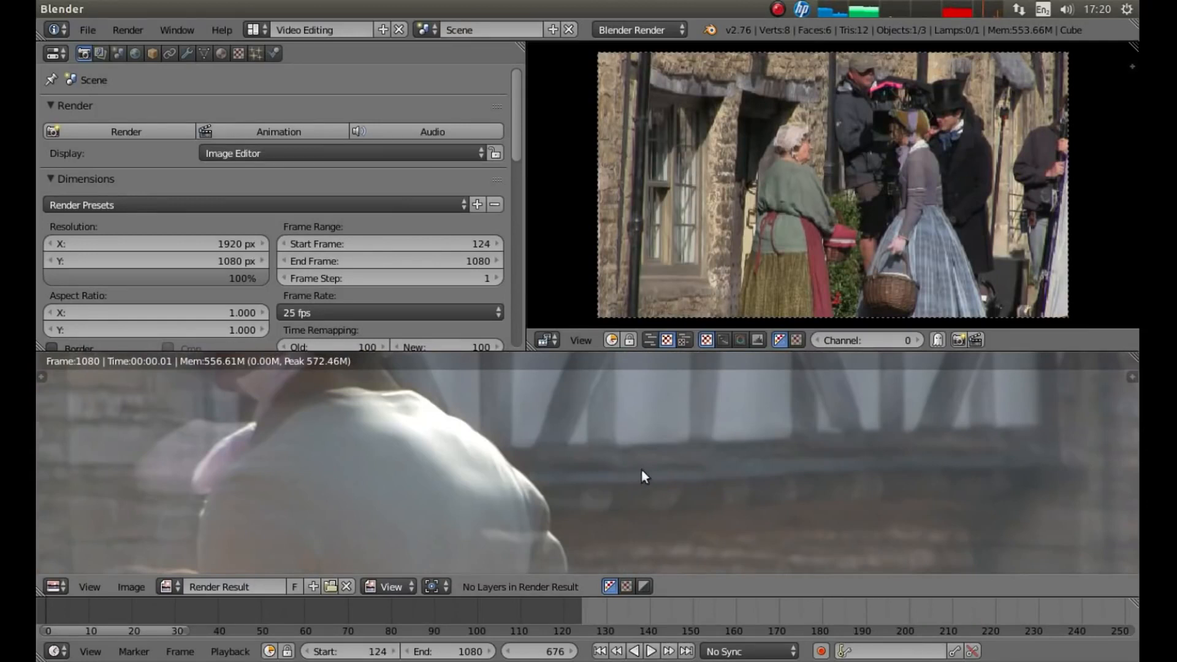
mouse_move(214, 428)
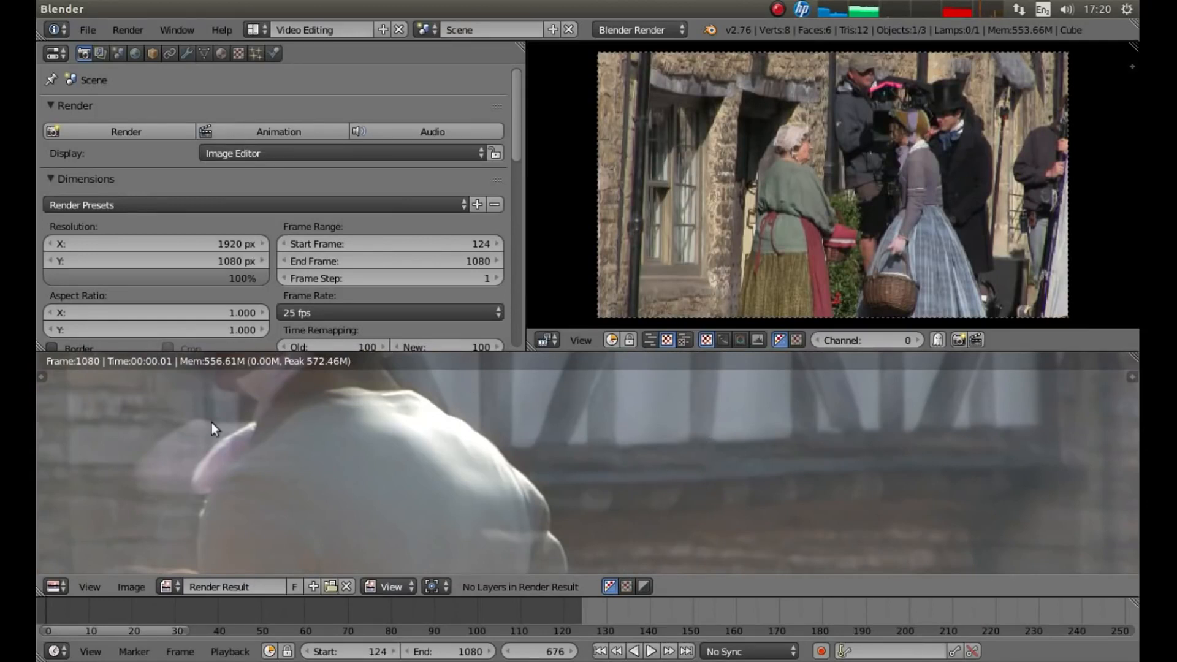
mouse_move(389, 445)
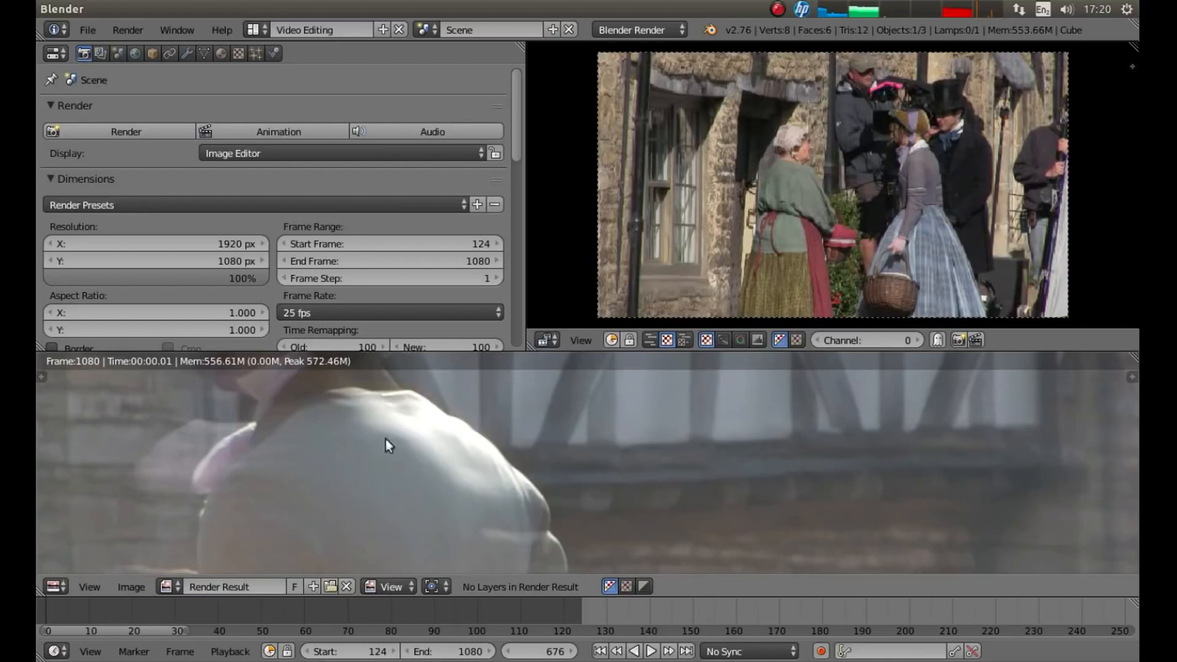
mouse_move(81, 633)
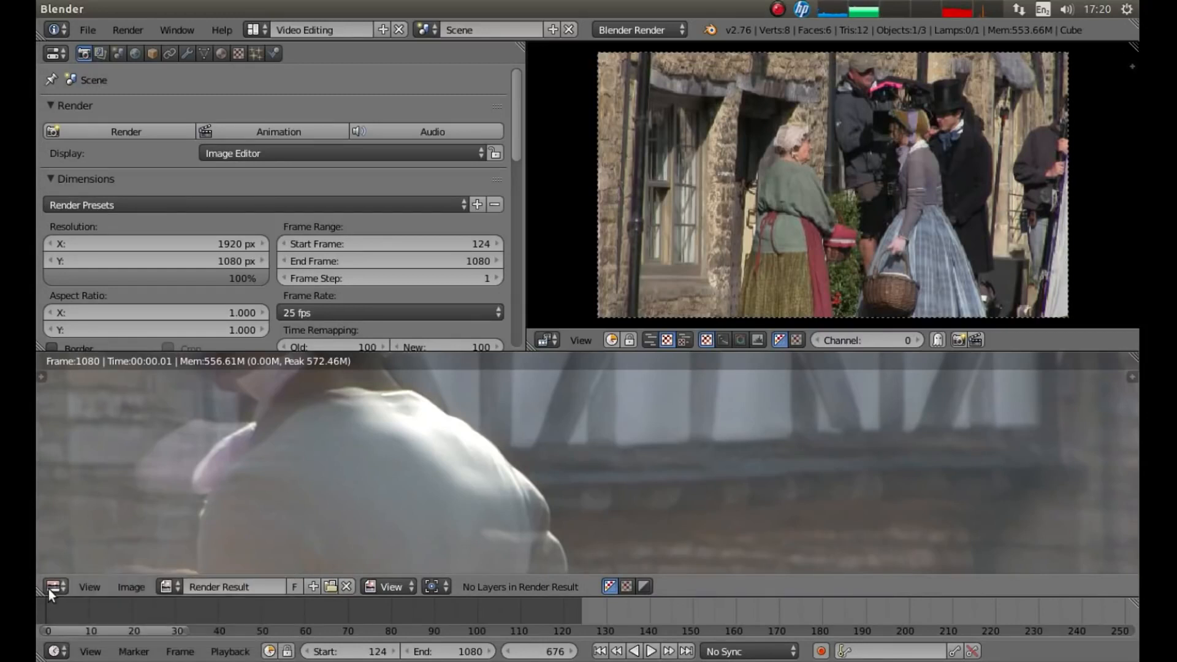
mouse_move(53, 586)
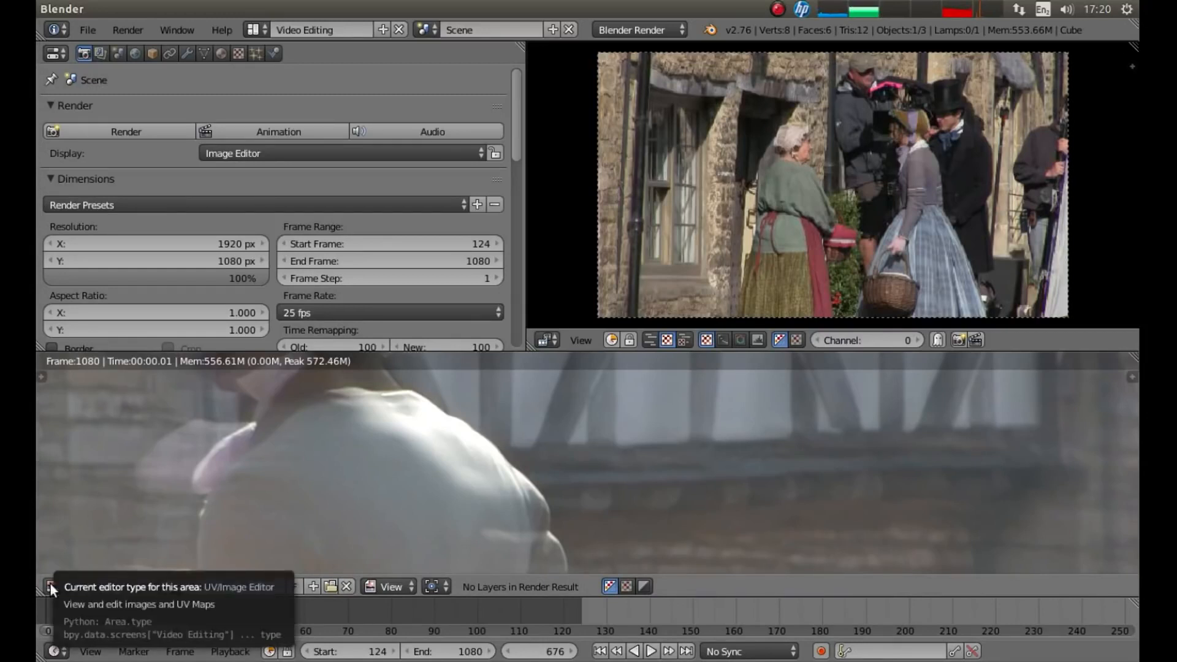
Switch the lower area from the render result back to the Video Sequence Editor
left_click(53, 586)
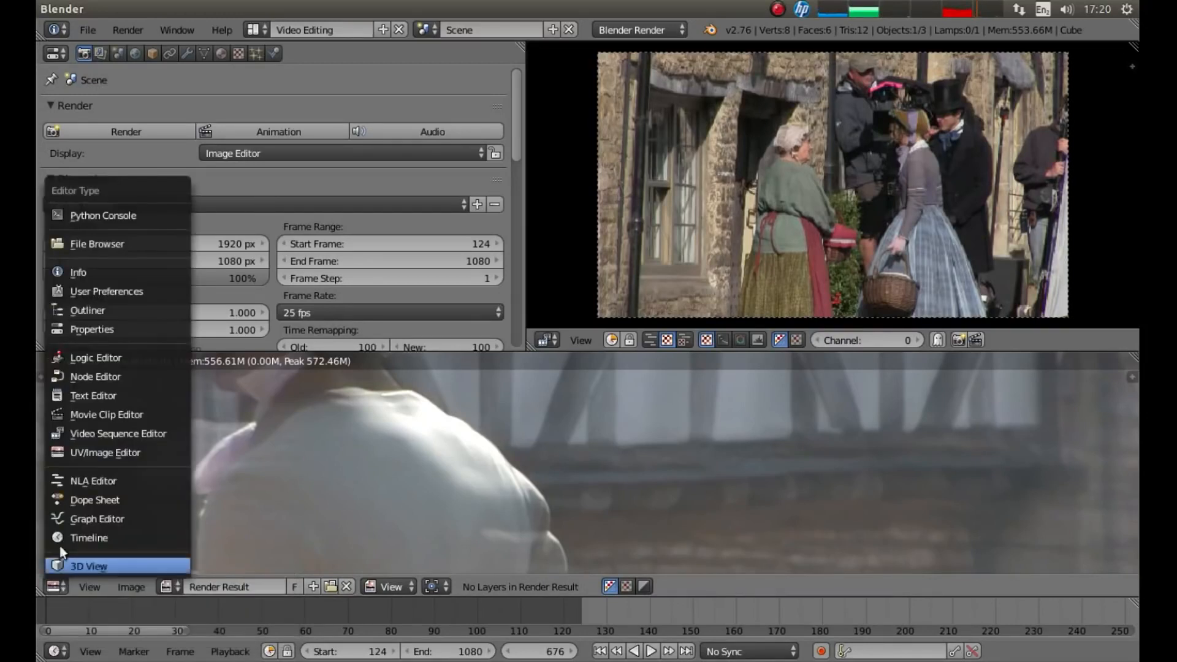
mouse_move(118, 433)
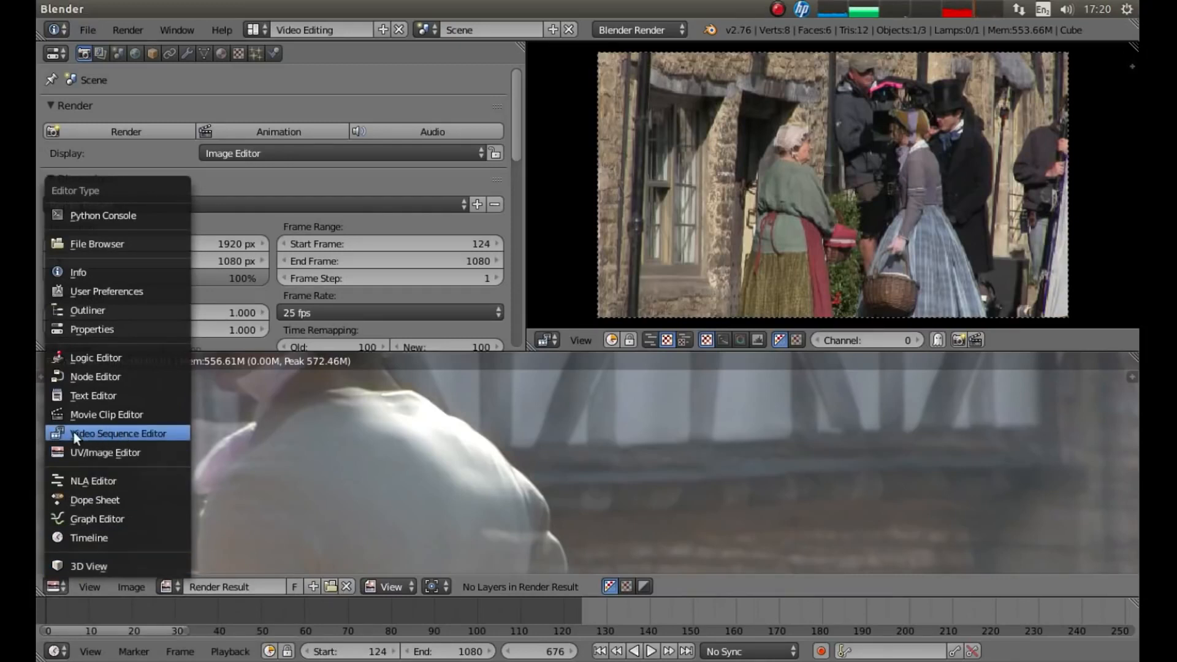
left_click(117, 433)
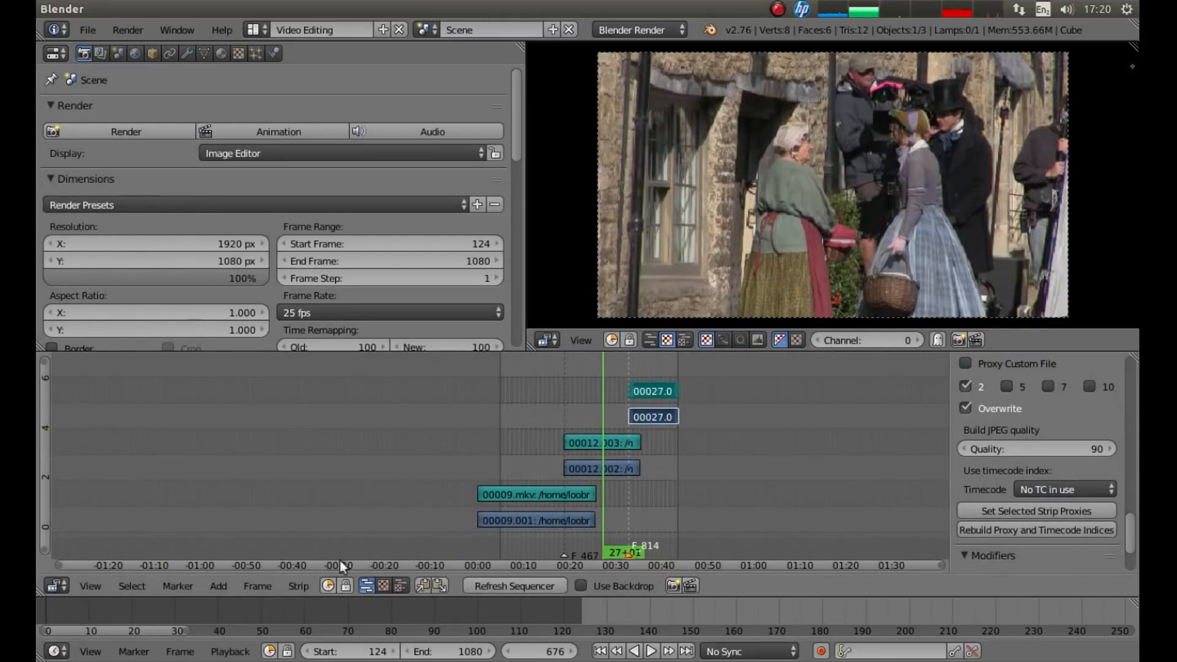
mouse_move(645, 379)
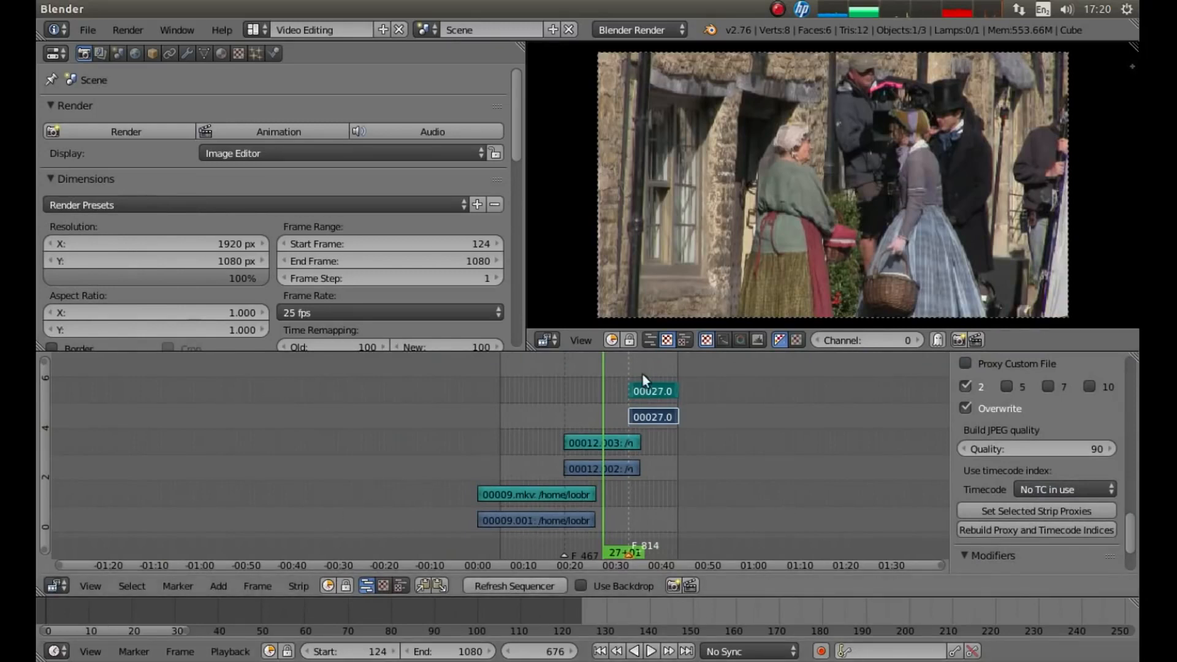
mouse_move(697, 374)
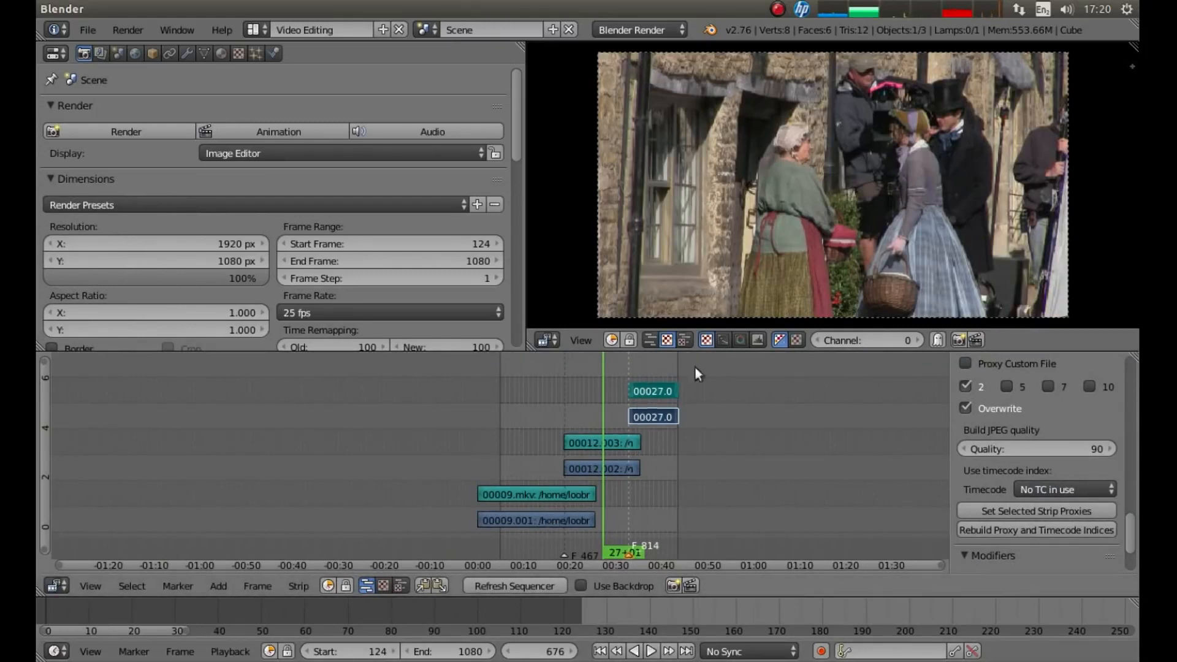
mouse_move(728, 366)
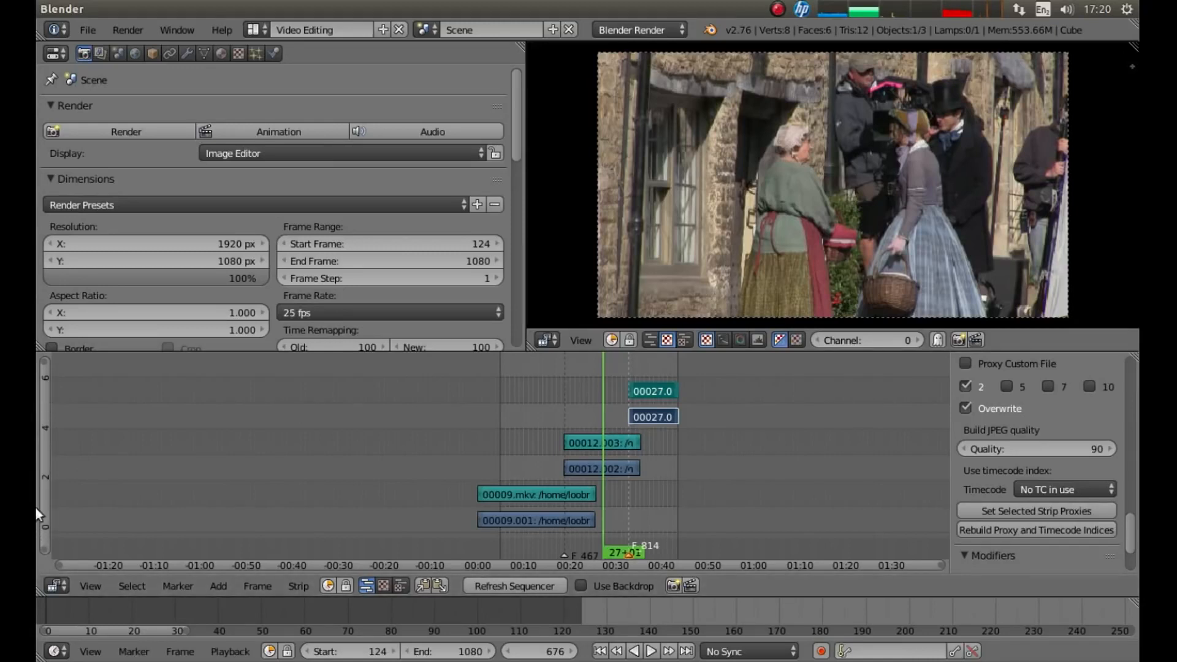
mouse_move(48, 409)
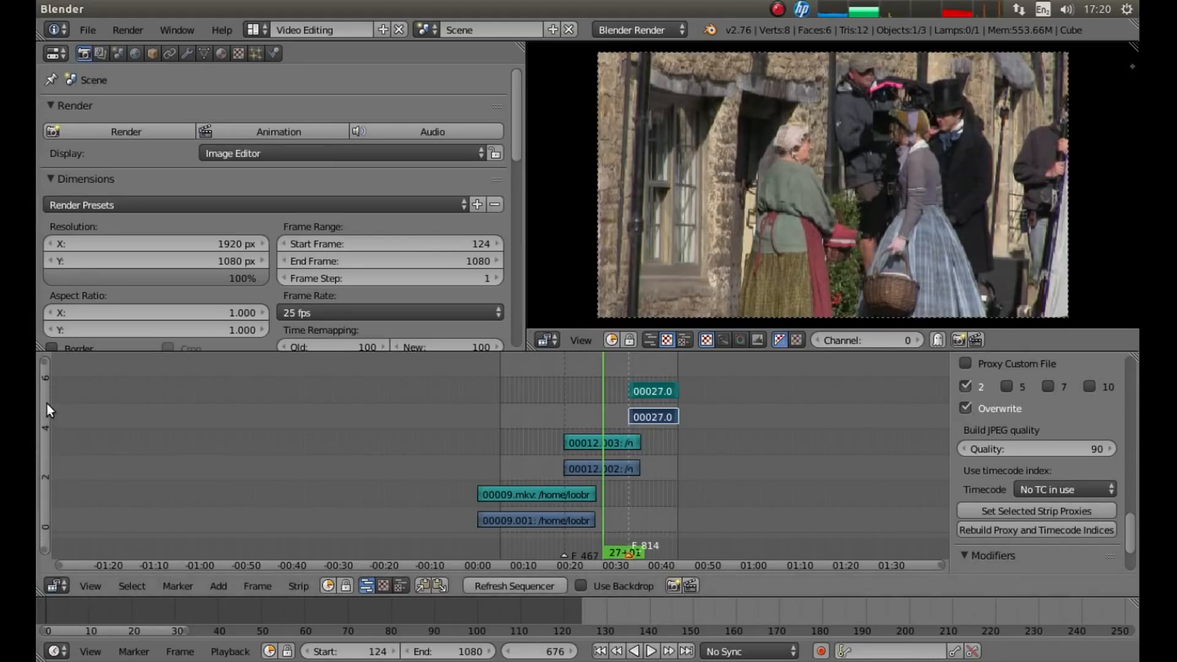
Play the rendered Dr Thorne video from the Desktop in the movie player
scroll("down", 3)
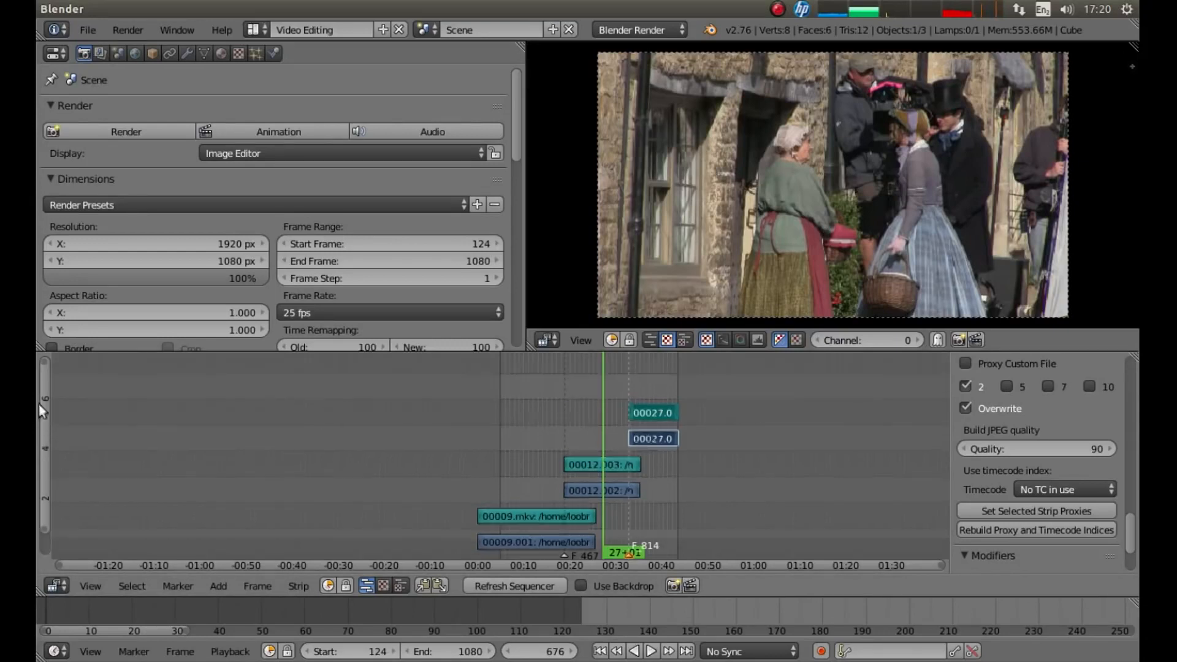
scroll("down", 3)
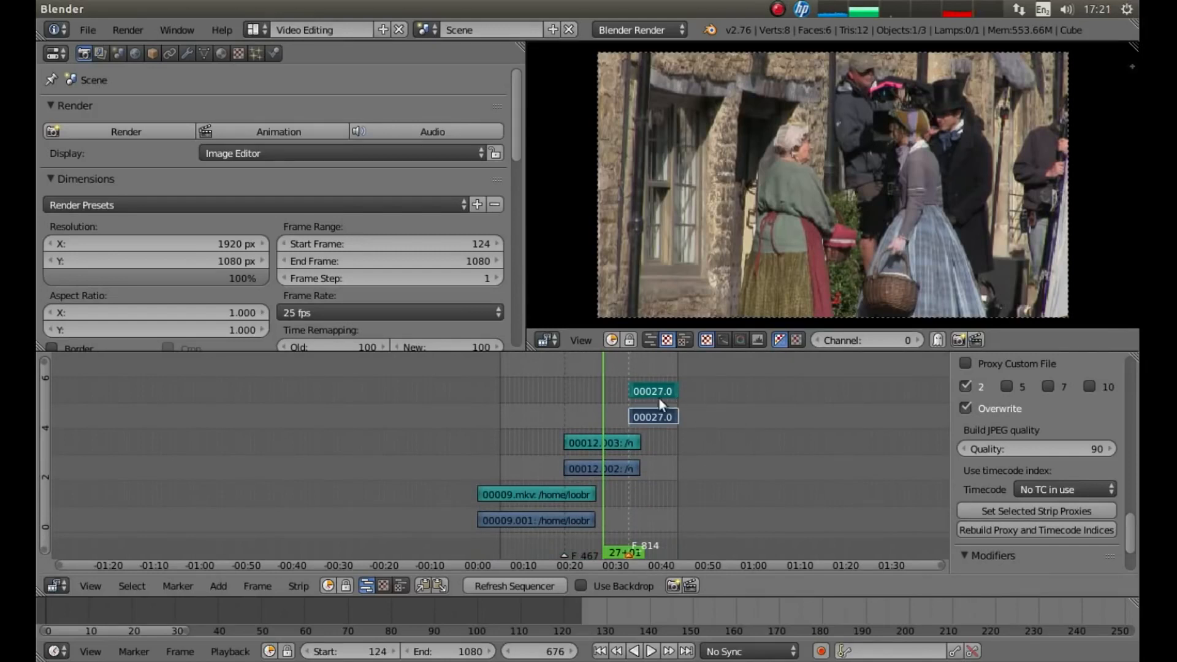
mouse_move(824, 434)
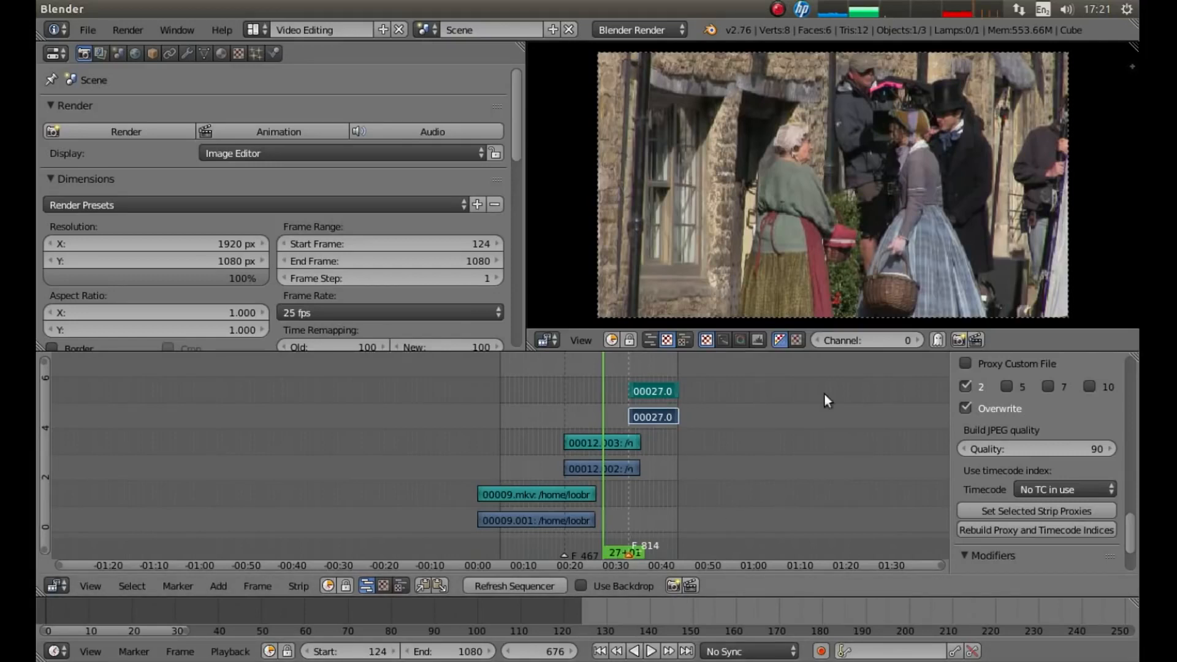
mouse_move(228, 6)
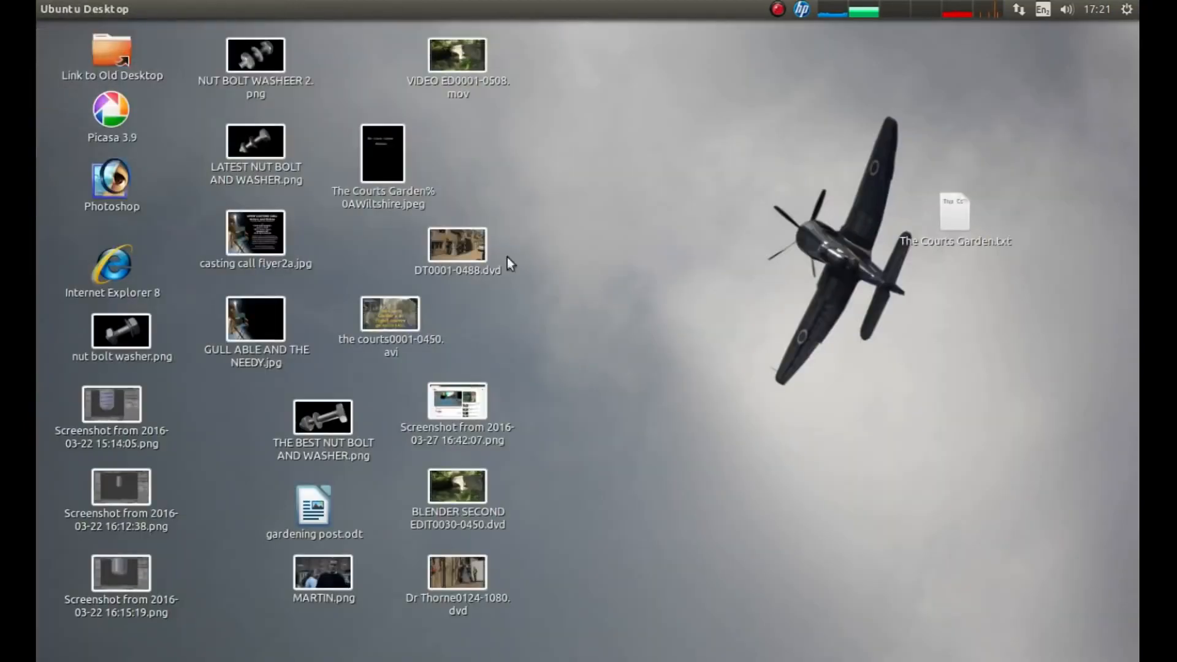
mouse_move(514, 266)
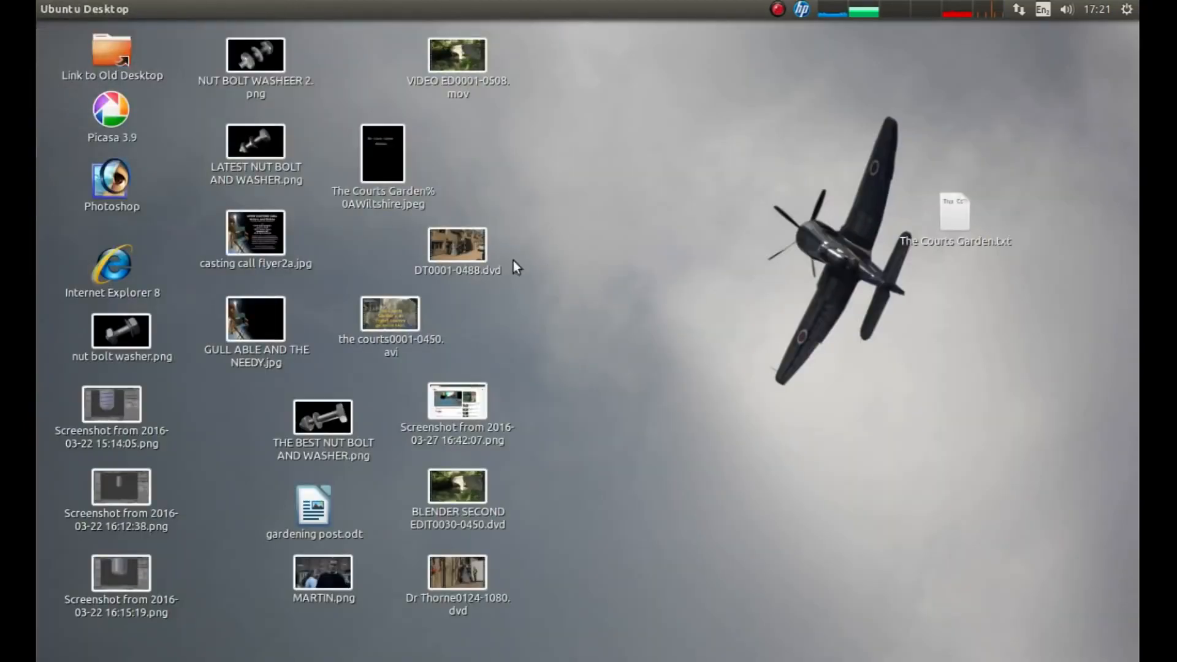
left_click(456, 572)
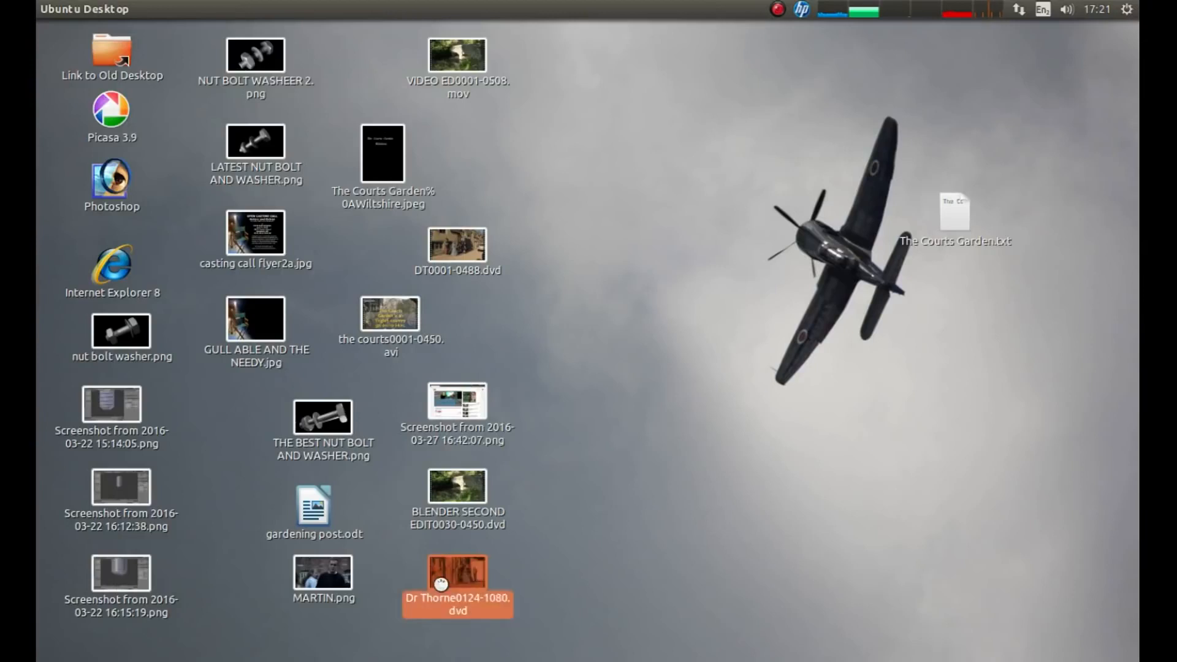
double_click(456, 571)
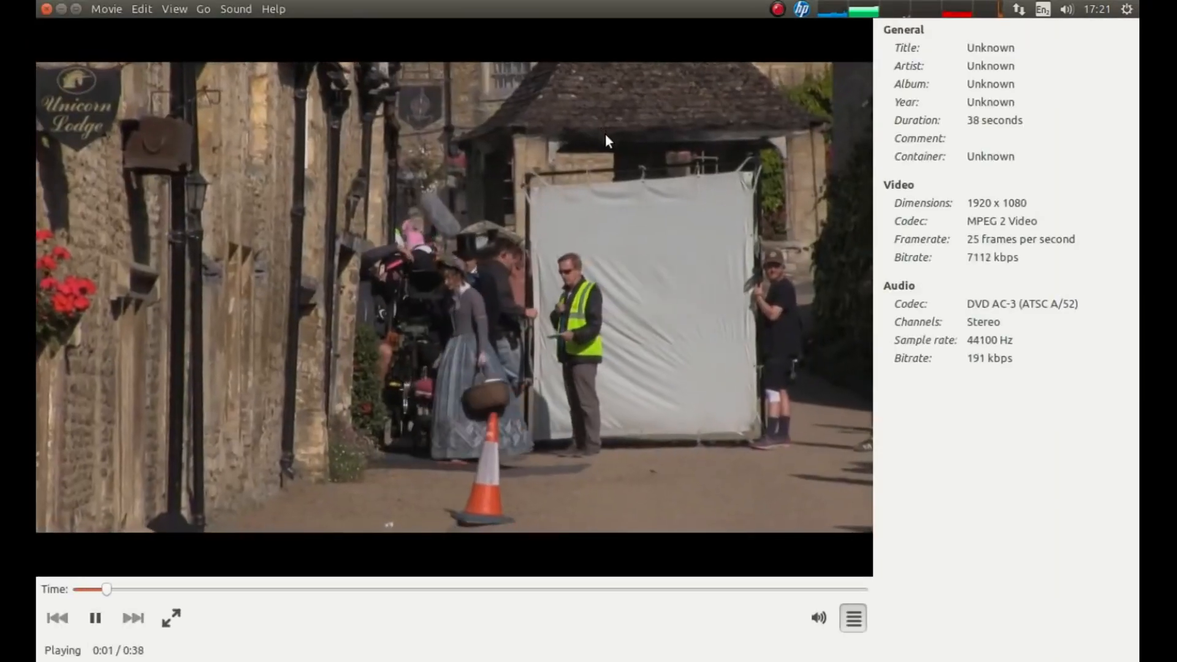